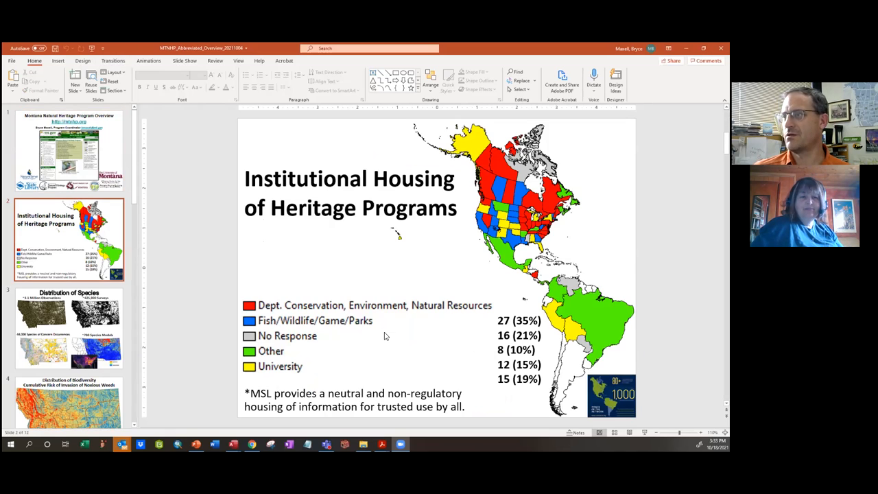
Go from the program overview slide to slide 3, Distribution of Species
click(68, 149)
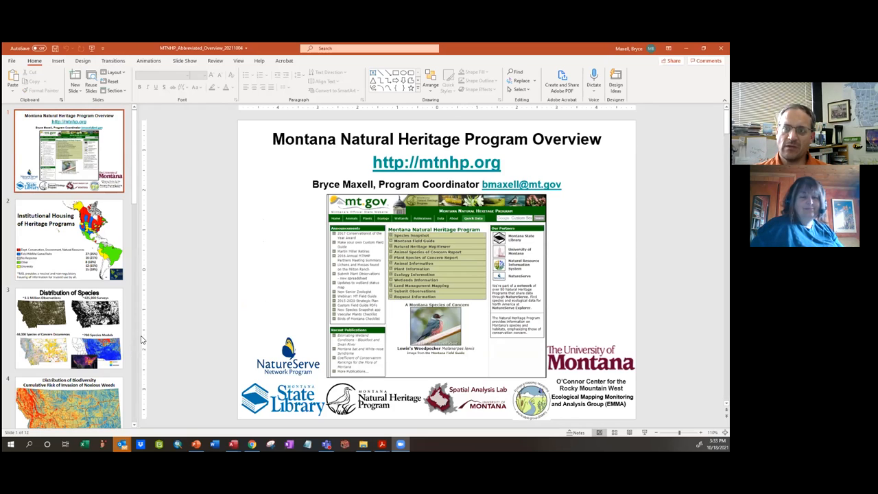
mouse_move(361, 251)
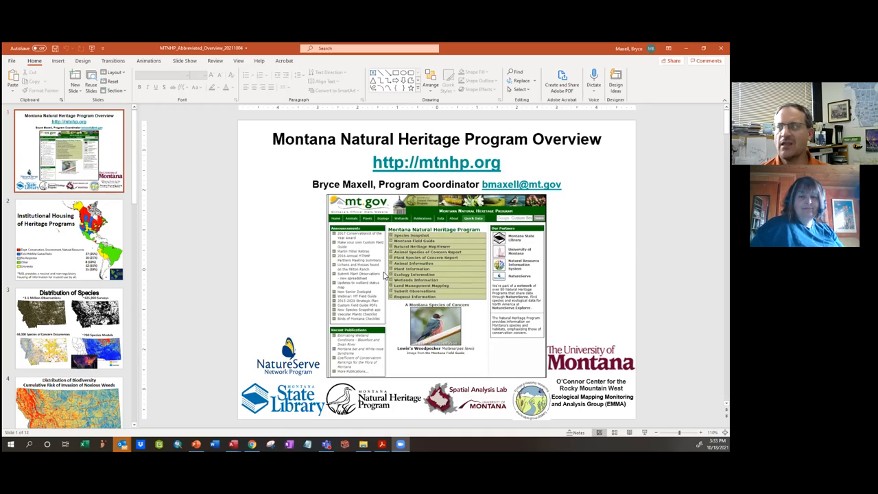
mouse_move(394, 276)
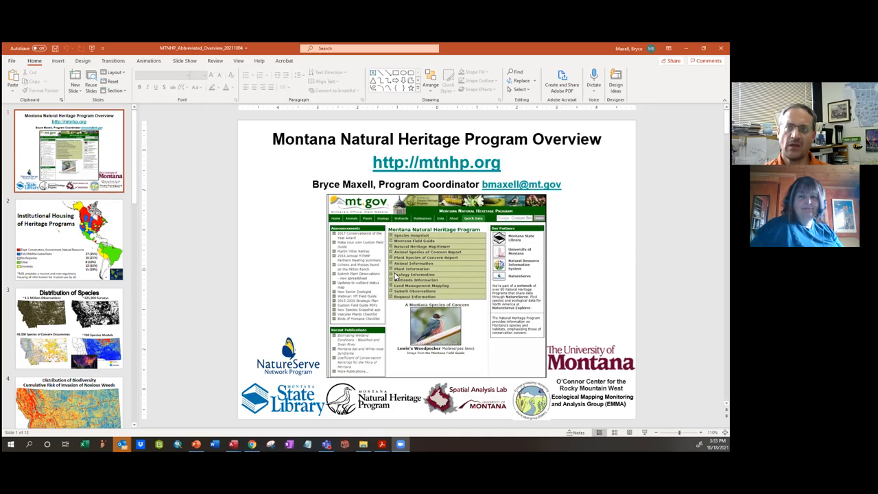
mouse_move(410, 337)
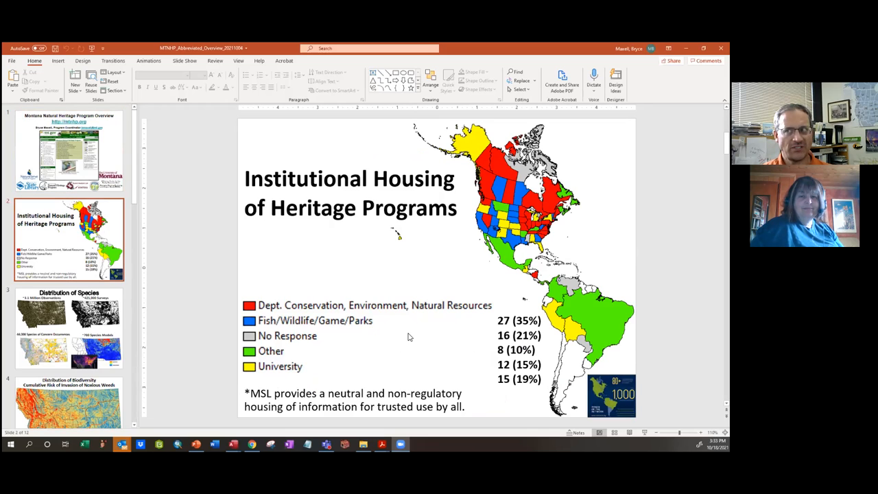
mouse_move(384, 108)
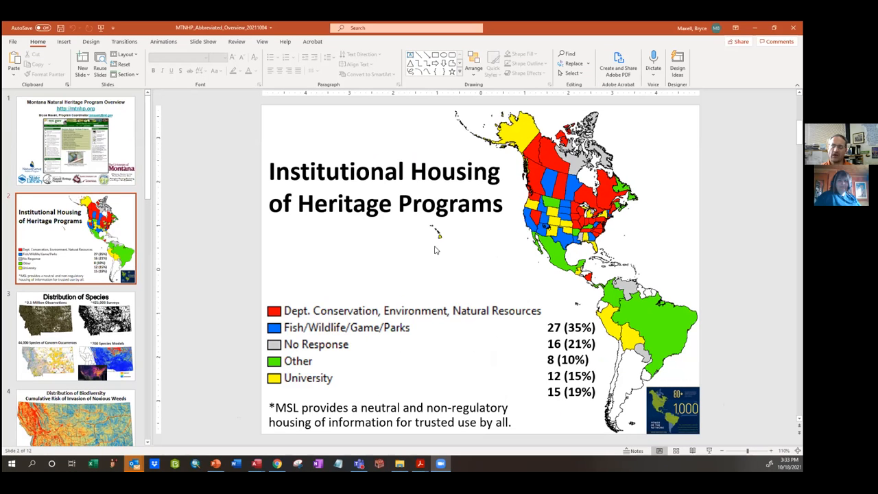
mouse_move(435, 250)
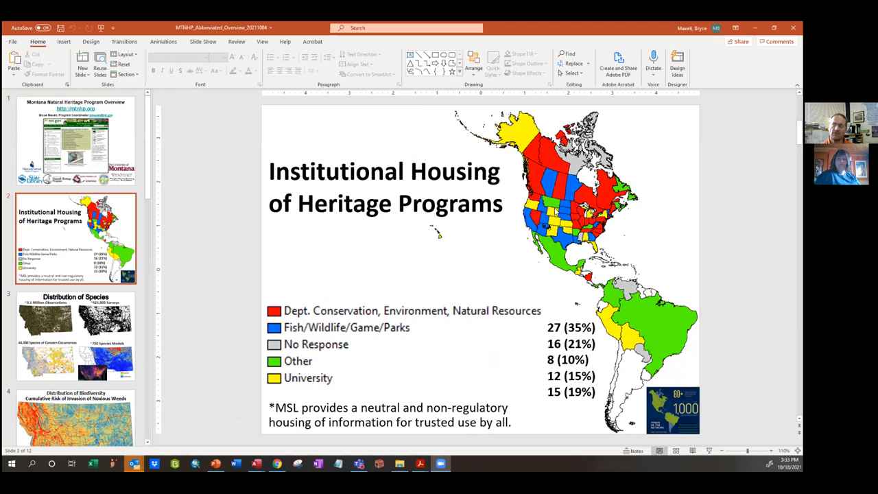
mouse_move(663, 342)
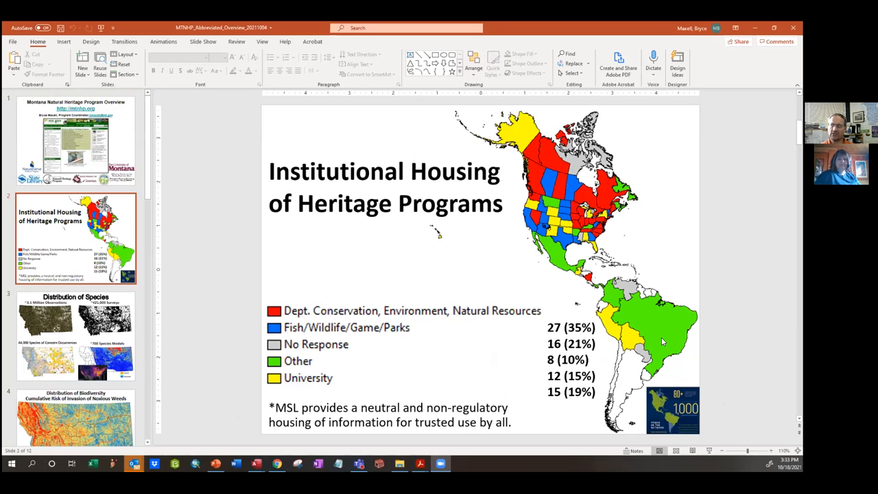
mouse_move(445, 291)
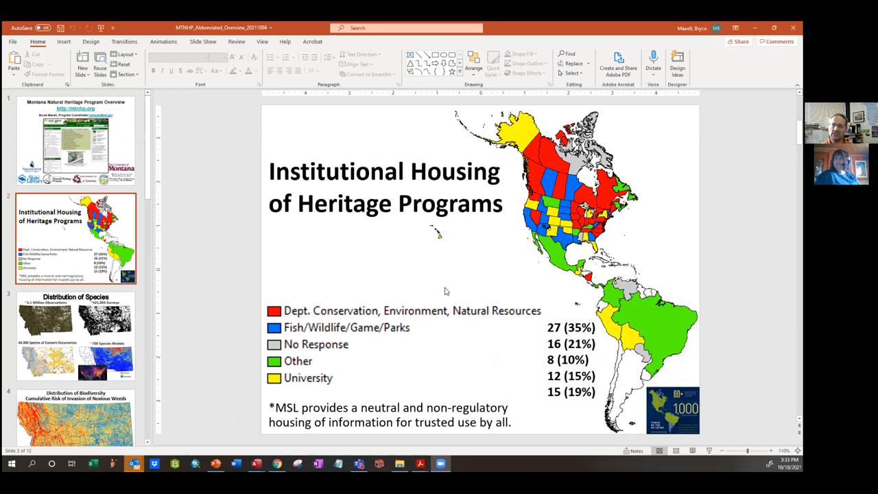
mouse_move(424, 328)
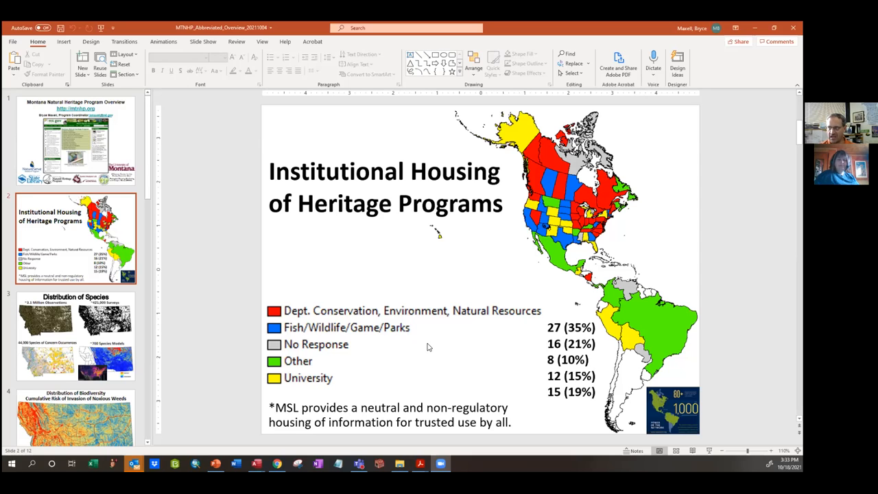
mouse_move(511, 247)
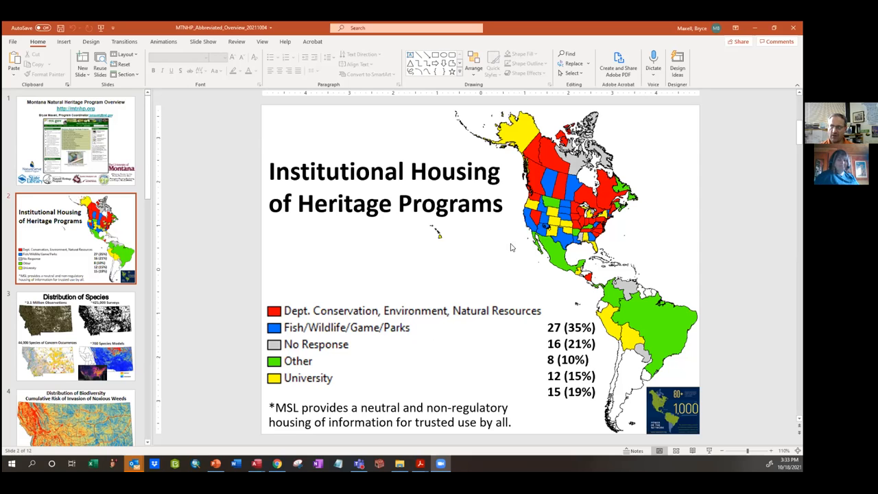
mouse_move(518, 238)
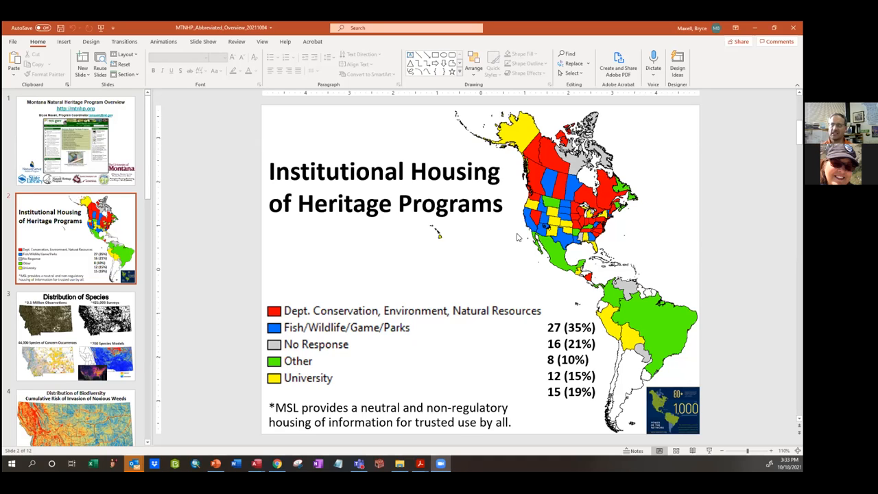
mouse_move(488, 291)
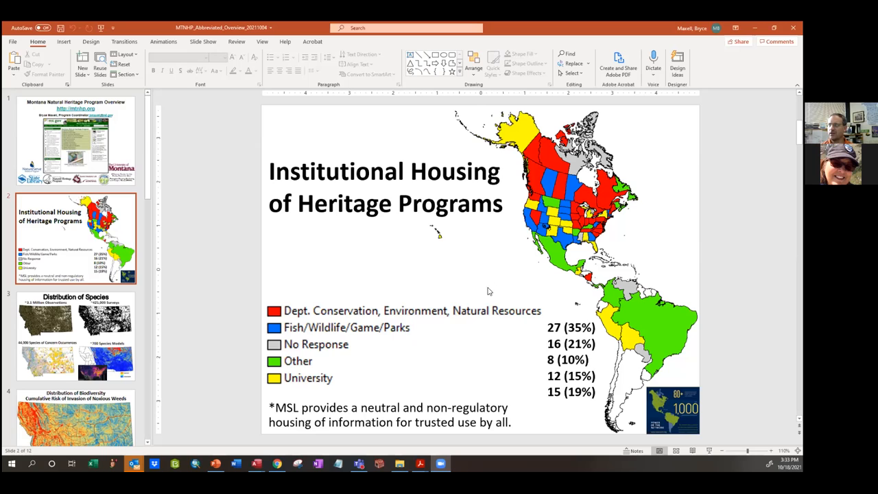
mouse_move(469, 357)
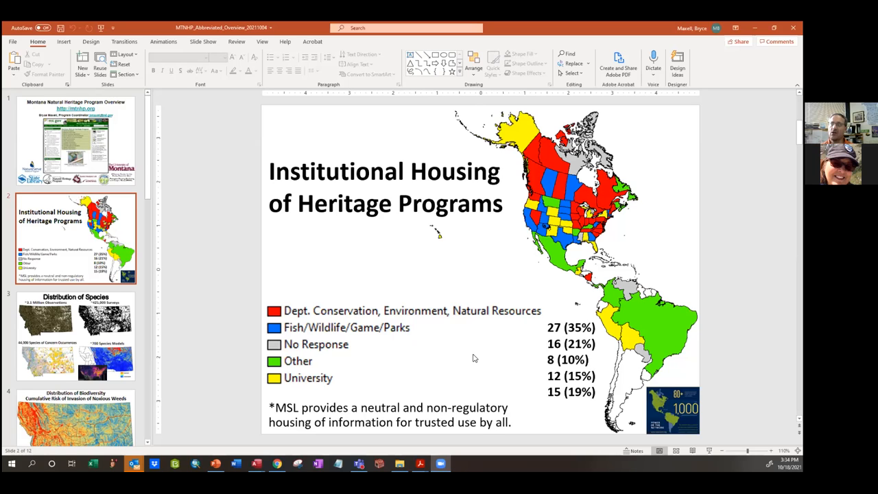
mouse_move(470, 395)
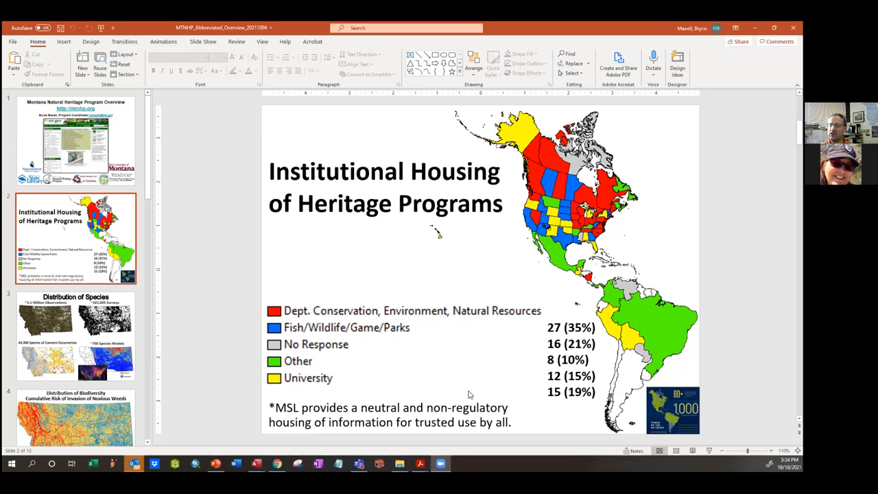
mouse_move(441, 391)
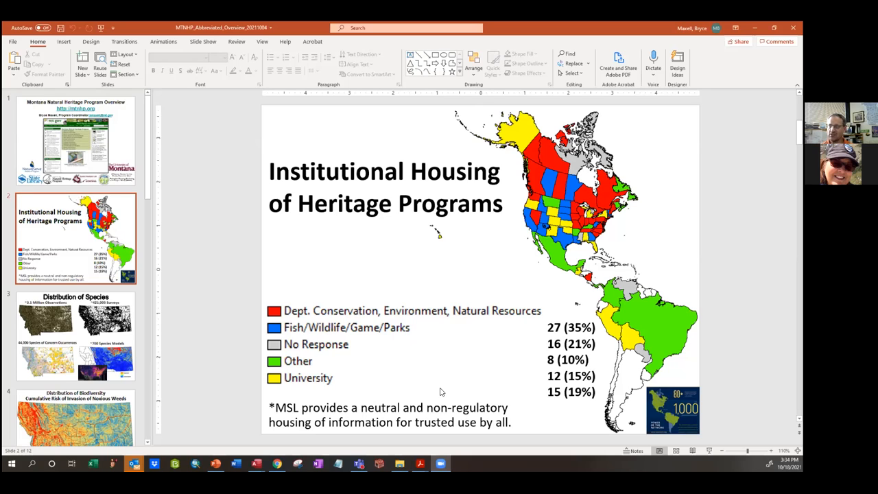
mouse_move(402, 377)
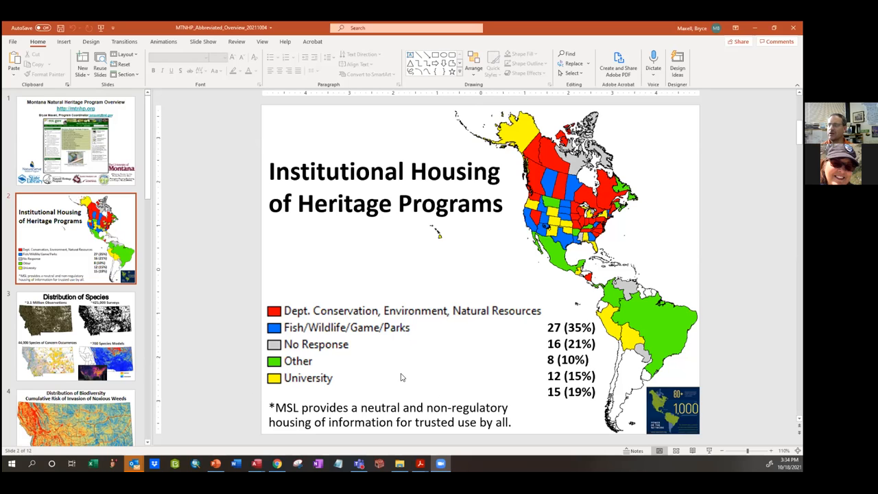
click(76, 336)
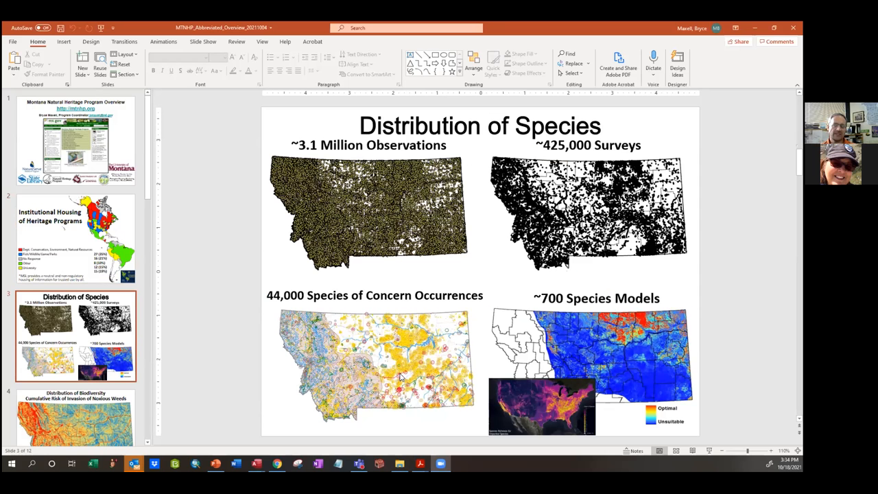
mouse_move(480, 153)
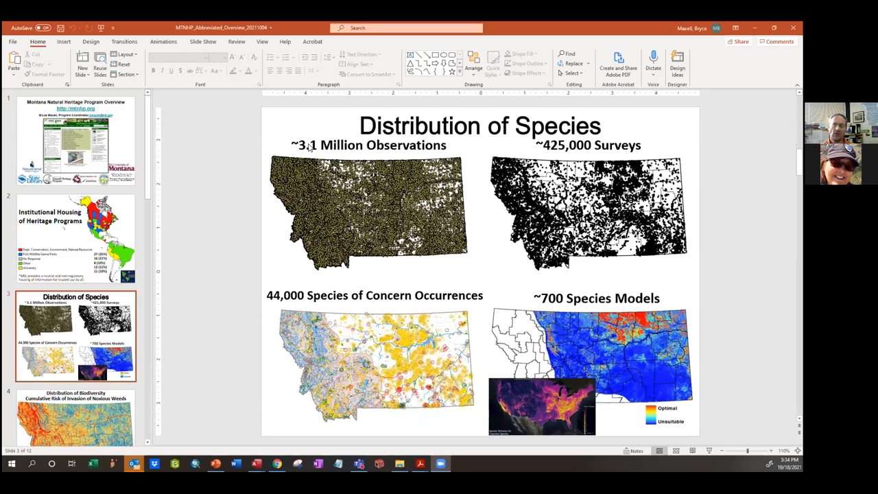
mouse_move(355, 229)
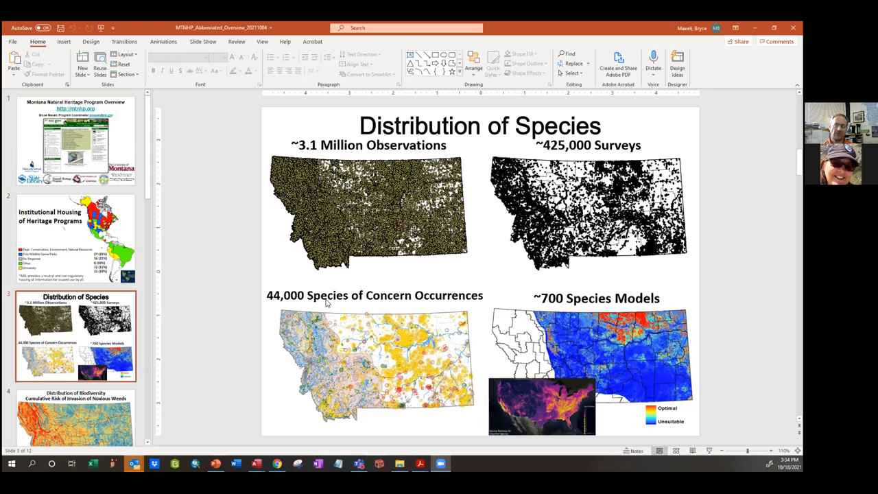
mouse_move(398, 316)
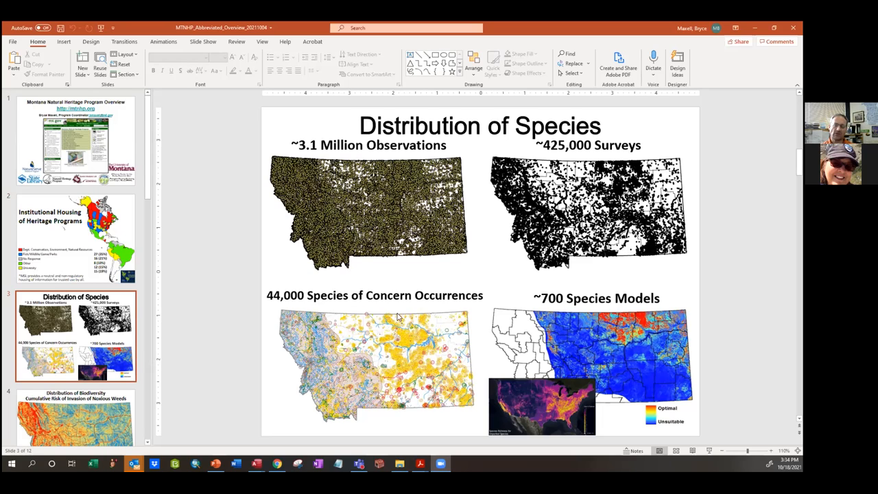
mouse_move(409, 354)
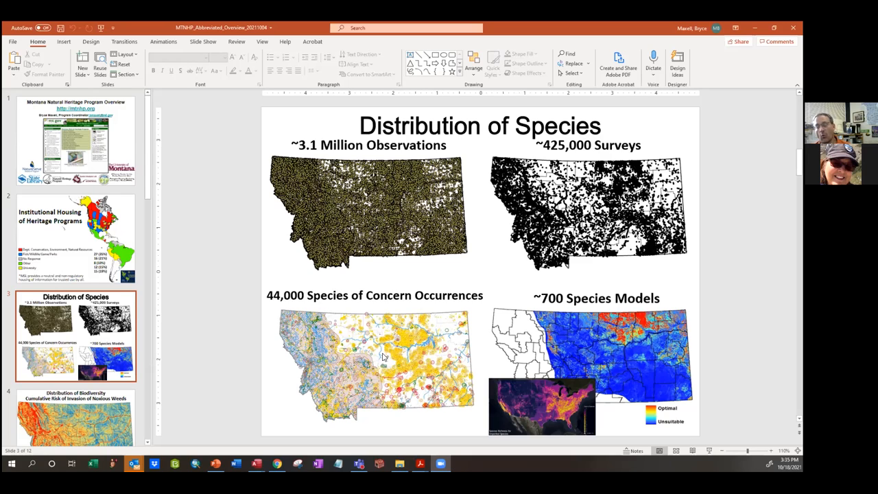
mouse_move(380, 369)
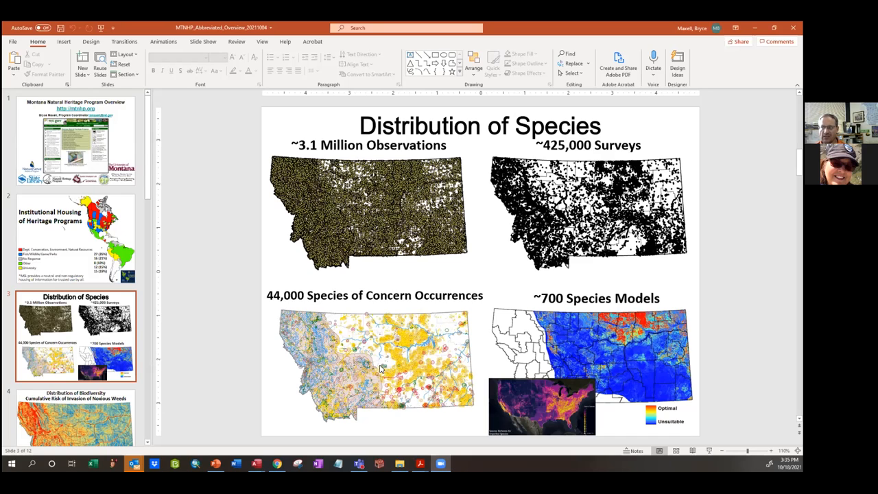
mouse_move(395, 372)
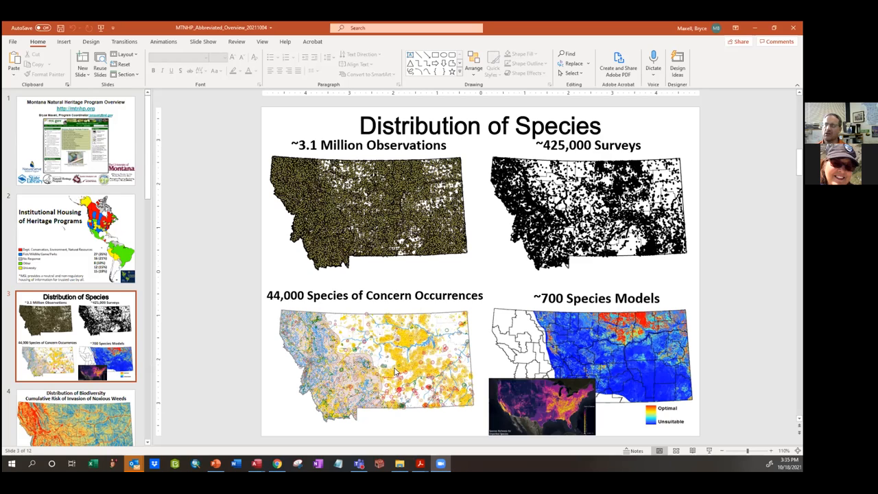
mouse_move(540, 387)
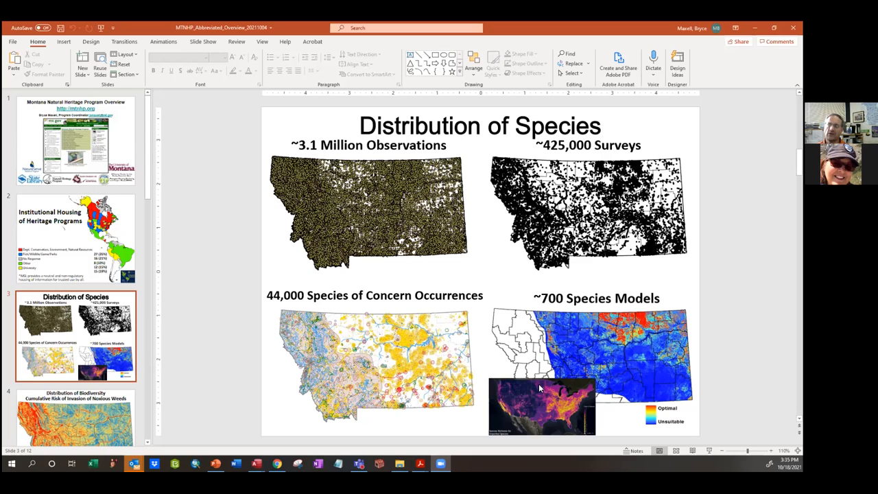
mouse_move(601, 353)
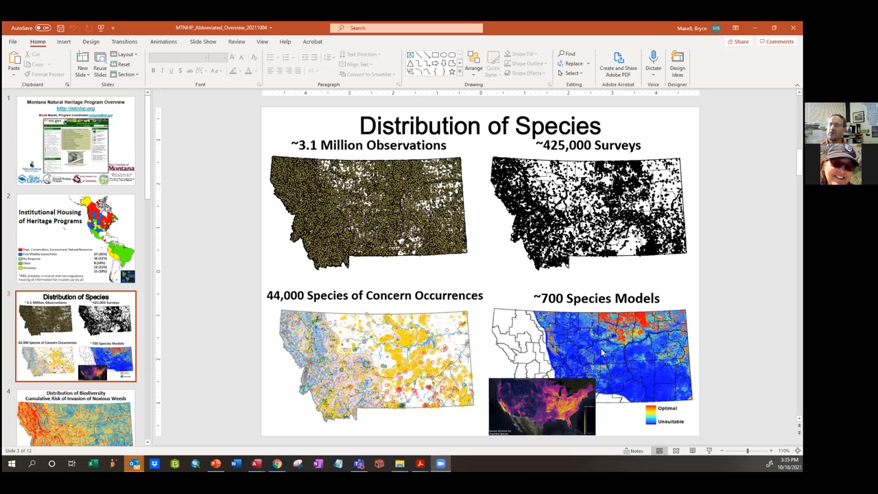
mouse_move(601, 328)
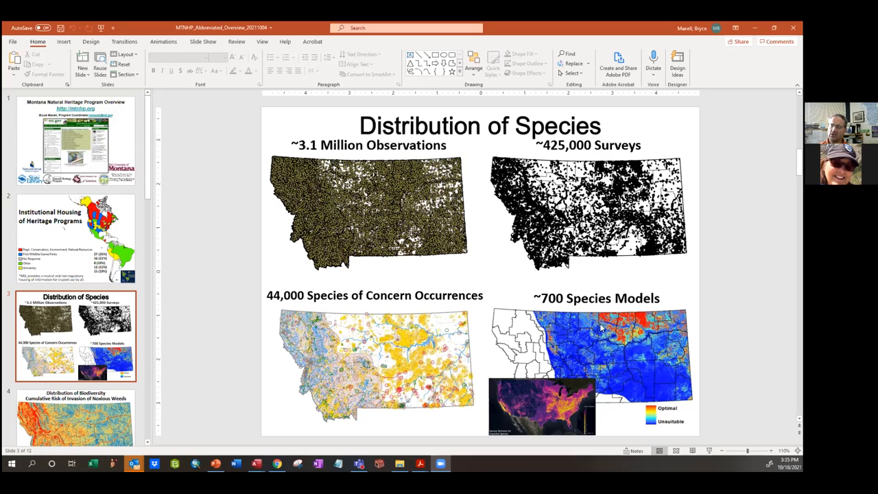
mouse_move(592, 343)
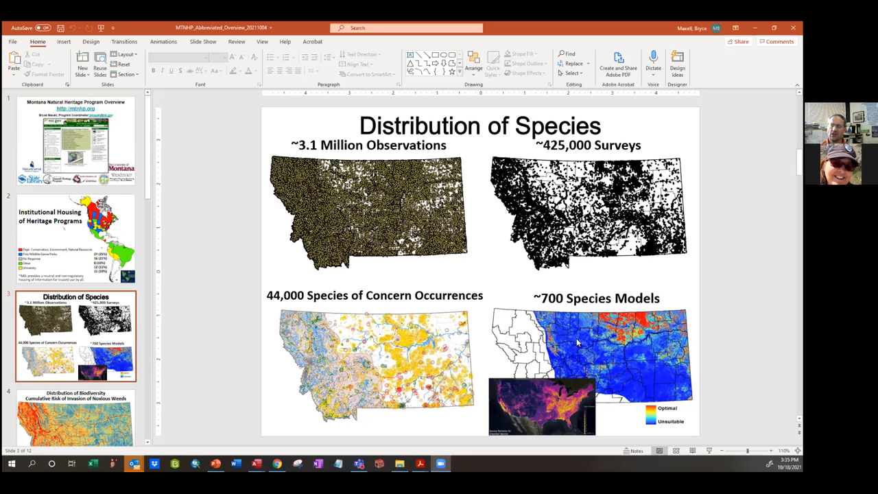
mouse_move(581, 340)
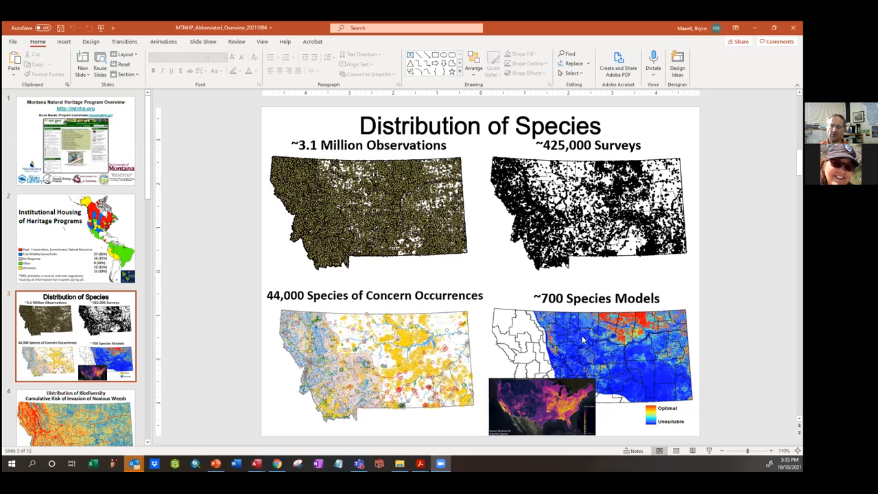
mouse_move(525, 370)
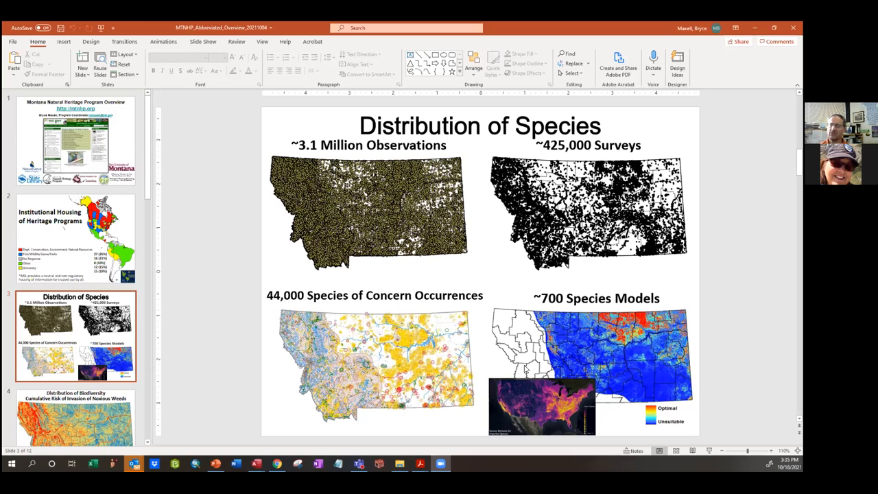
mouse_move(559, 341)
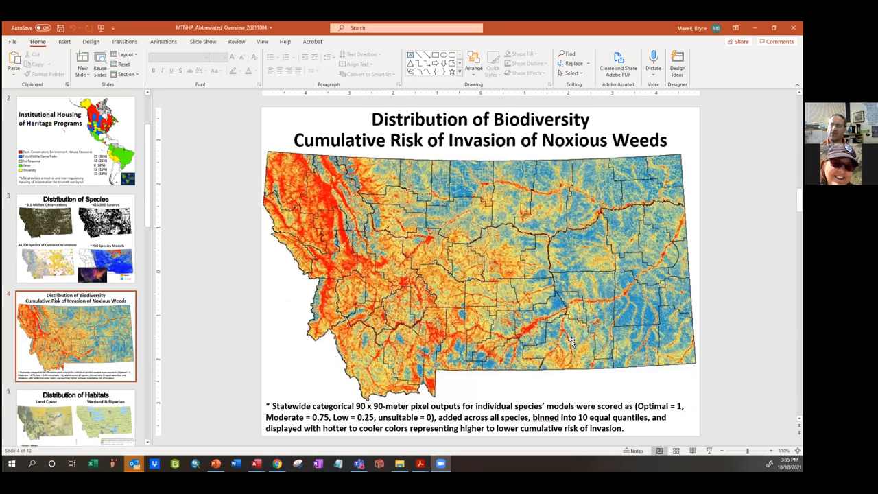
mouse_move(388, 234)
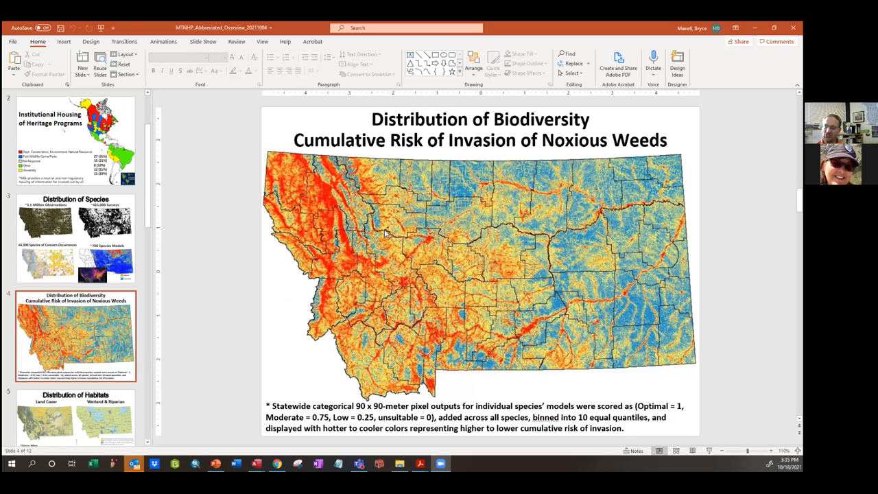
mouse_move(410, 233)
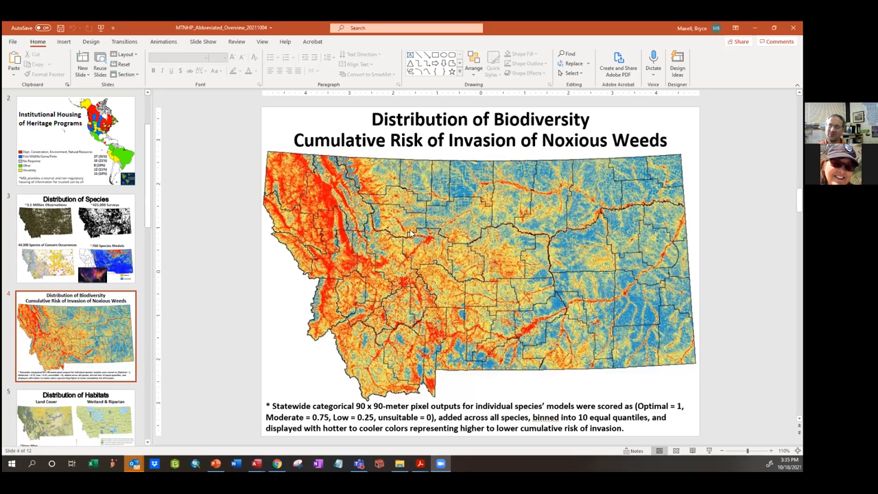
mouse_move(433, 244)
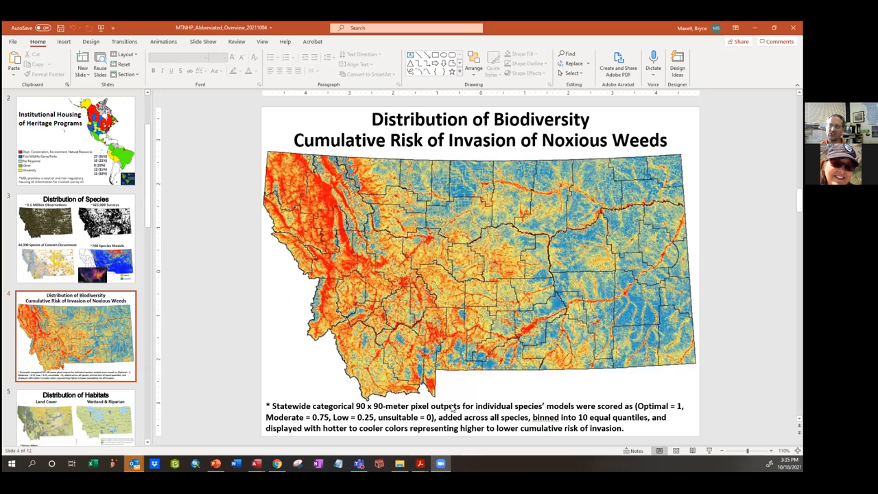
mouse_move(451, 395)
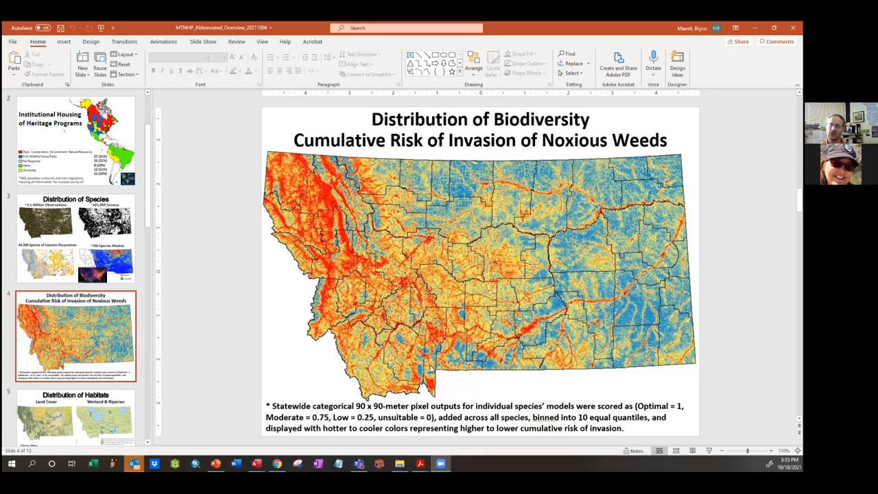
mouse_move(401, 356)
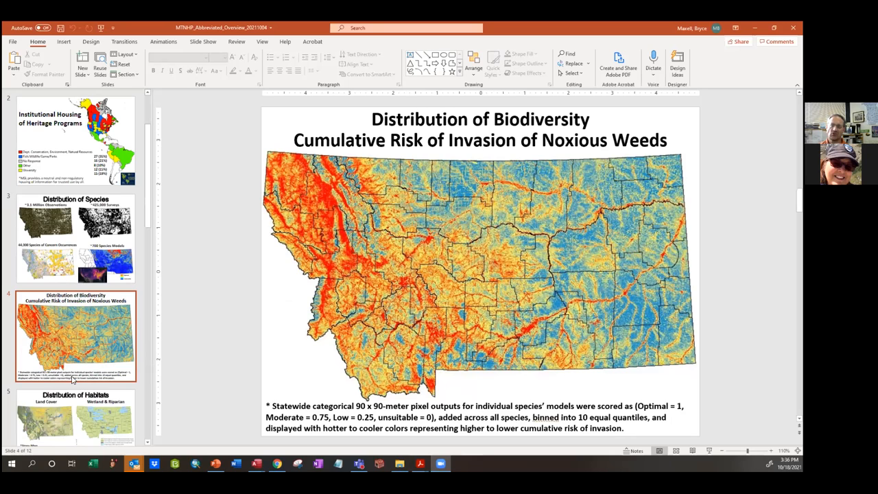
scroll(down, 3)
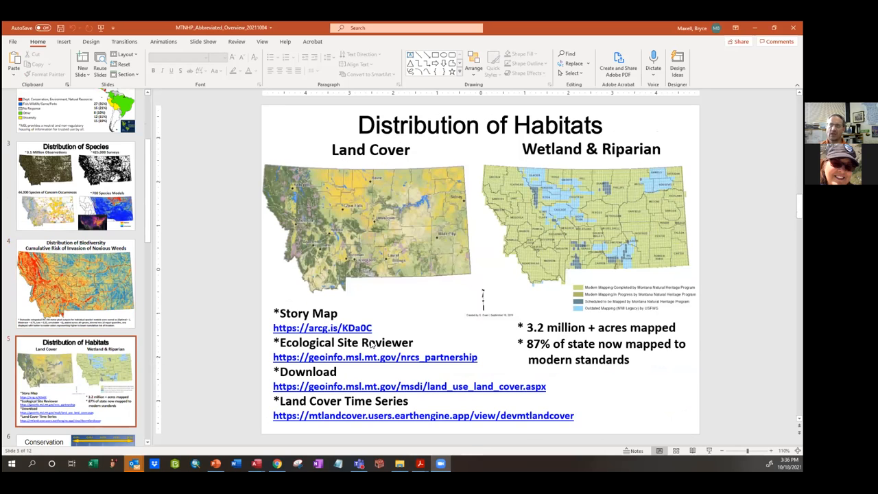
mouse_move(403, 221)
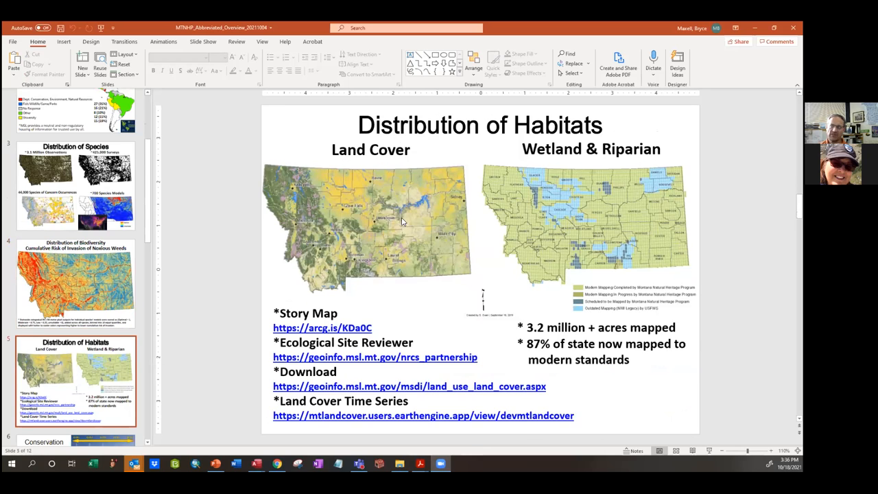
mouse_move(622, 191)
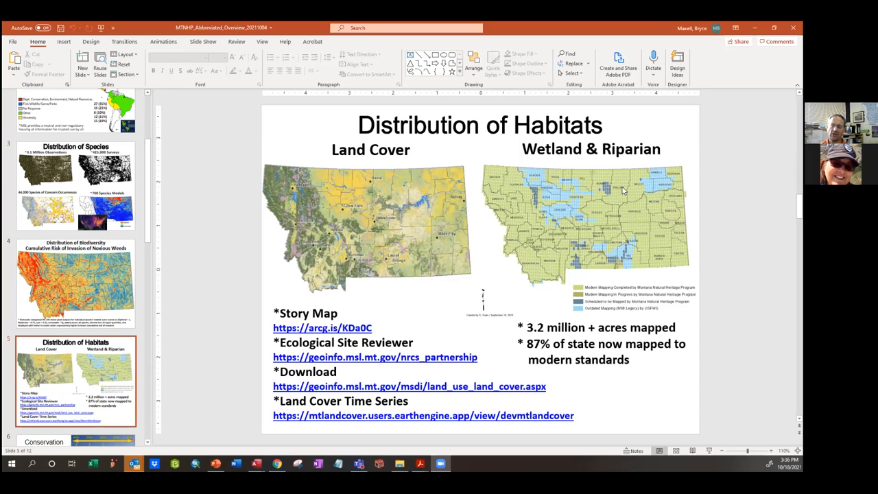
mouse_move(491, 232)
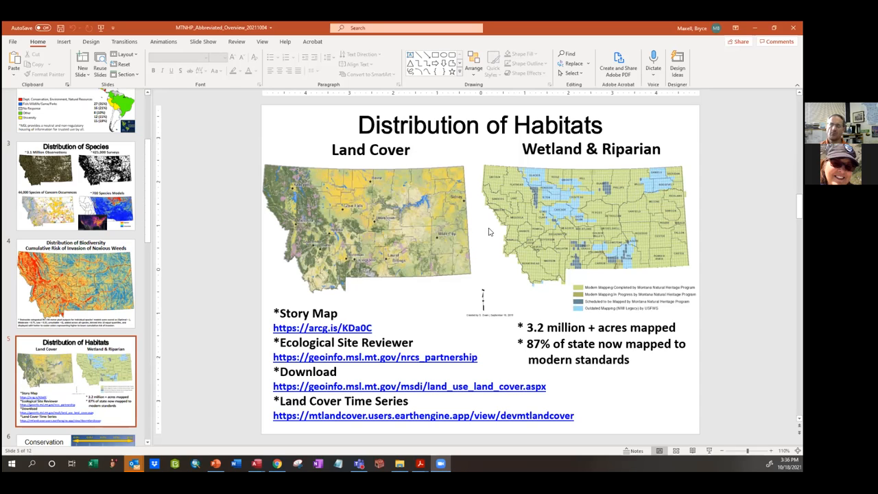
mouse_move(474, 218)
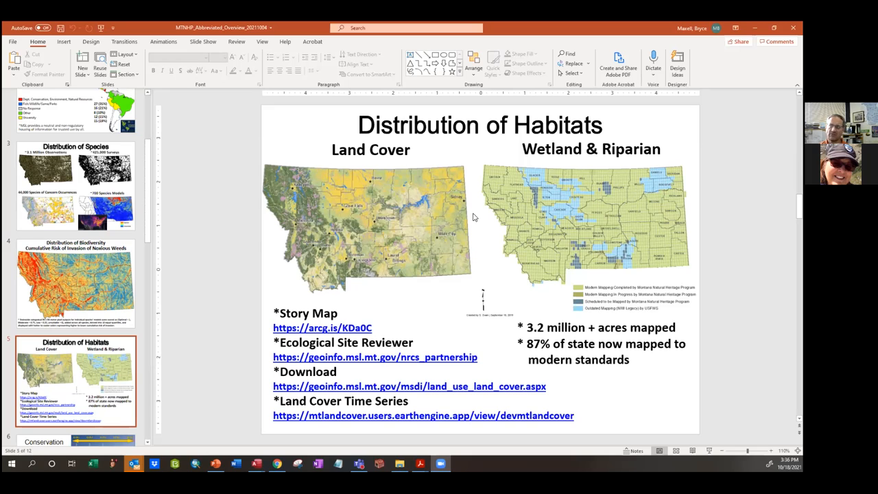
mouse_move(573, 206)
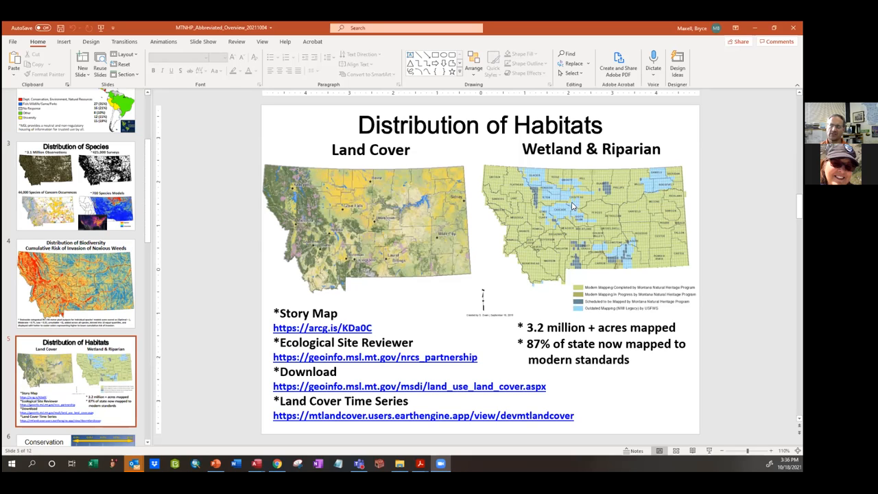
mouse_move(626, 176)
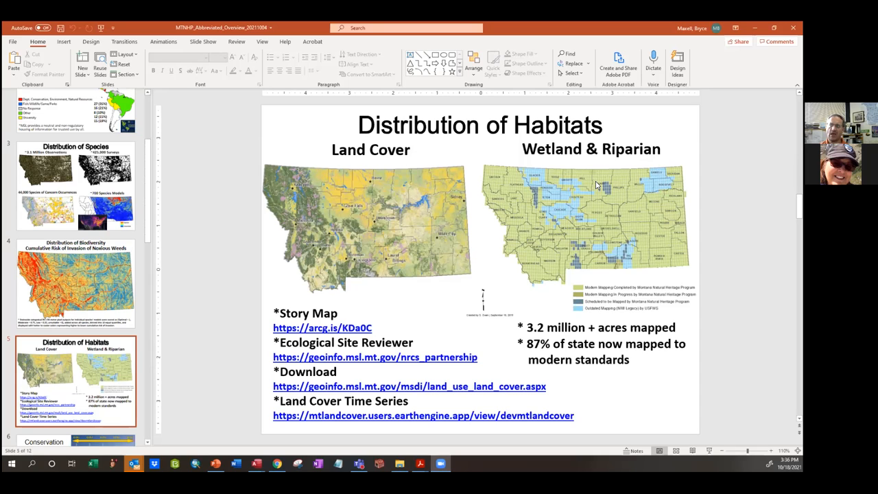
mouse_move(558, 226)
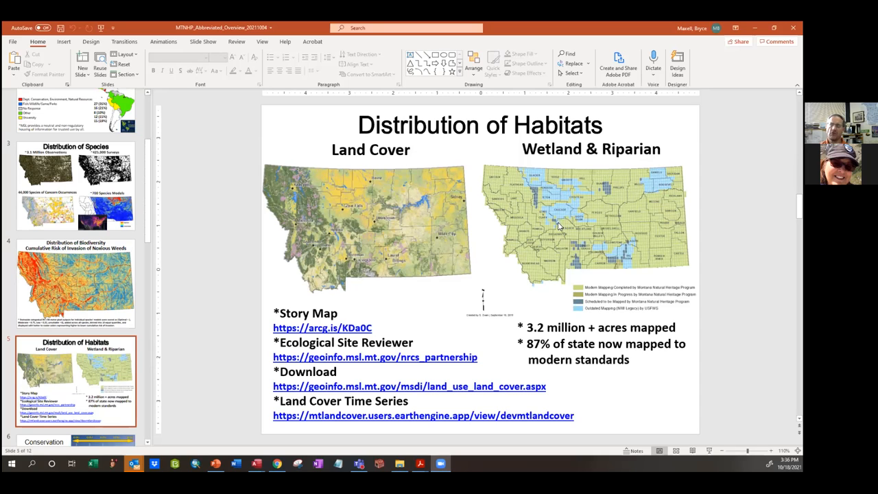
mouse_move(511, 214)
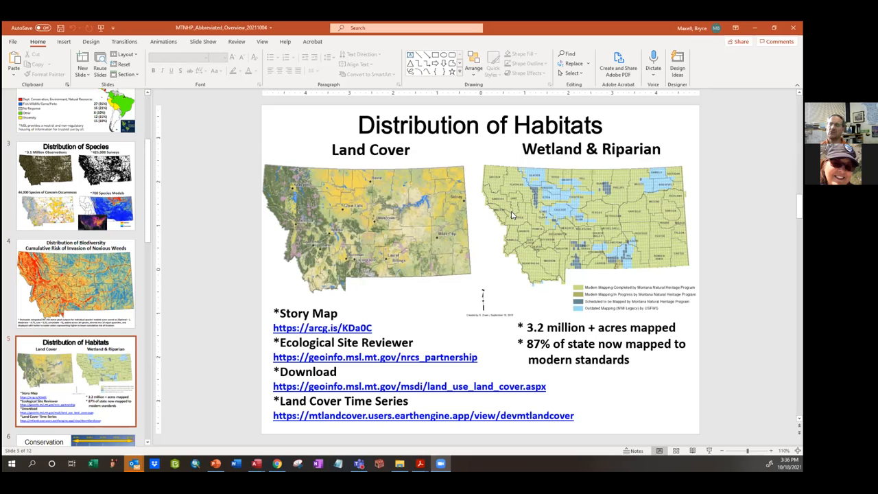
mouse_move(388, 272)
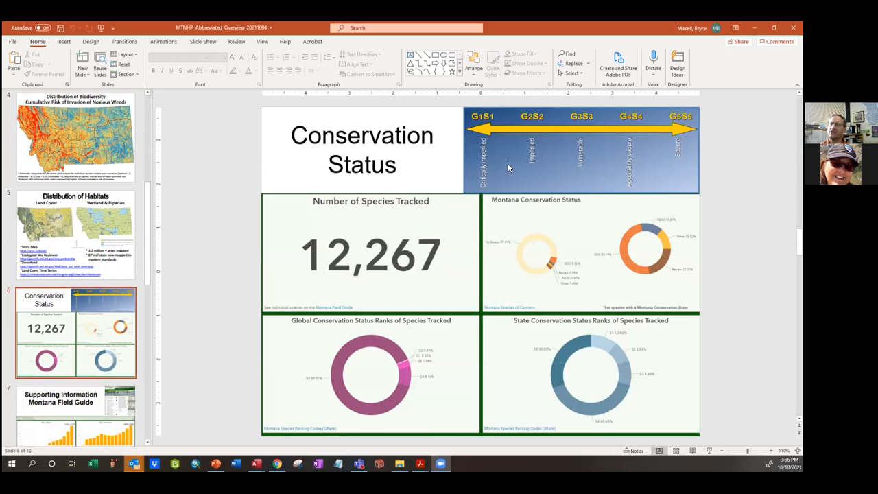
mouse_move(522, 131)
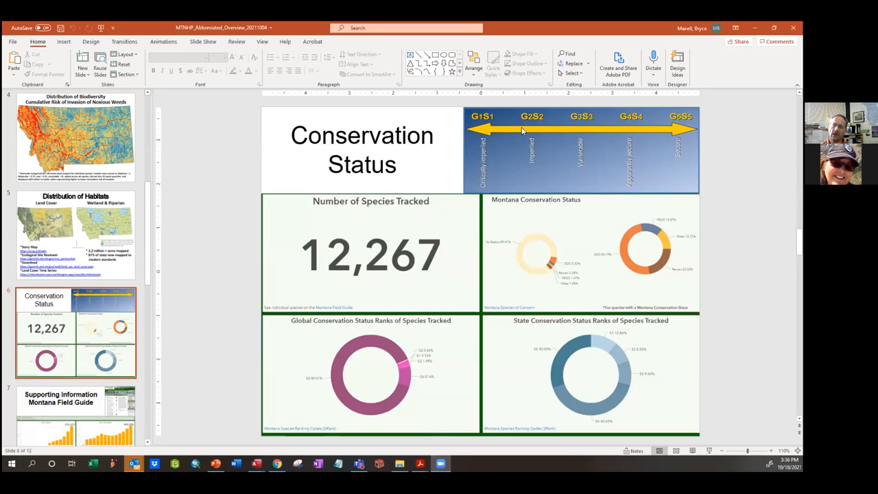
mouse_move(484, 129)
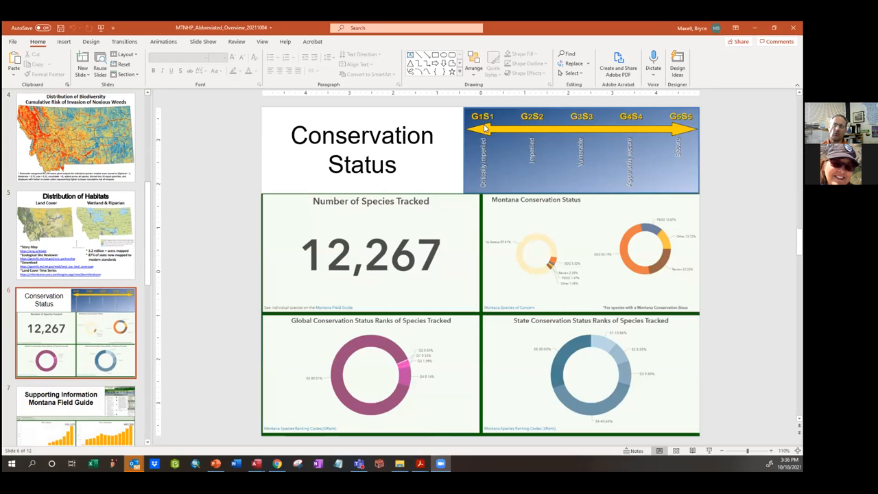
mouse_move(485, 129)
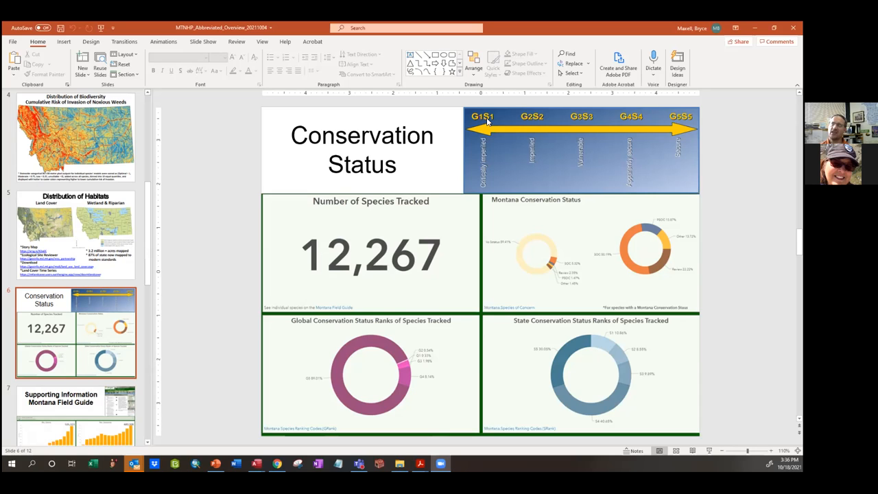
mouse_move(490, 157)
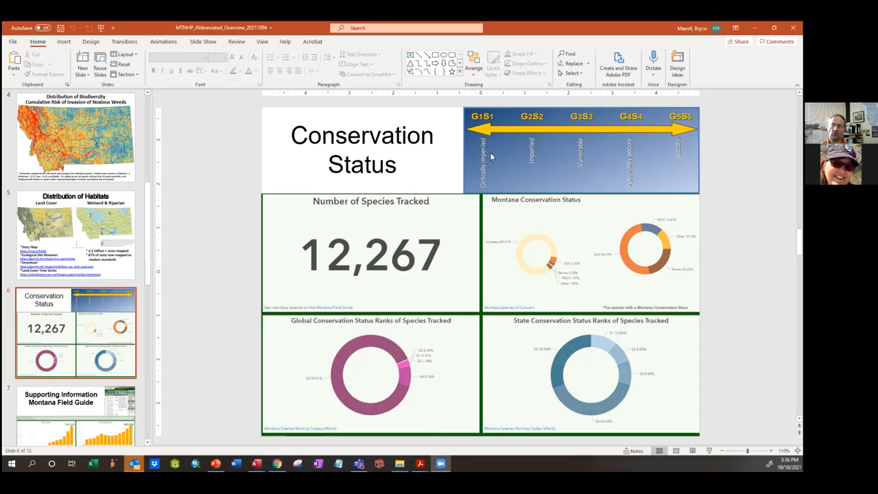
mouse_move(470, 132)
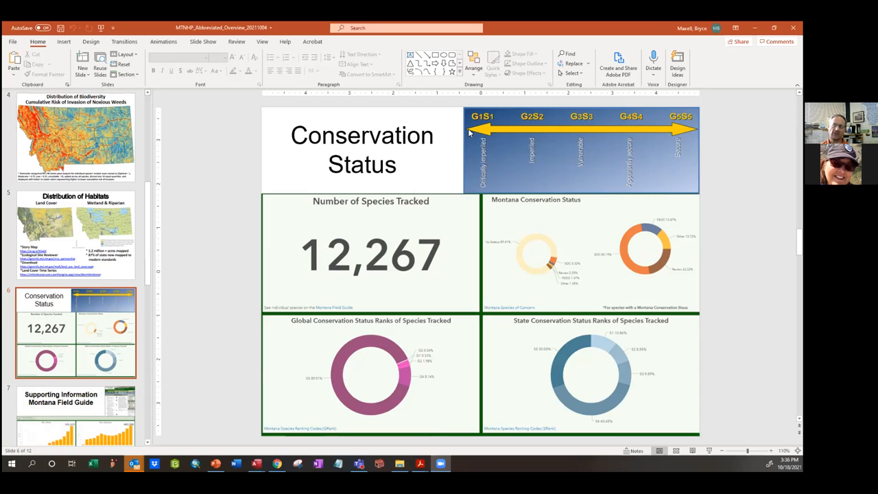
mouse_move(691, 122)
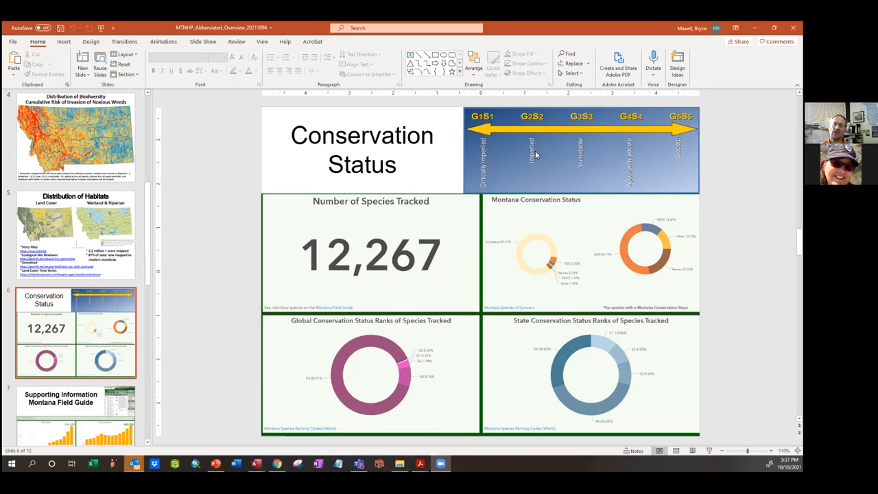
mouse_move(596, 138)
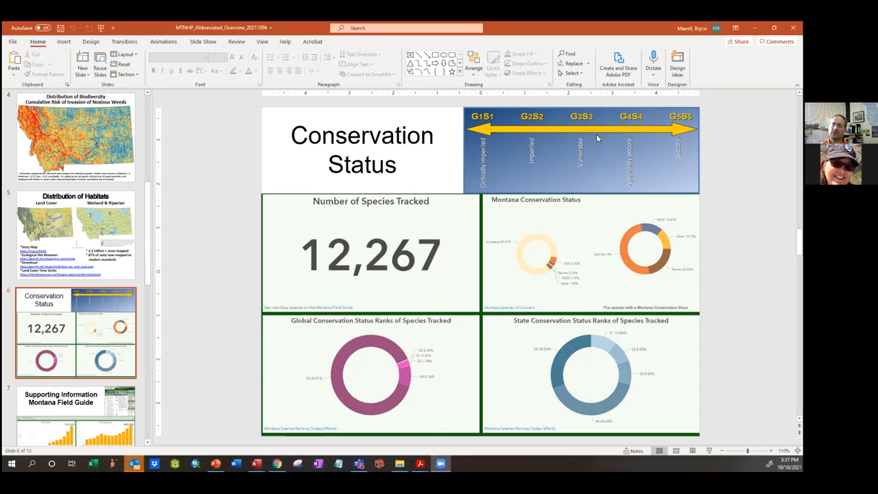
mouse_move(351, 205)
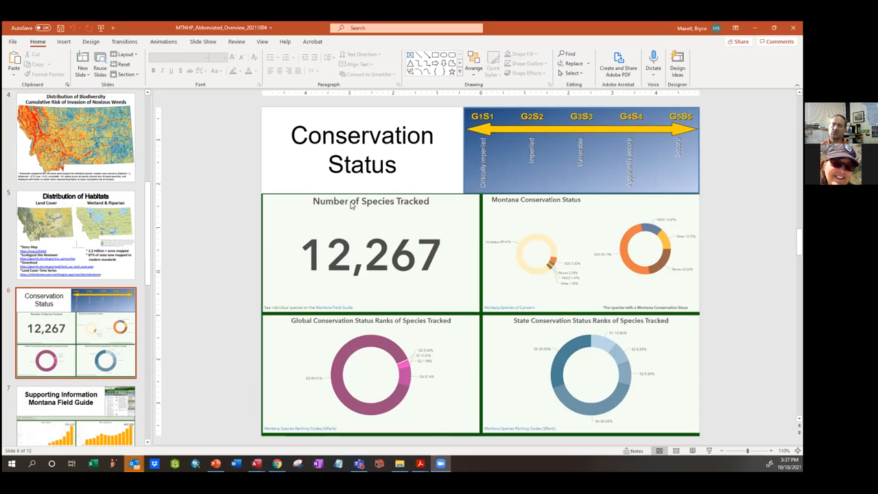
mouse_move(324, 295)
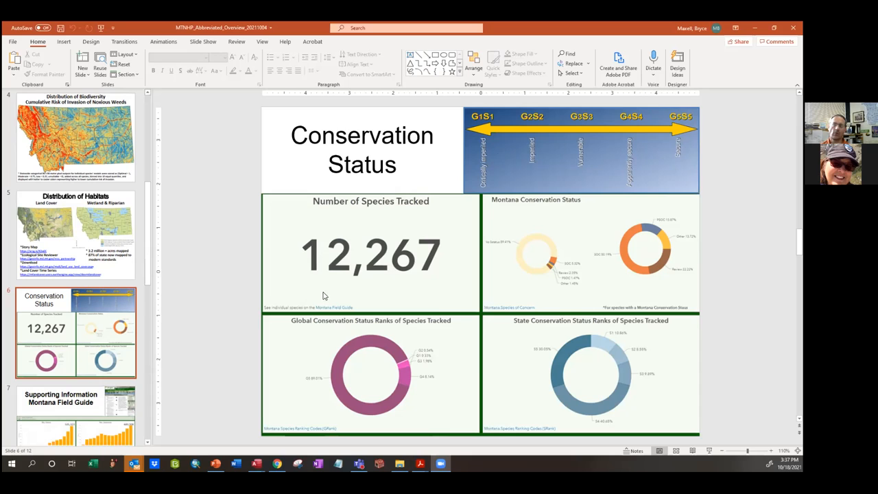
mouse_move(366, 279)
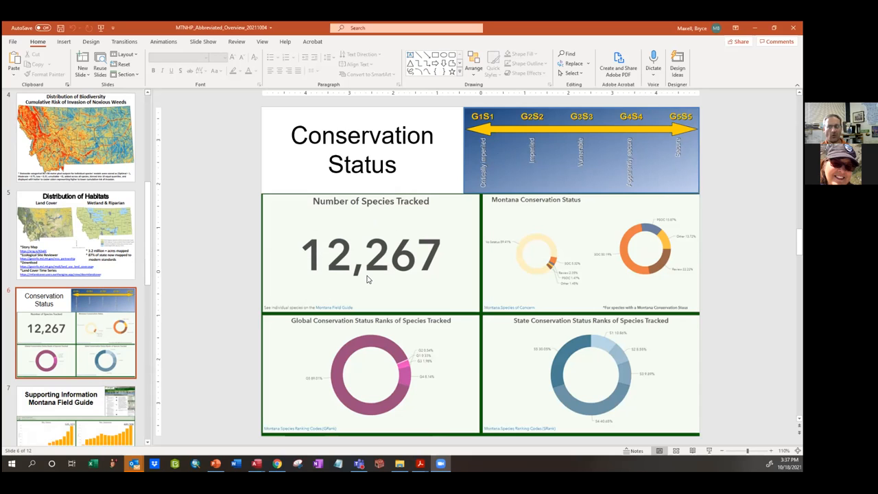
mouse_move(420, 262)
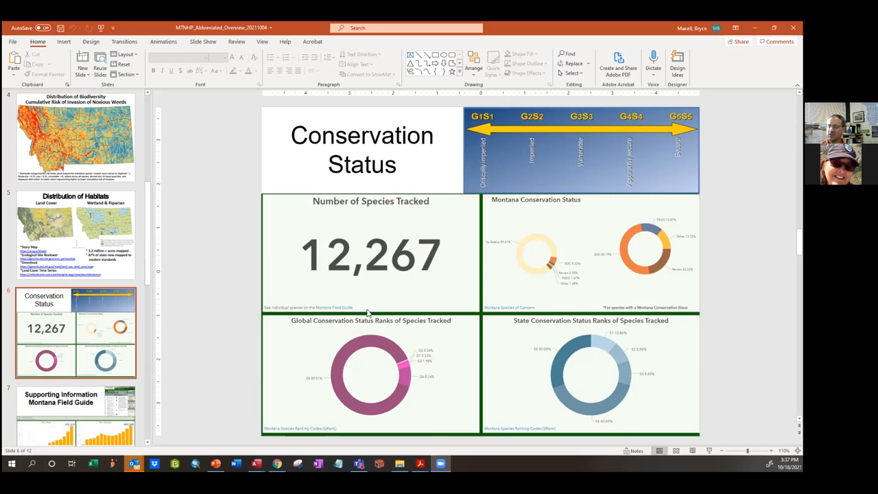
Scroll the slide pane further down past slide 6, Conservation Status
scroll(down, 3)
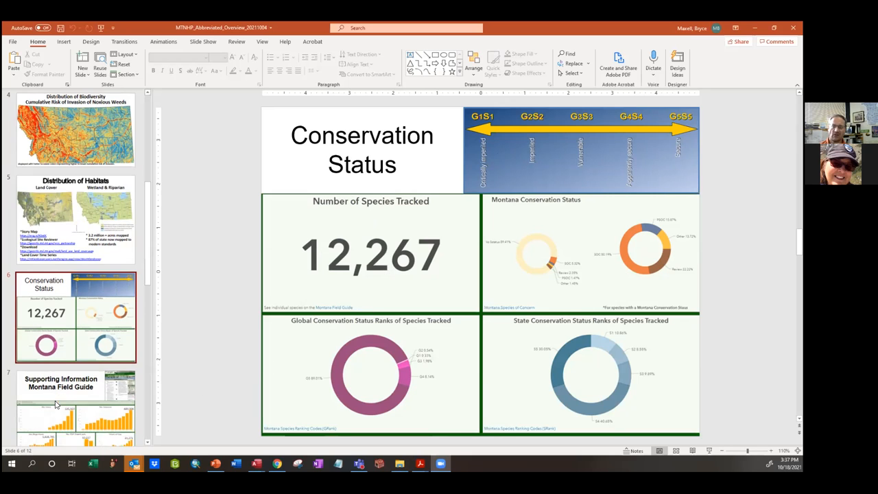
scroll(down, 3)
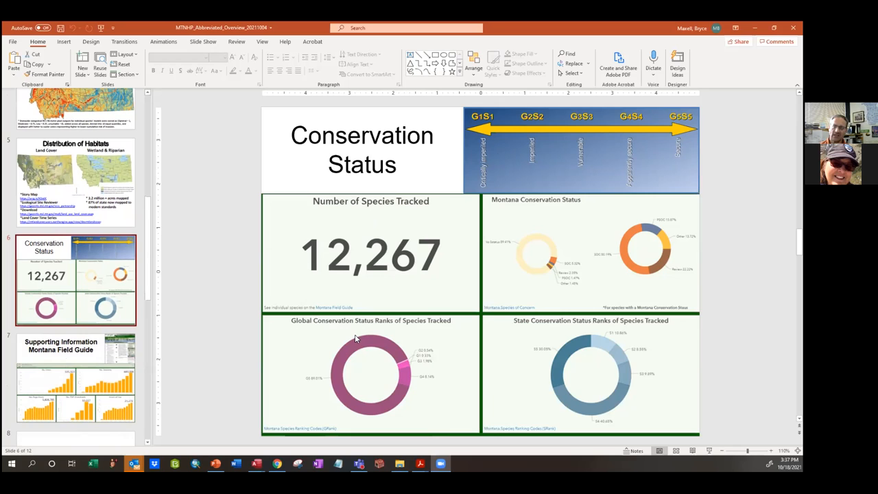
click(75, 377)
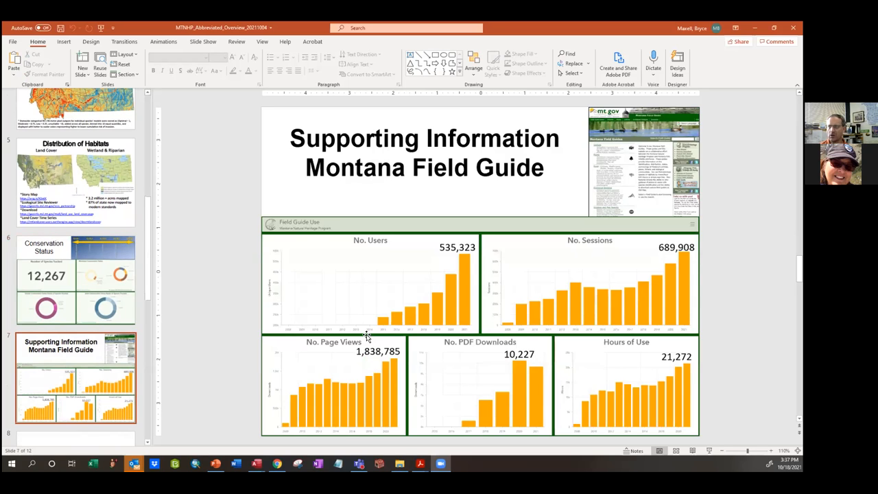
mouse_move(468, 218)
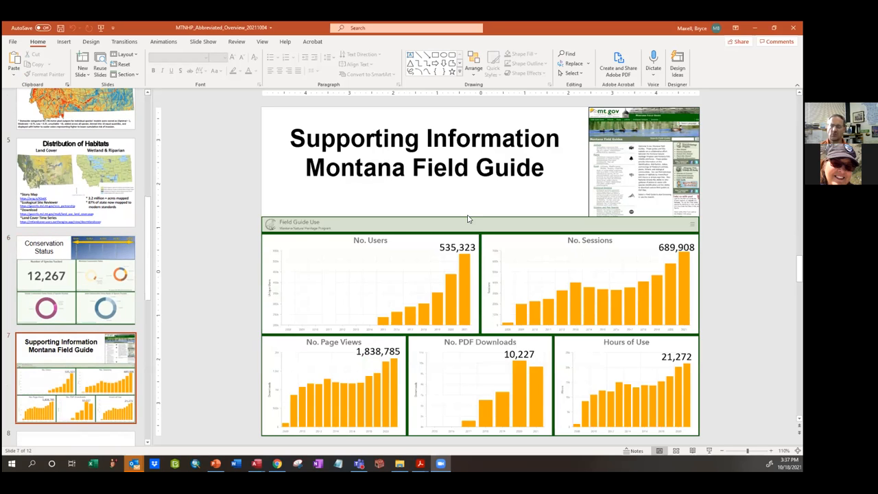
mouse_move(485, 270)
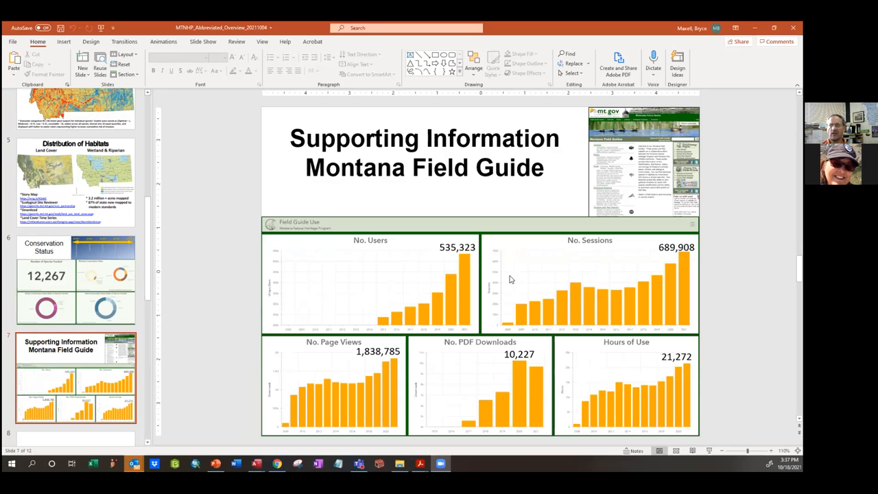
mouse_move(461, 258)
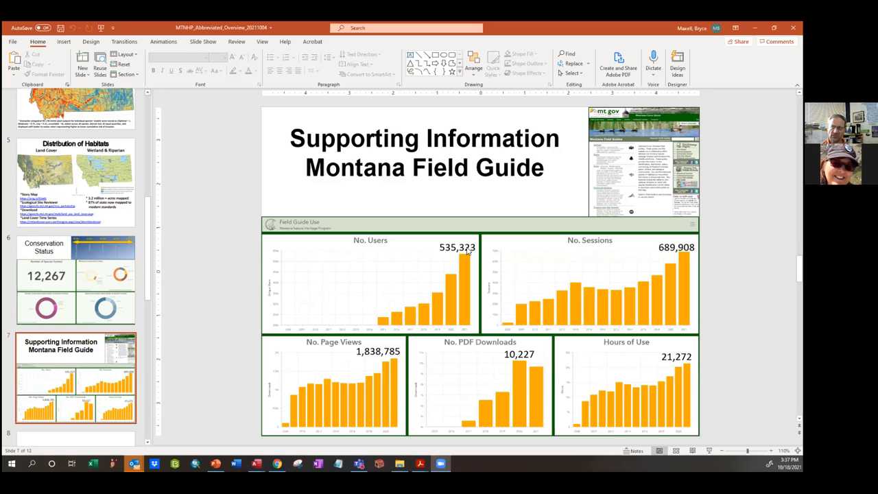
mouse_move(676, 267)
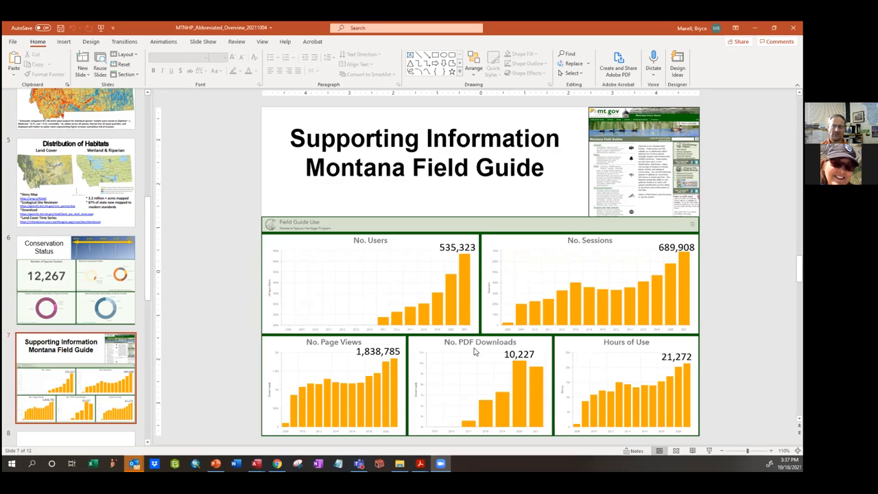
mouse_move(528, 360)
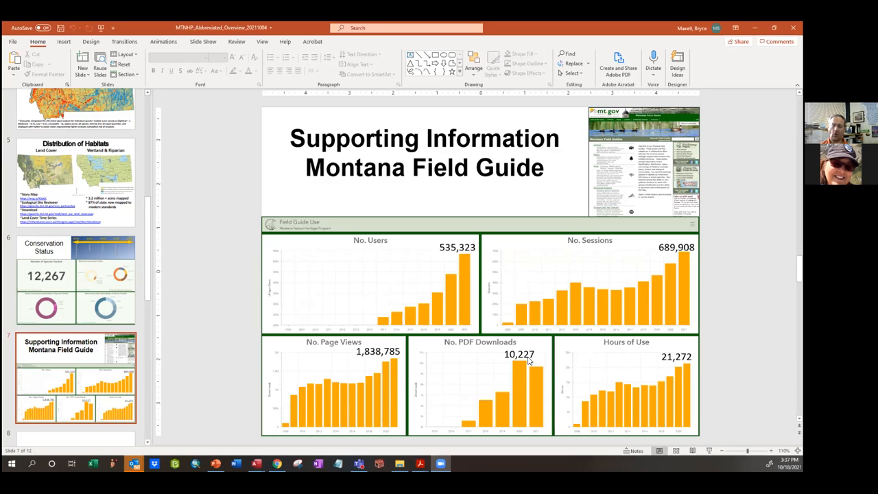
mouse_move(527, 361)
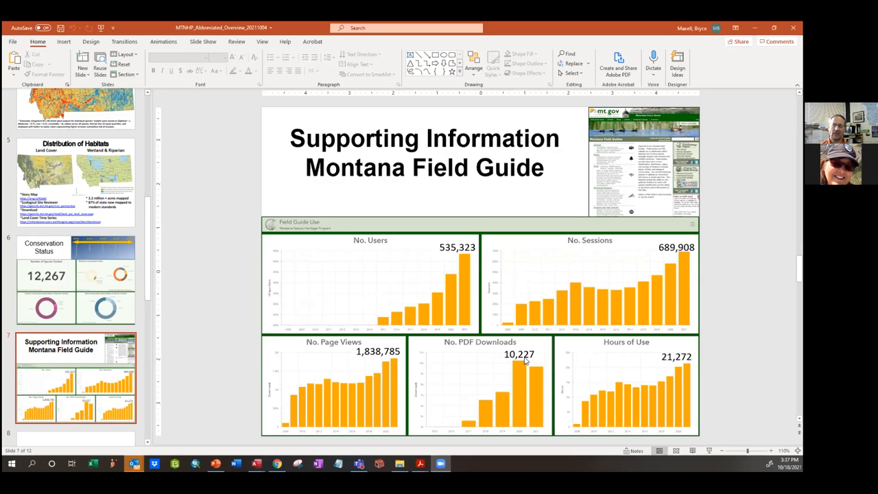
mouse_move(670, 363)
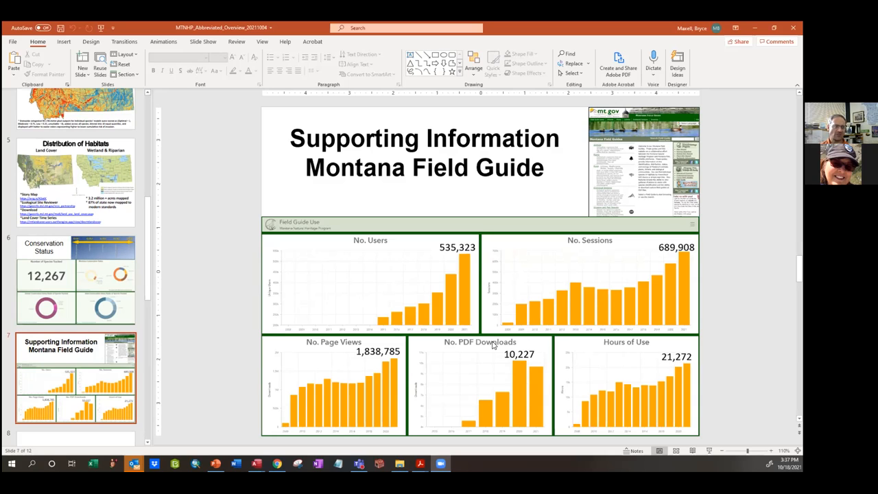
mouse_move(336, 228)
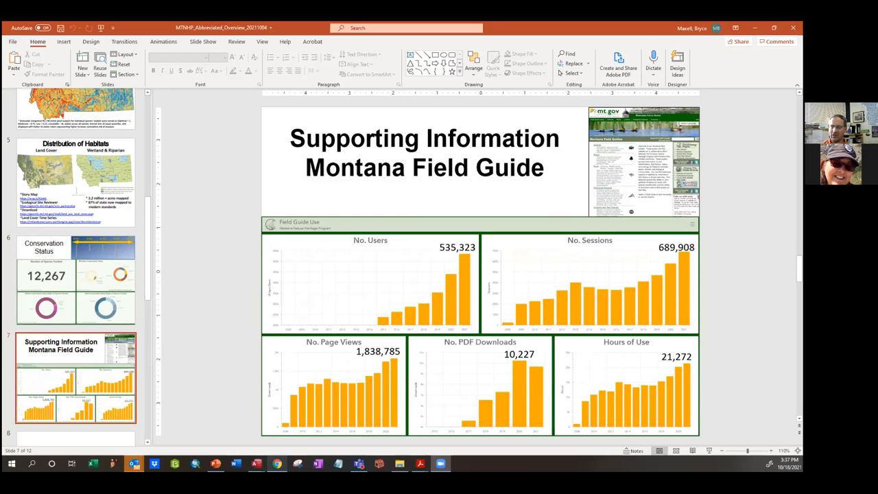
Switch from the slides to the mtnhp.org home page in Chrome
click(276, 463)
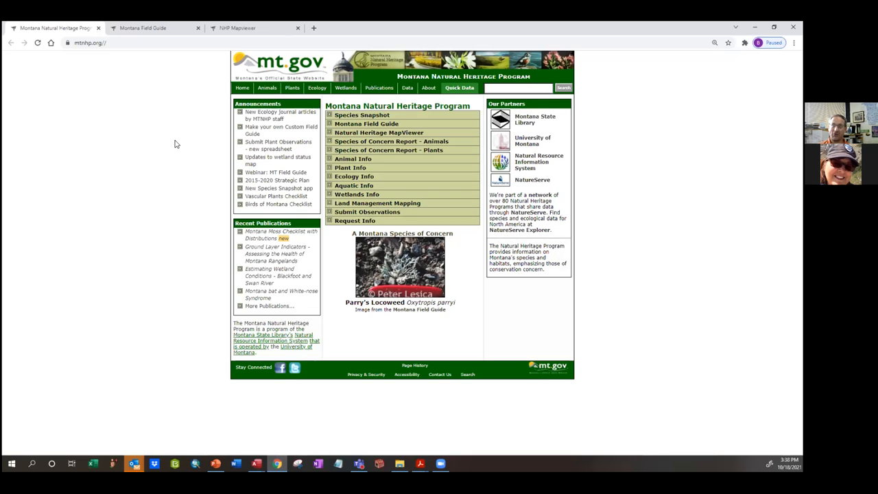
mouse_move(99, 179)
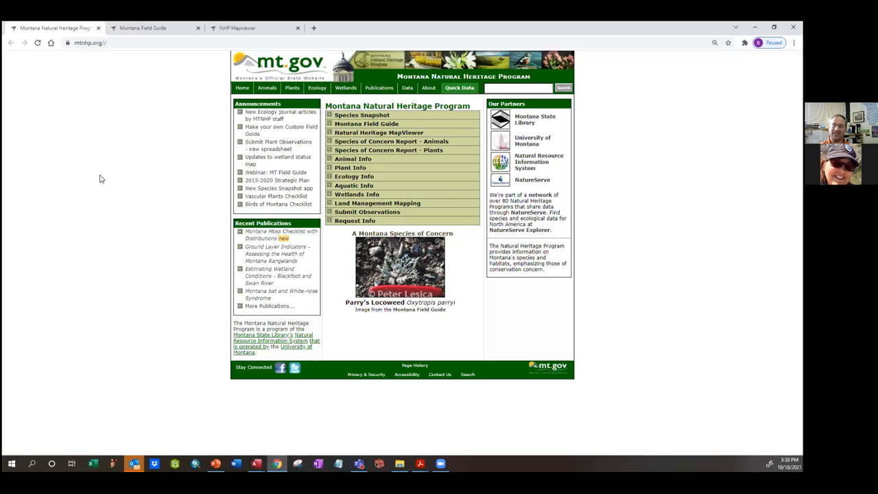
mouse_move(120, 280)
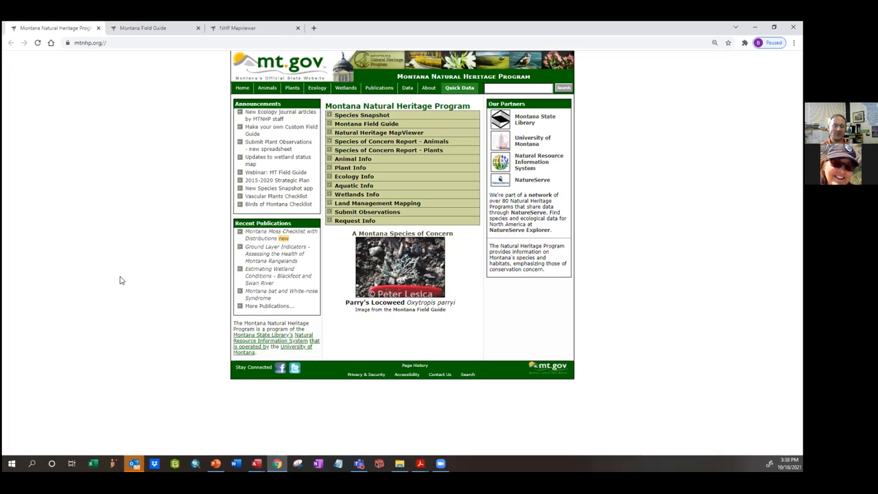
mouse_move(152, 254)
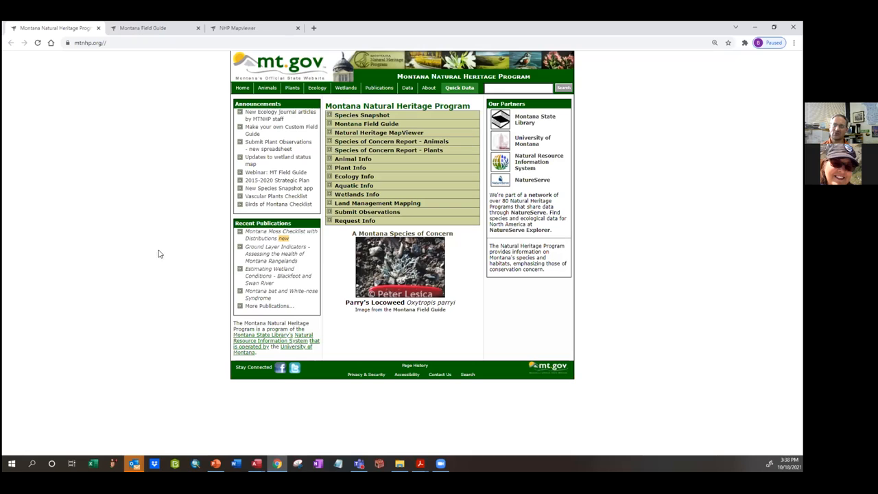
mouse_move(303, 309)
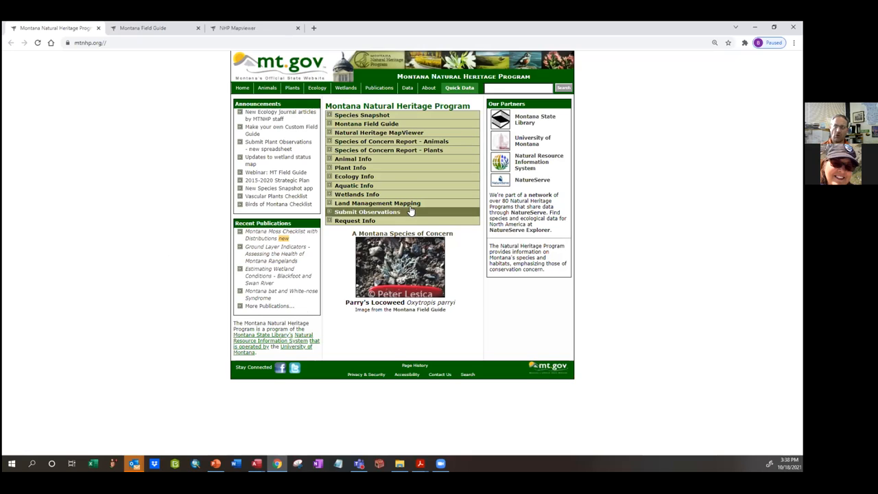
mouse_move(213, 223)
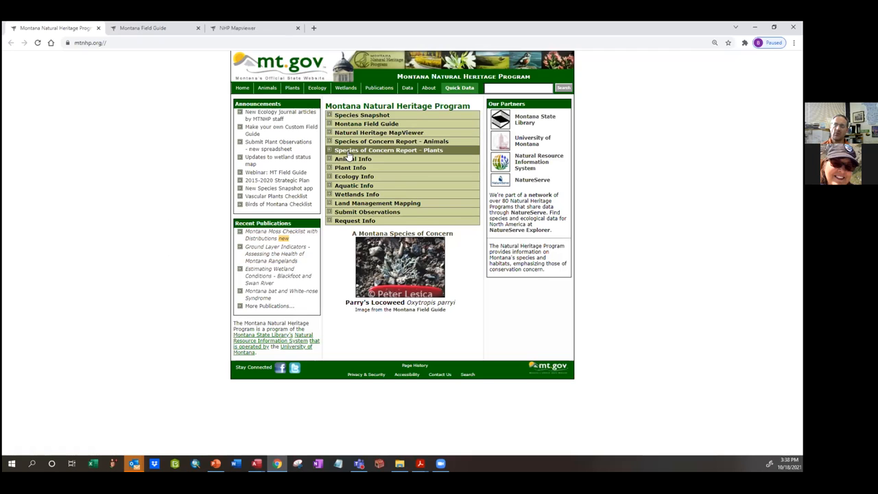
mouse_move(379, 132)
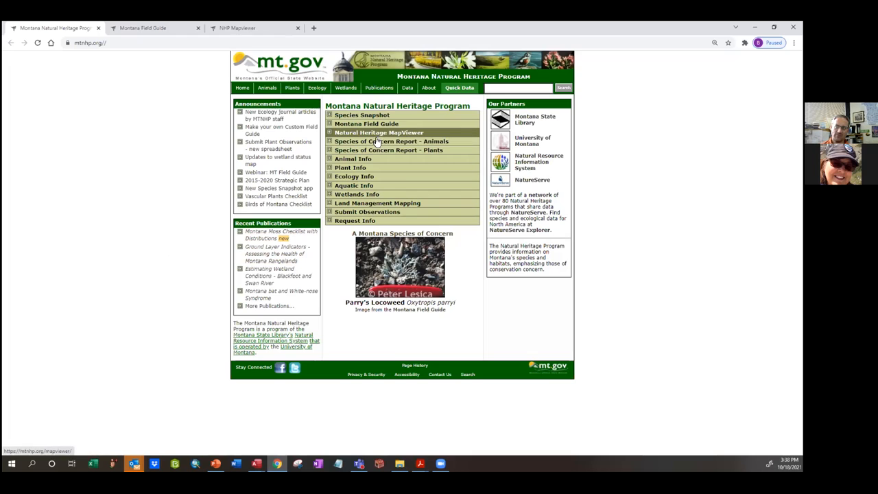
mouse_move(366, 124)
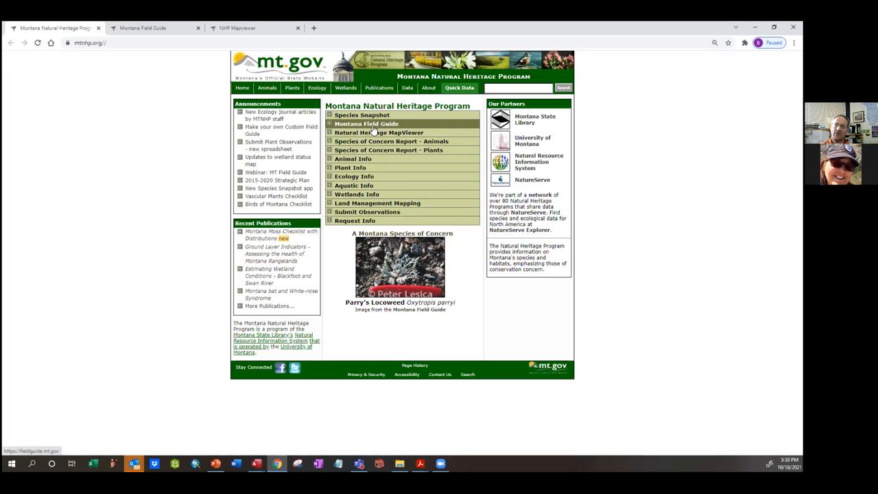
Drill down the Field Guide through Animals, Birds and Owls to the owl species list
click(366, 124)
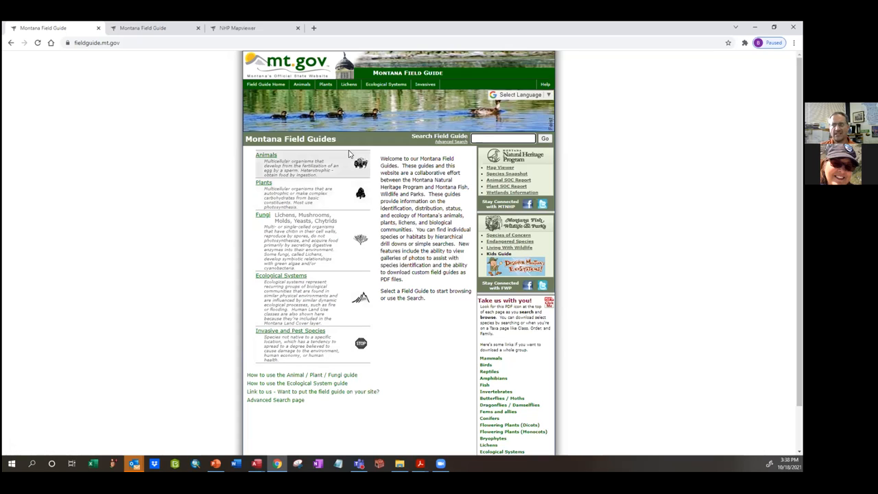
mouse_move(330, 180)
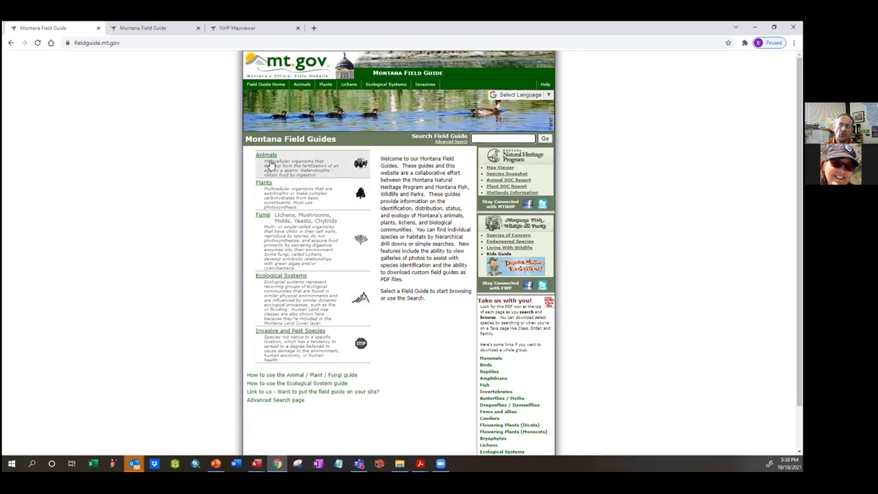
click(266, 154)
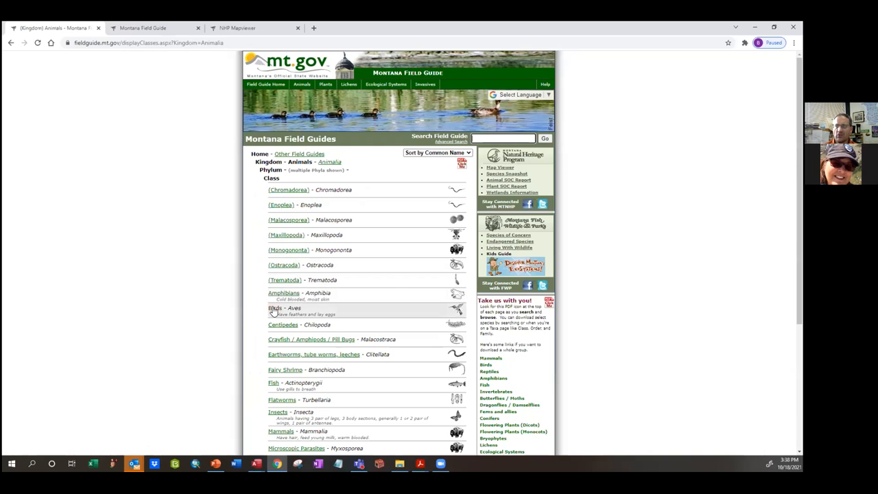
click(274, 308)
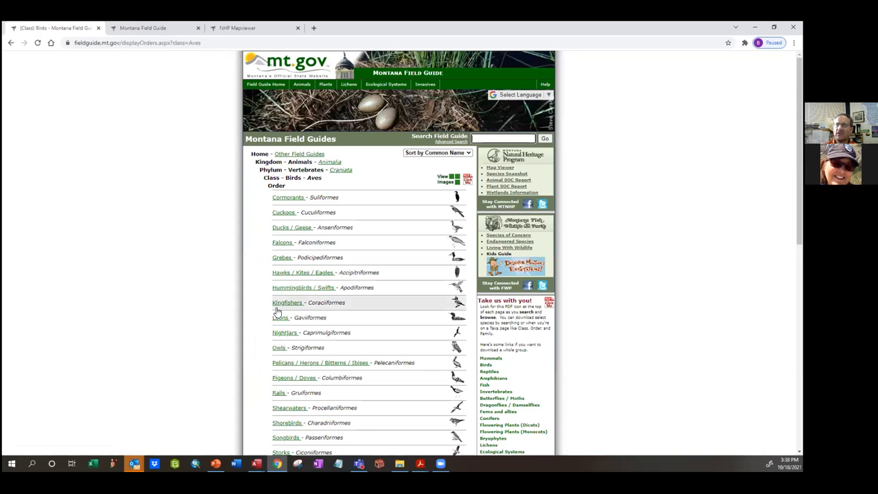
scroll(down, 3)
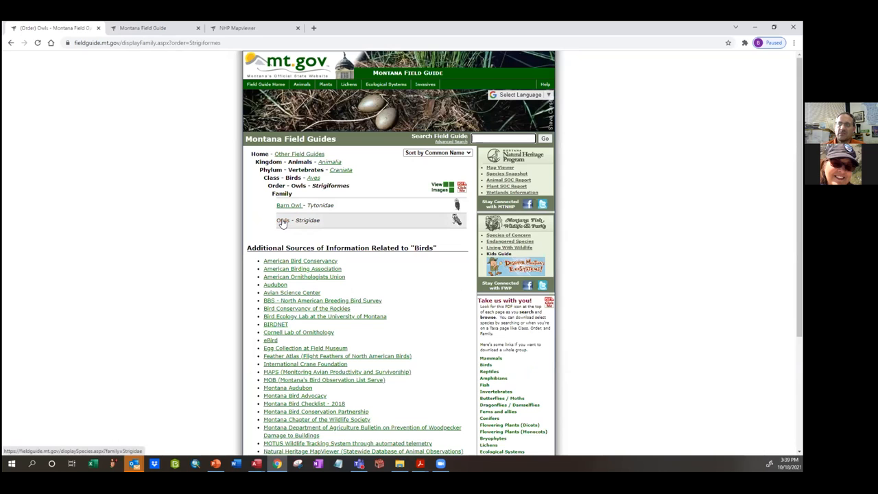
click(282, 220)
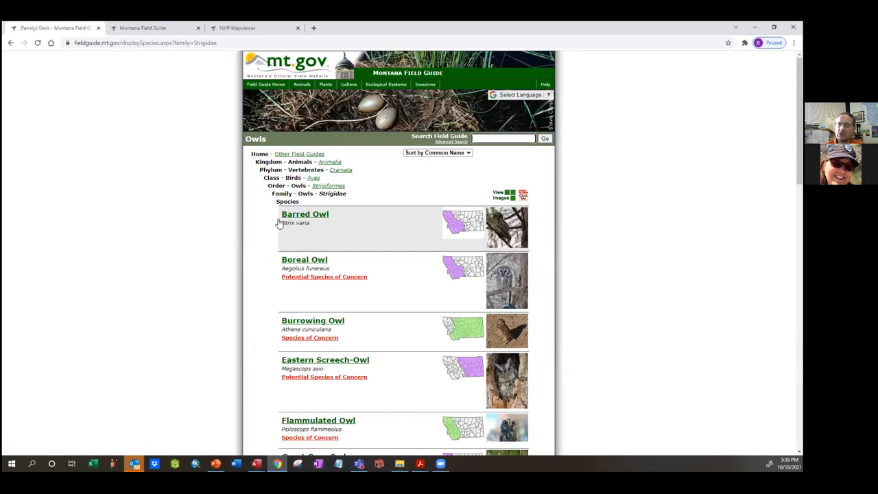
scroll(down, 3)
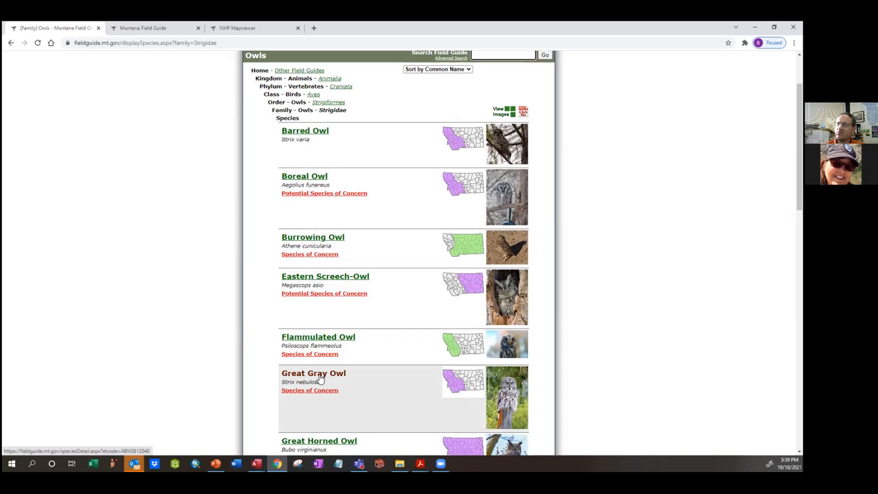
Open Great Gray Owl and view gallery photos, from young owl to owl in flight
click(313, 372)
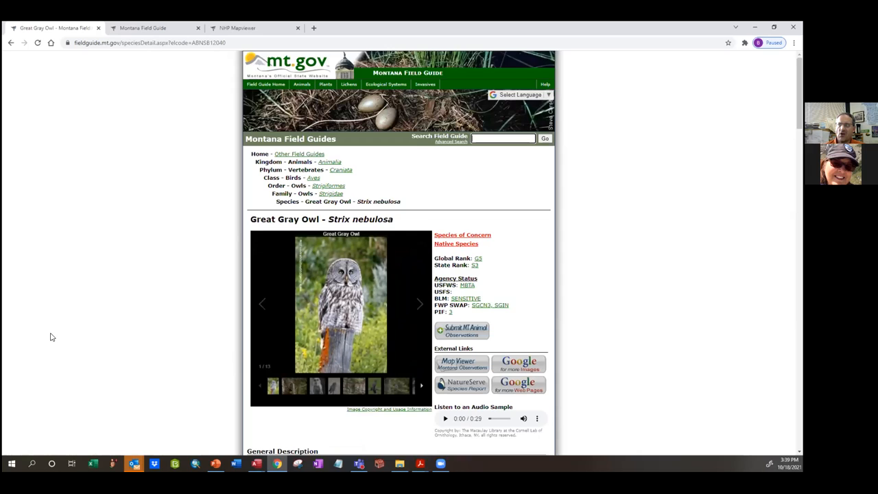
scroll(down, 3)
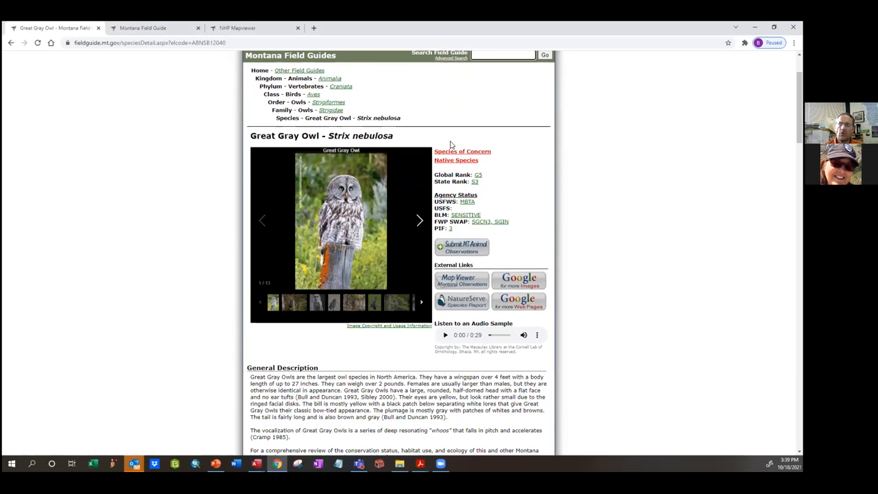
mouse_move(457, 183)
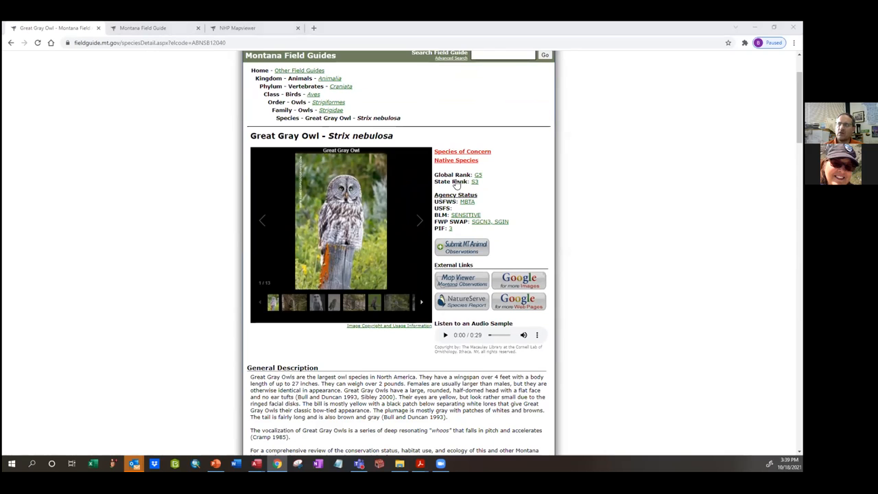
mouse_move(339, 224)
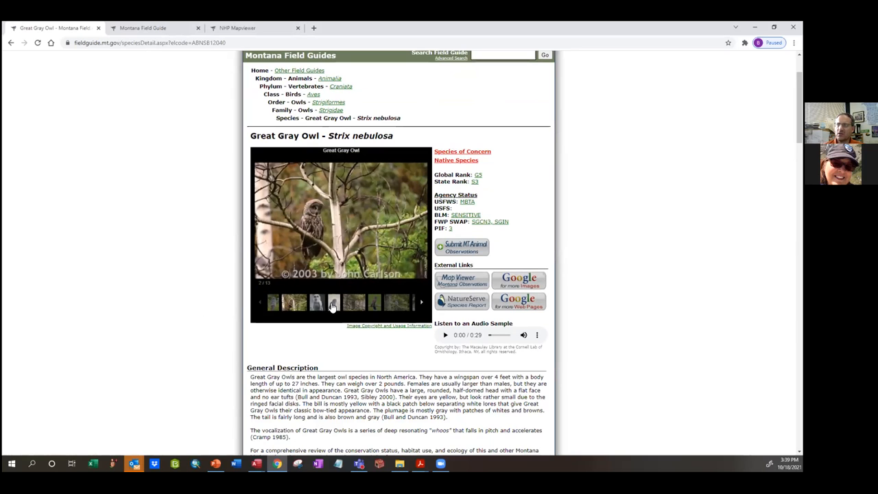
click(316, 301)
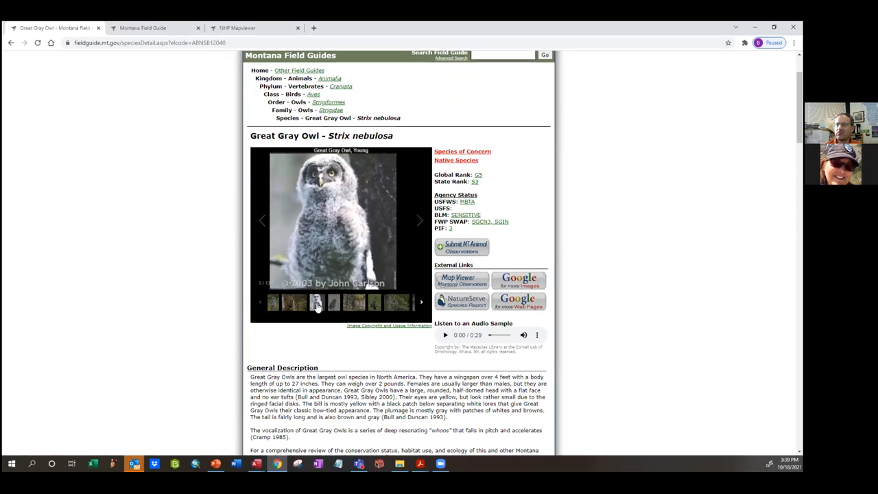
click(354, 302)
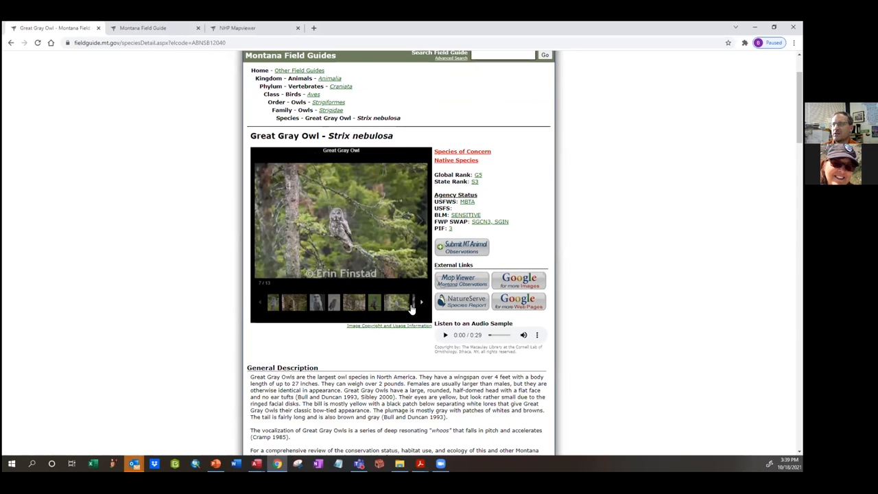
click(421, 302)
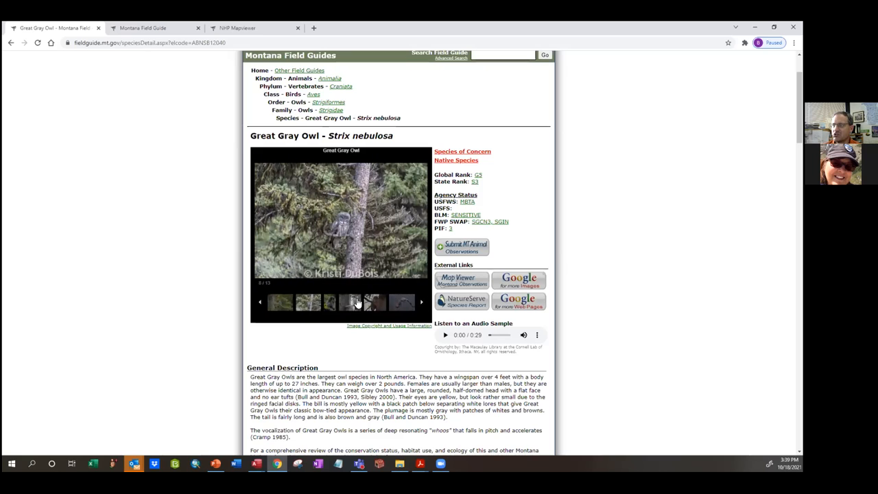
click(404, 302)
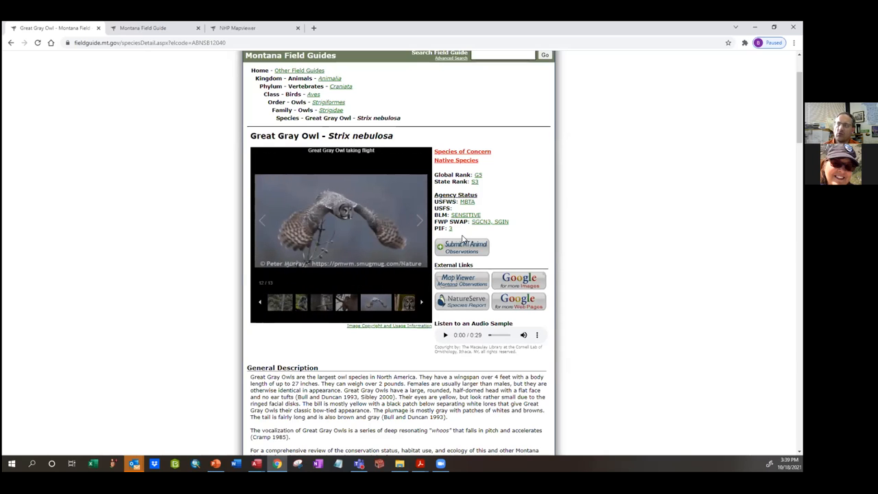
mouse_move(465, 184)
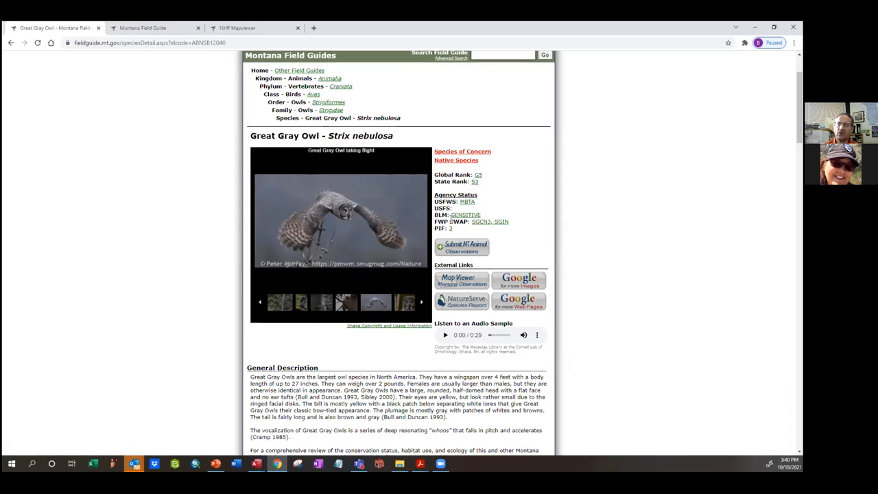
mouse_move(528, 206)
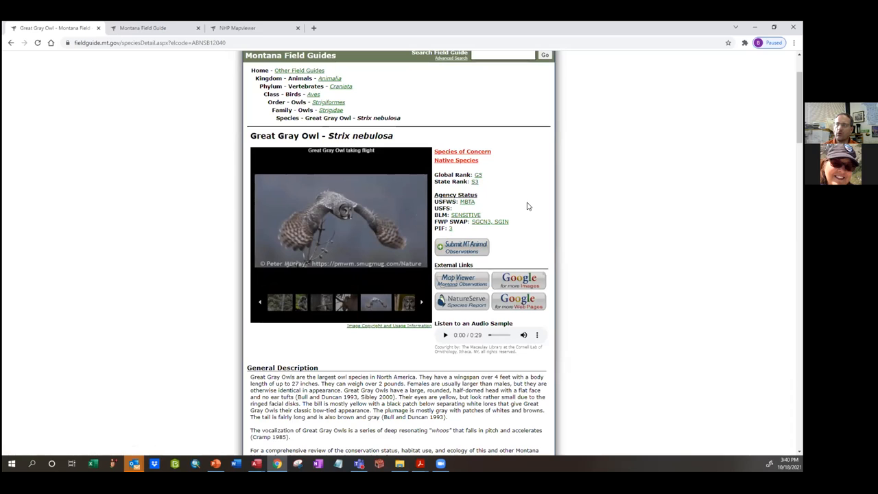
mouse_move(537, 207)
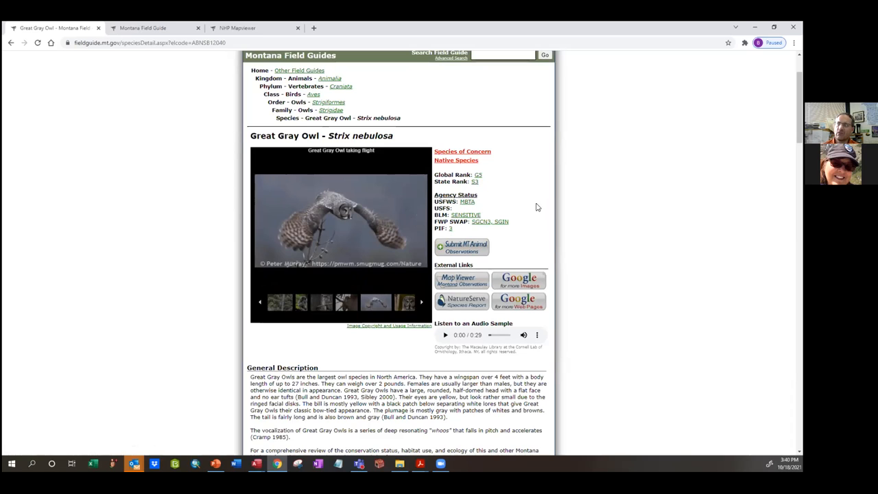
mouse_move(538, 226)
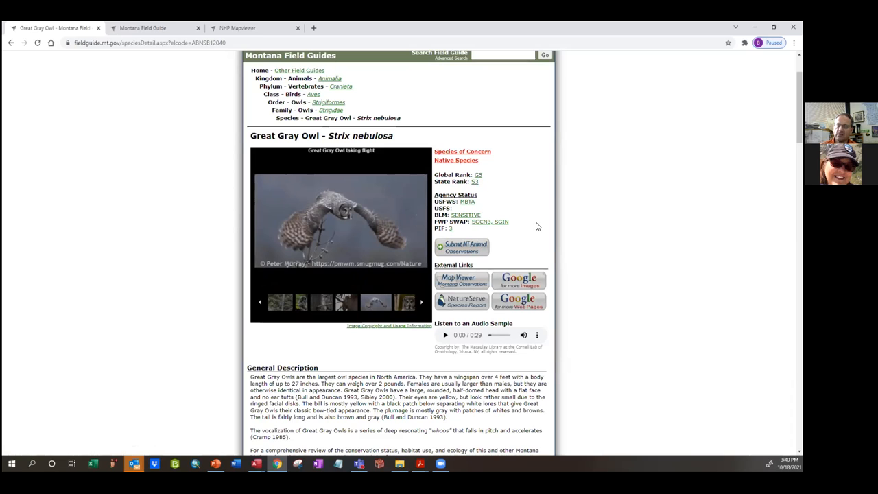
mouse_move(541, 218)
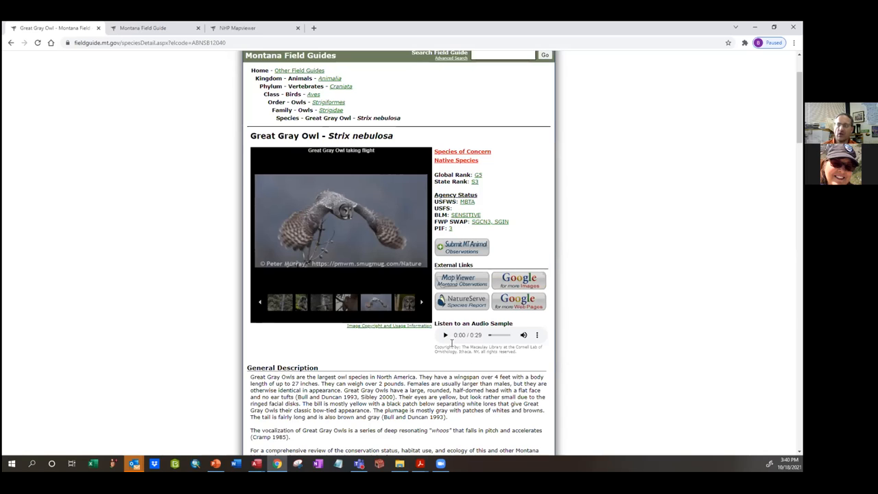
Play the Great Gray Owl call sample for about eight seconds, then pause
click(445, 334)
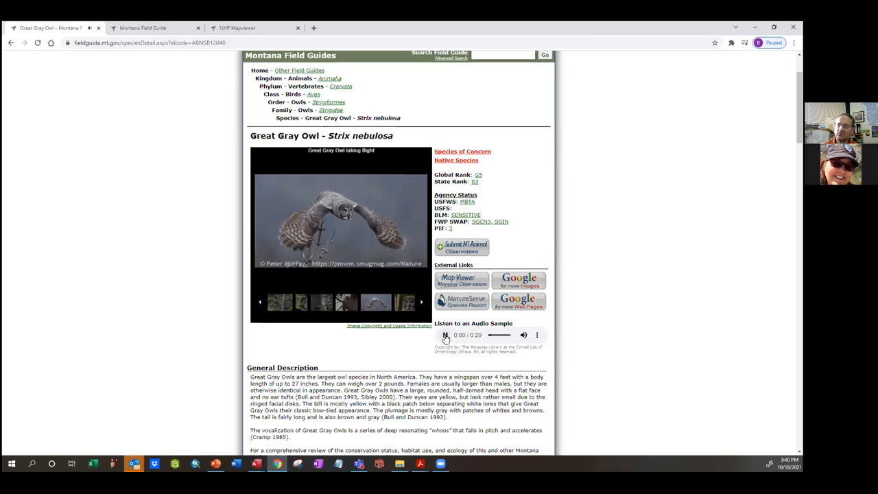
click(445, 334)
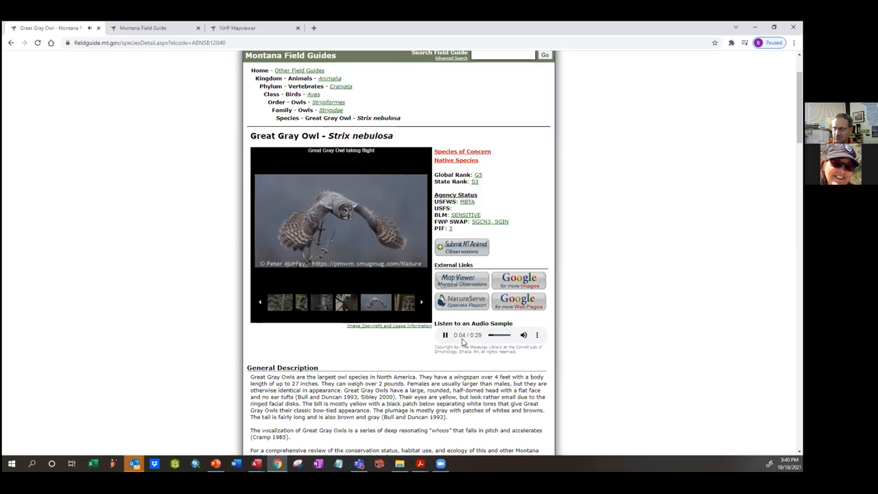
click(445, 335)
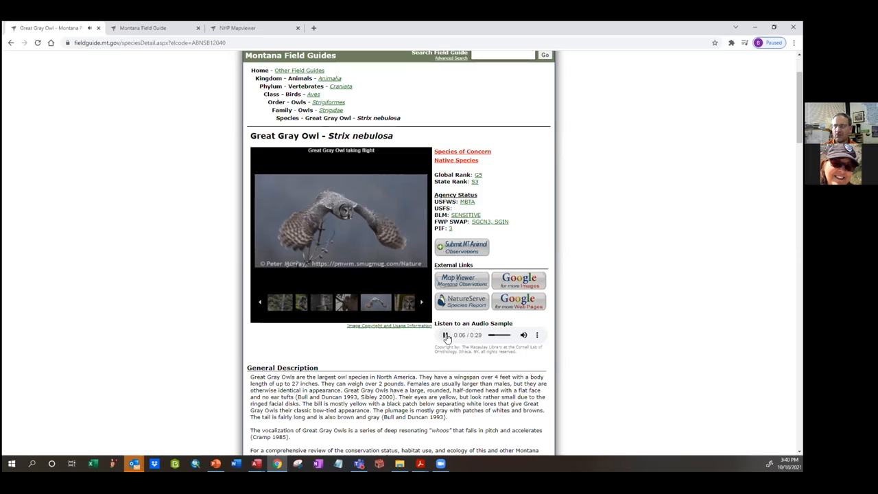
click(445, 334)
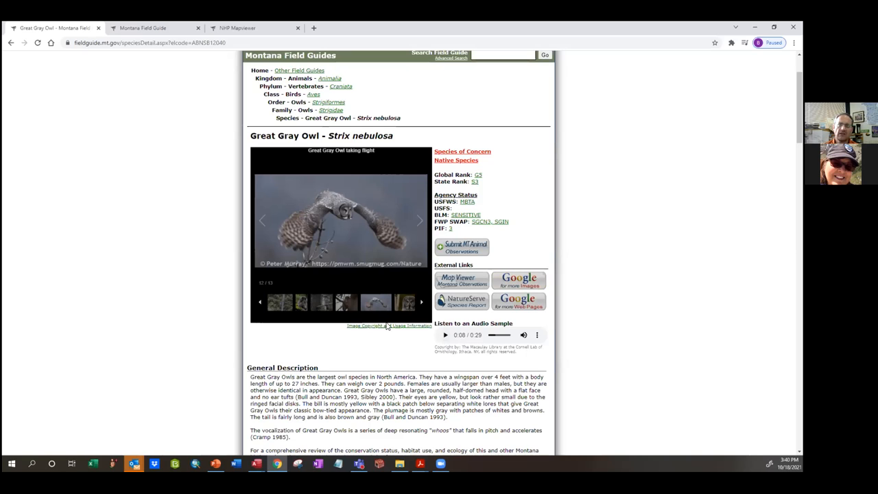
Scroll past the description to the range maps and 638 Montana observations
scroll(down, 3)
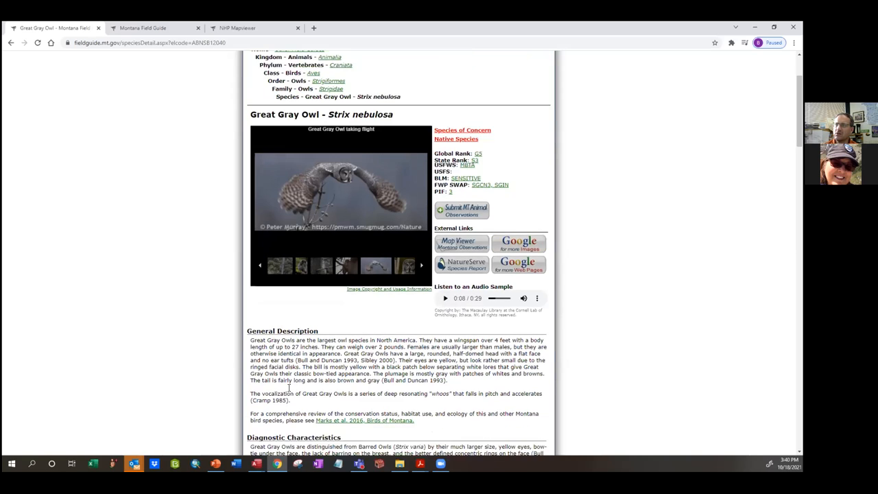
scroll(down, 3)
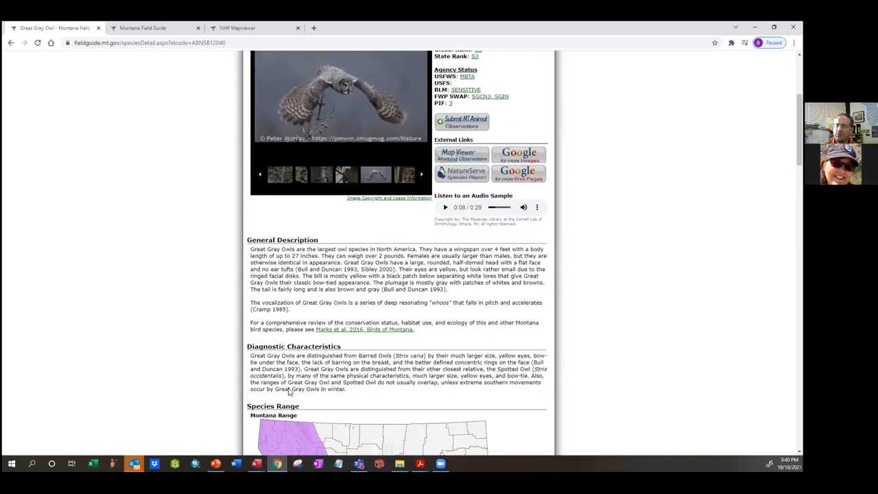
scroll(down, 3)
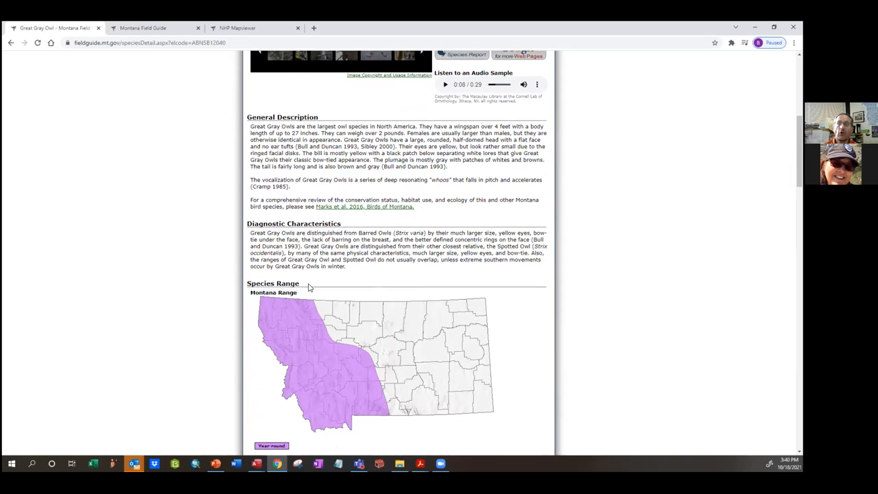
mouse_move(346, 158)
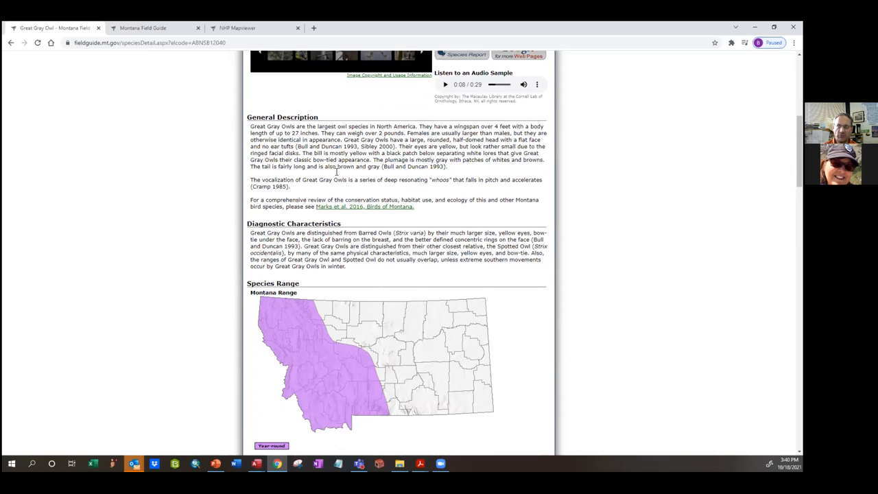
scroll(down, 3)
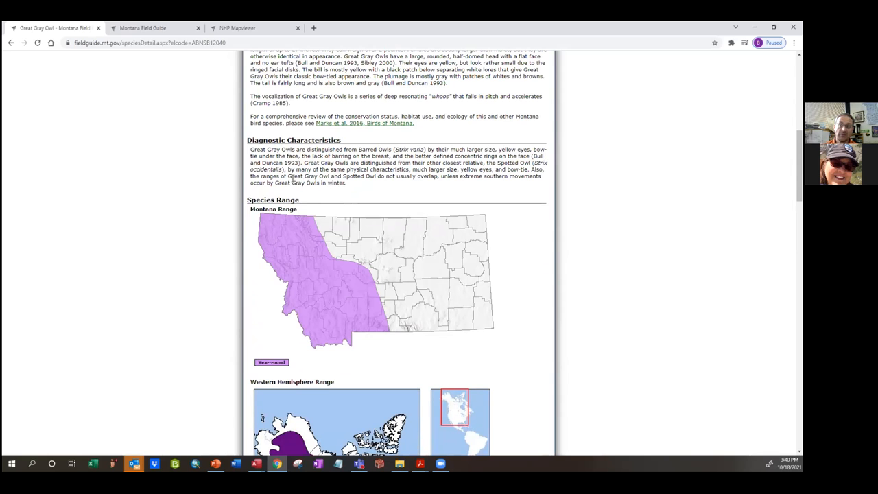
scroll(down, 3)
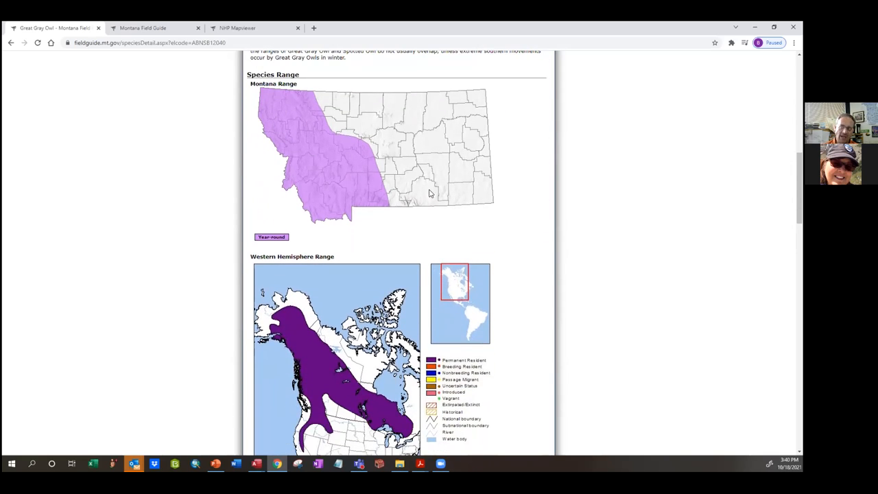
scroll(down, 3)
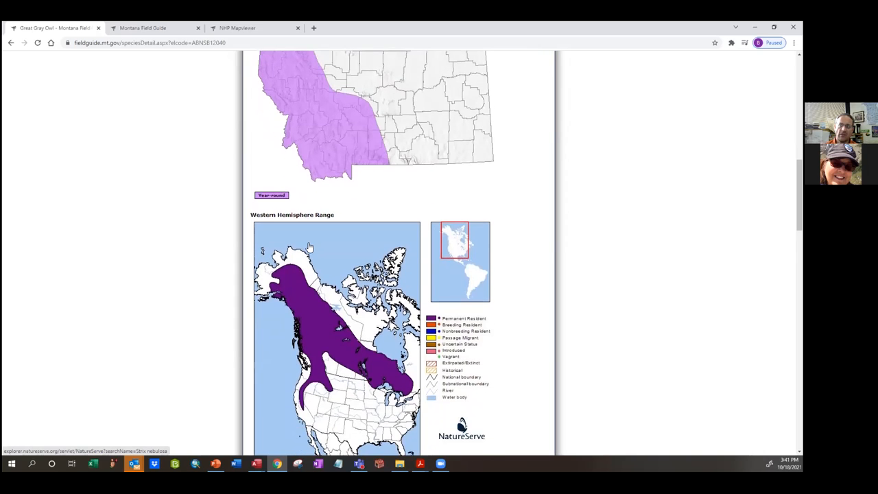
scroll(down, 3)
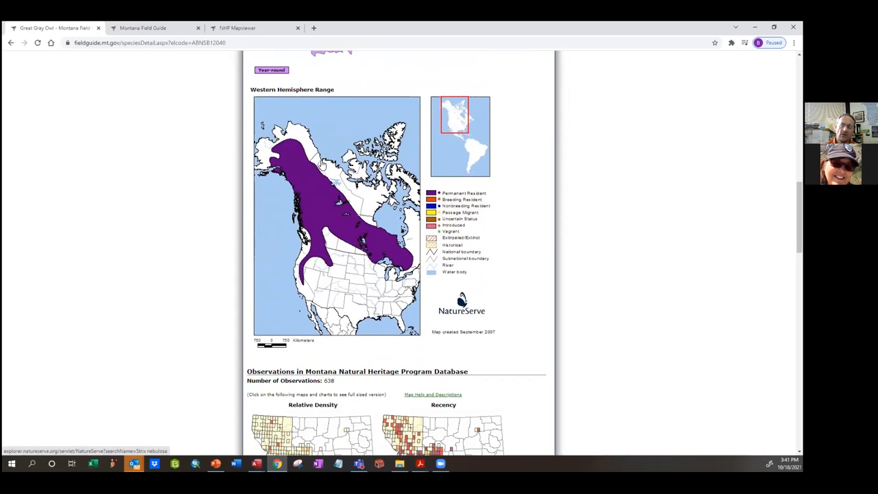
scroll(down, 3)
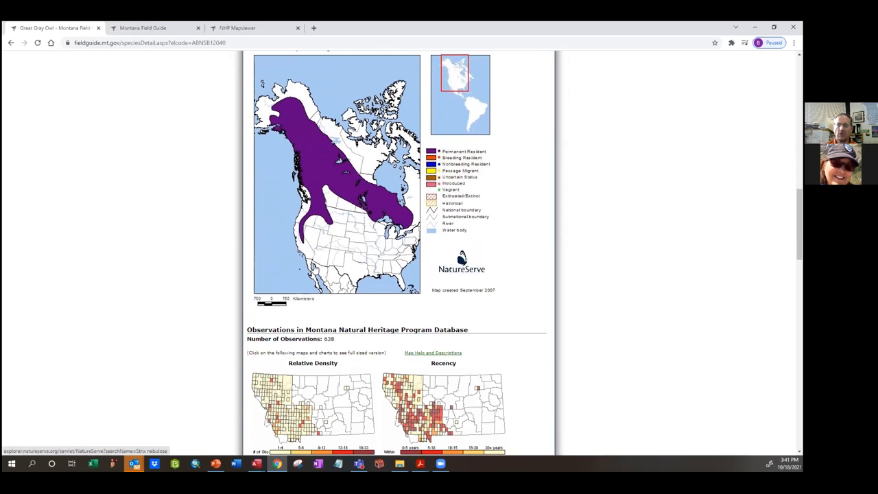
mouse_move(329, 285)
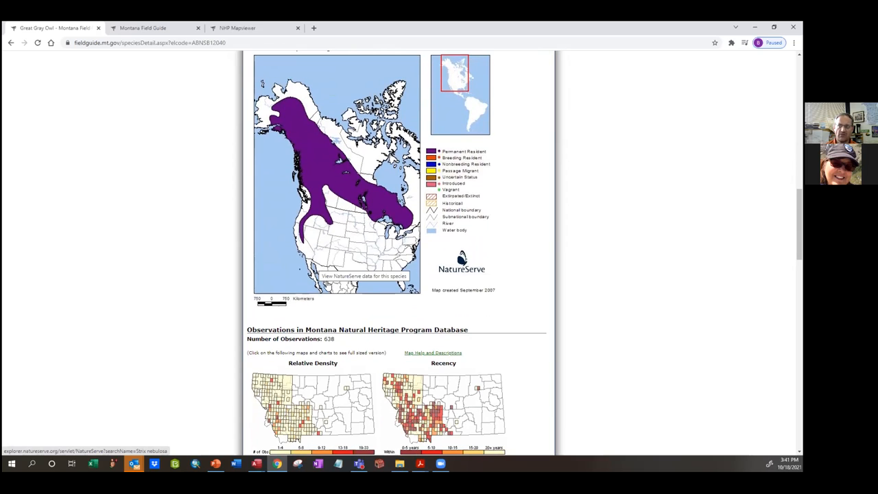
scroll(down, 3)
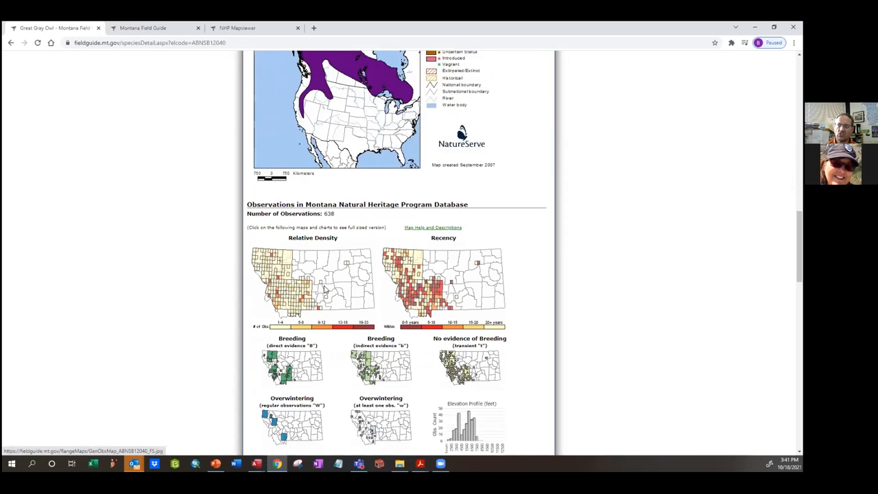
Scroll to the breeding, overwintering and Submitted Obs by Month/Year charts
scroll(down, 3)
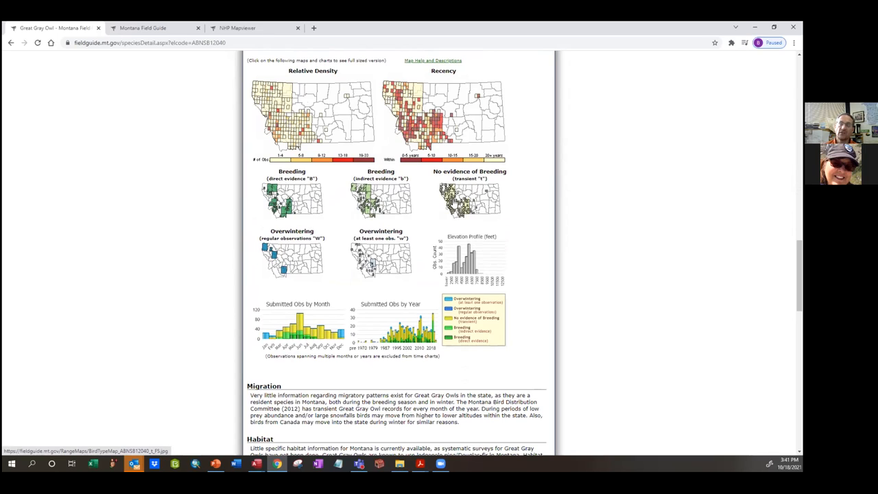
mouse_move(470, 199)
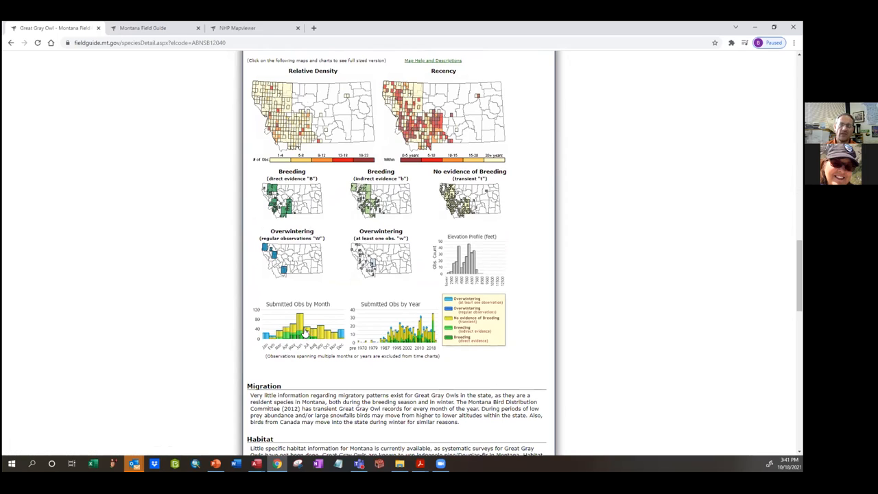
mouse_move(345, 334)
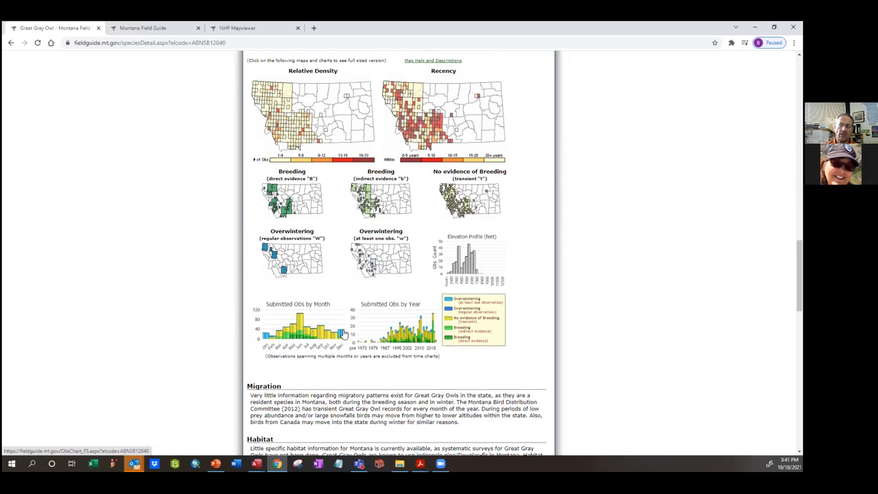
mouse_move(389, 342)
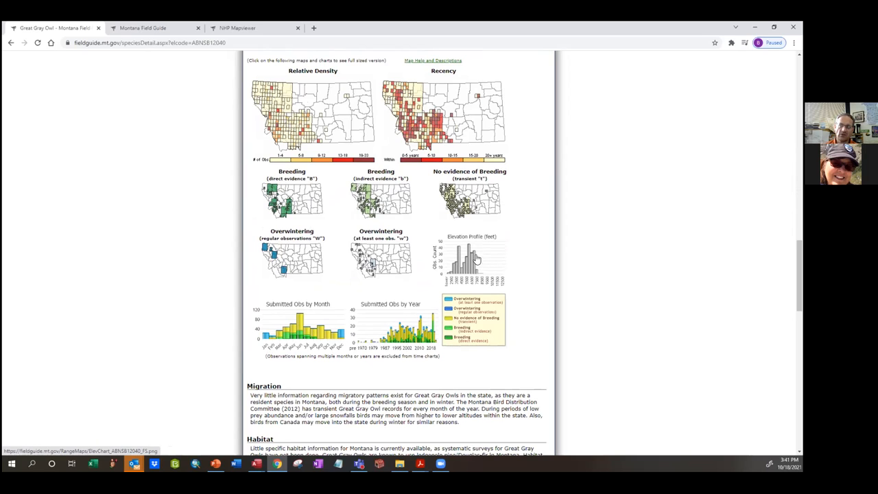
mouse_move(473, 263)
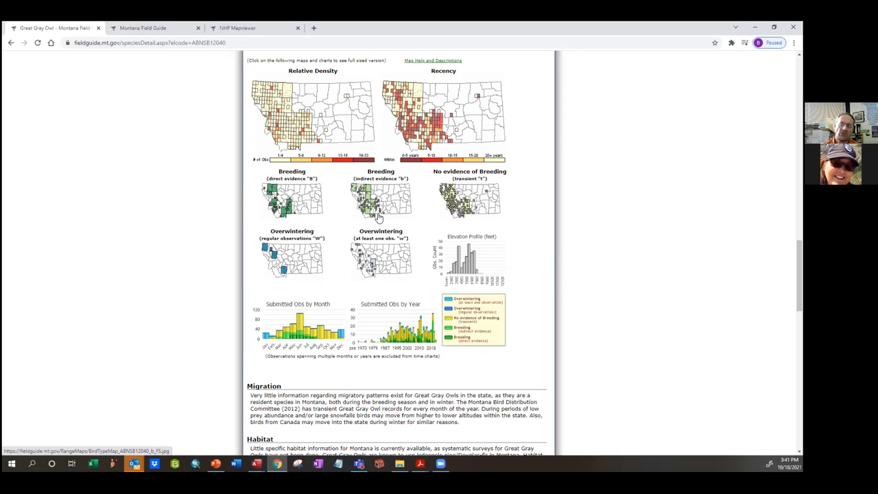
mouse_move(377, 212)
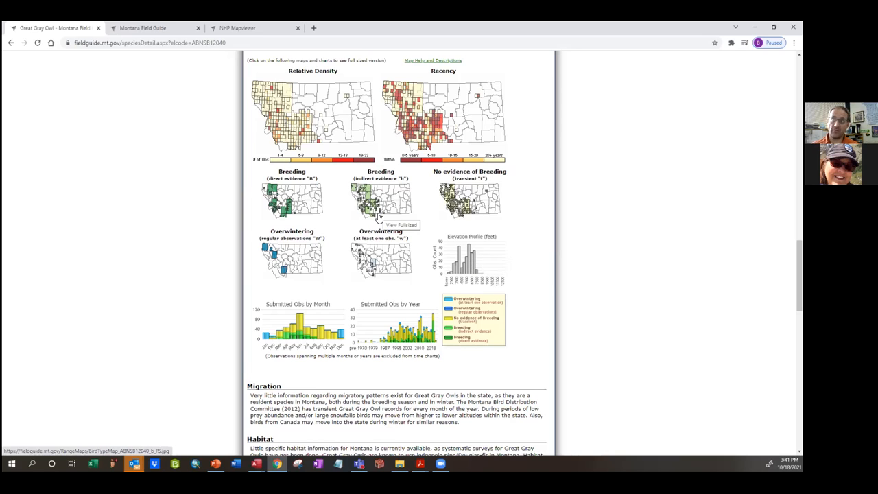
mouse_move(394, 110)
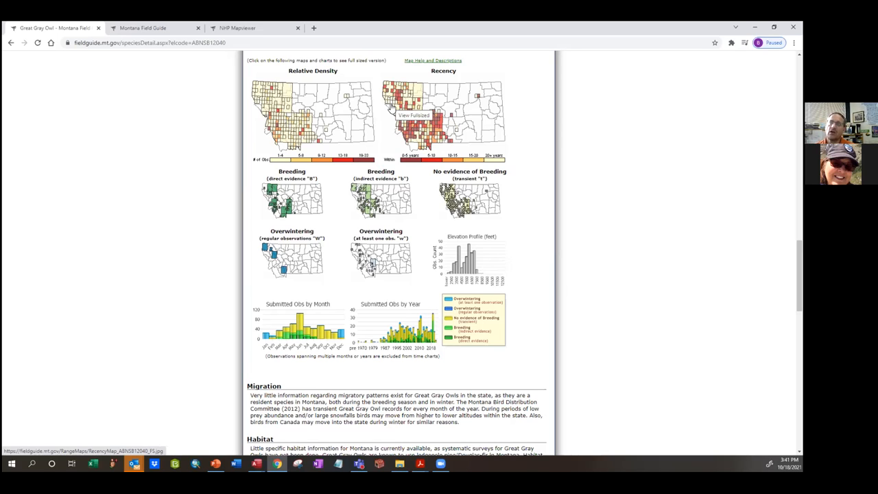
mouse_move(355, 277)
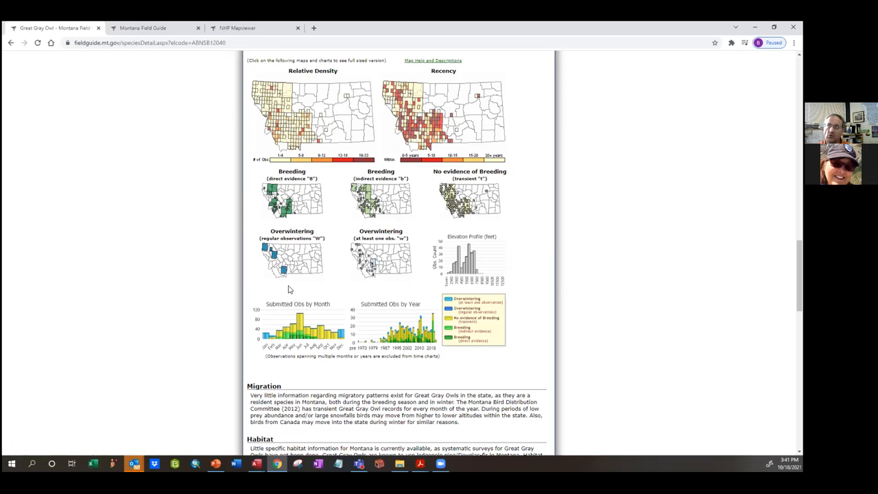
mouse_move(176, 233)
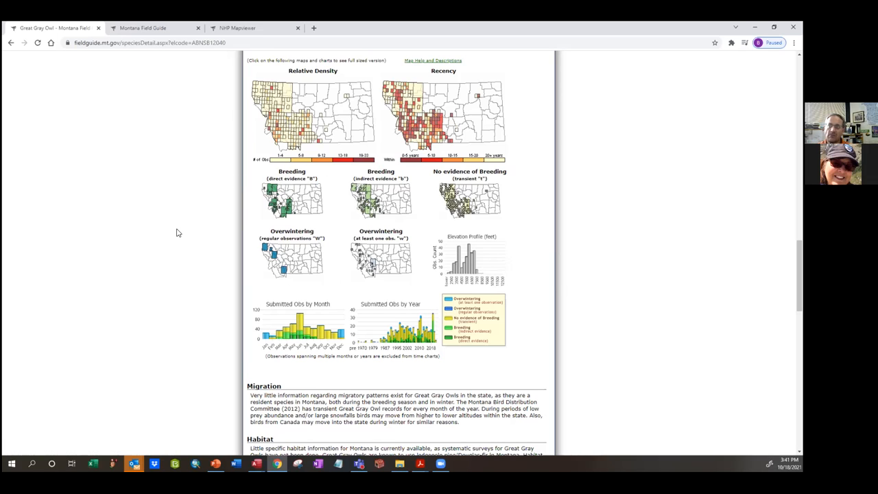
mouse_move(190, 231)
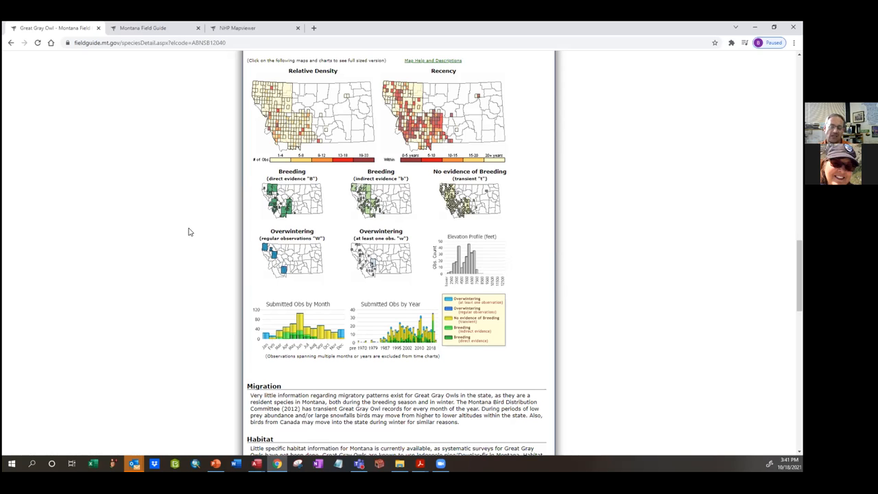
mouse_move(170, 332)
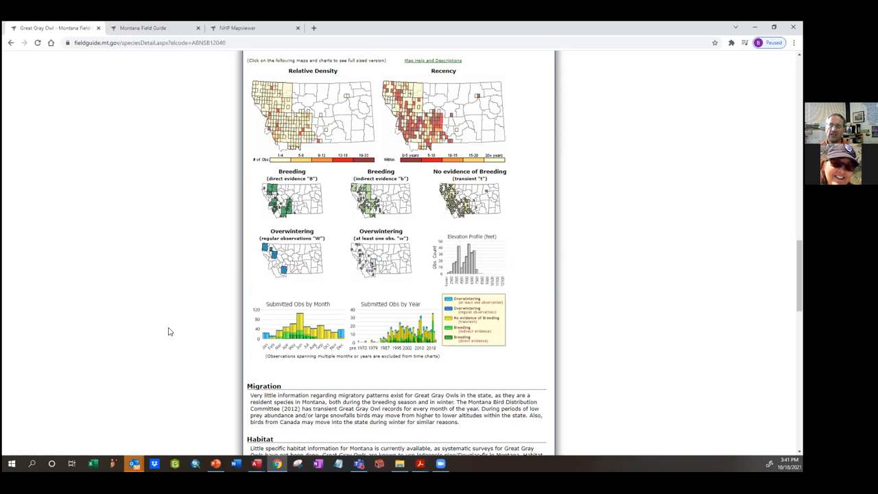
Open Alpine-Montane Wet Meadow under Wetland and Riparian Systems
scroll(down, 3)
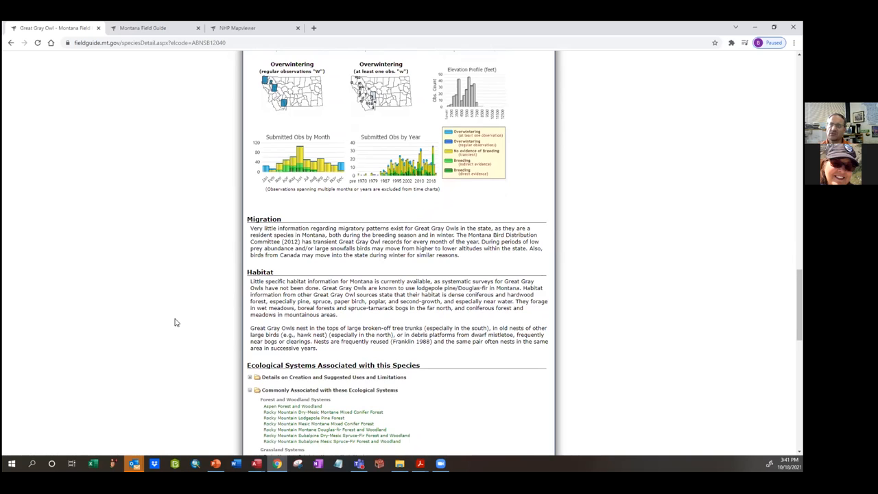
scroll(down, 3)
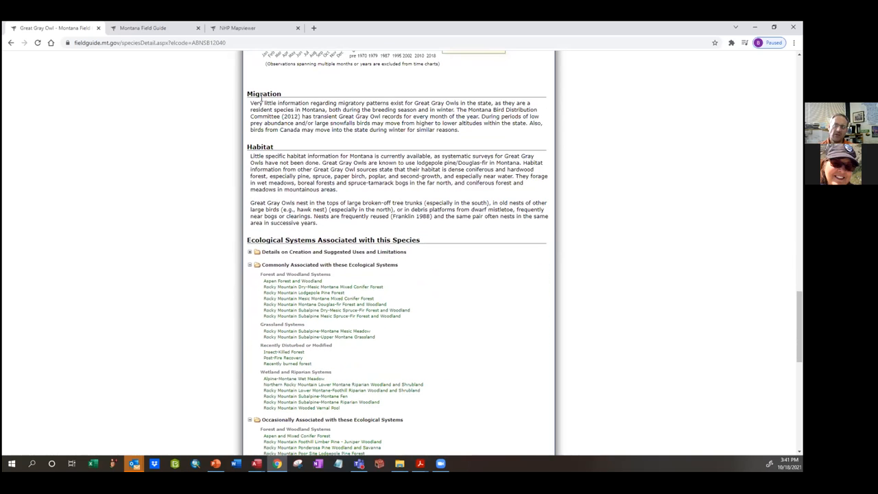
scroll(down, 3)
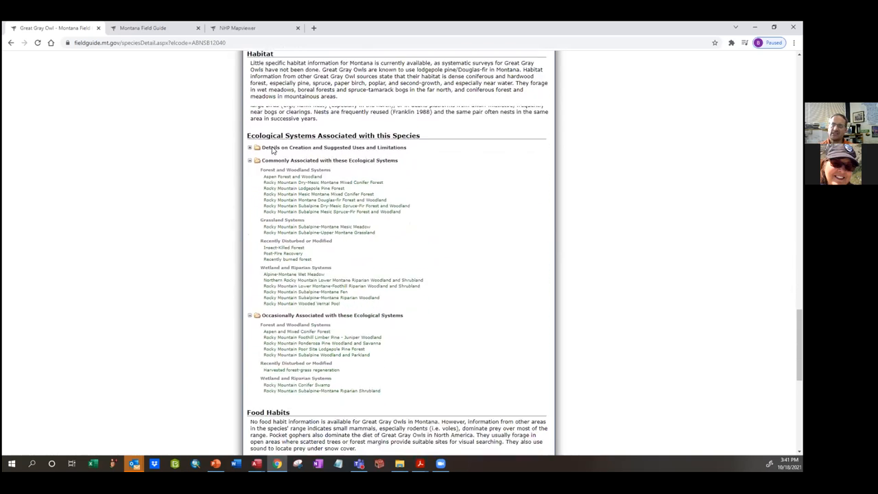
scroll(down, 3)
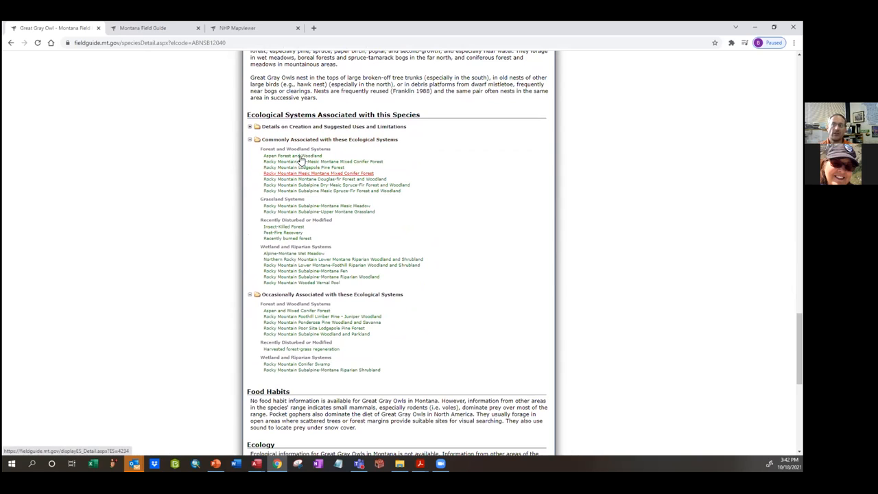
mouse_move(442, 269)
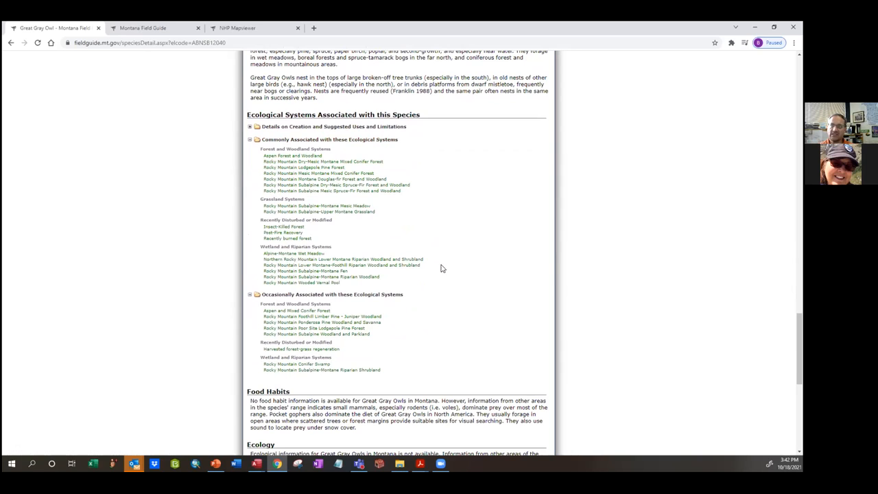
mouse_move(464, 250)
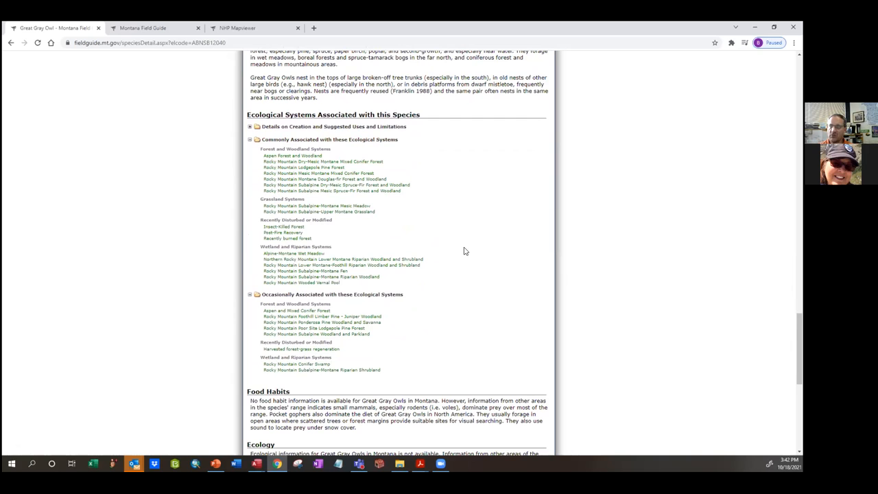
mouse_move(294, 253)
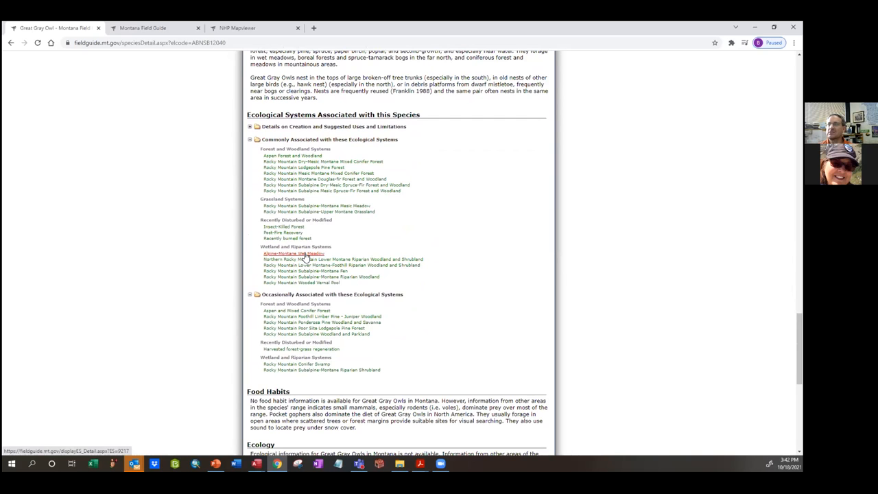
click(294, 253)
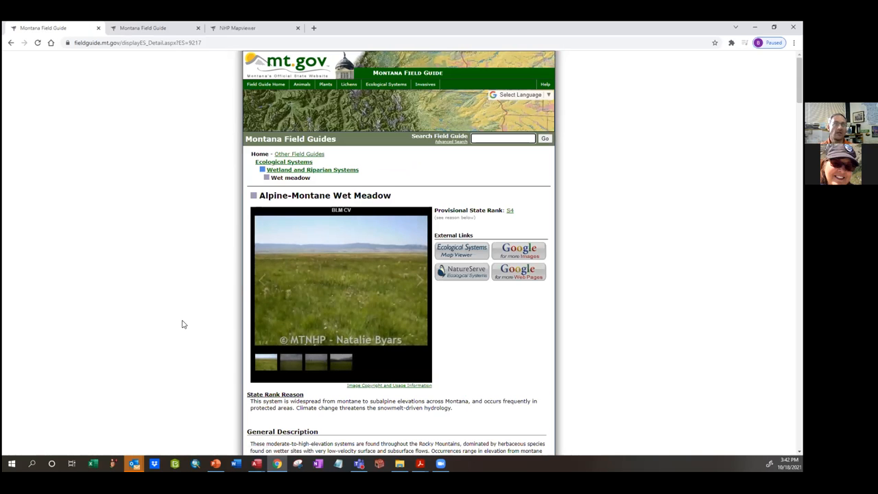
View the third and fourth wet meadow photos
scroll(down, 3)
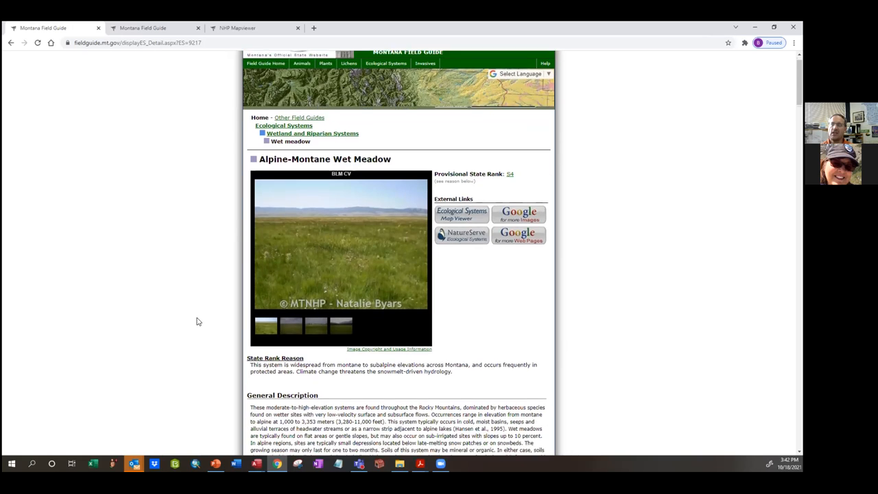
scroll(down, 3)
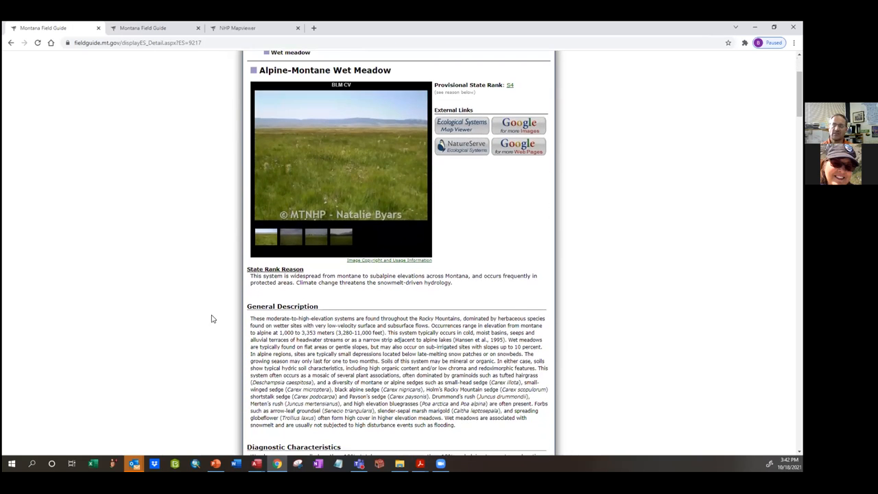
click(315, 237)
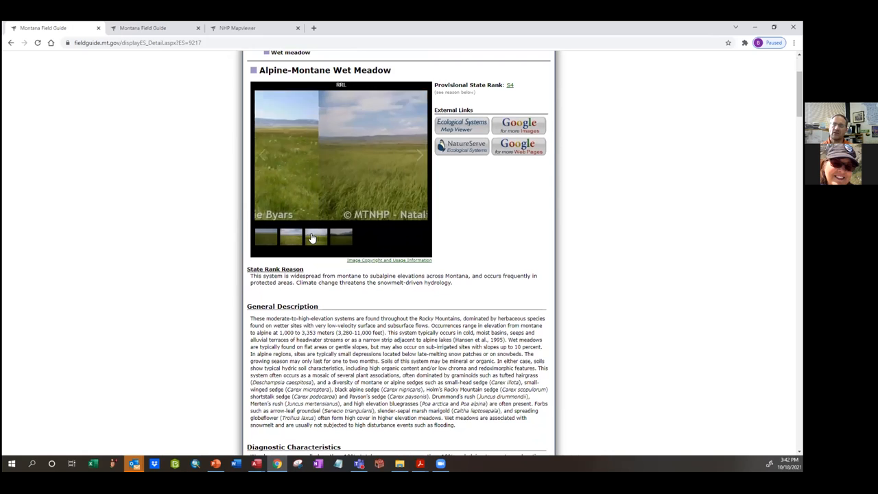
click(340, 237)
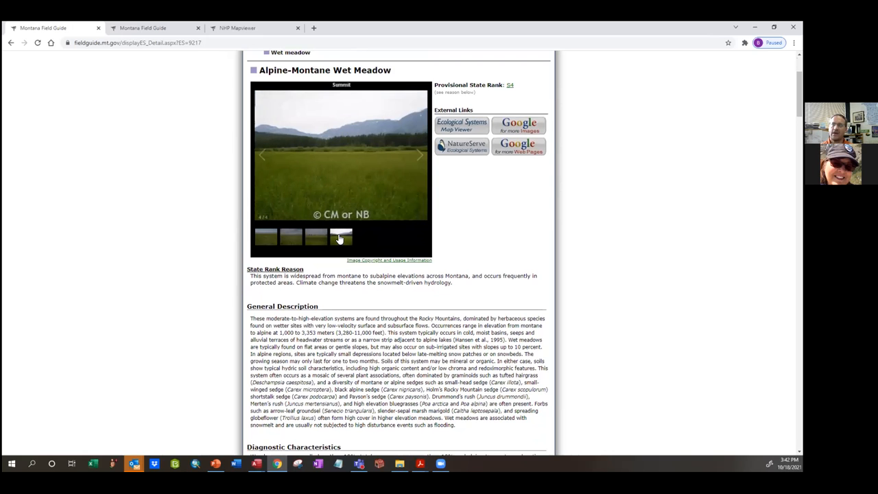
Scroll through description, map and vegetation to the associated mammal and bird species
scroll(down, 3)
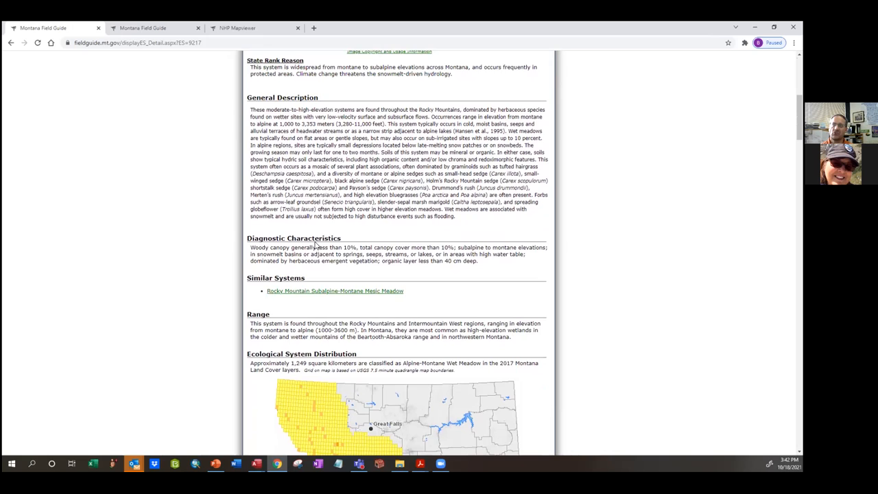
scroll(down, 3)
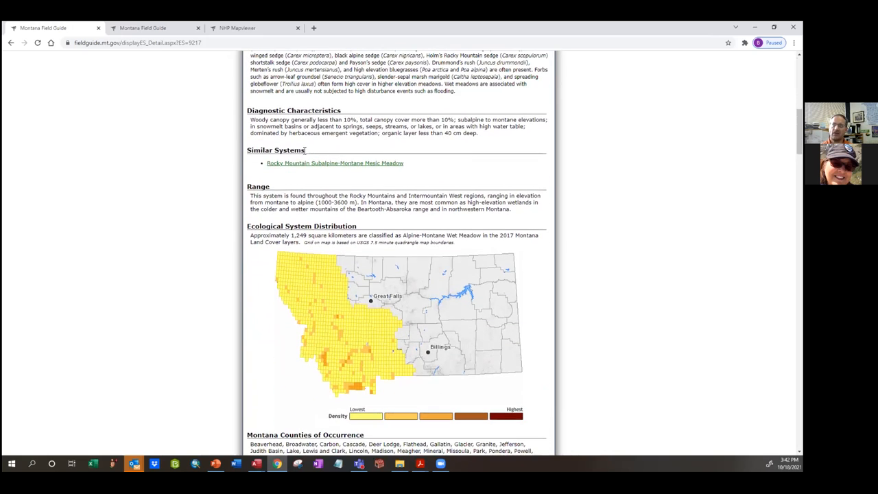
scroll(down, 3)
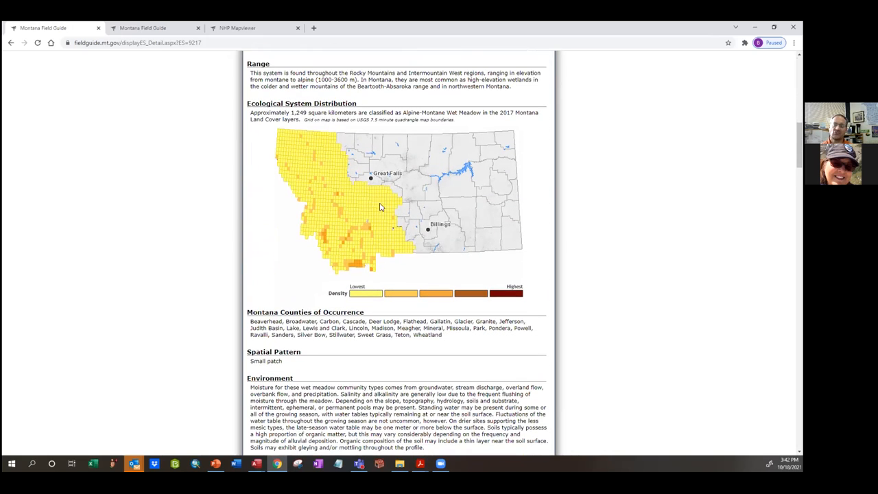
mouse_move(362, 262)
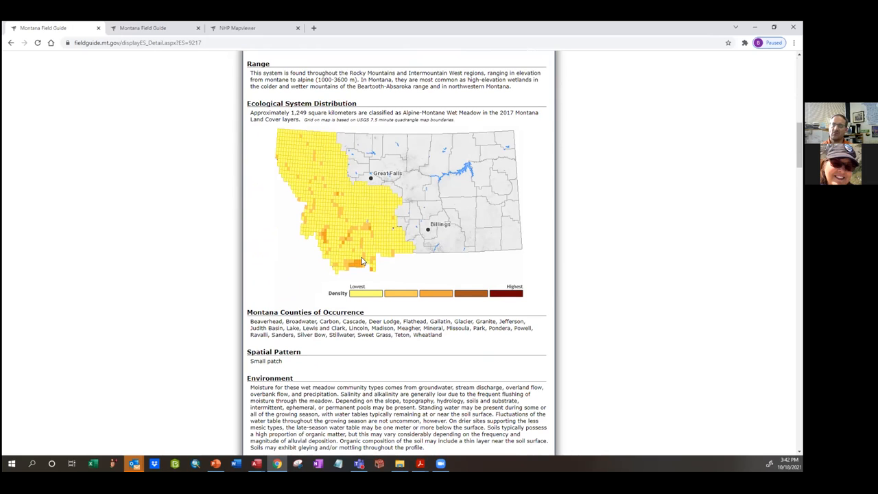
mouse_move(379, 316)
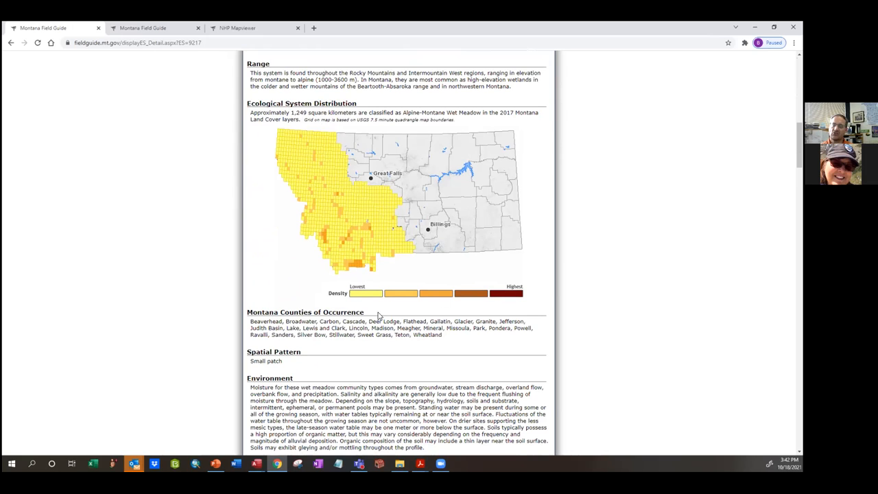
scroll(down, 3)
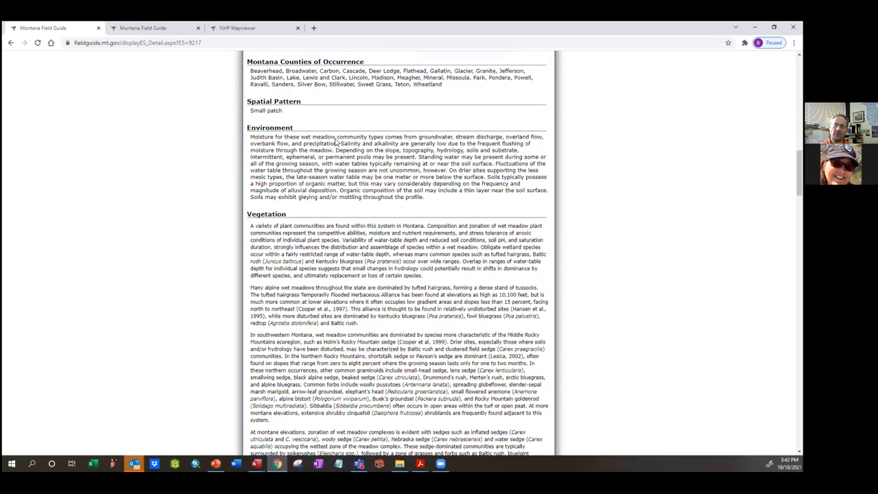
scroll(down, 3)
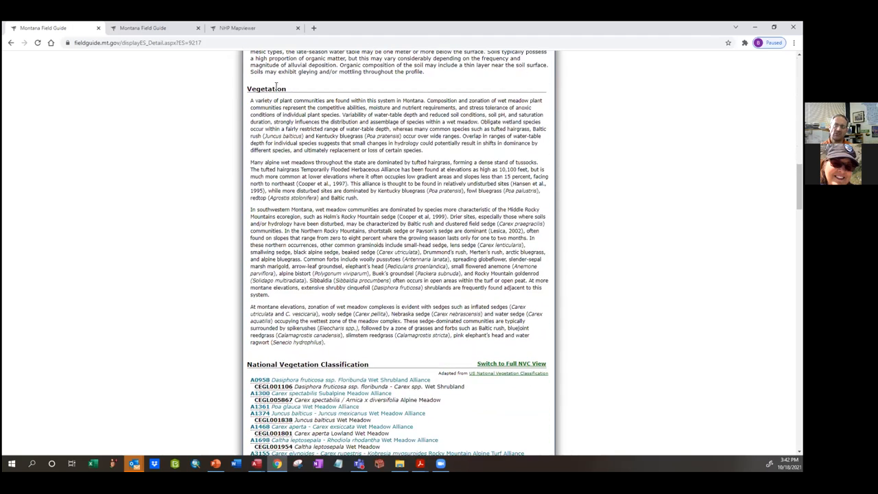
scroll(down, 3)
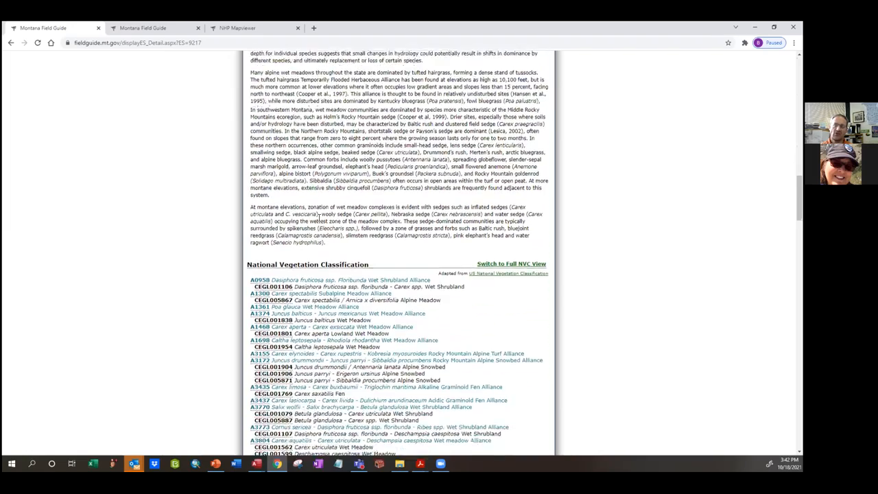
scroll(down, 3)
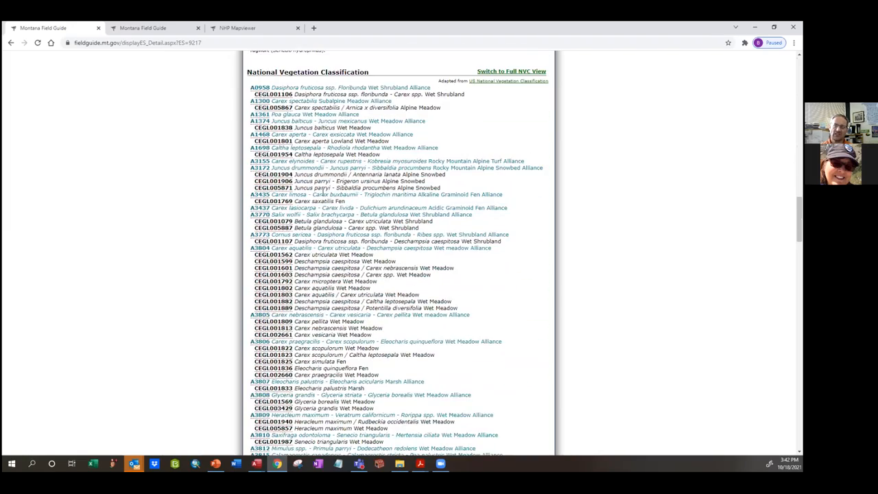
scroll(down, 3)
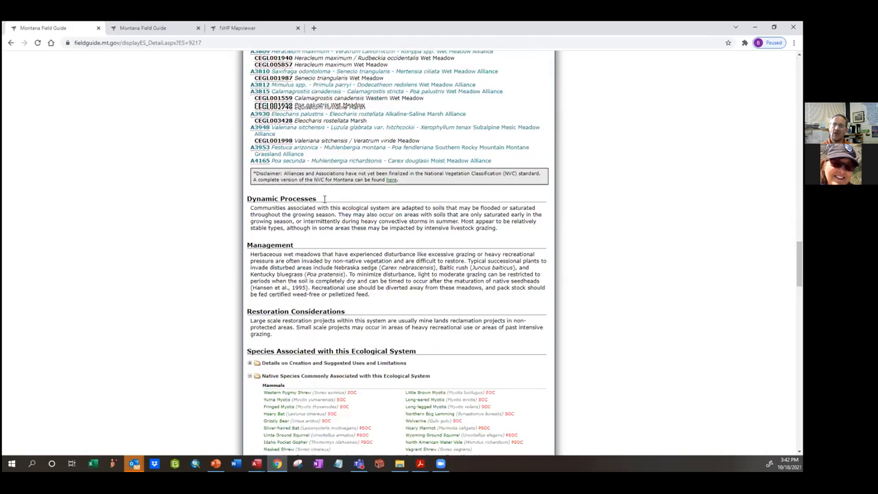
scroll(down, 3)
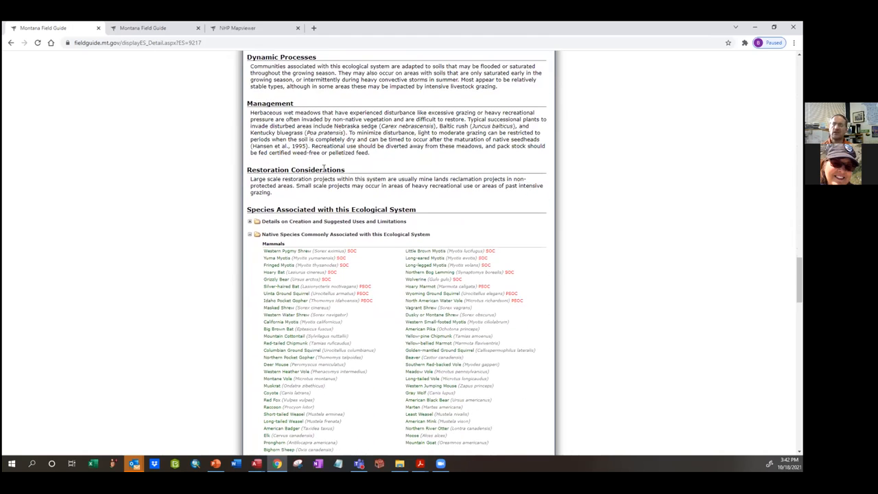
scroll(down, 3)
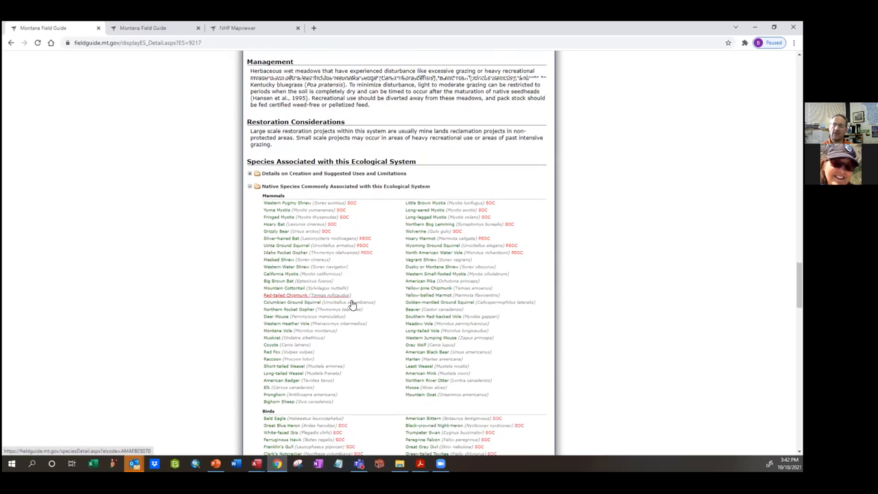
scroll(down, 3)
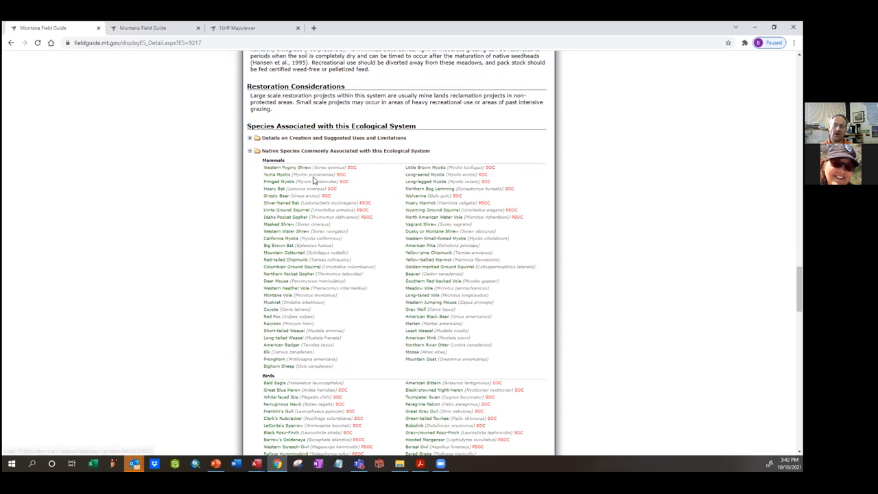
scroll(down, 3)
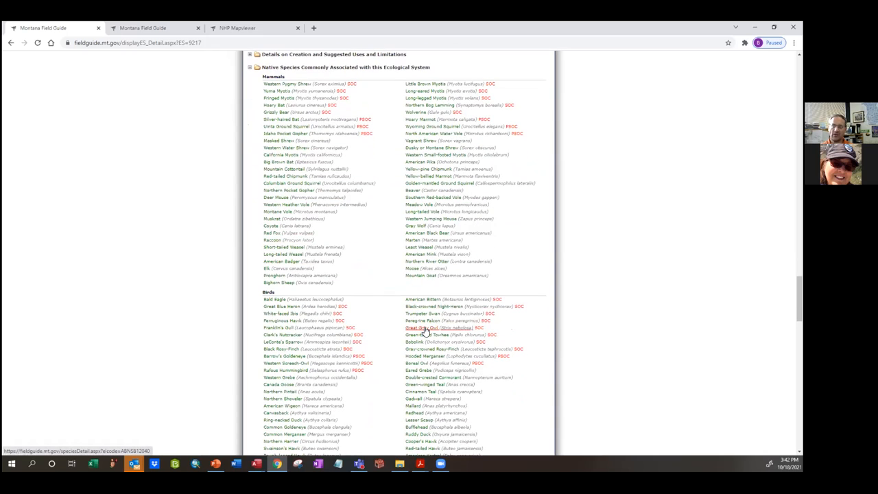
Reopen the Great Gray Owl page and expand Literature Cited Above and Additional References
click(423, 327)
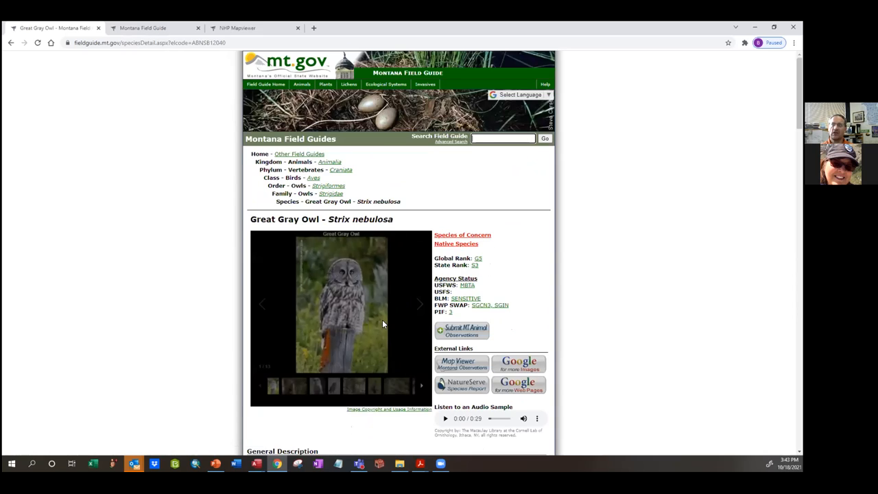
scroll(down, 3)
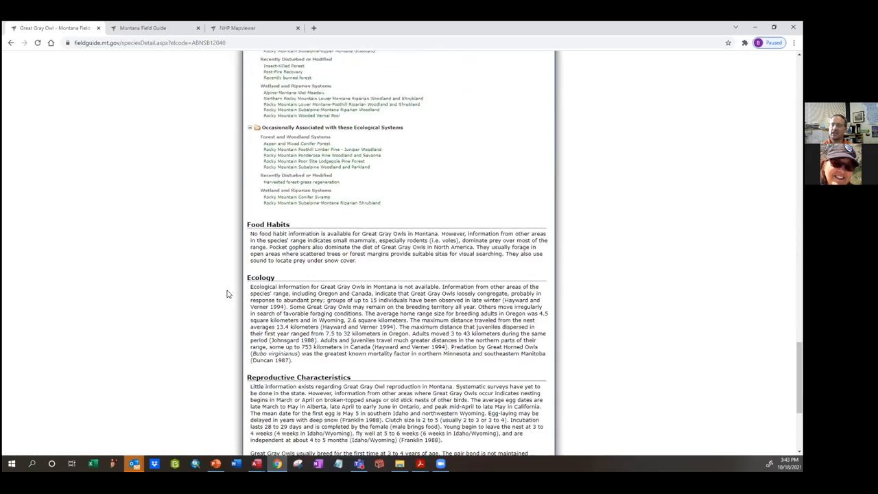
scroll(down, 3)
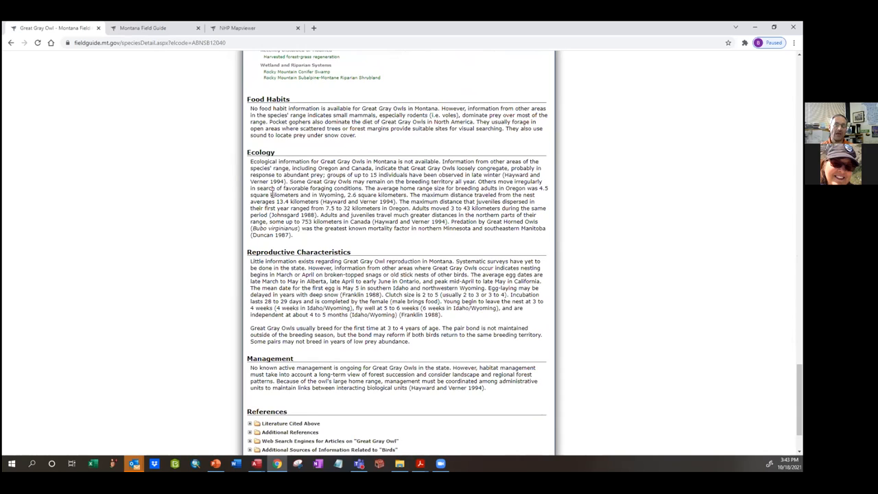
scroll(down, 3)
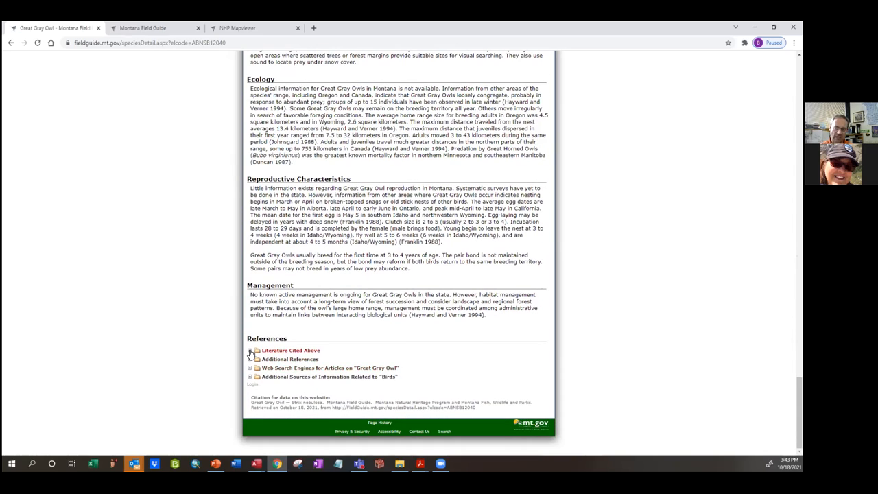
click(250, 350)
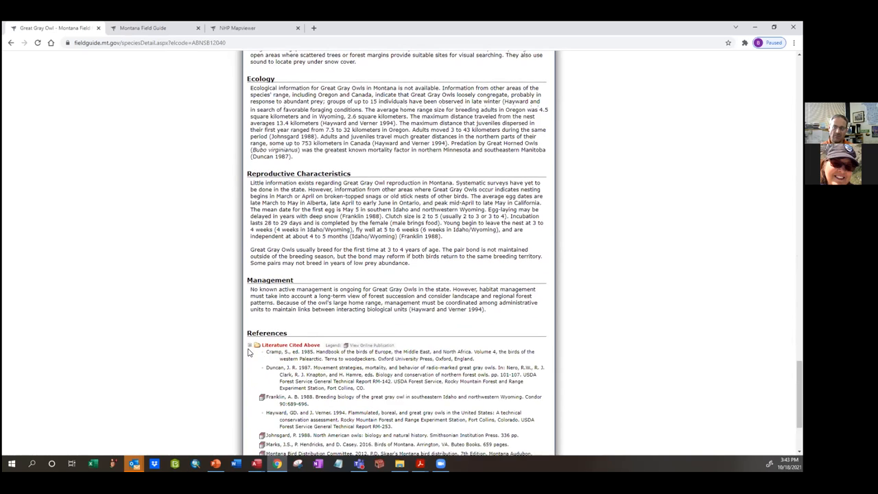
scroll(down, 3)
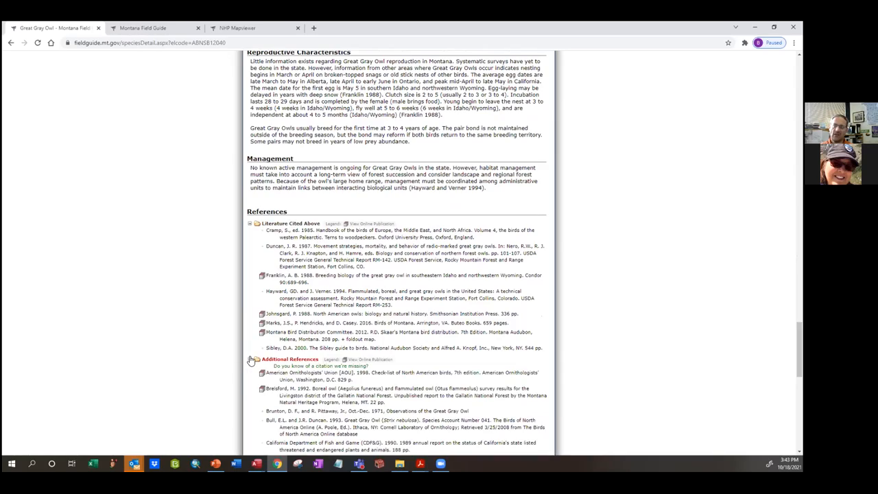
scroll(down, 3)
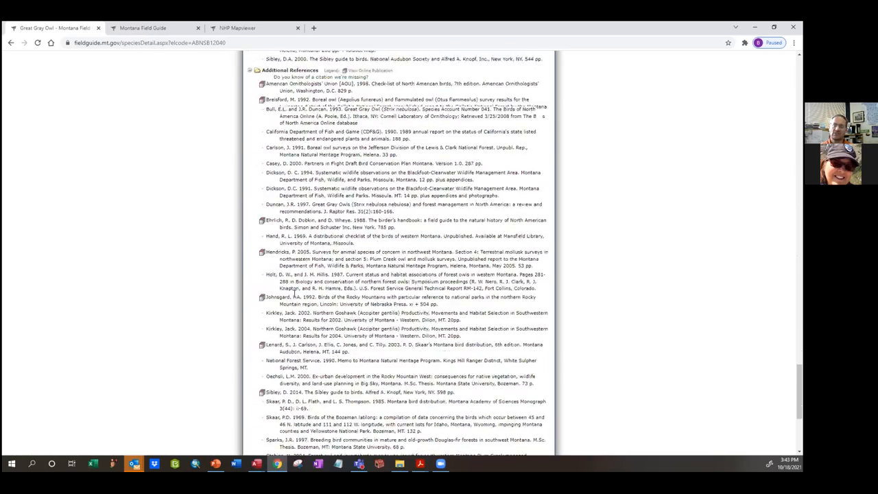
scroll(down, 3)
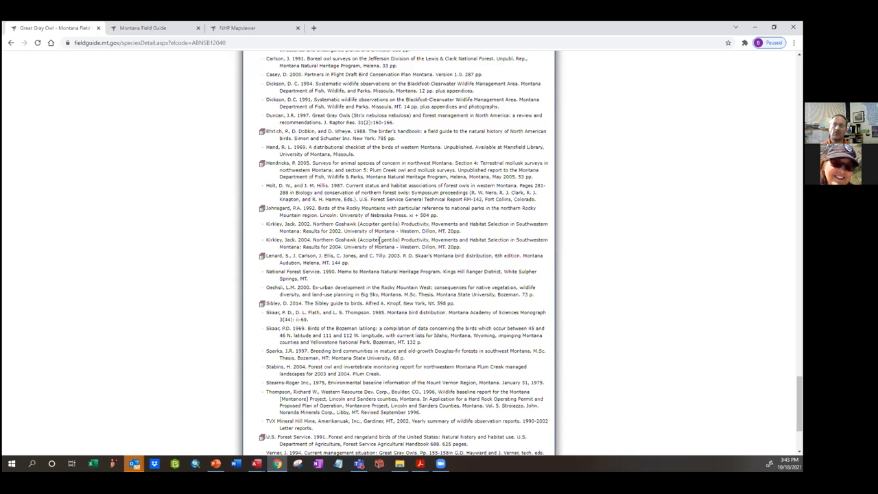
mouse_move(361, 252)
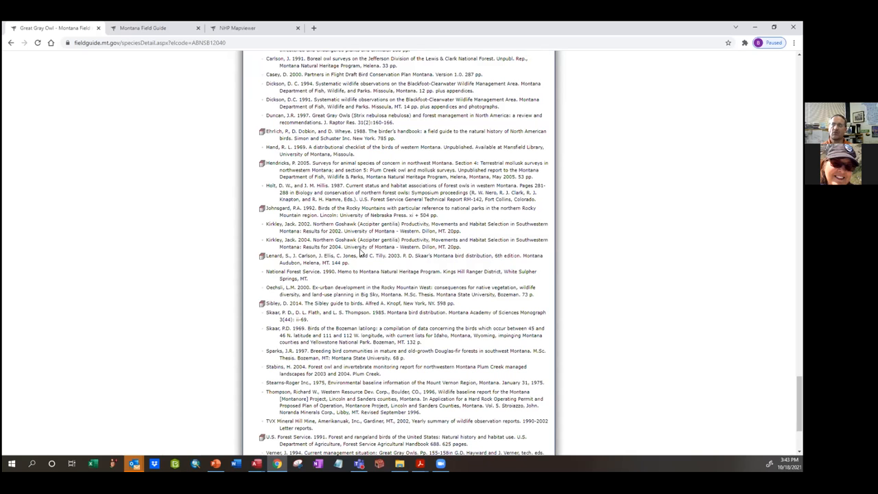
scroll(up, 3)
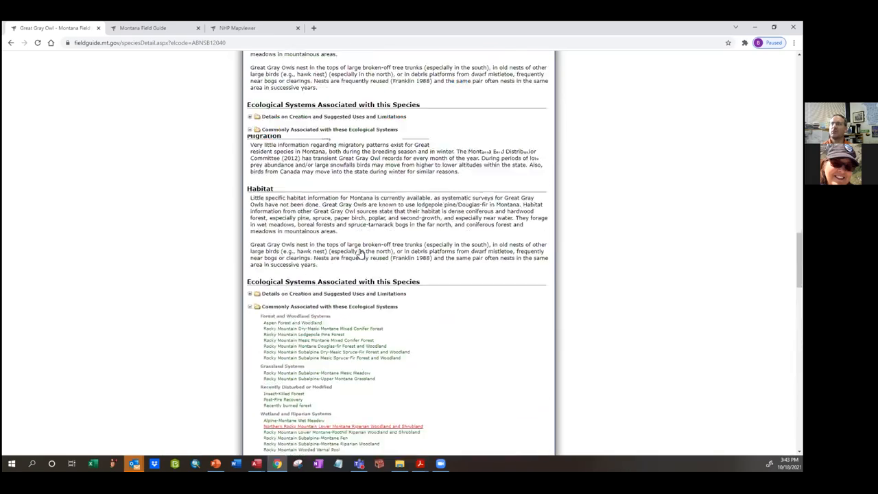
scroll(up, 3)
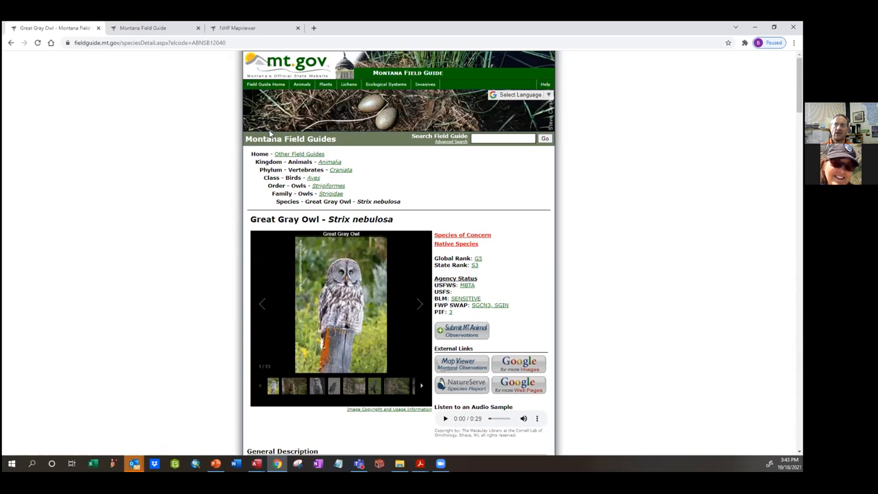
Search 'common loon' and view the Common Loon page's photo gallery and agency status
click(299, 154)
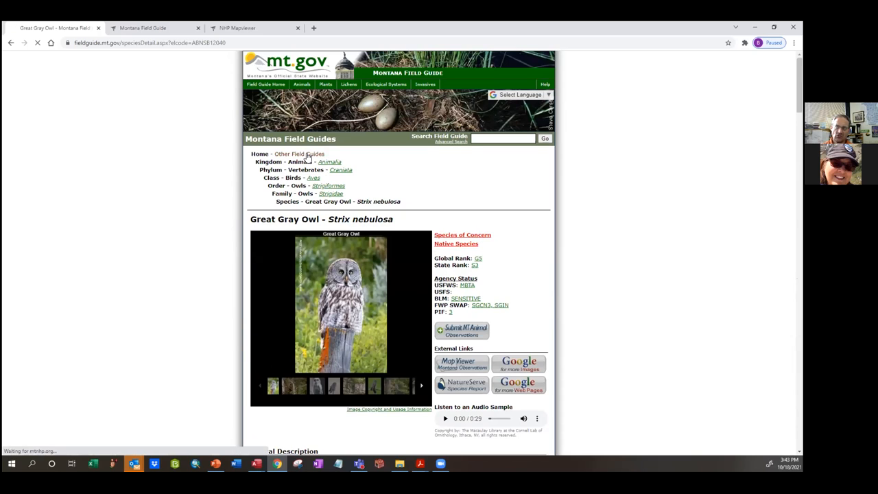
click(266, 83)
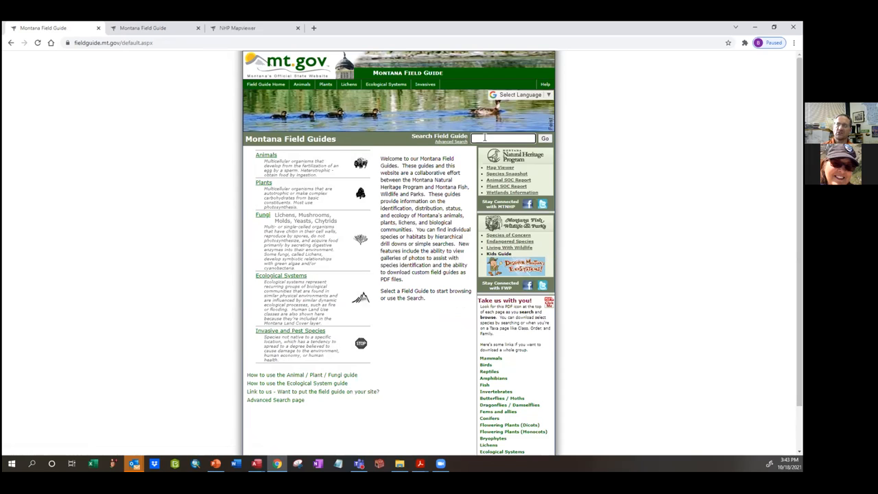
click(504, 137)
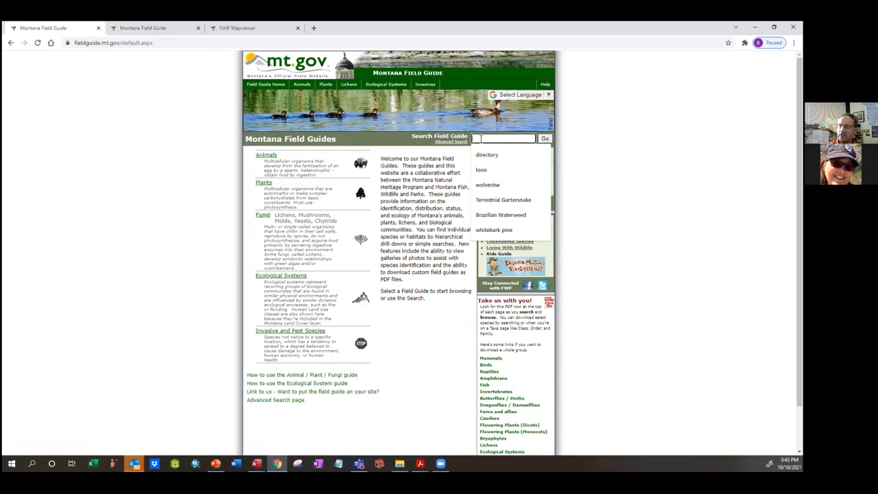
text(common loon)
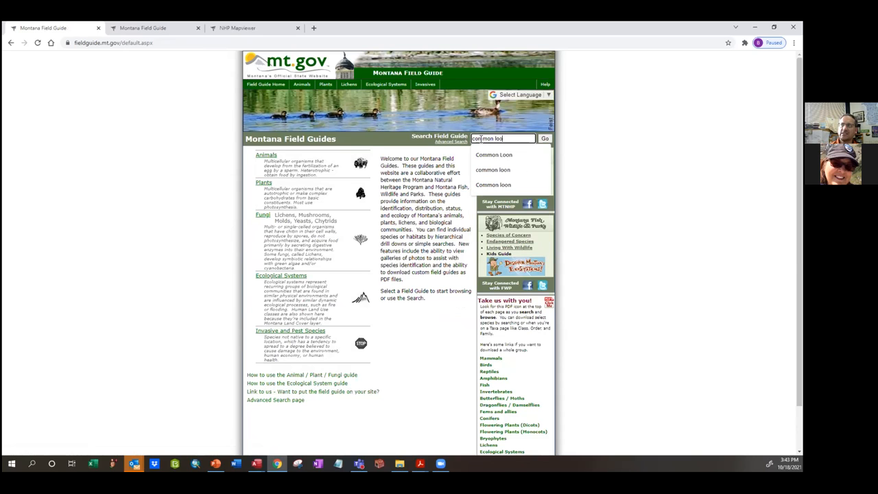
click(494, 154)
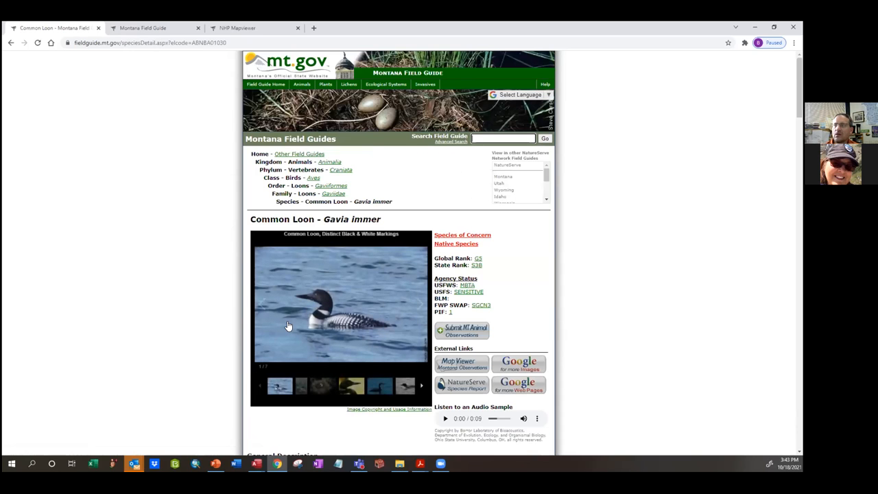
scroll(down, 3)
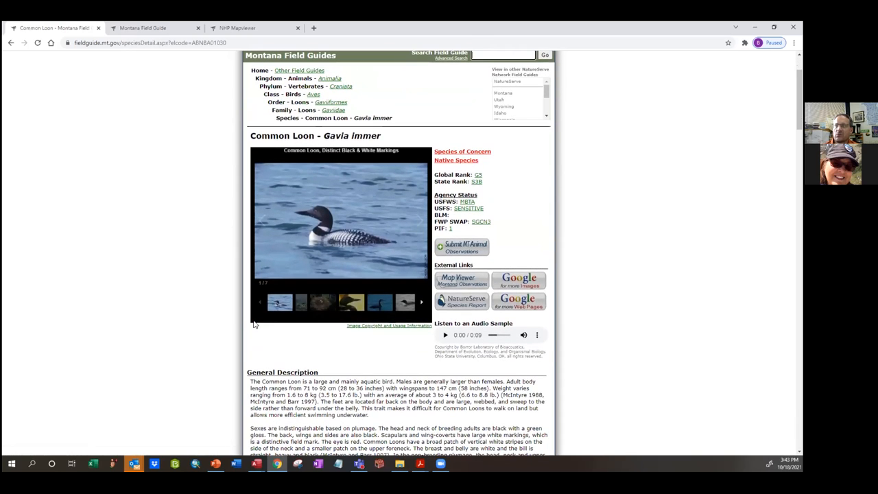
scroll(down, 3)
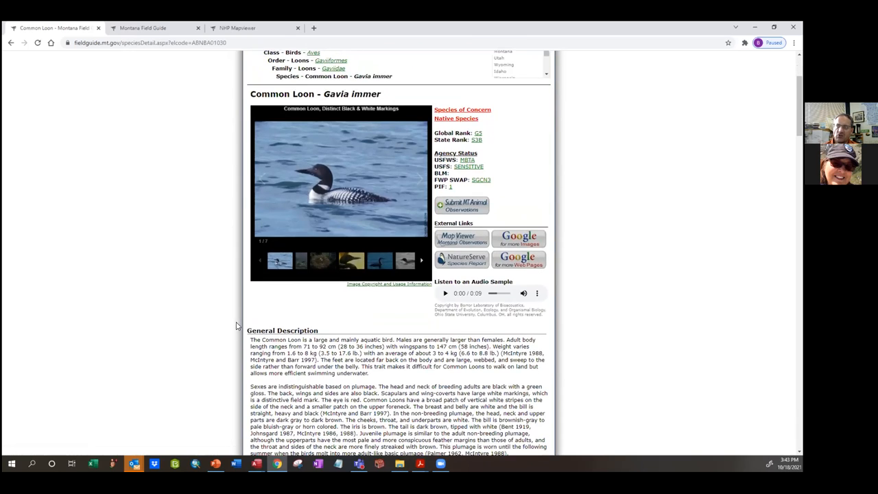
scroll(up, 3)
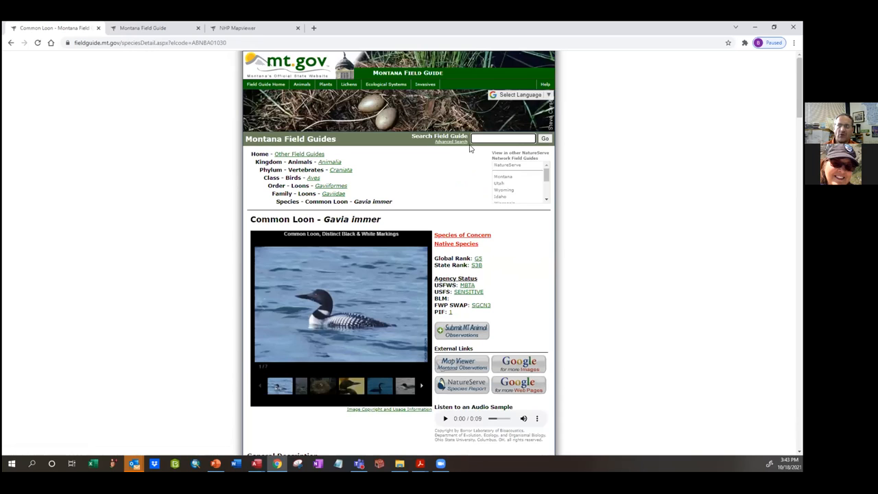
Type 'lo' in the Search Field Guide box to search for loons
text(loon)
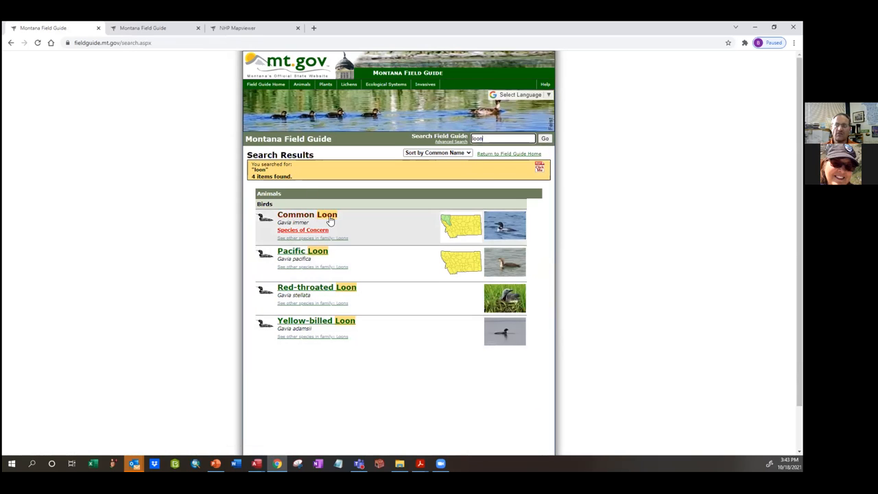
mouse_move(337, 336)
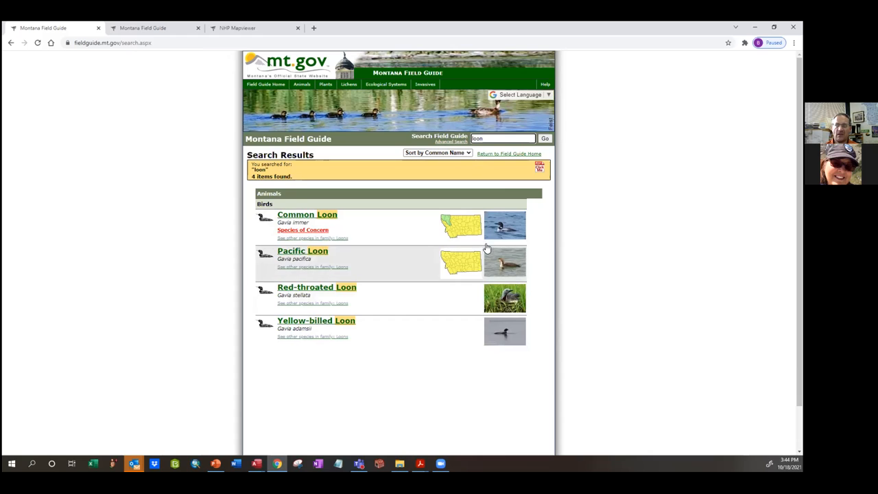
mouse_move(439, 196)
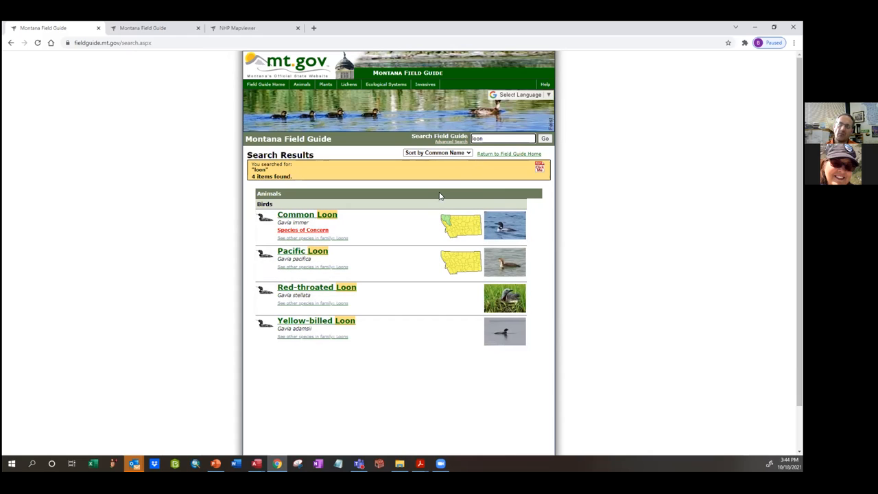
mouse_move(430, 187)
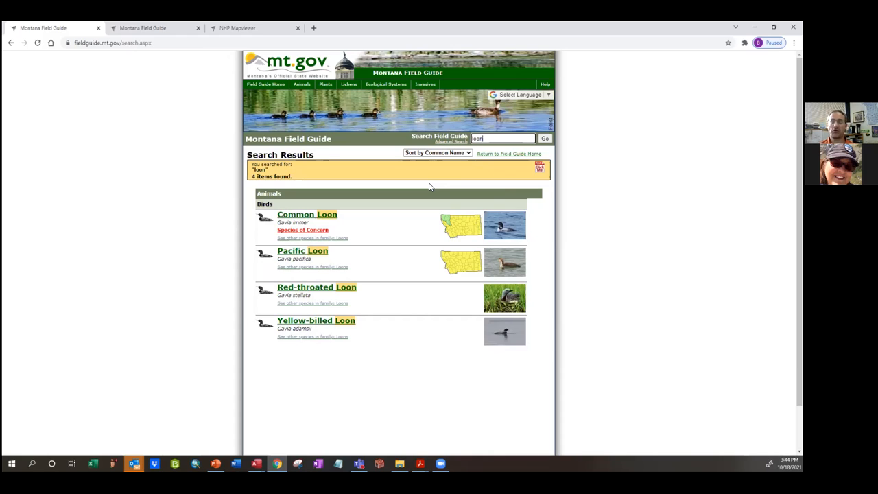
mouse_move(451, 141)
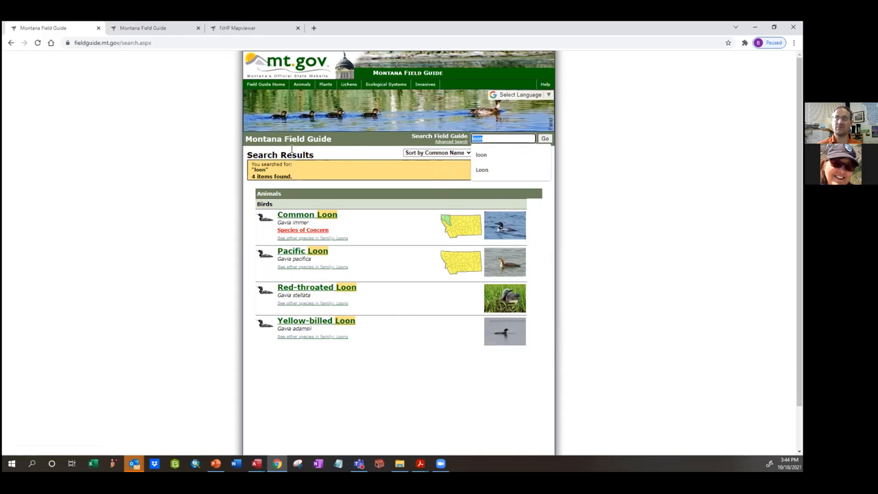
Go back to the home page listing Animals, Plants, Fungi, Ecological Systems and Invasive guides
click(266, 83)
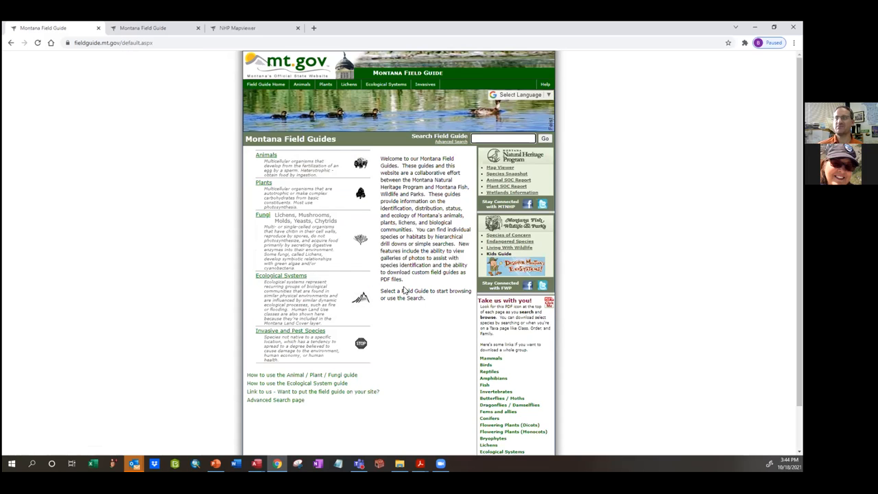
mouse_move(435, 245)
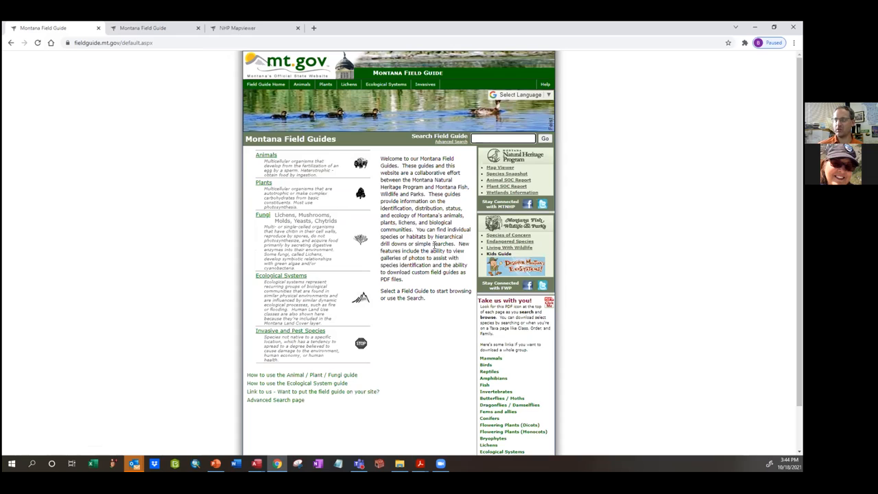
mouse_move(344, 336)
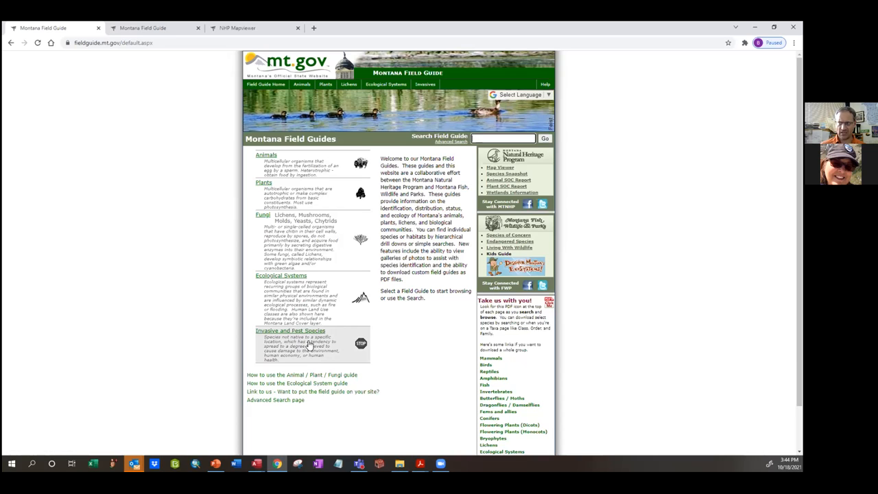
mouse_move(291, 333)
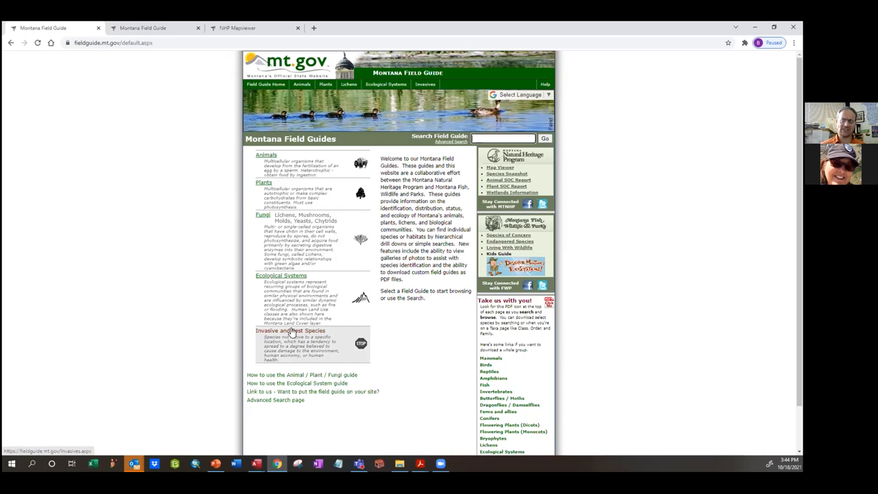
Open Invasive and Pest Species and browse its invasive, non-native and biocontrol categories
click(290, 329)
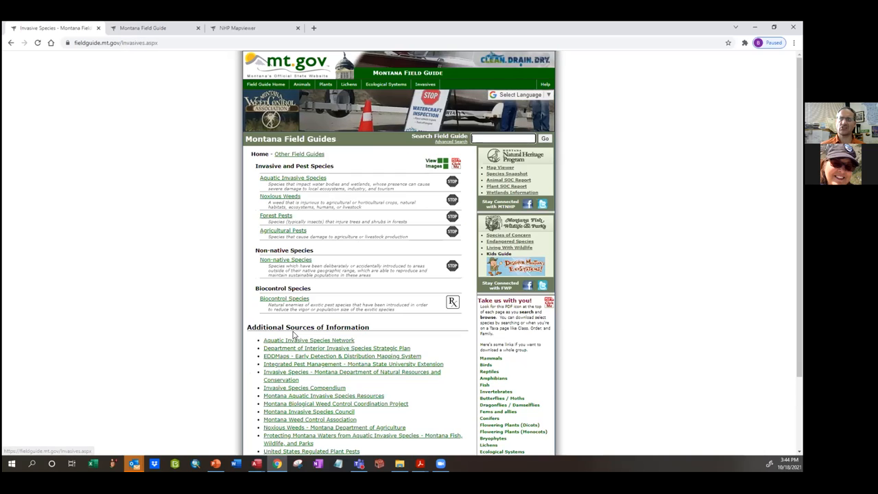
scroll(down, 3)
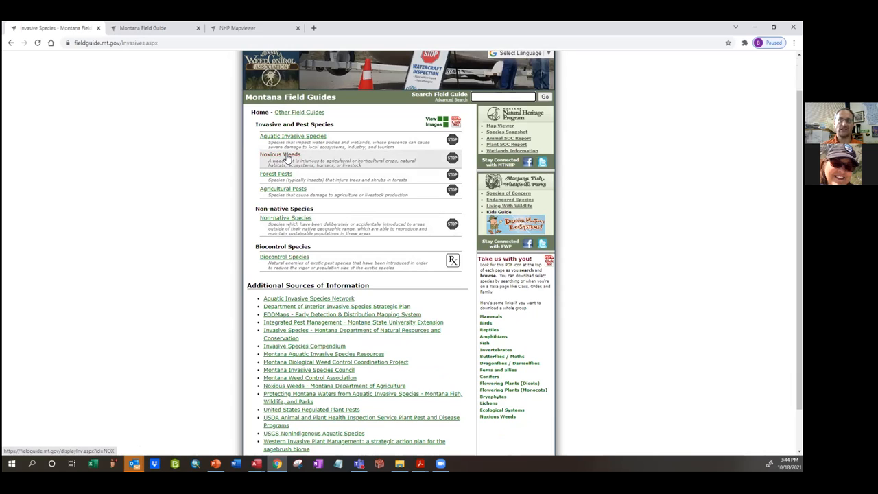
mouse_move(275, 175)
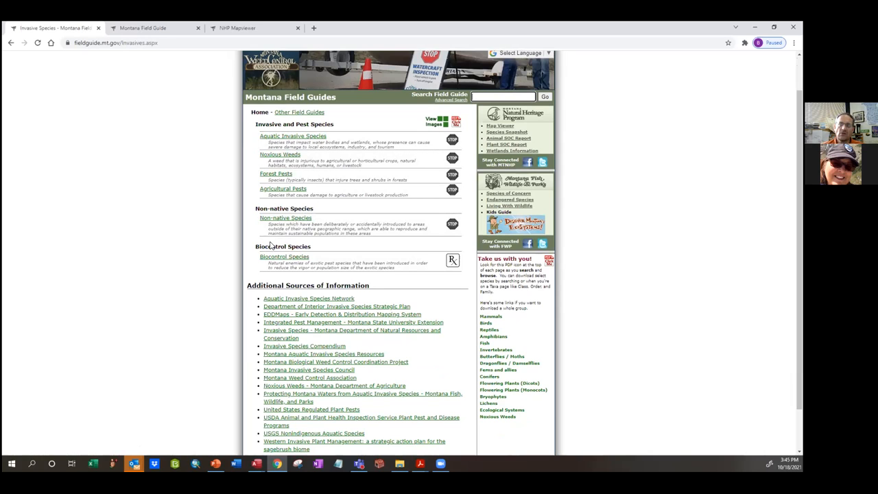
mouse_move(293, 265)
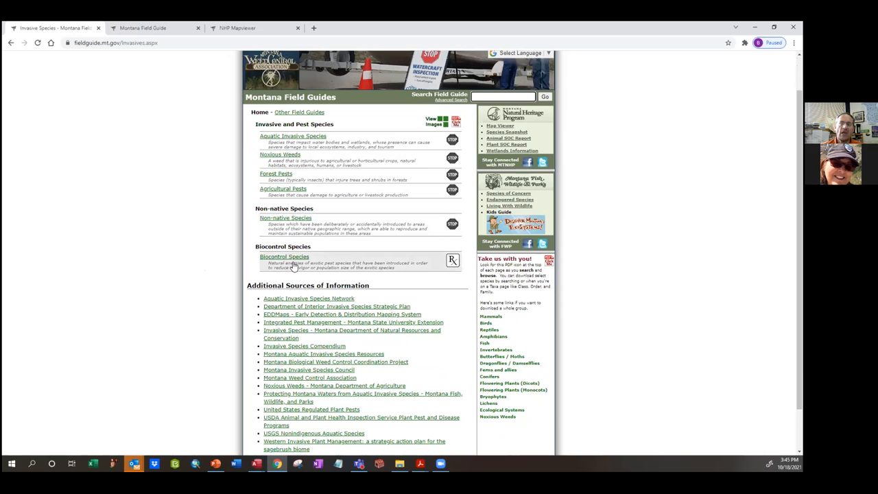
mouse_move(284, 256)
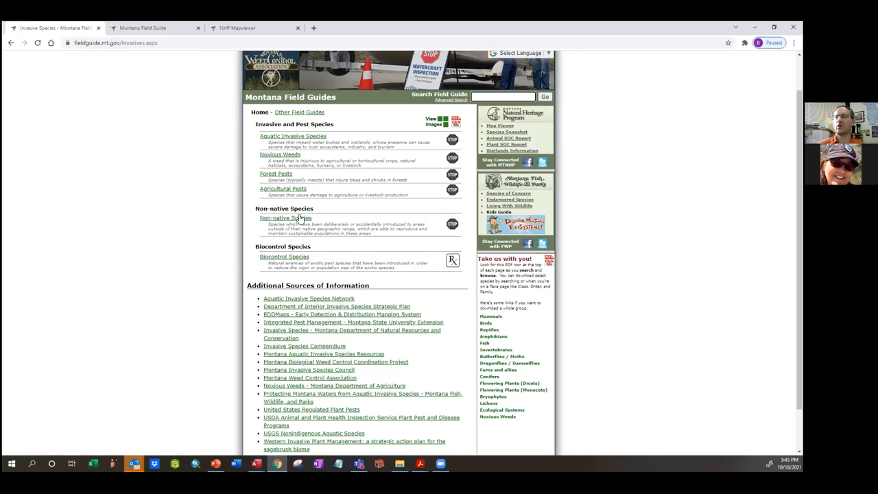
scroll(up, 3)
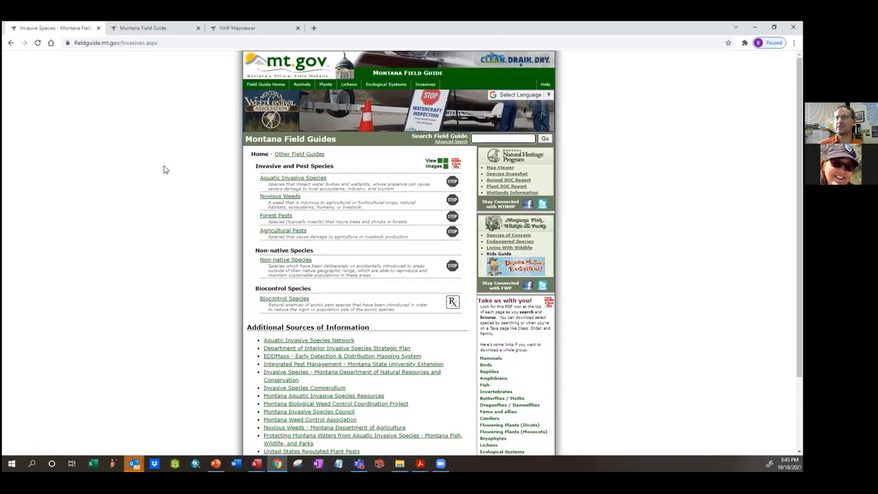
Return home, open Plants, and open Conifers showing Cedars/Juniper, Fir/Pine/Spruce and Yew families
click(266, 83)
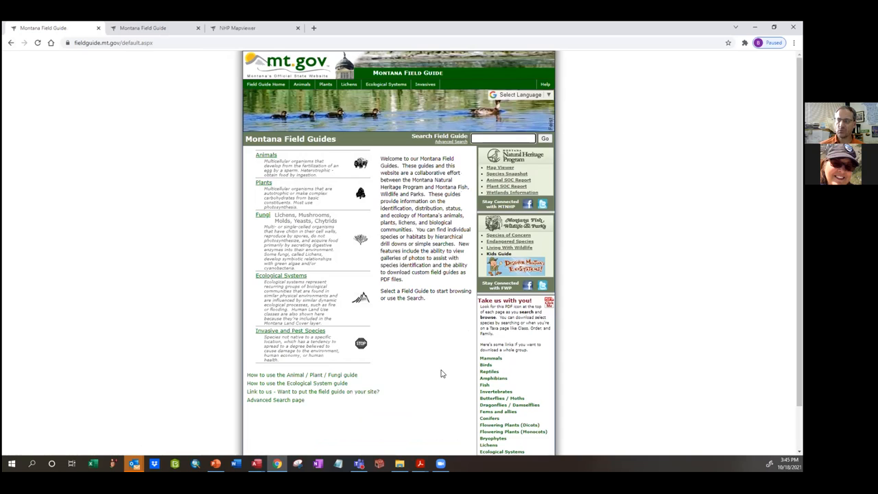
scroll(down, 3)
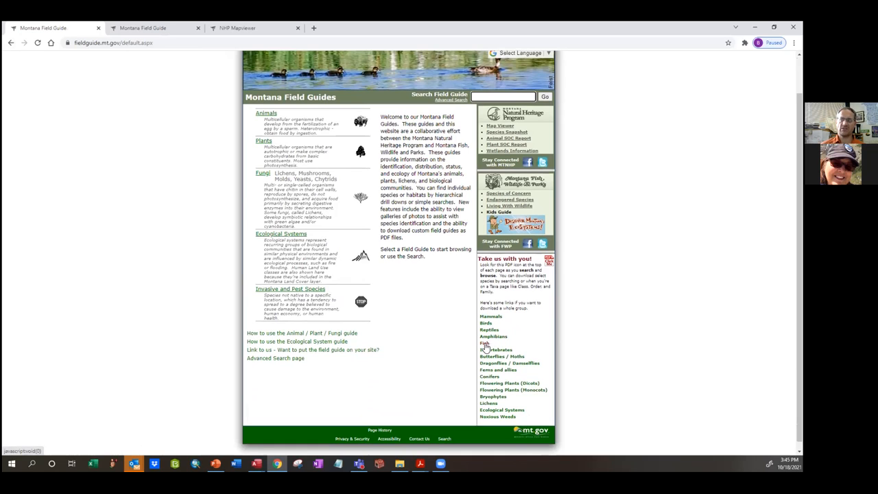
mouse_move(411, 352)
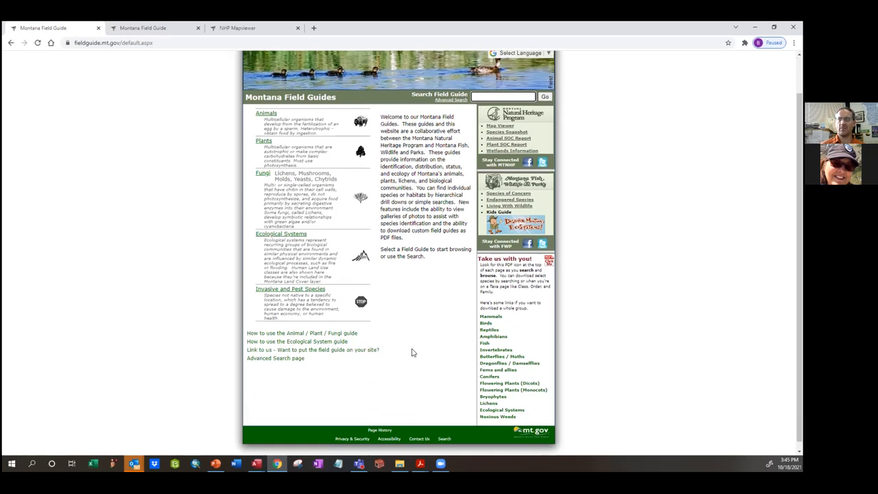
scroll(up, 3)
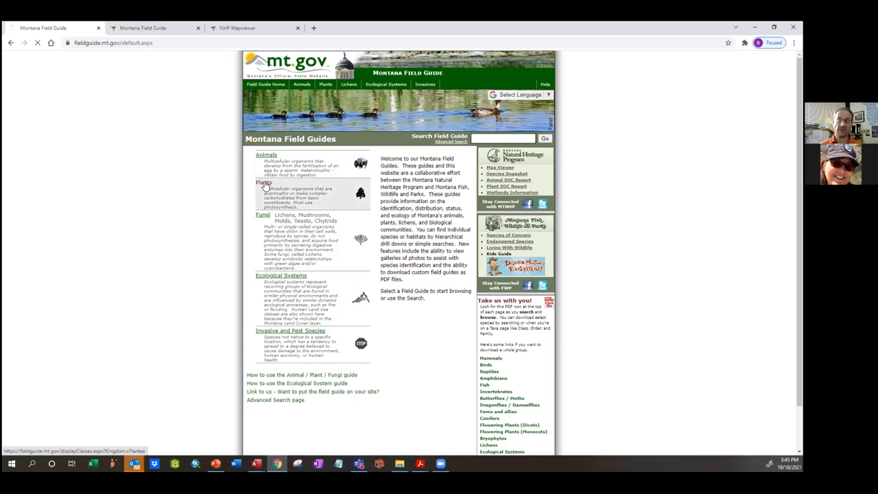
click(263, 182)
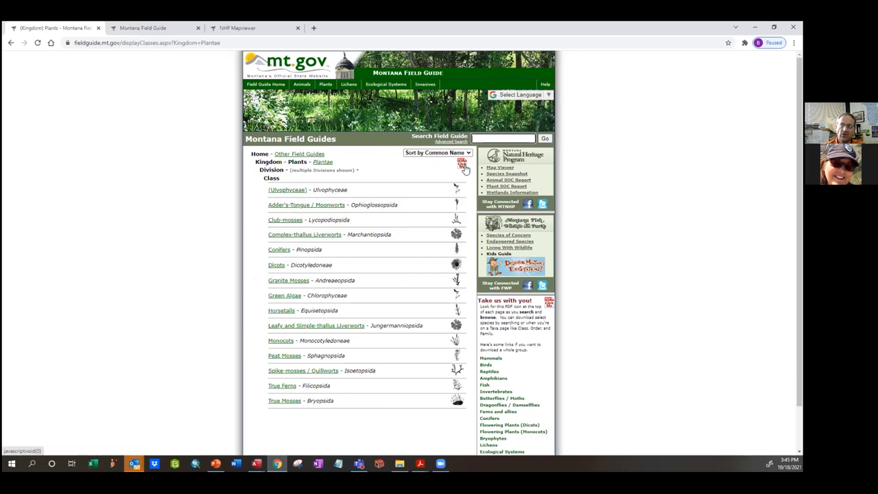
mouse_move(465, 168)
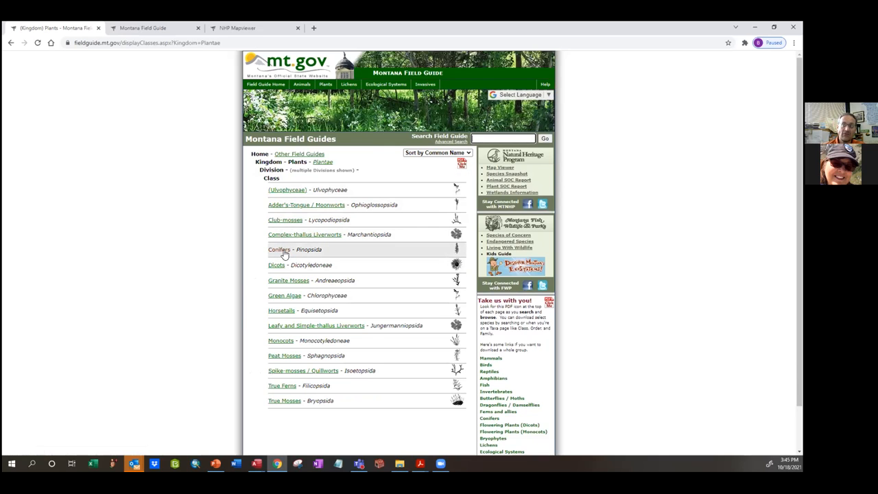
click(278, 249)
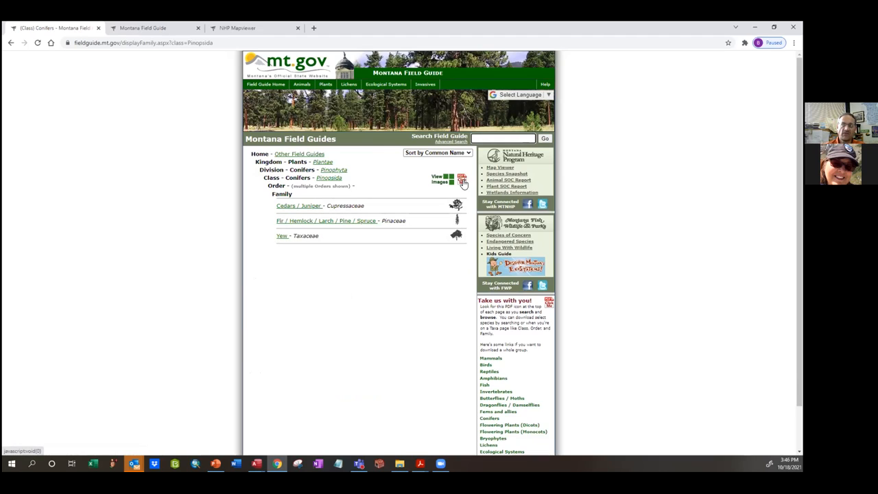
Save the Conifers PDF guide to the Desktop and open the 21-page file
click(462, 178)
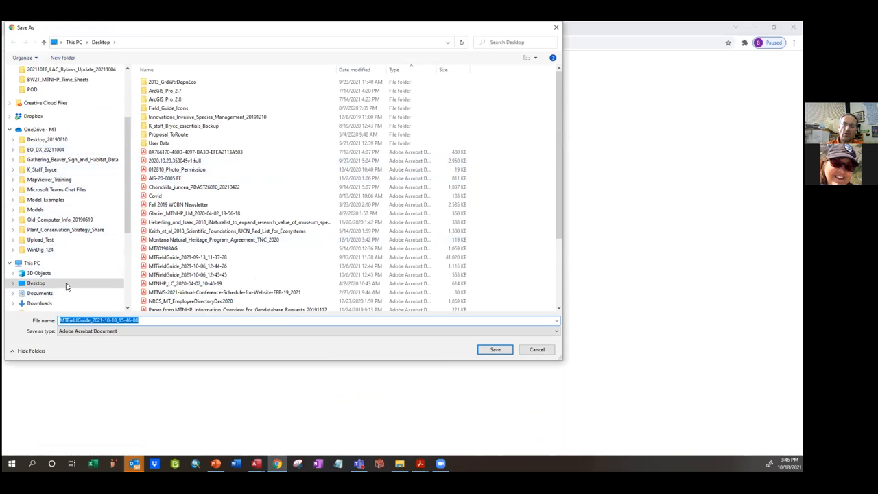
click(495, 349)
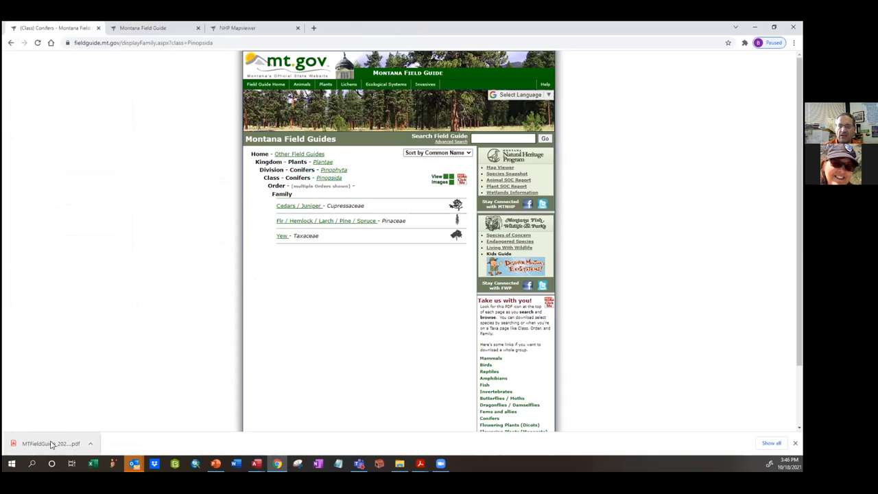
click(51, 443)
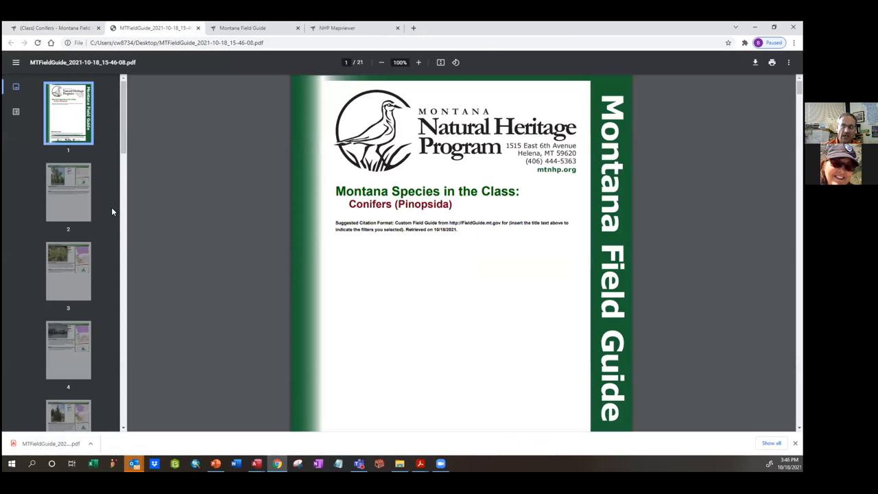
mouse_move(120, 213)
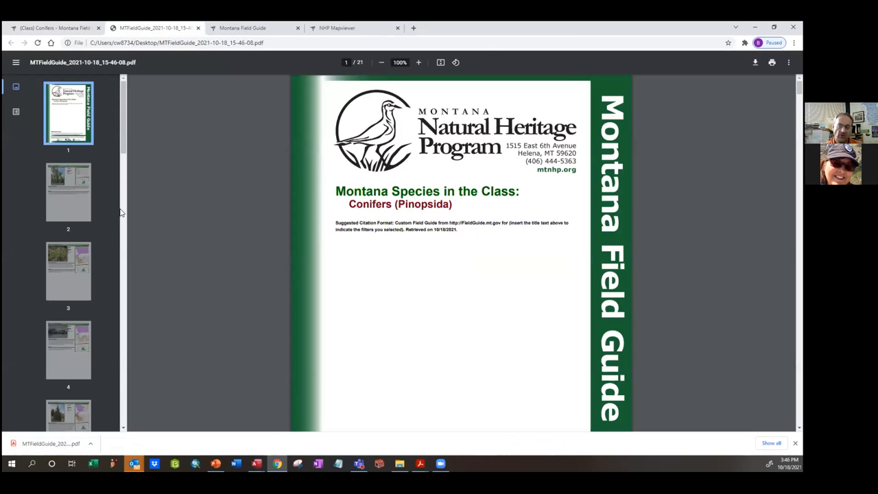
Scroll the conifer PDF and jump via thumbnails to page 4, then Engelmann Spruce on page 6
scroll(down, 3)
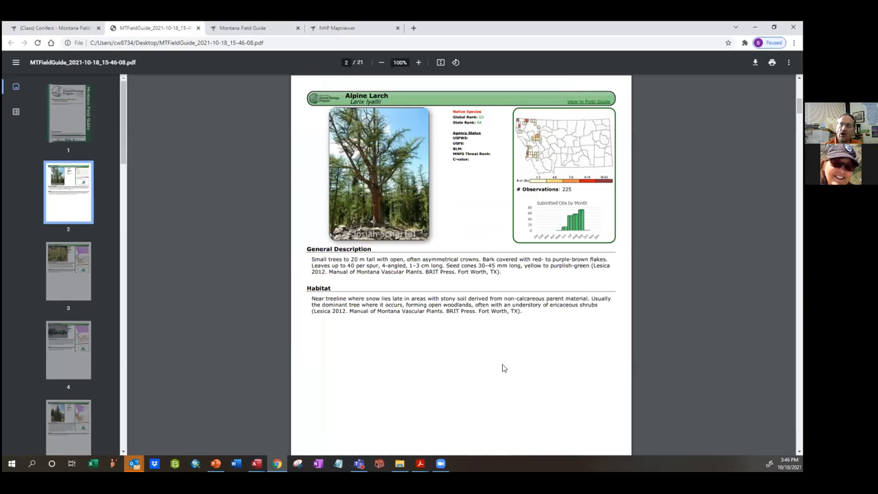
mouse_move(355, 323)
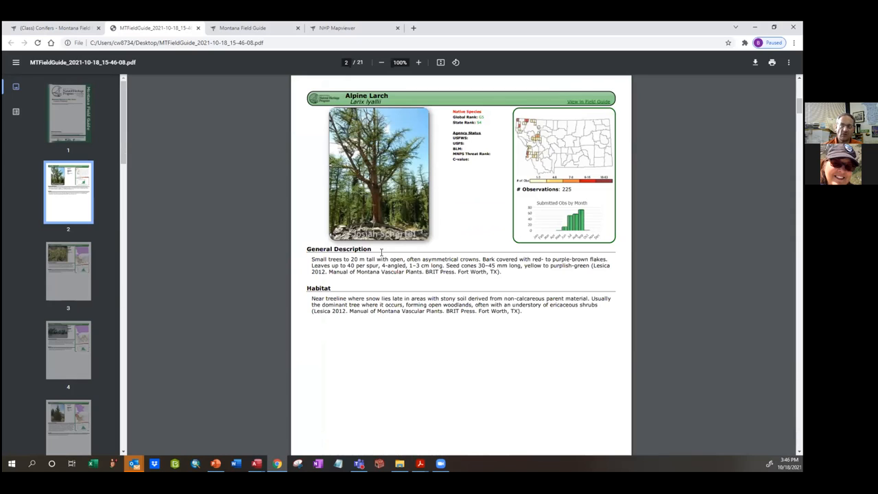
mouse_move(561, 133)
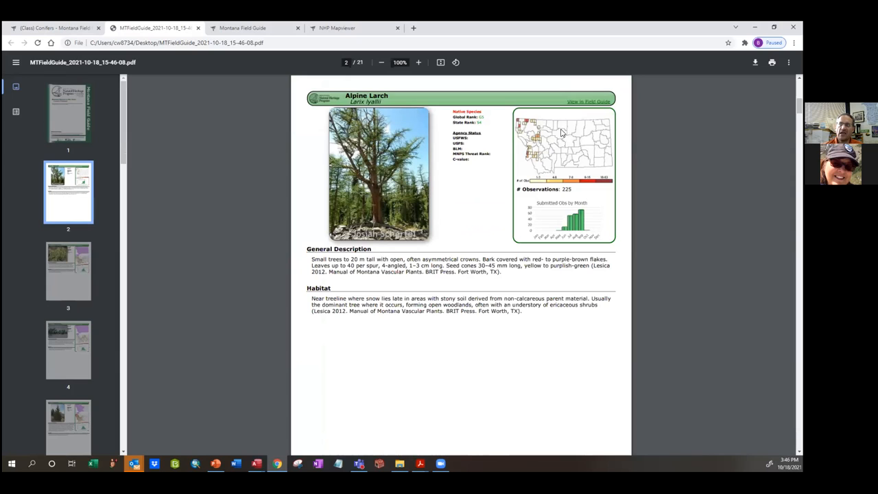
mouse_move(538, 162)
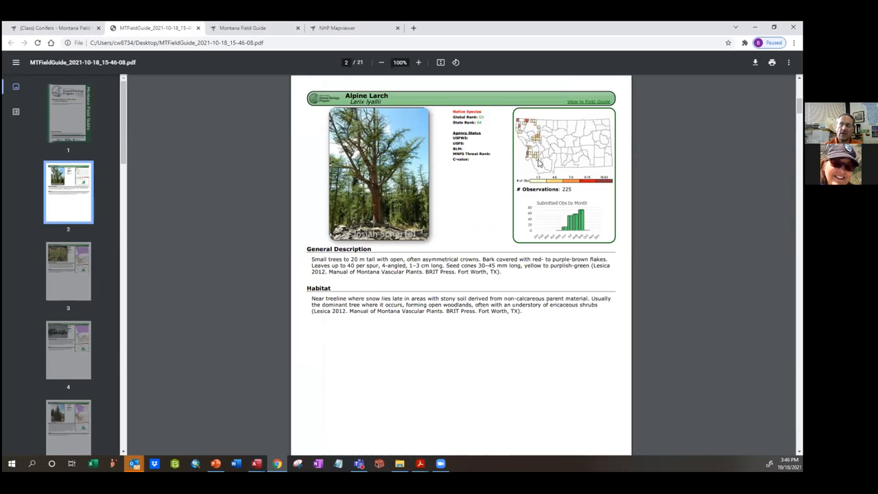
mouse_move(562, 231)
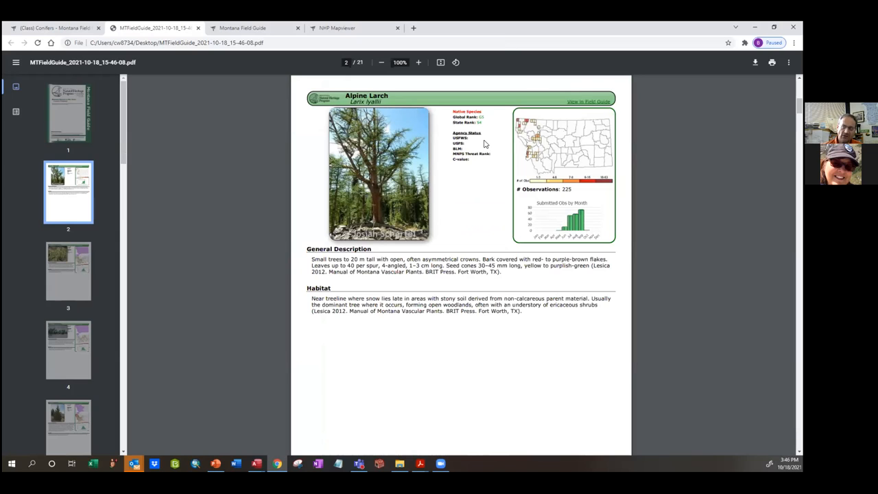
mouse_move(394, 177)
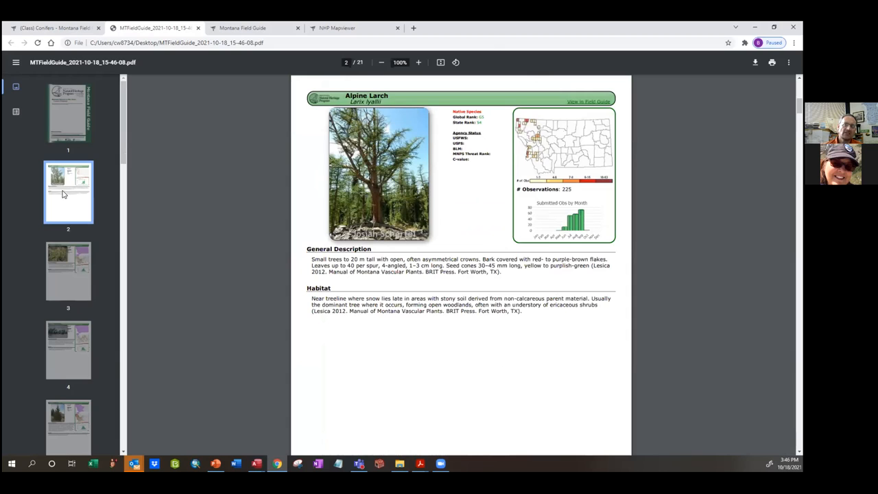
click(68, 270)
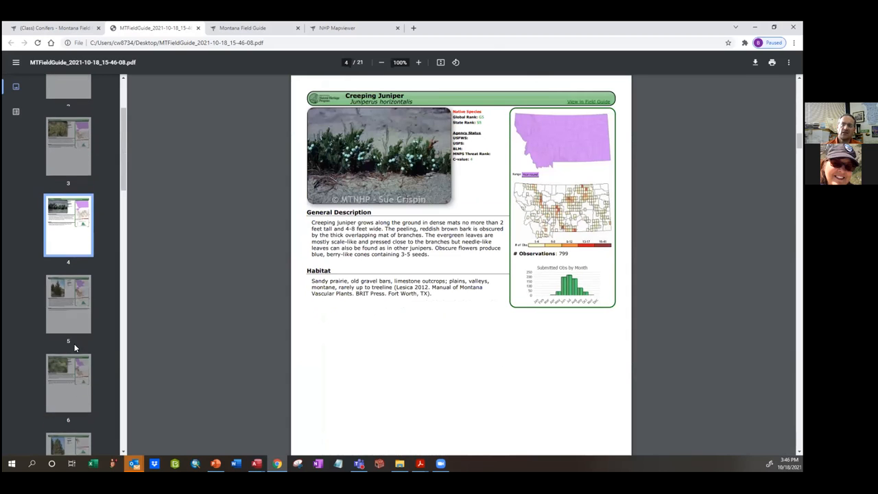
click(68, 383)
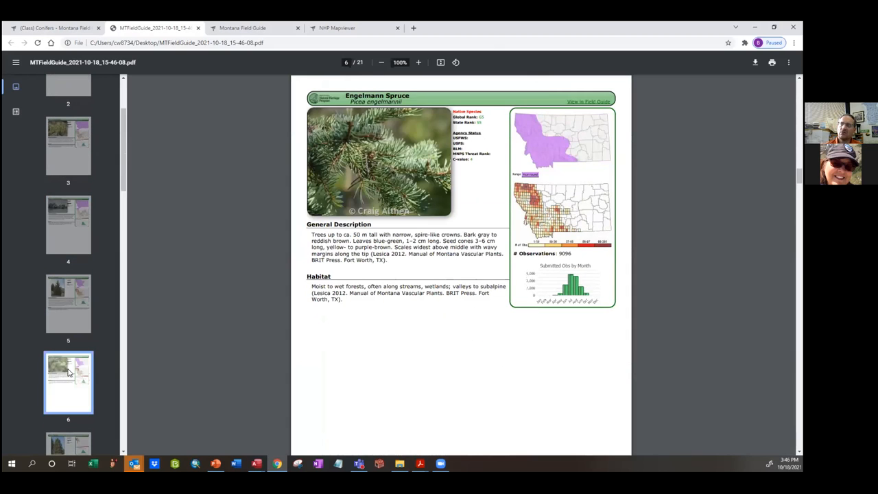
scroll(up, 3)
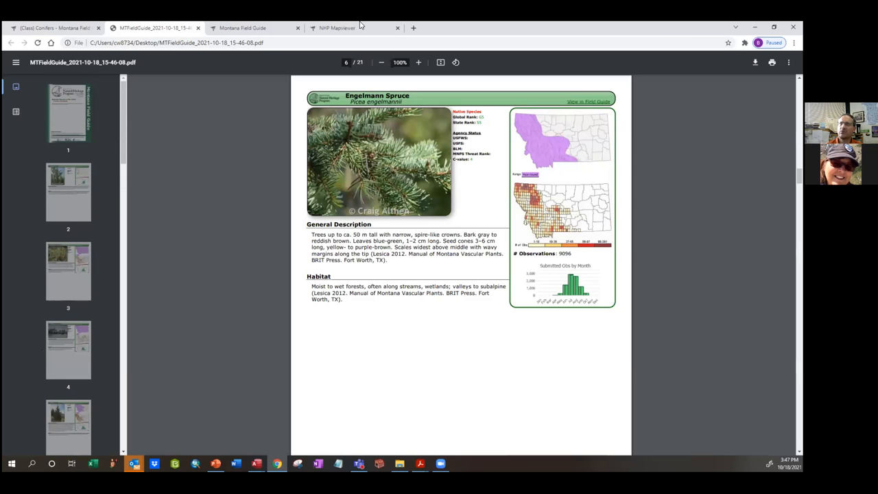
mouse_move(422, 73)
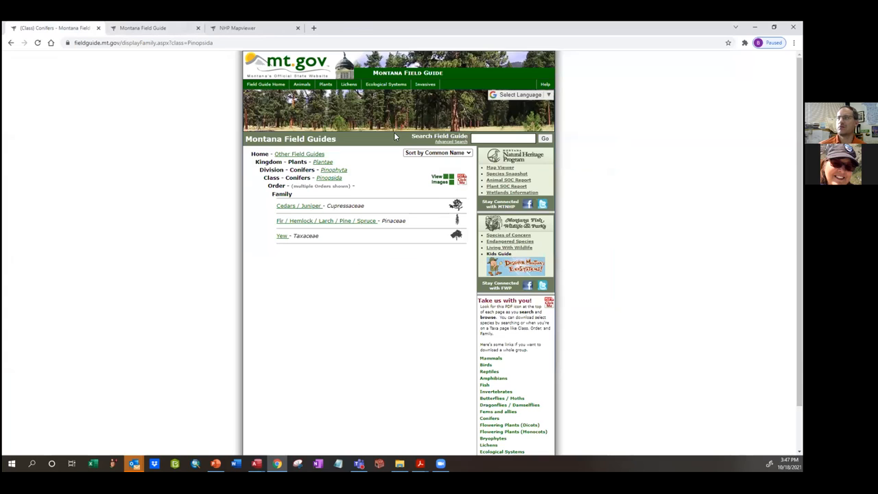
Scroll the Conifers class page down to its grid of conifer species photos
scroll(down, 3)
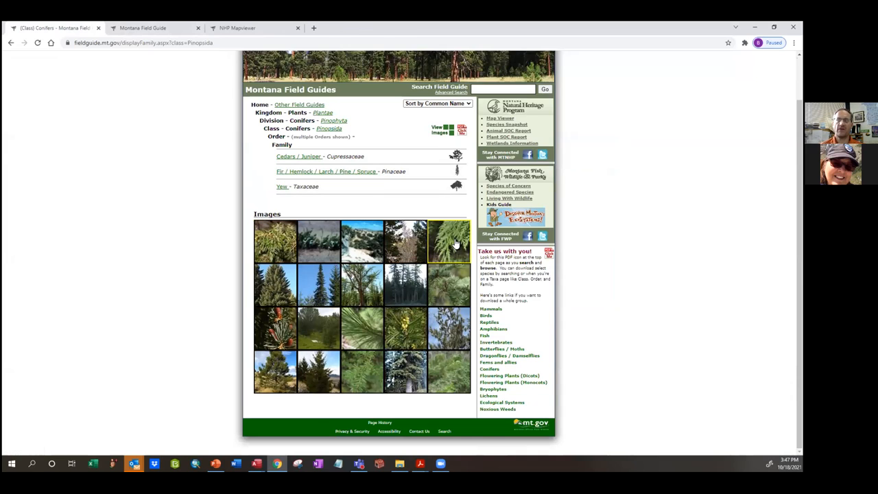
mouse_move(447, 241)
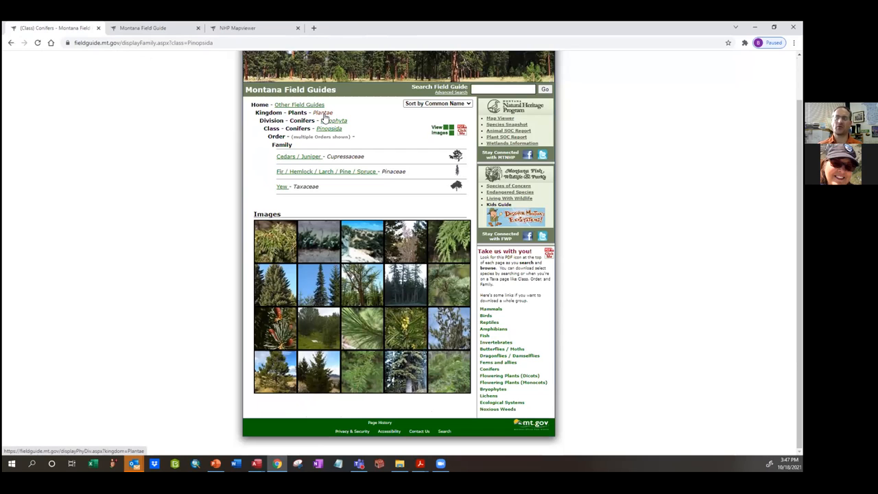
mouse_move(328, 115)
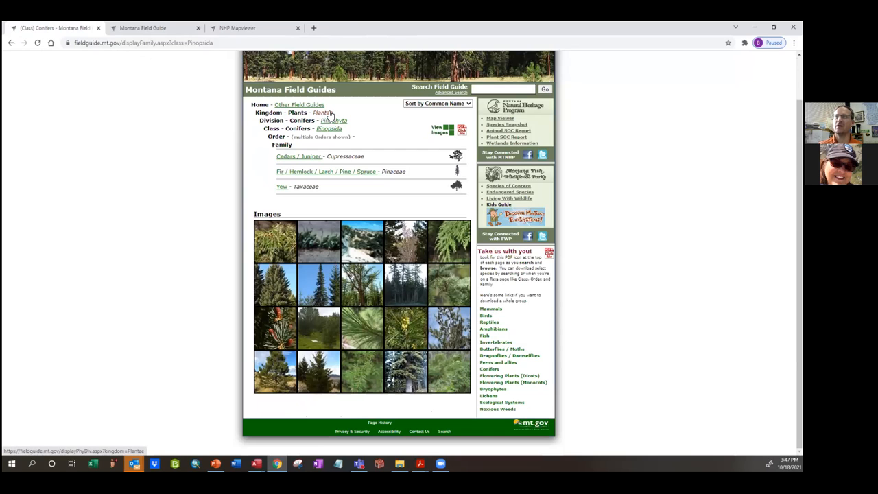
Via Plantae and Conifers, open Fir/Hemlock/Larch/Pine/Spruce and scroll Alpine Larch to Whitebark Pine
click(322, 112)
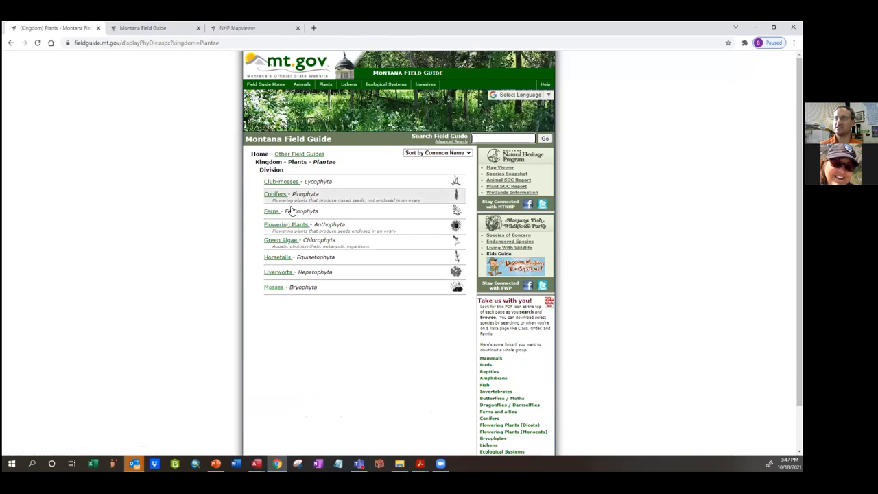
mouse_move(291, 260)
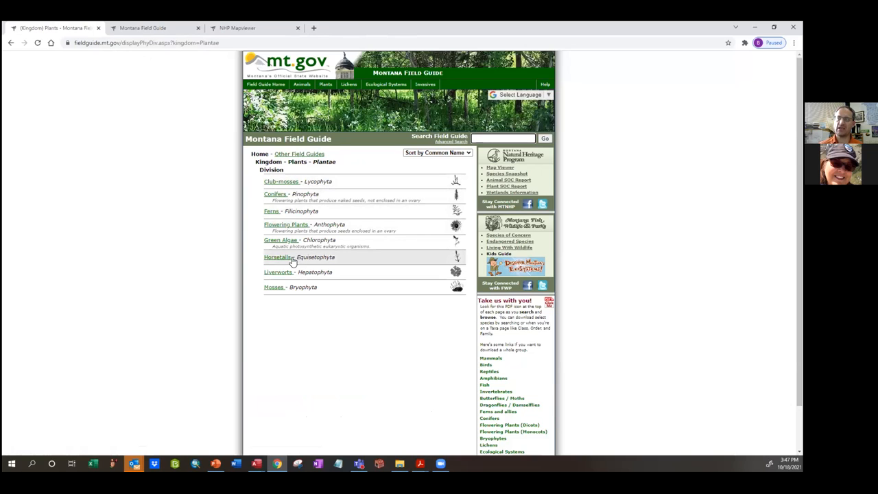
mouse_move(292, 204)
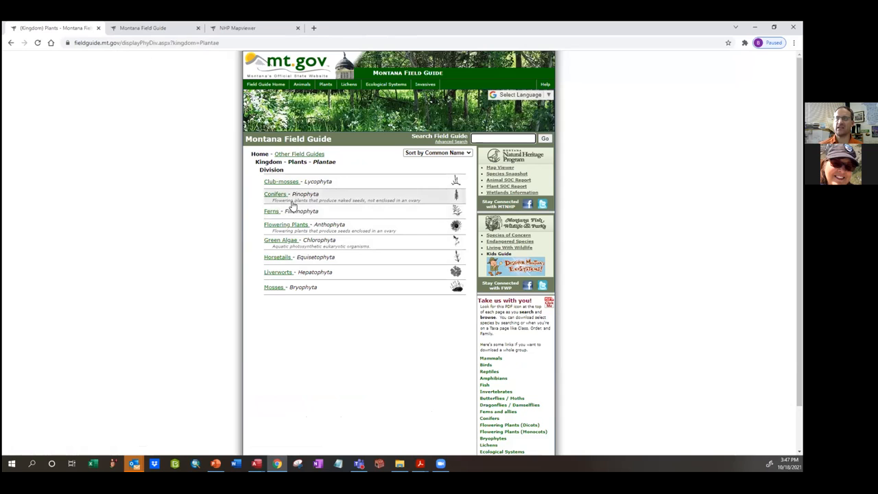
mouse_move(281, 261)
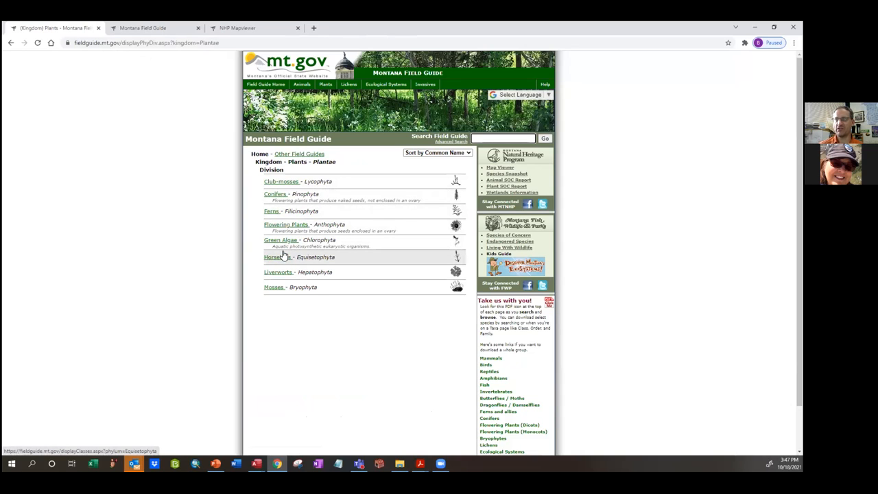
click(275, 193)
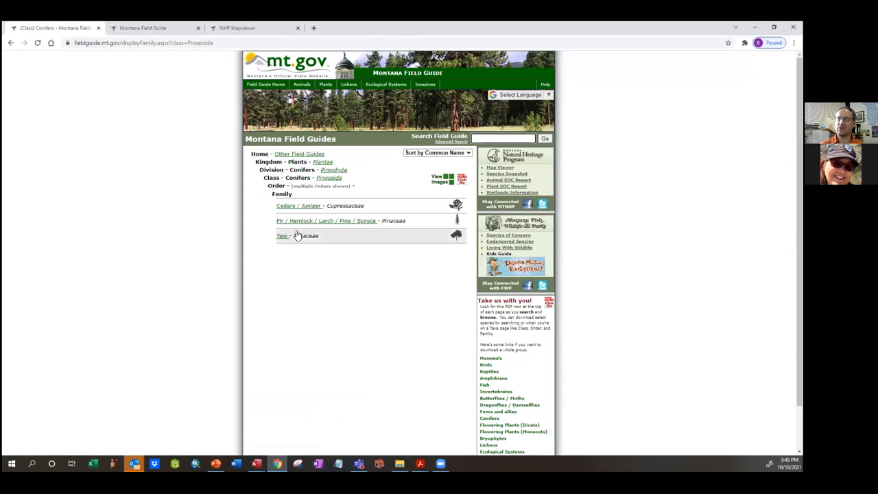
click(327, 220)
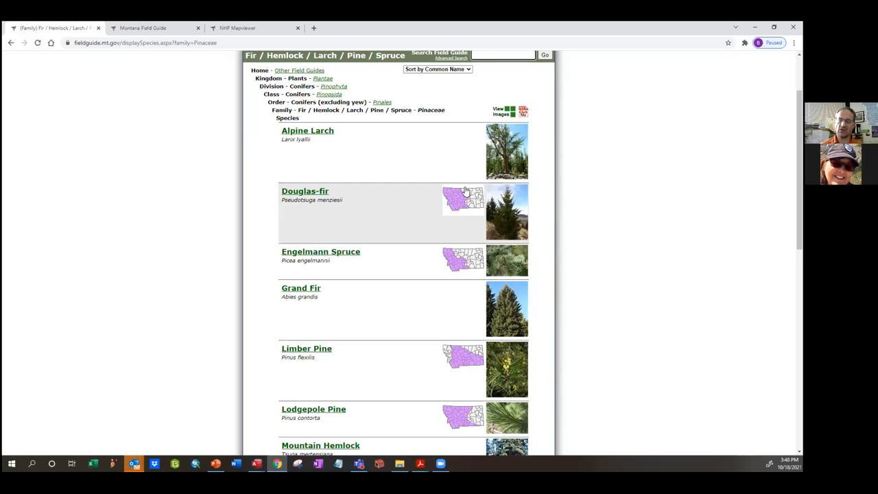
mouse_move(462, 212)
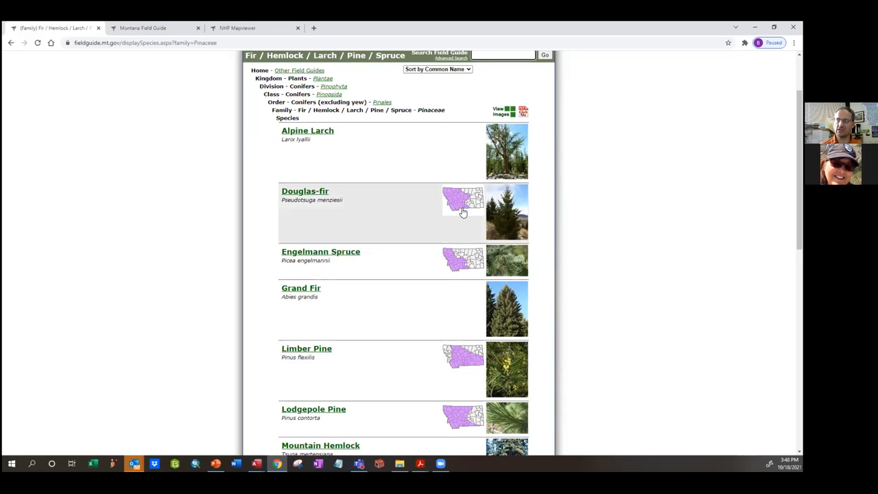
mouse_move(465, 208)
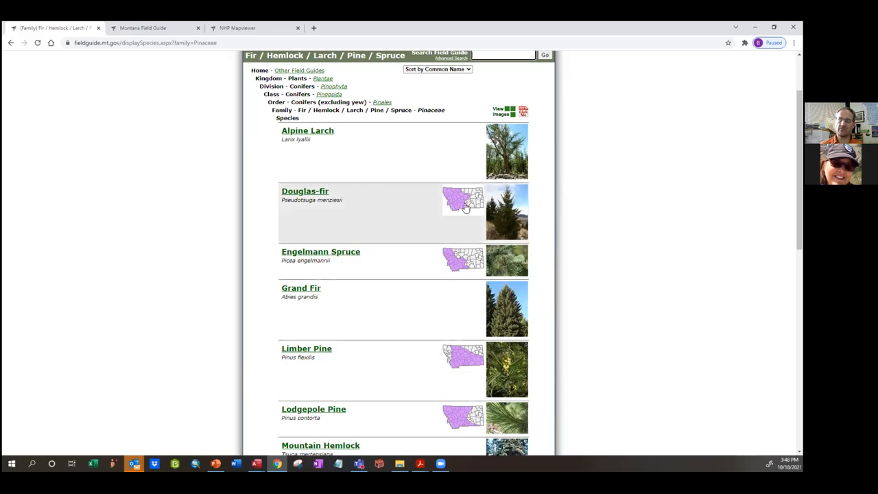
mouse_move(456, 365)
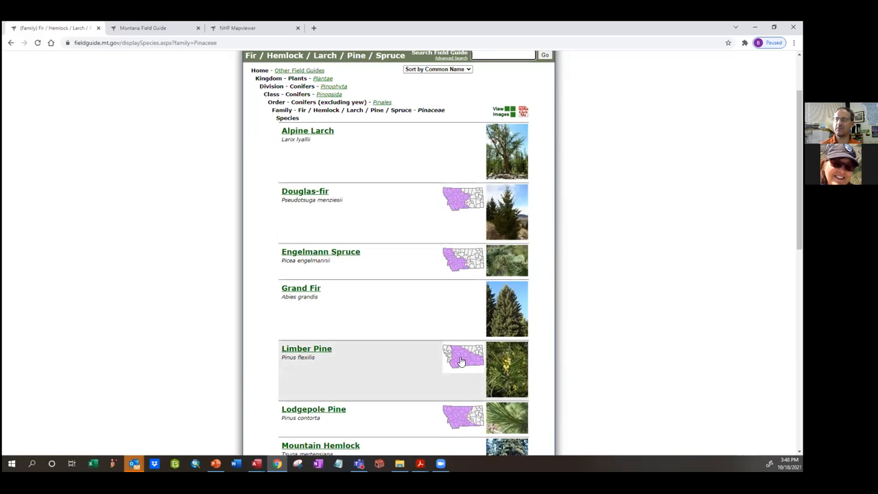
scroll(down, 3)
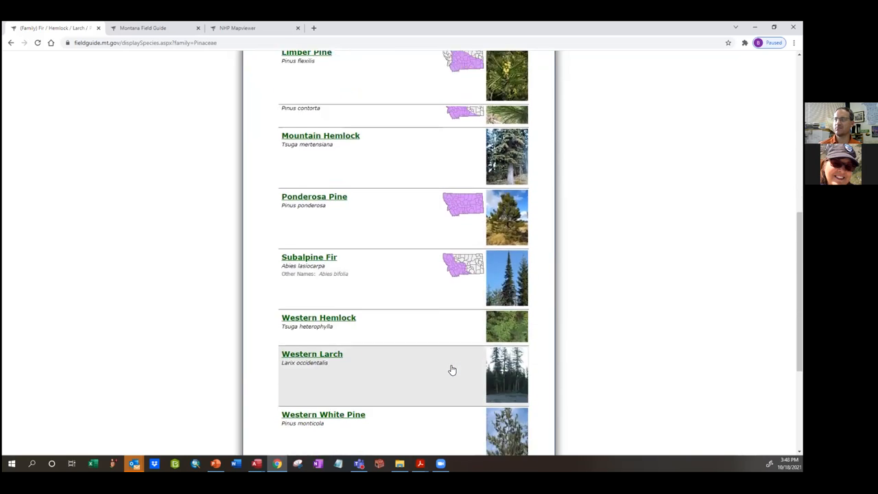
scroll(down, 3)
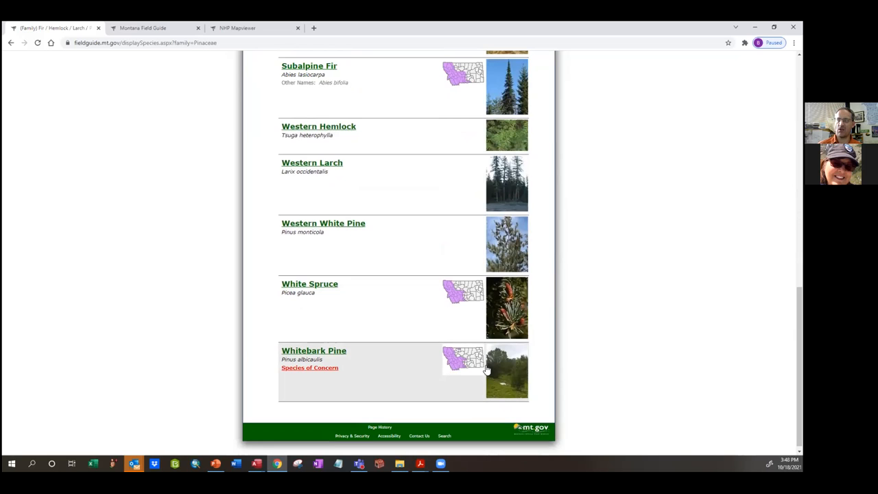
mouse_move(490, 372)
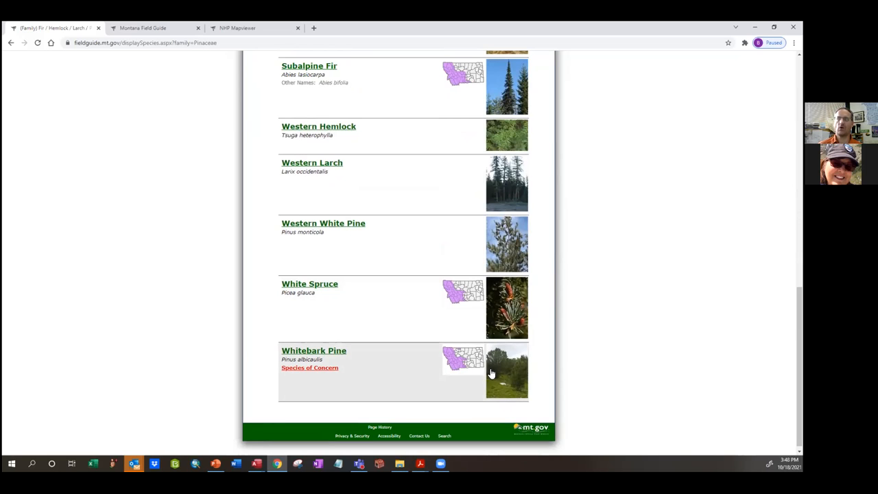
mouse_move(445, 373)
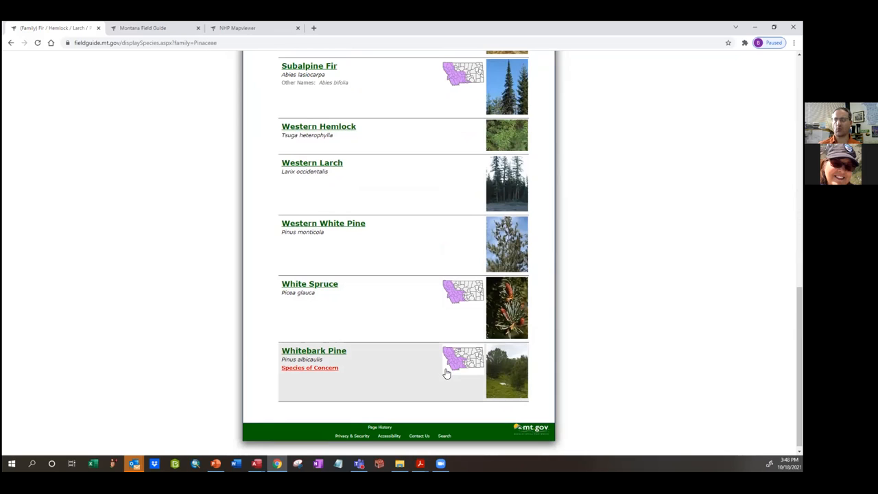
mouse_move(470, 356)
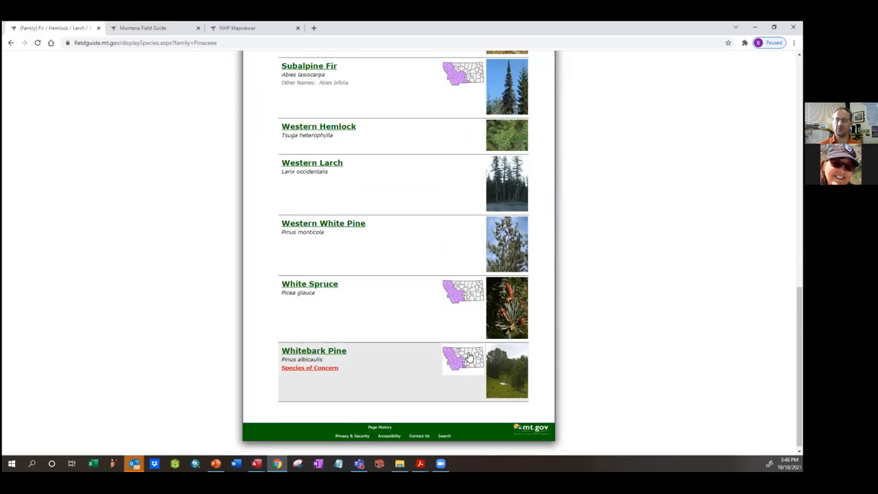
mouse_move(507, 367)
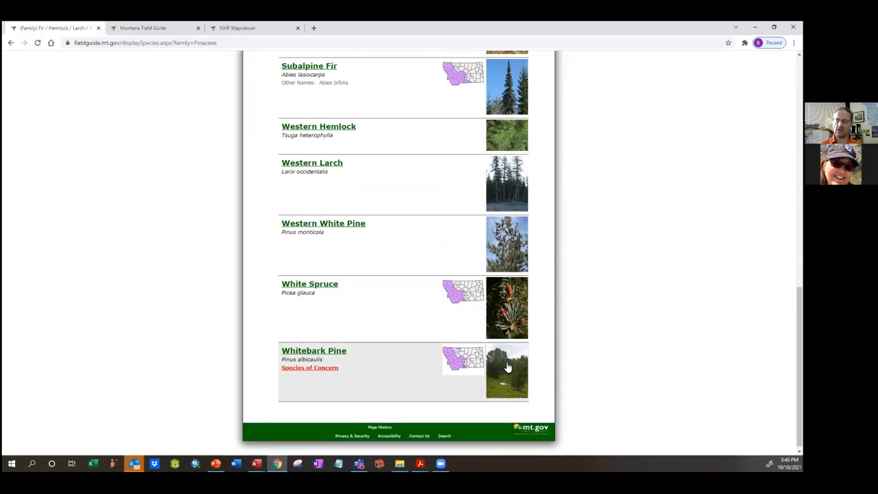
scroll(up, 3)
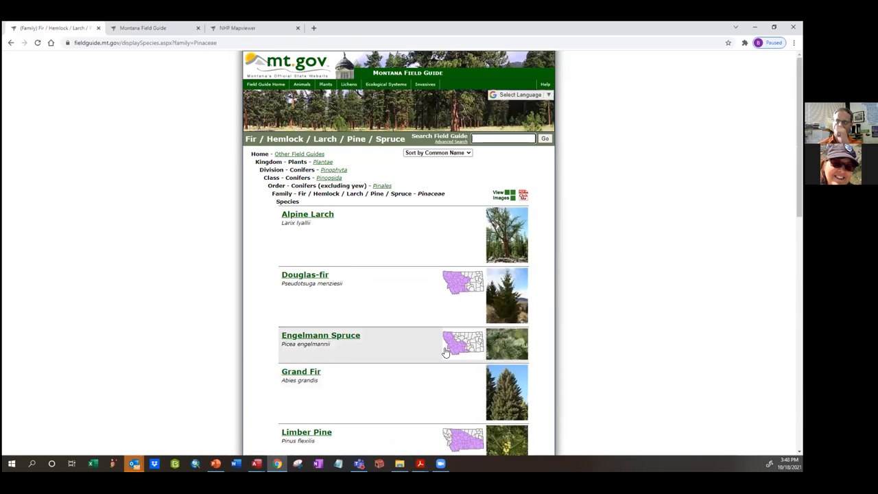
mouse_move(459, 175)
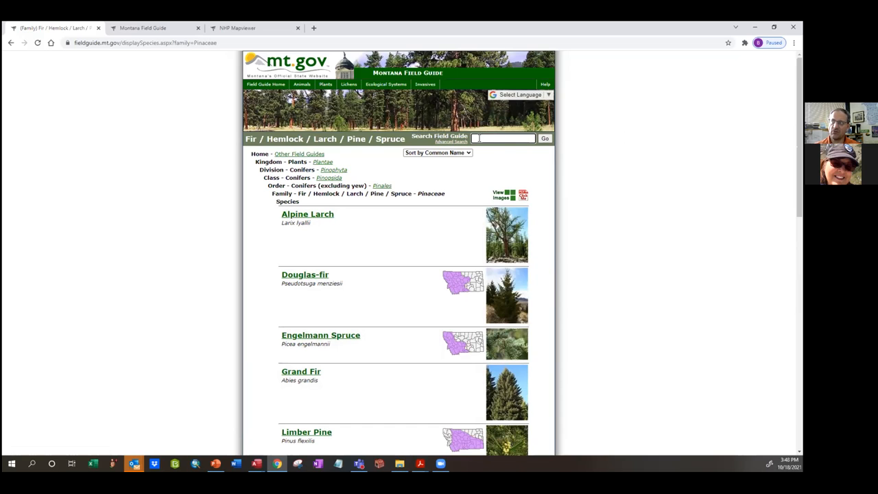
mouse_move(451, 142)
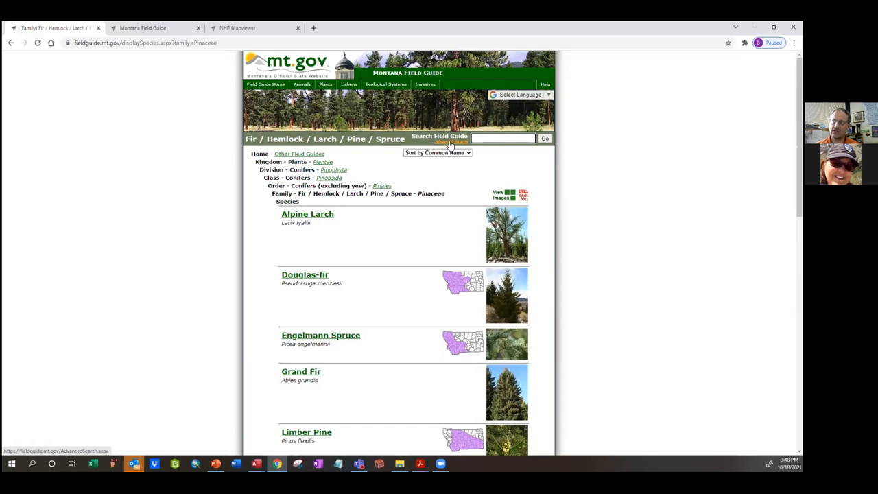
Scroll down to the PDF Creator and enter 'Test Guide' as the cover page title
click(451, 142)
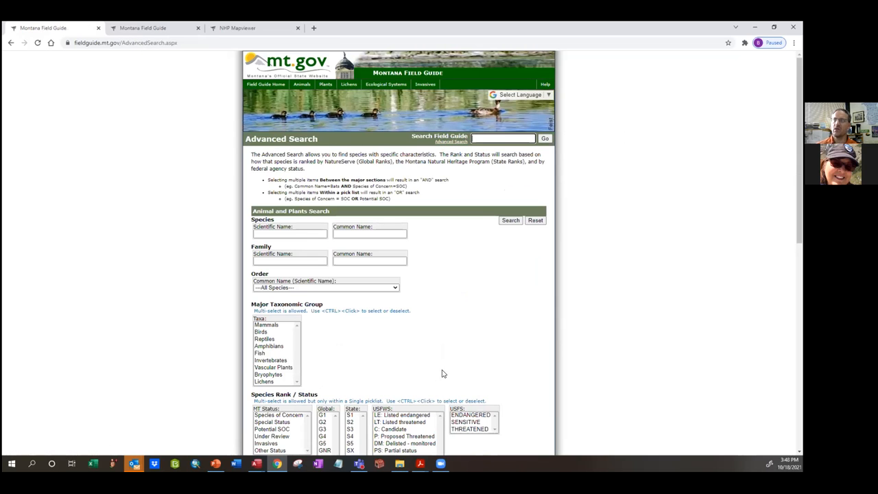
scroll(down, 3)
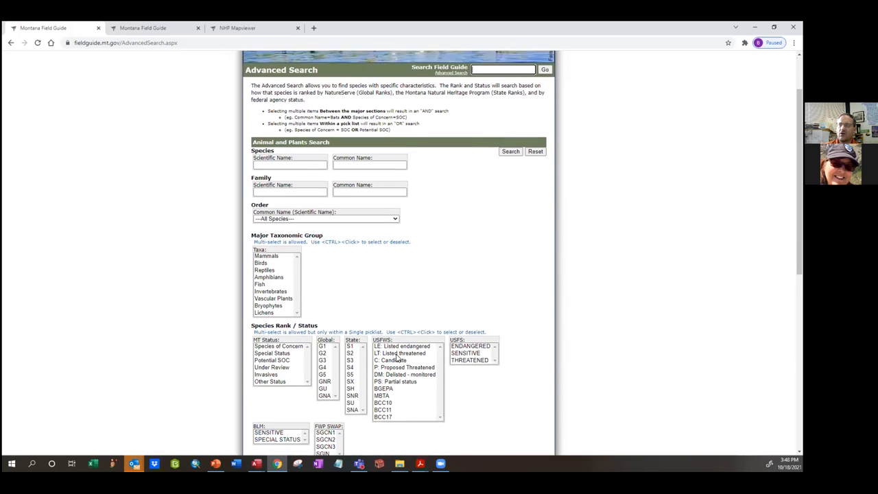
scroll(down, 3)
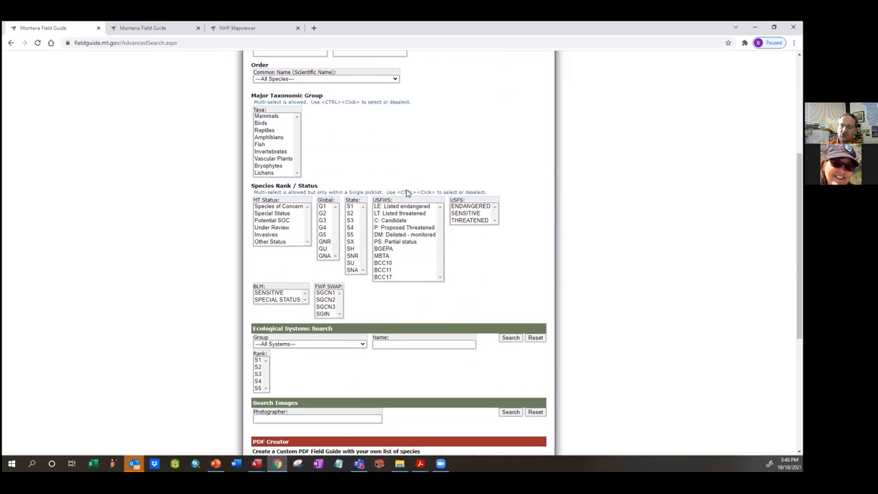
scroll(down, 3)
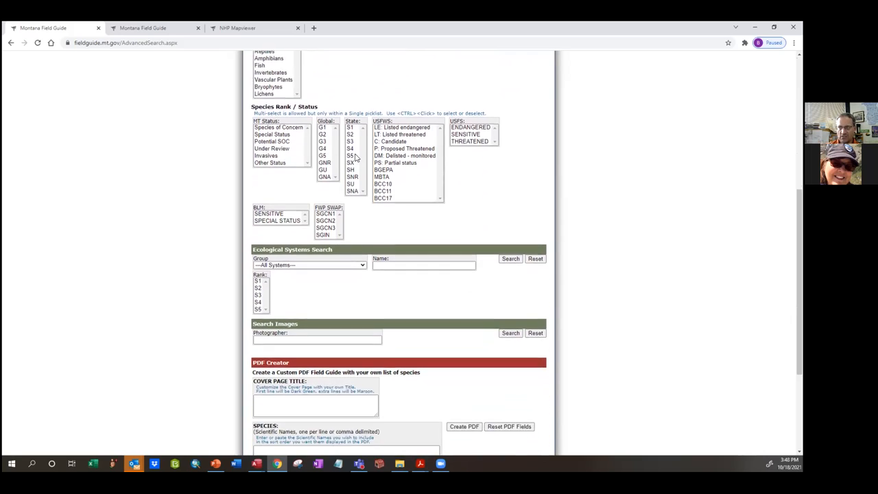
scroll(down, 3)
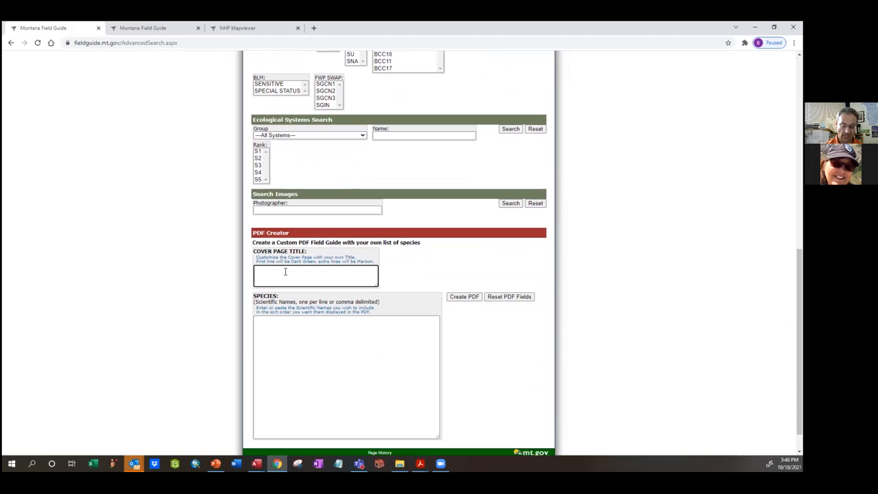
text(Test)
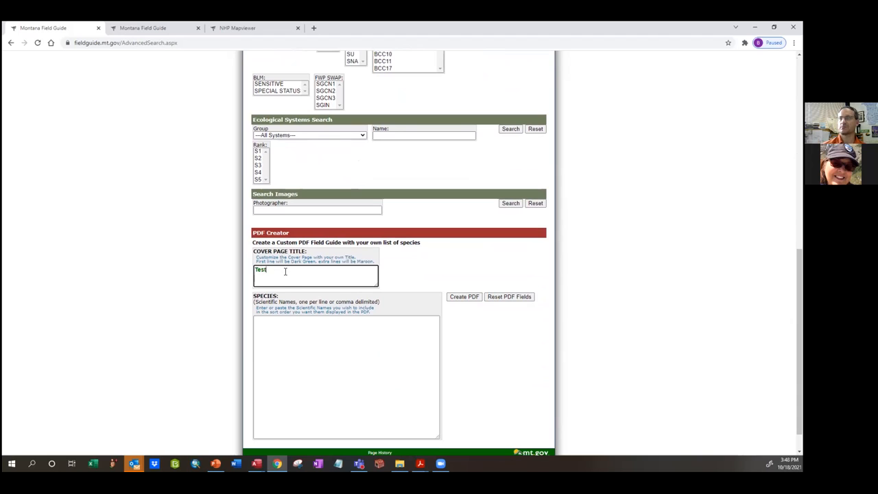
text(Guide)
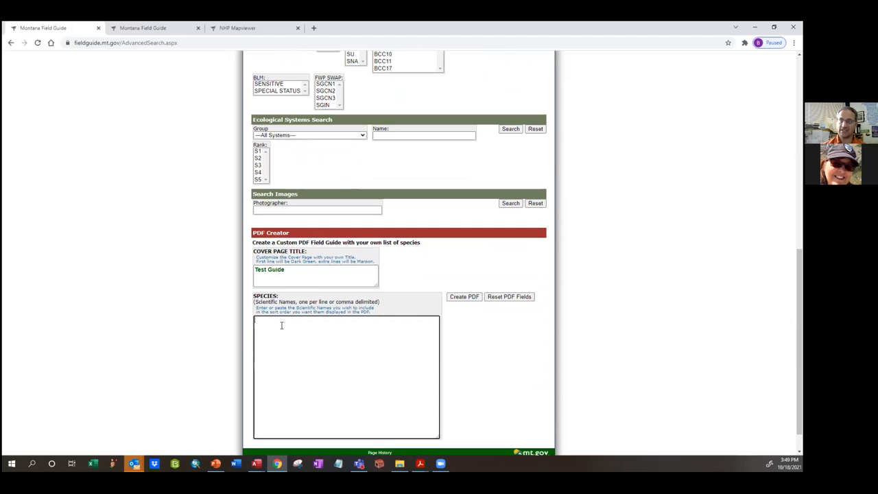
List Myotis lucifugus, Antrozous pallidus and Lasiurus in the Species box
text(y)
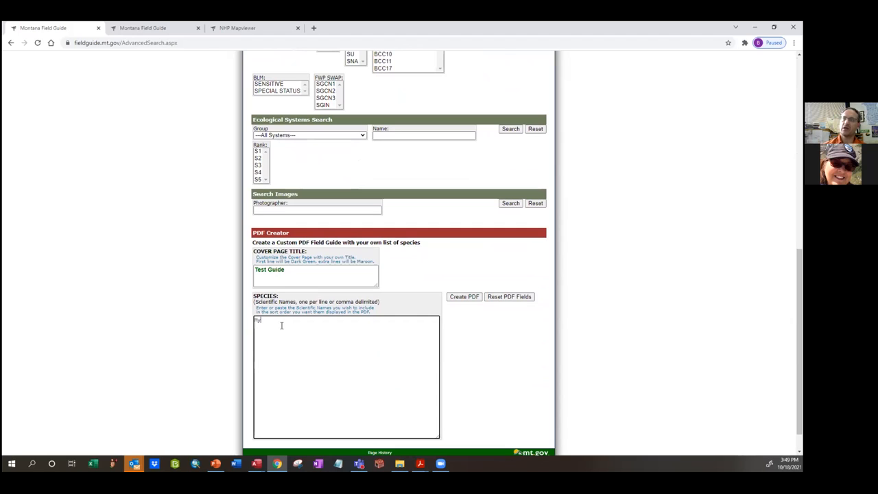
text(Myotis luc)
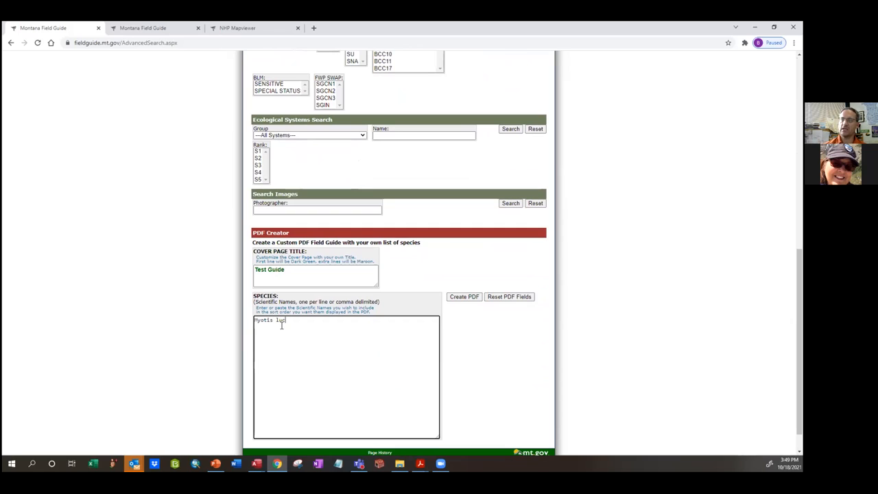
text(ifugus)
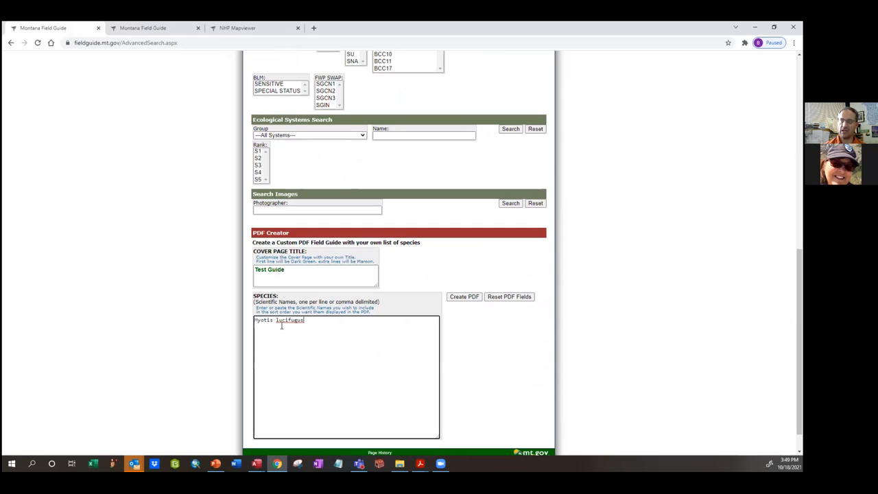
text(Antrozous)
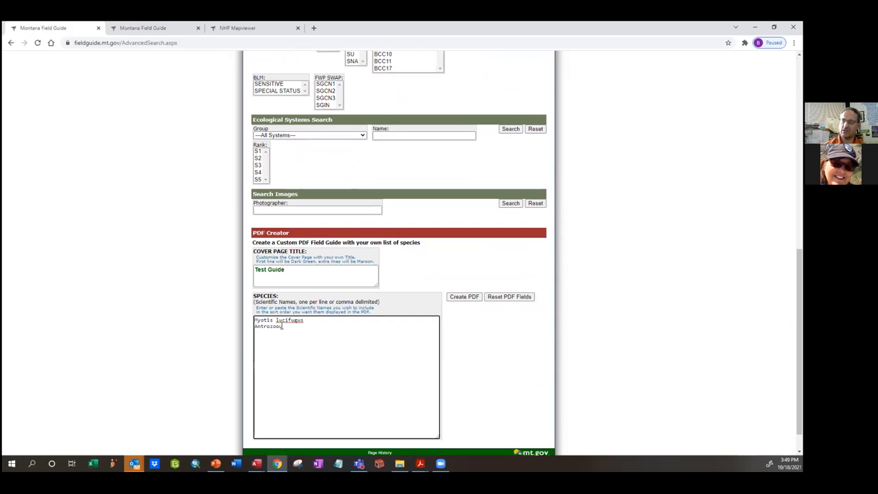
text(pallidus)
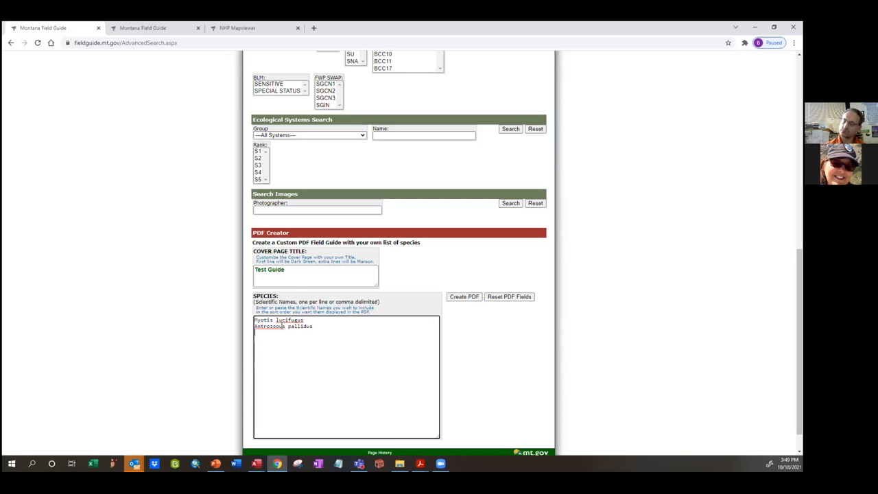
text(Lasiur)
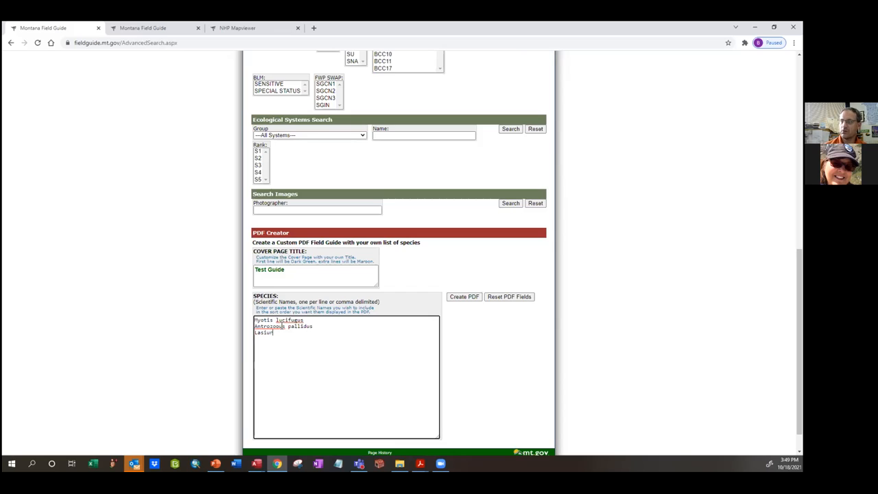
text(us)
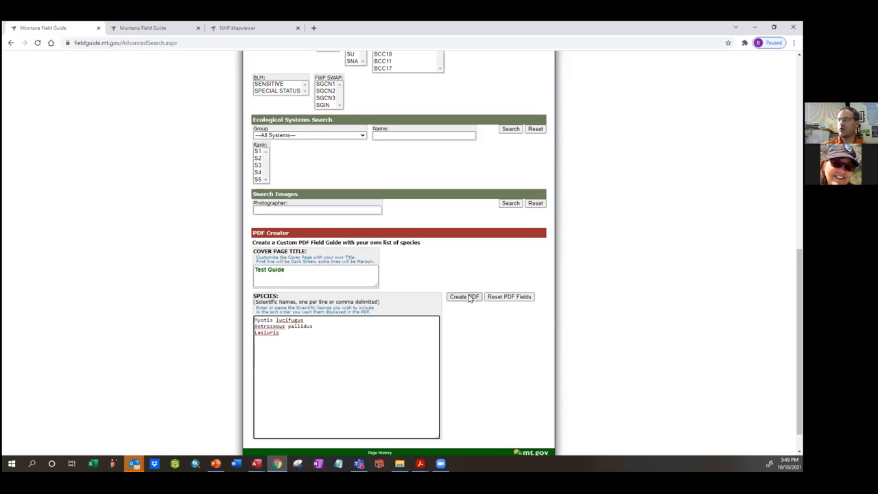
Attempt the PDF, then search the guide for 'palli' and 'Lasi' to check unrecognized names
click(464, 297)
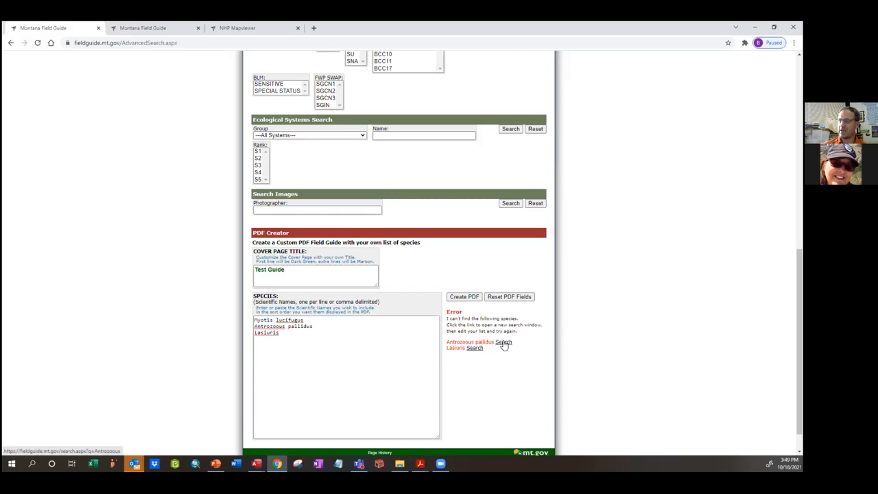
click(503, 341)
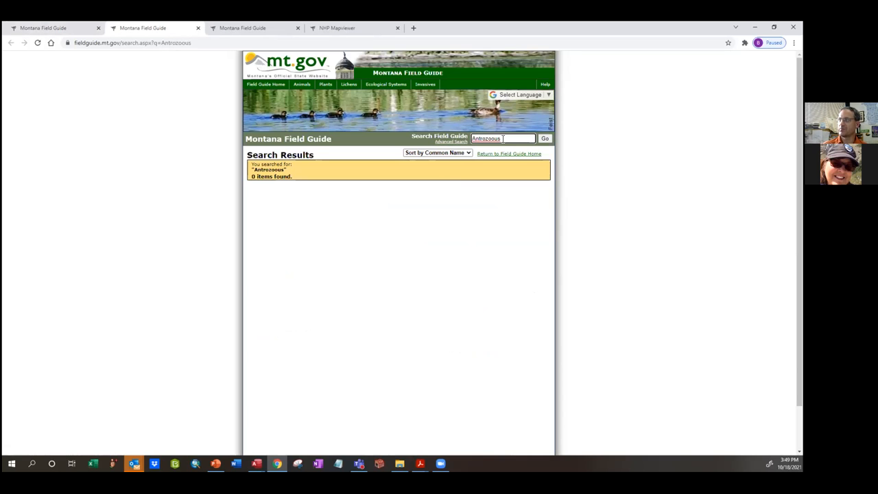
text(pallidus)
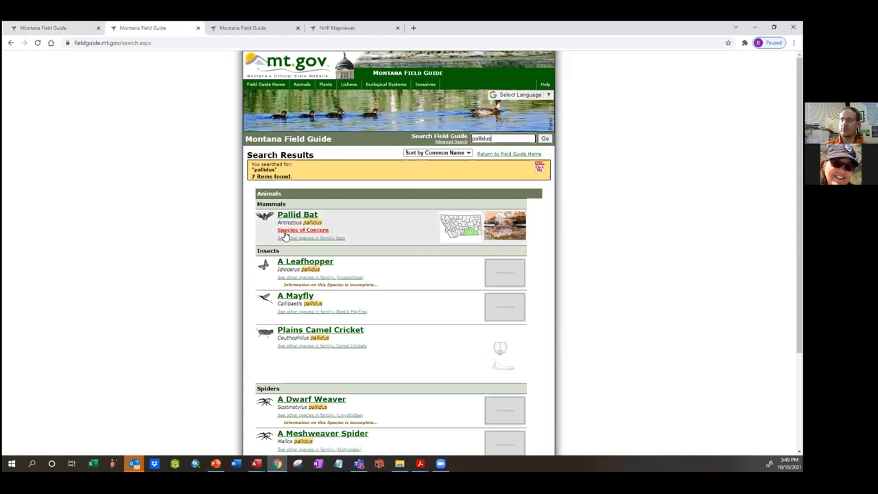
mouse_move(291, 229)
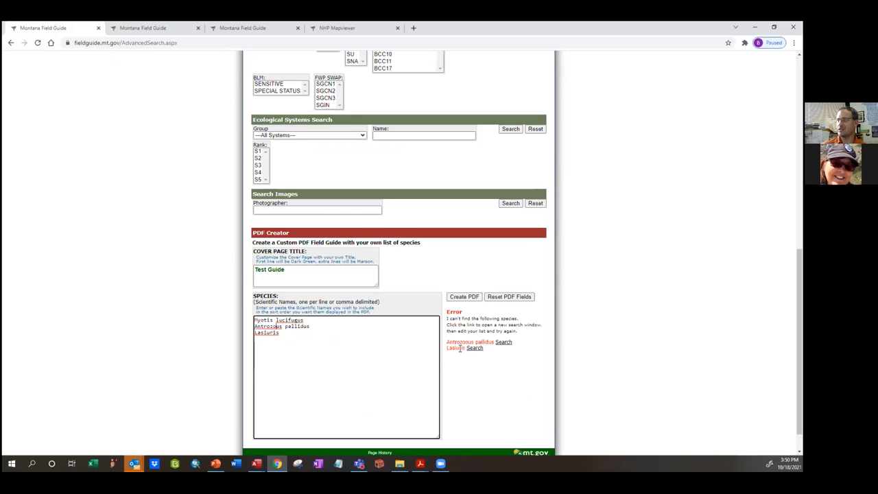
click(474, 348)
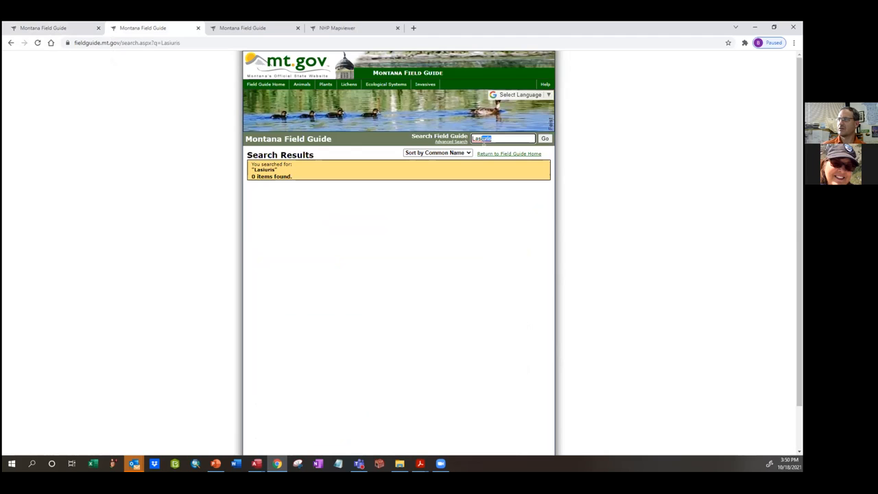
click(545, 139)
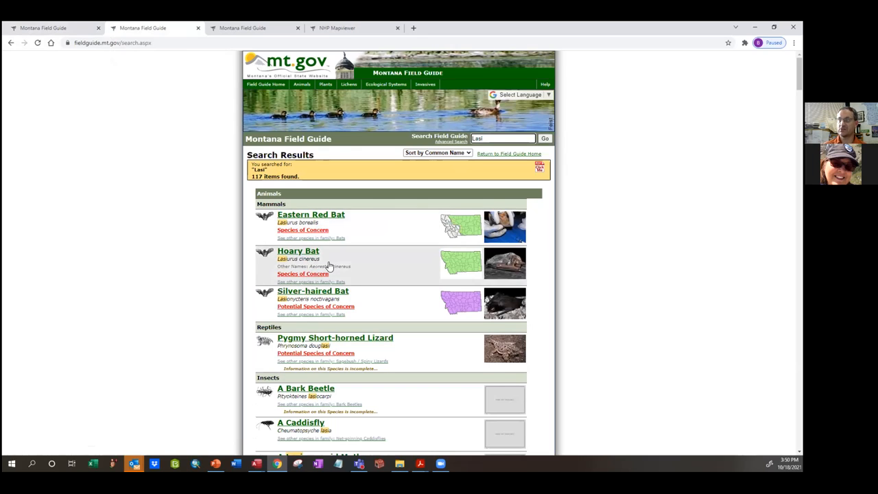
mouse_move(225, 72)
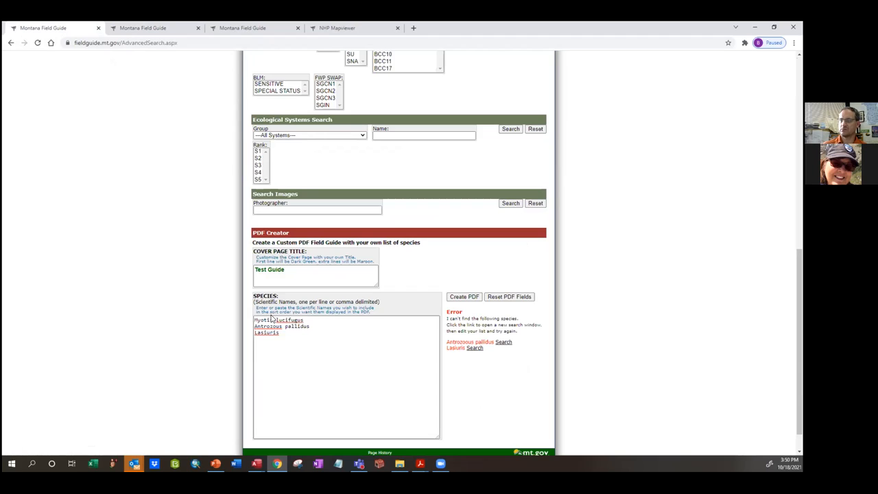
Delete the misspelled third species line and retype it as Lasiurus borealis
click(281, 332)
text( ci)
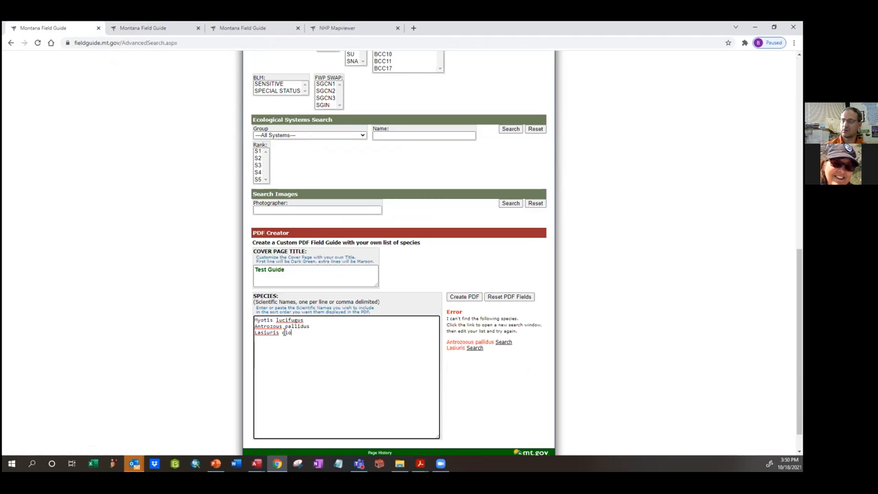
text(nereus)
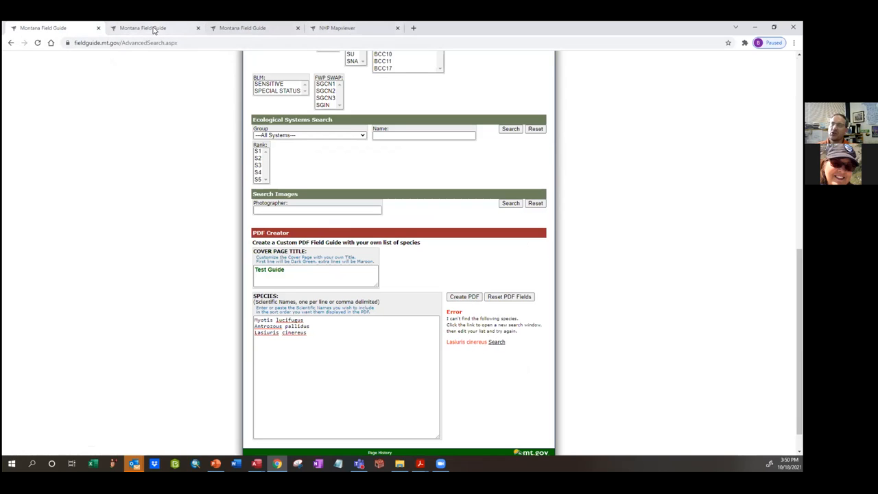
mouse_move(152, 28)
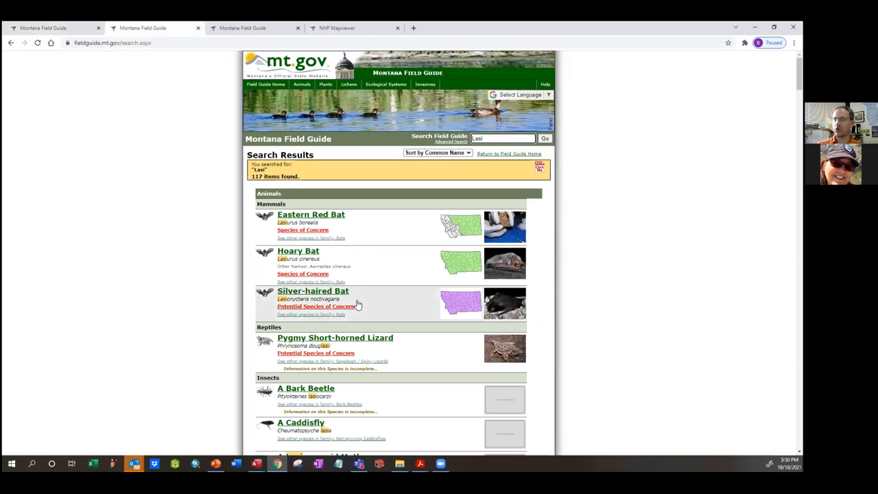
mouse_move(72, 53)
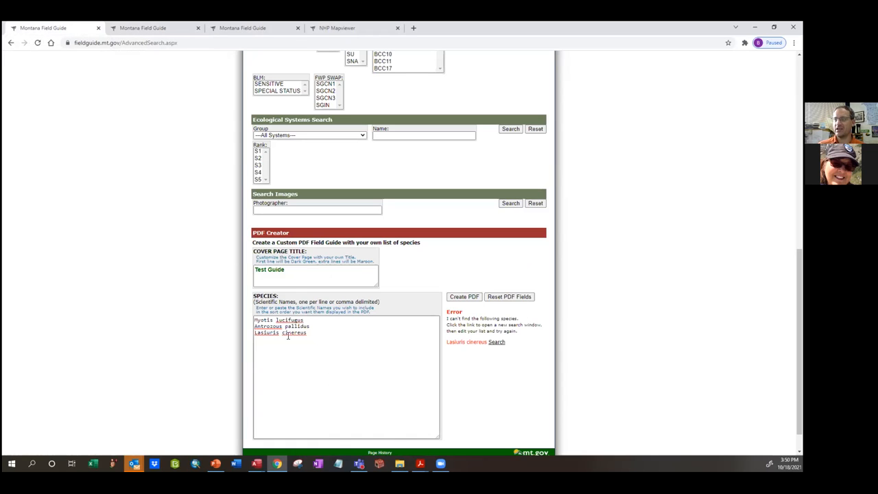
mouse_move(284, 180)
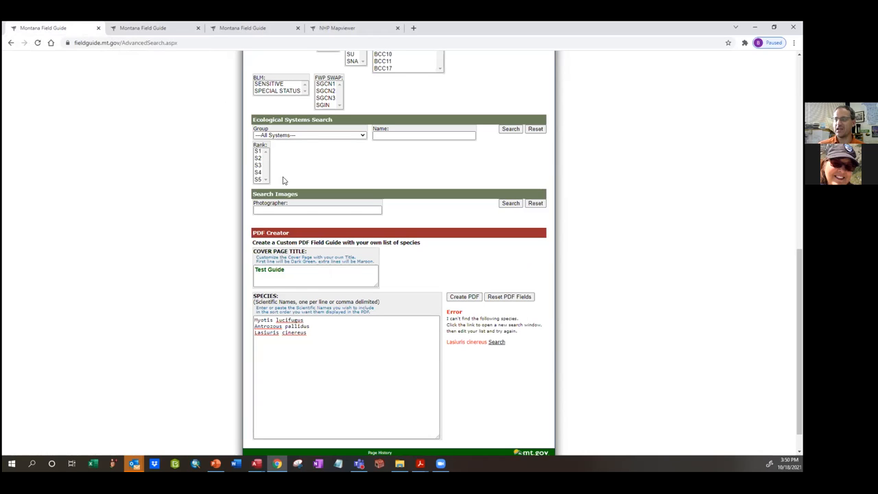
click(154, 28)
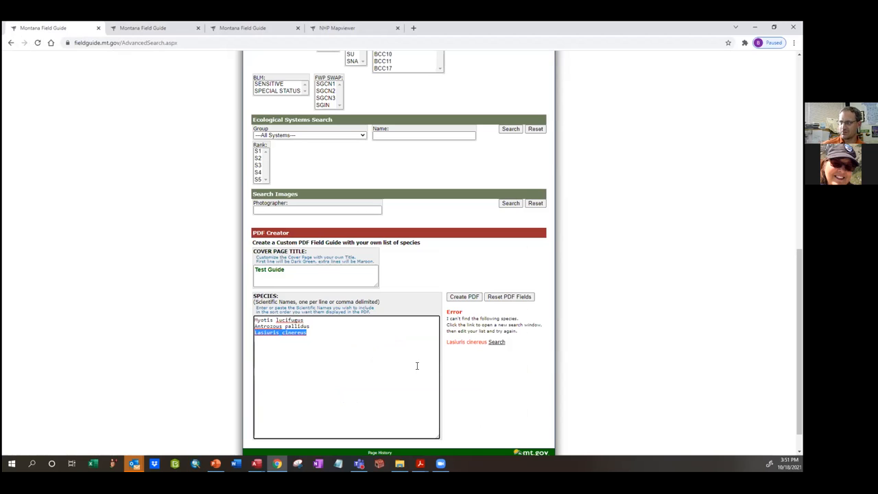
key(Delete)
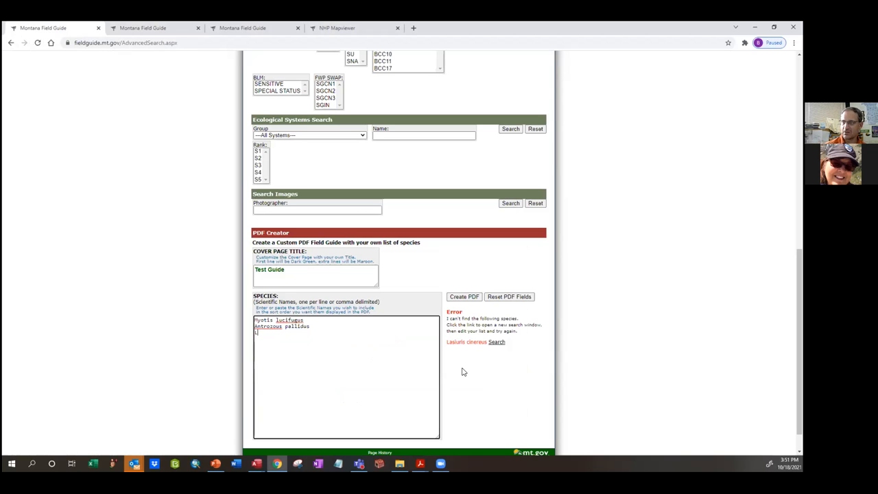
text(Lasiurus)
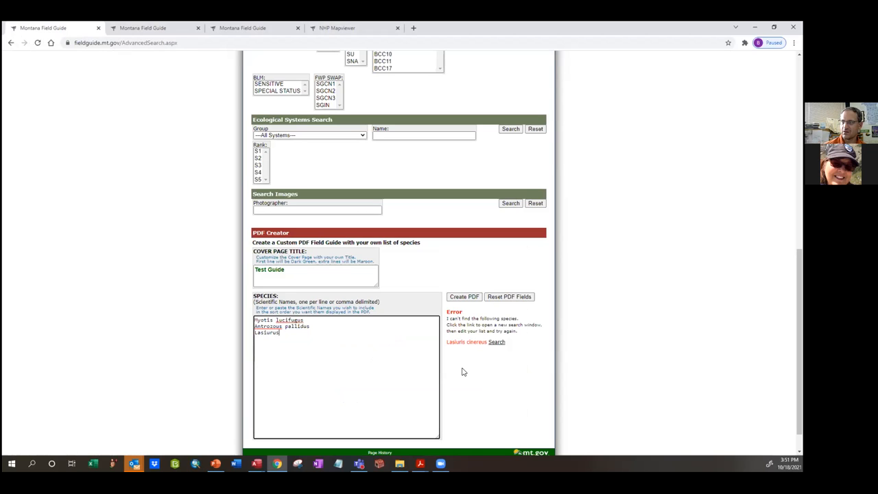
text(borealis)
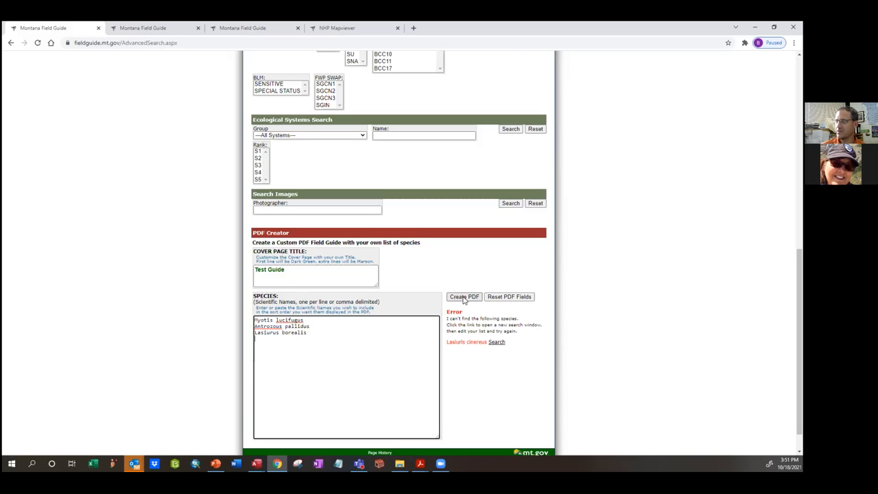
Generate the corrected Test Guide PDF, save it, and open the downloaded MTFieldGuide file
click(464, 296)
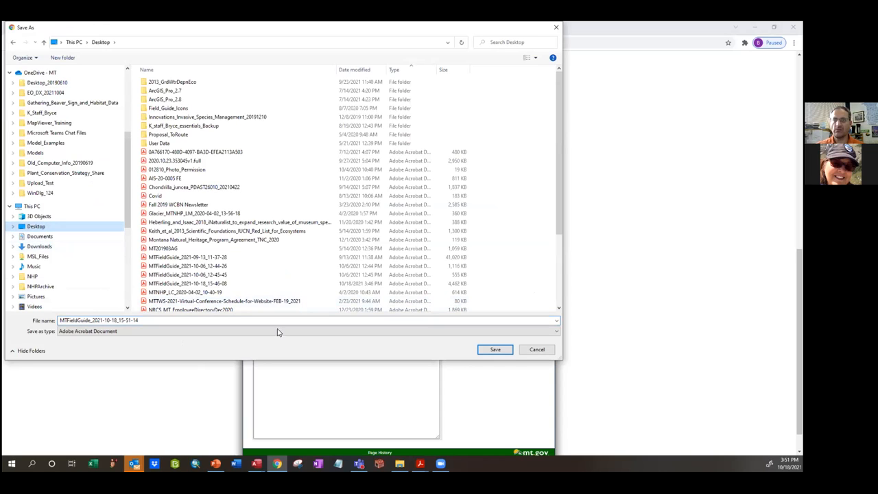
click(494, 349)
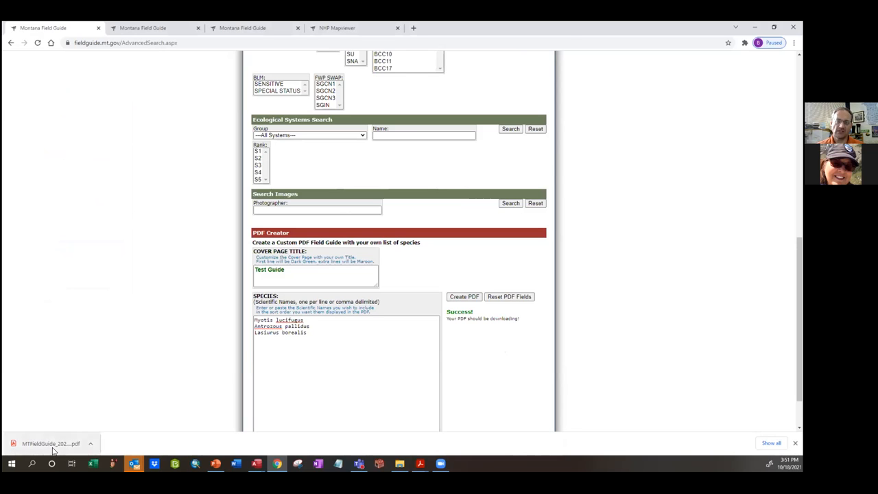
click(50, 443)
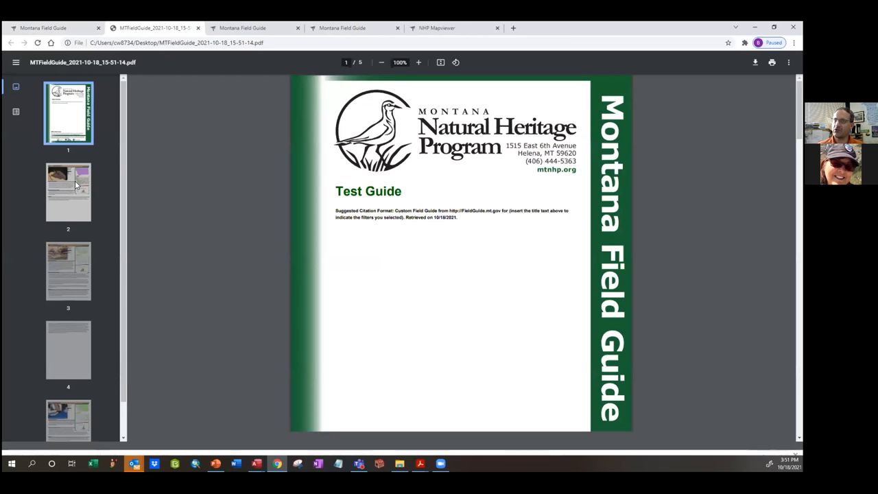
Scroll through the Test Guide PDF and jump to page 5, the Eastern Red Bat
scroll(down, 3)
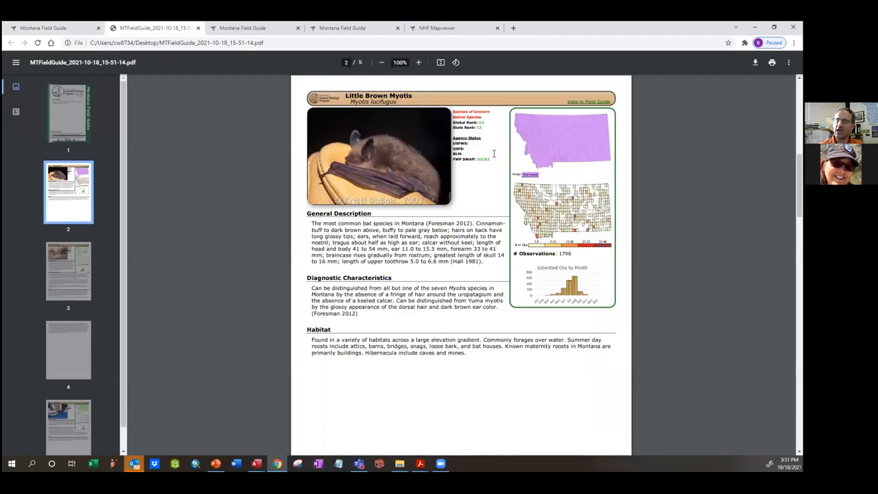
mouse_move(323, 117)
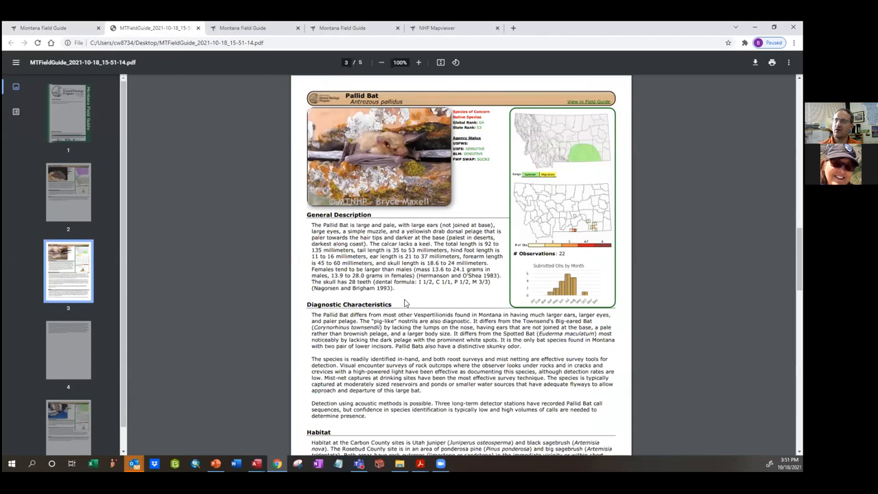
mouse_move(143, 424)
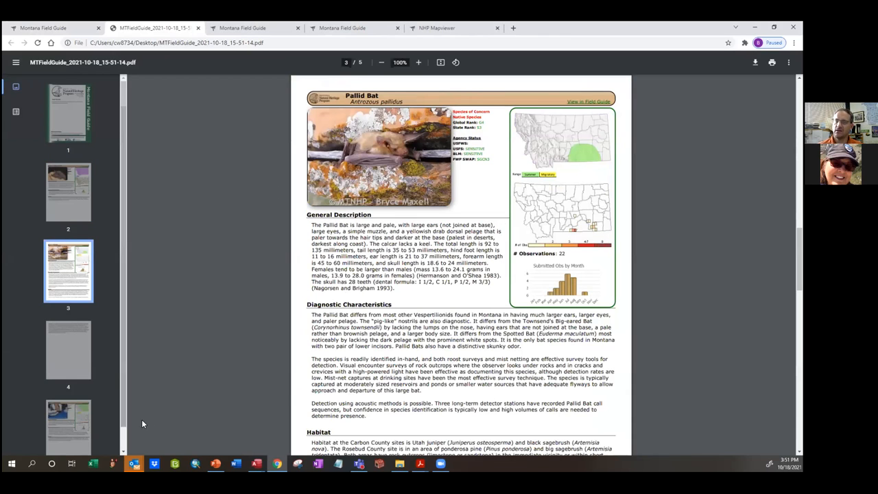
click(68, 415)
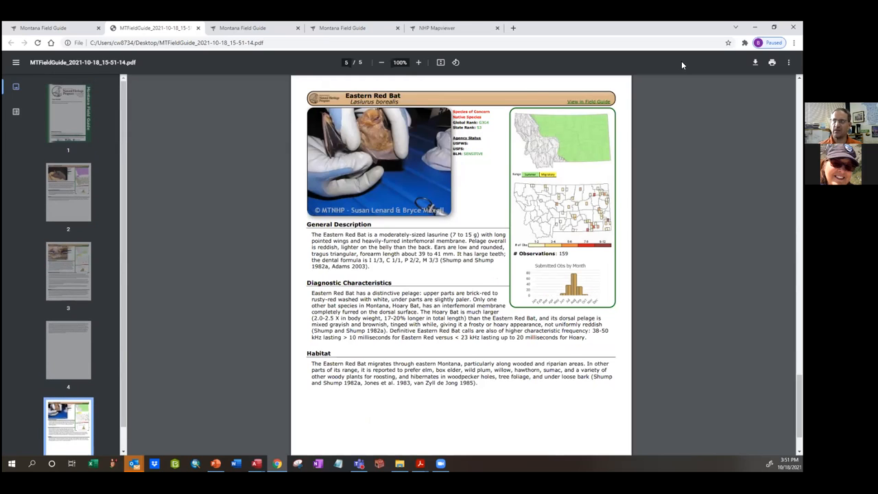
mouse_move(537, 67)
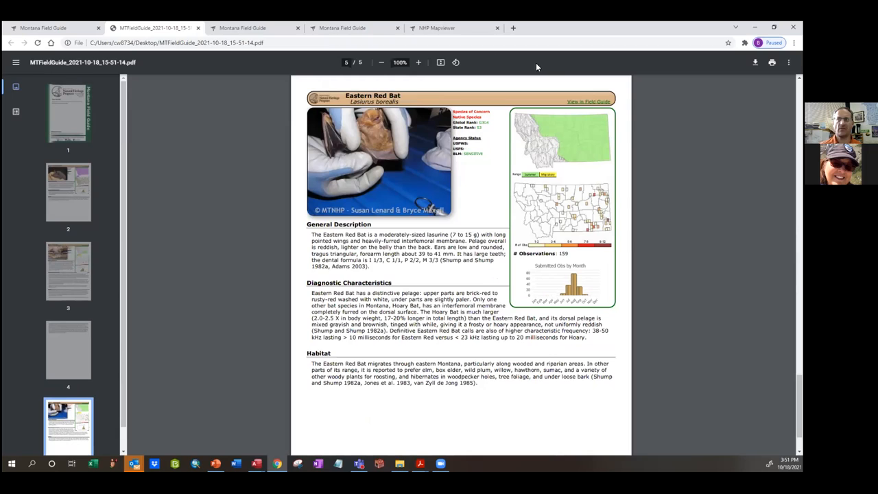
mouse_move(199, 30)
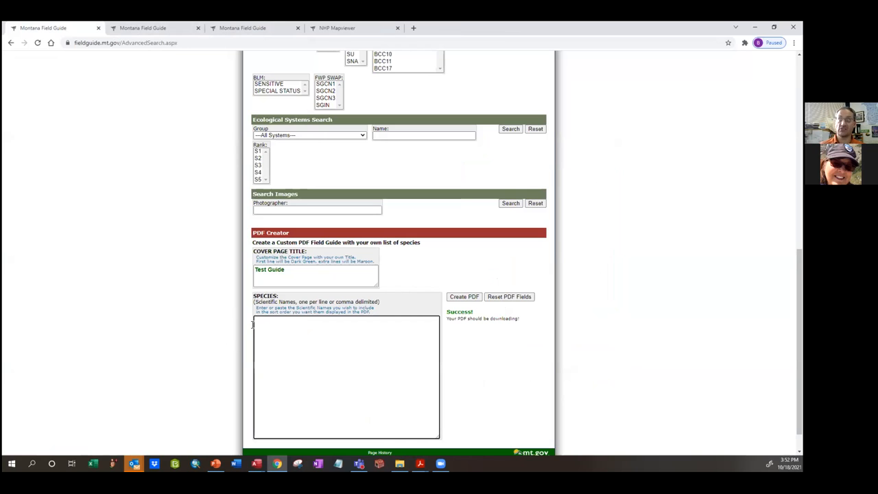
Go to Field Guide Home and open the Species Snapshot report from the sidebar
scroll(up, 3)
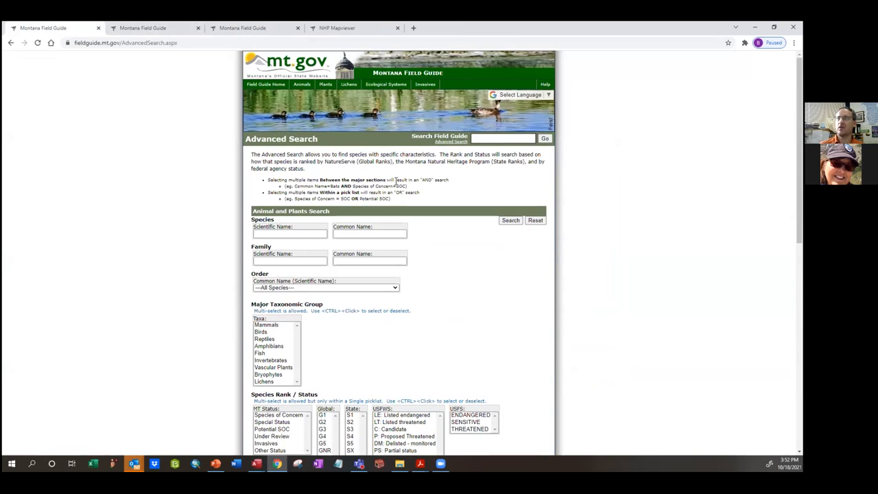
mouse_move(266, 84)
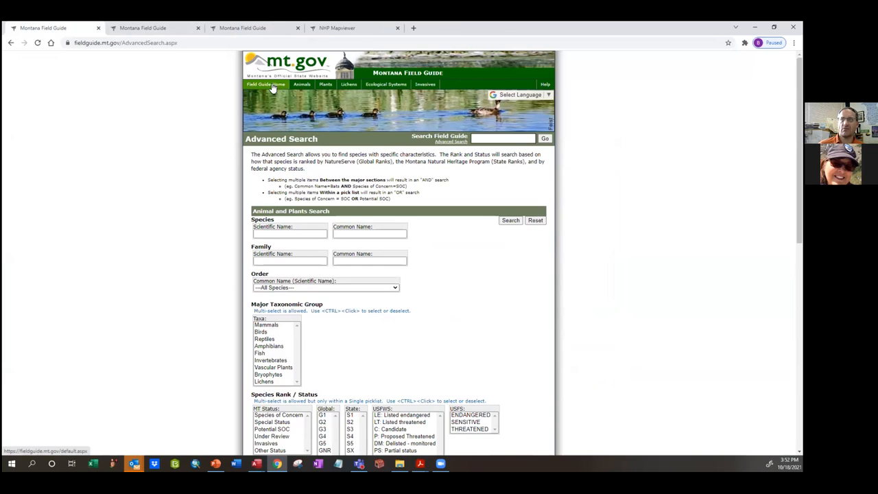
click(266, 84)
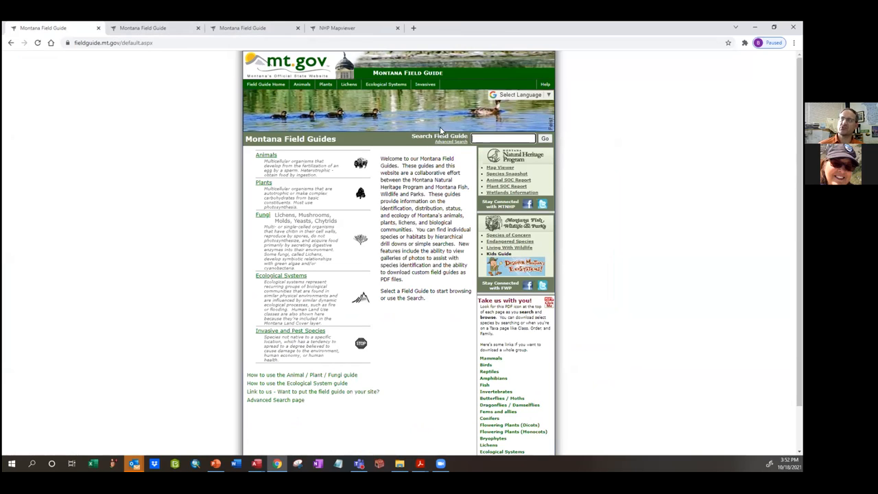
mouse_move(346, 147)
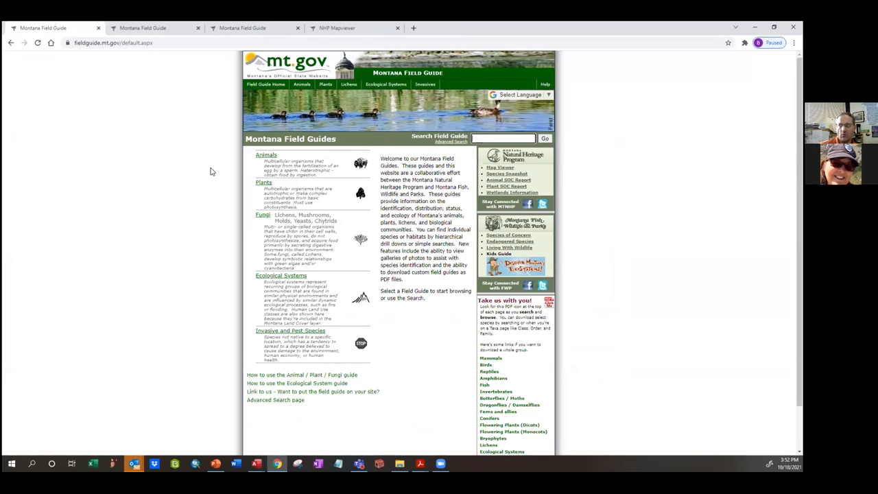
mouse_move(274, 127)
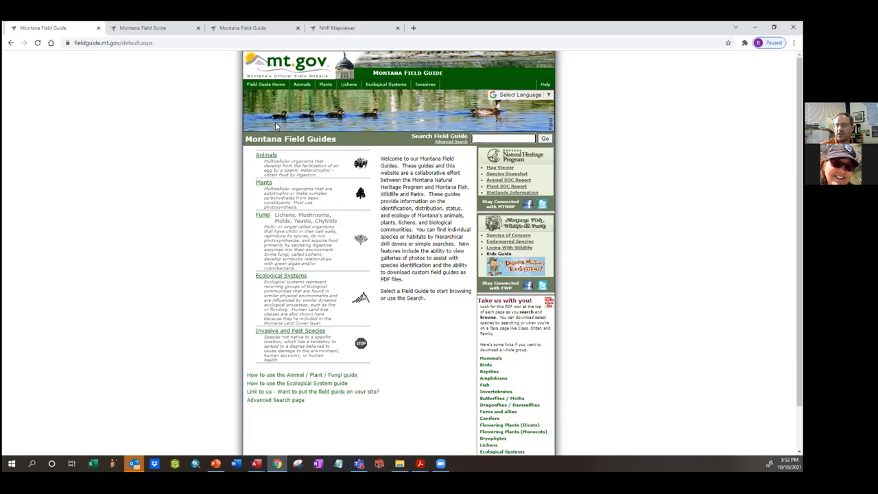
mouse_move(266, 84)
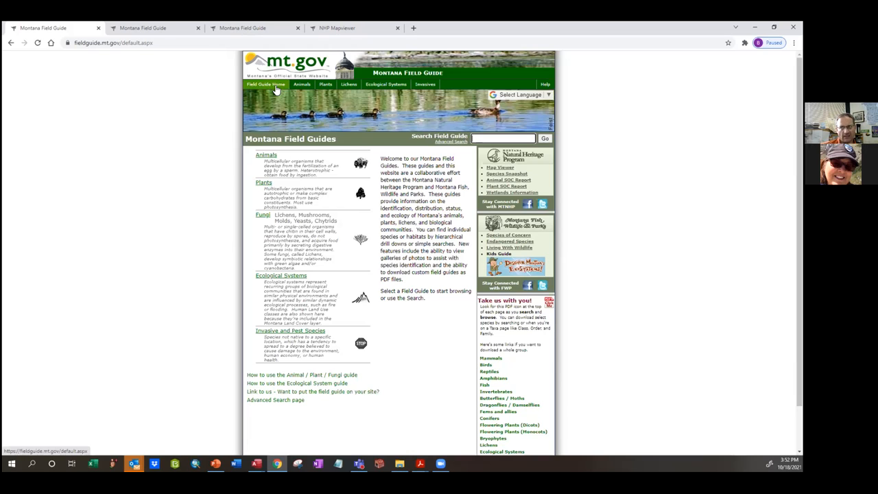
mouse_move(498, 173)
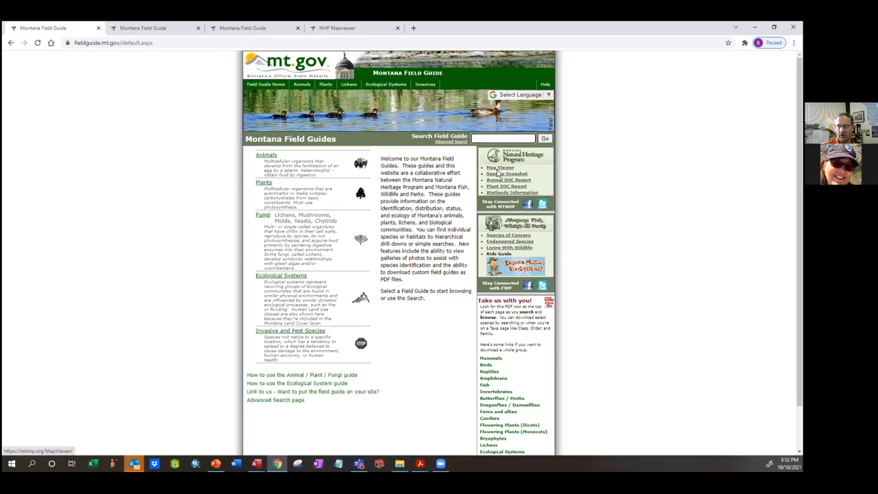
mouse_move(416, 110)
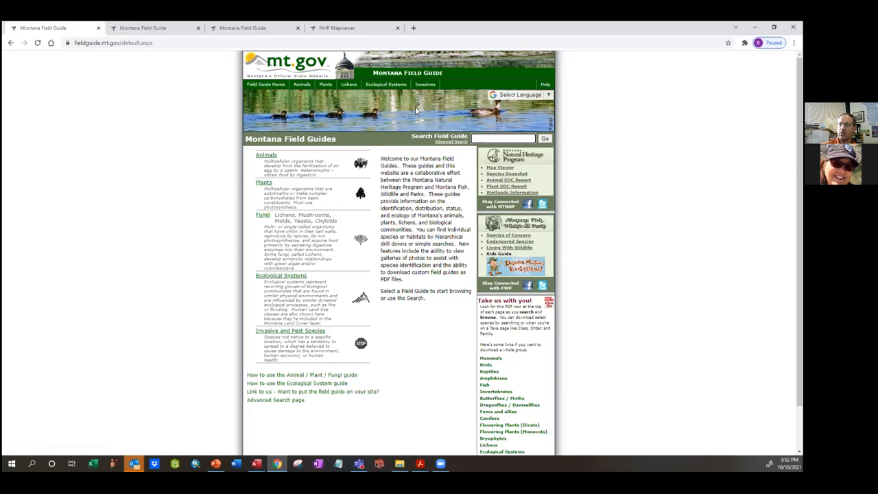
mouse_move(506, 159)
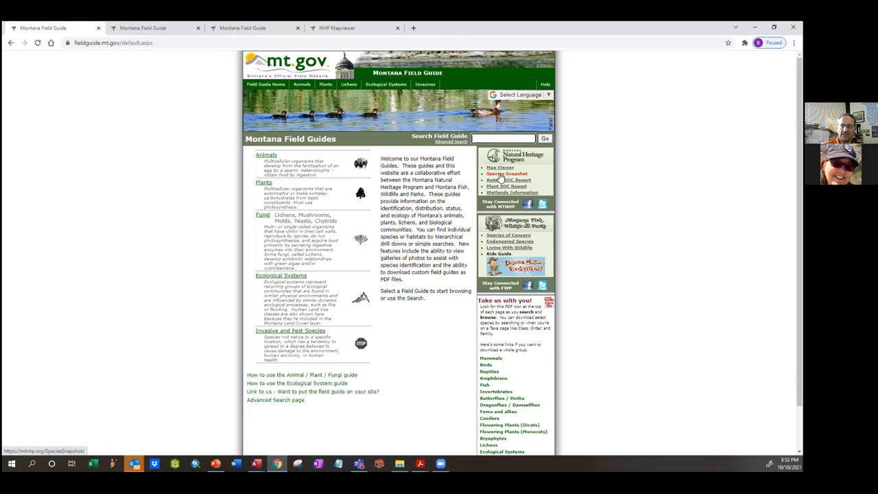
click(507, 173)
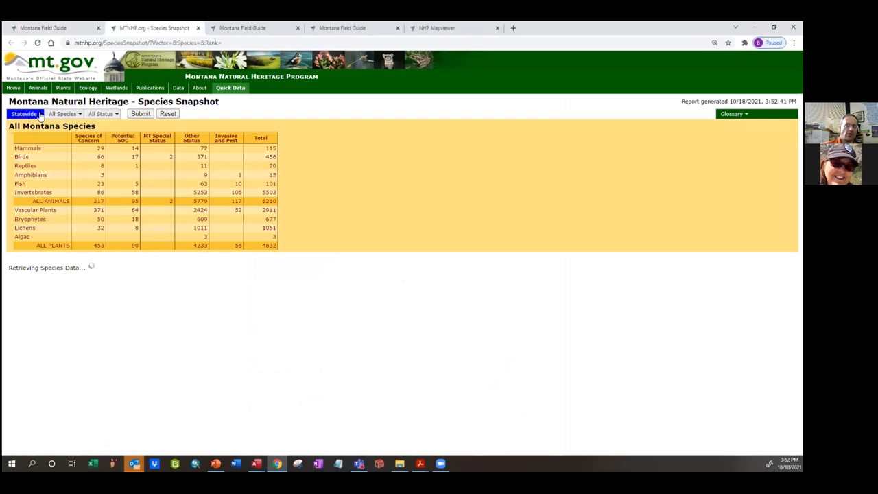
Filter to Beaverhead County mammal Species of Concern, submit, and expand the Mammals list
click(140, 113)
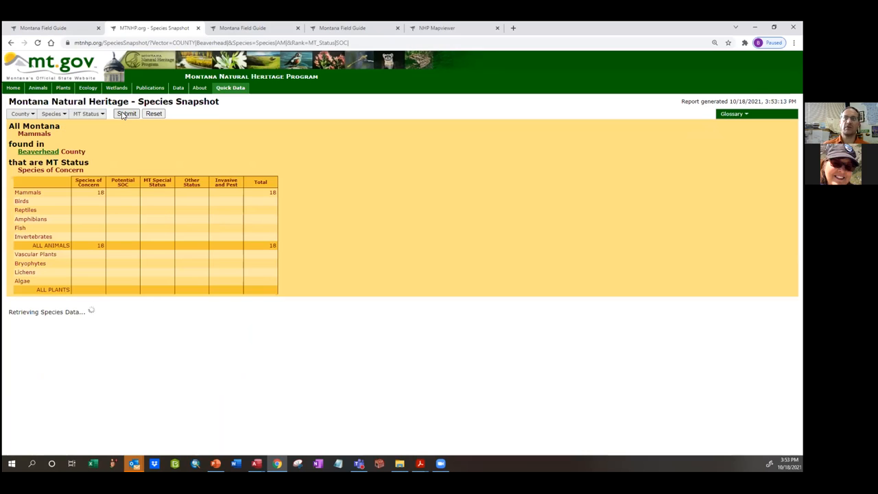
click(126, 114)
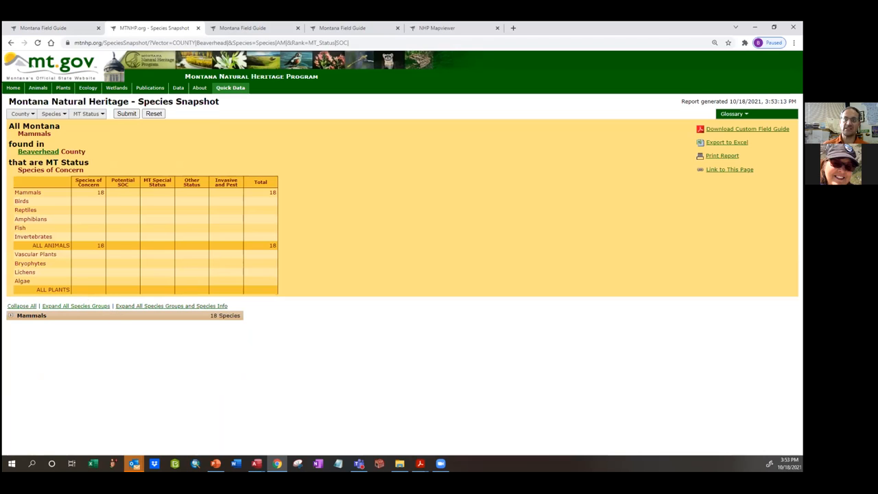
click(11, 316)
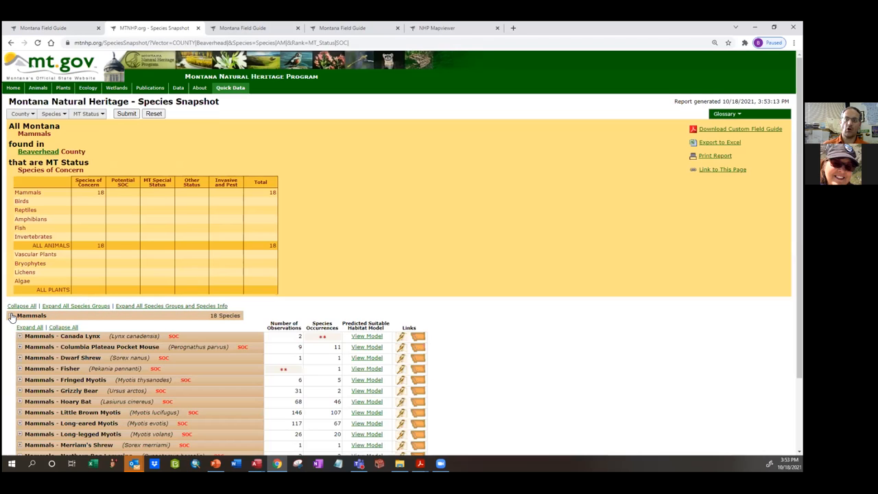
scroll(down, 3)
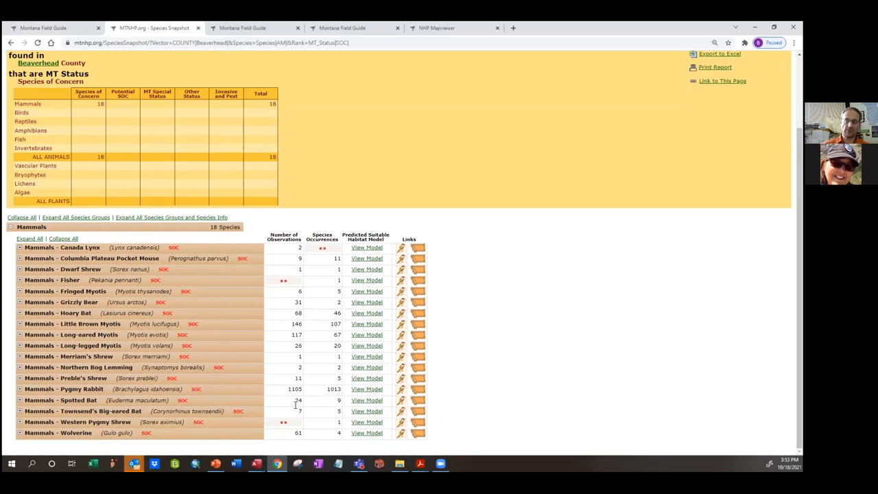
mouse_move(329, 233)
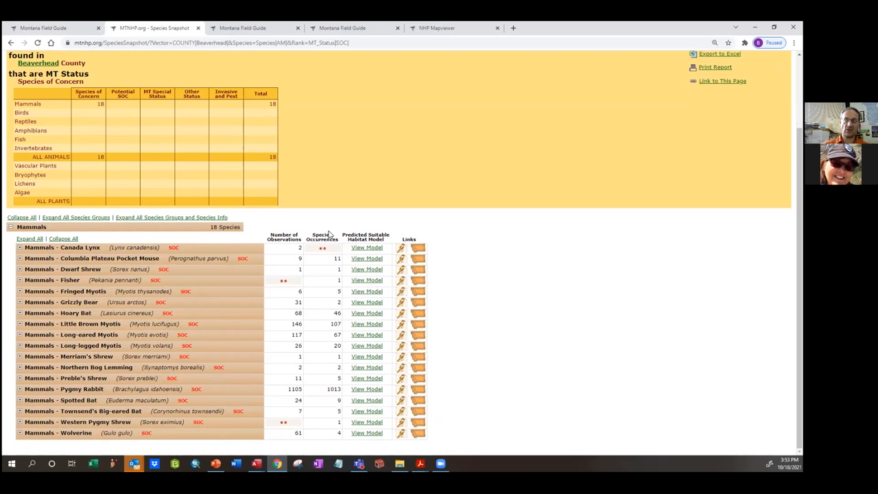
mouse_move(330, 413)
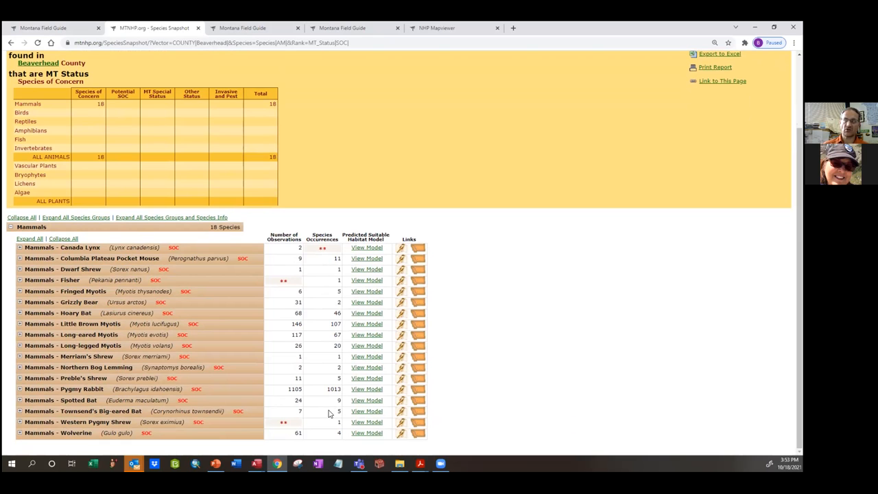
scroll(up, 3)
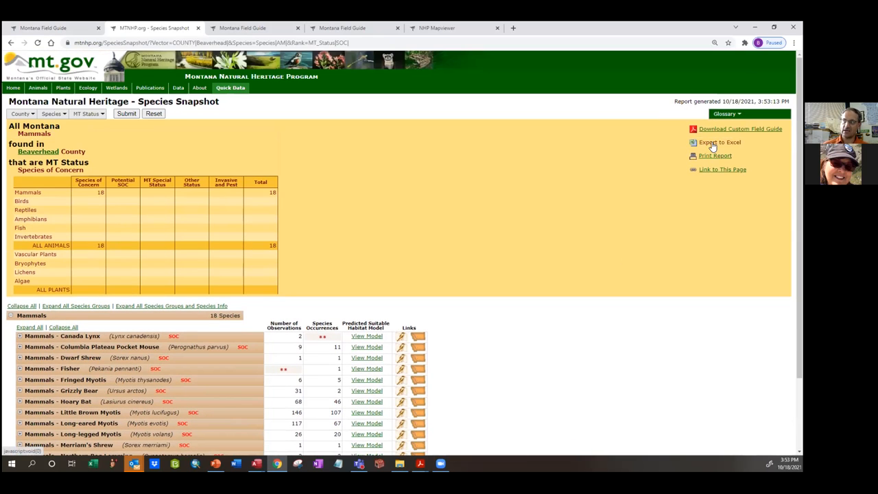
Download the Beaverhead mammals field guide, view the Dwarf Shrew and Fisher pages, then close it
click(740, 129)
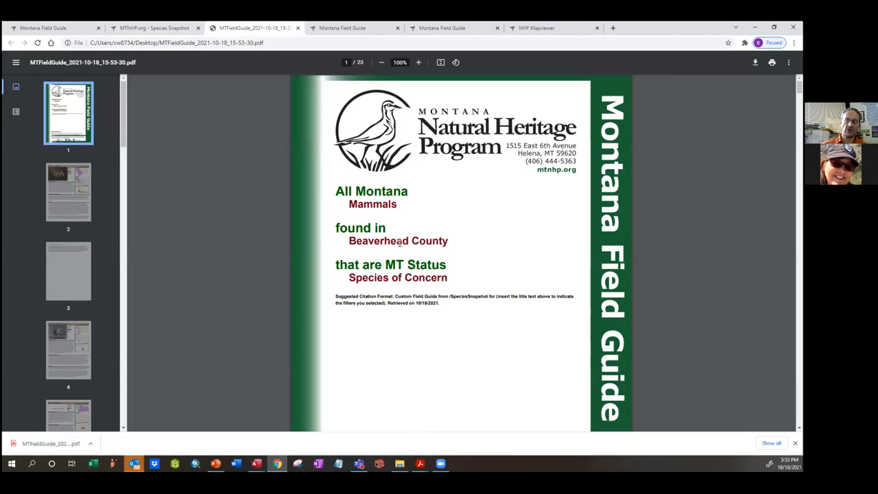
click(68, 191)
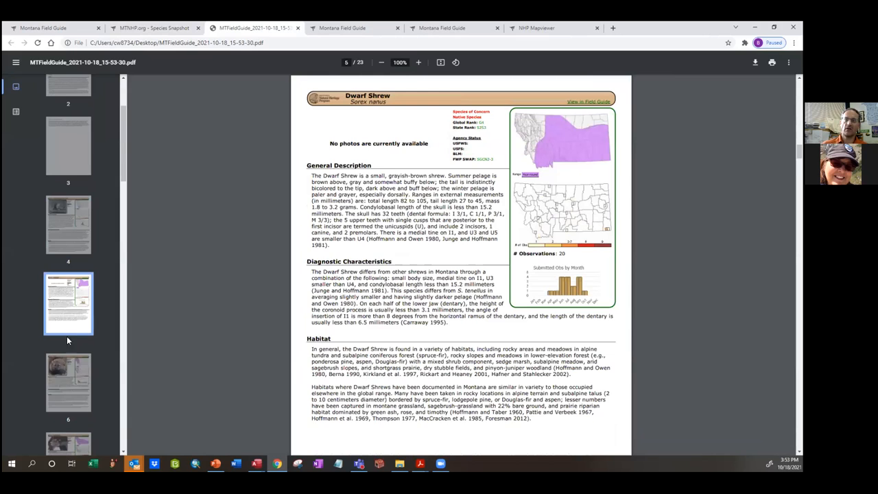
click(68, 382)
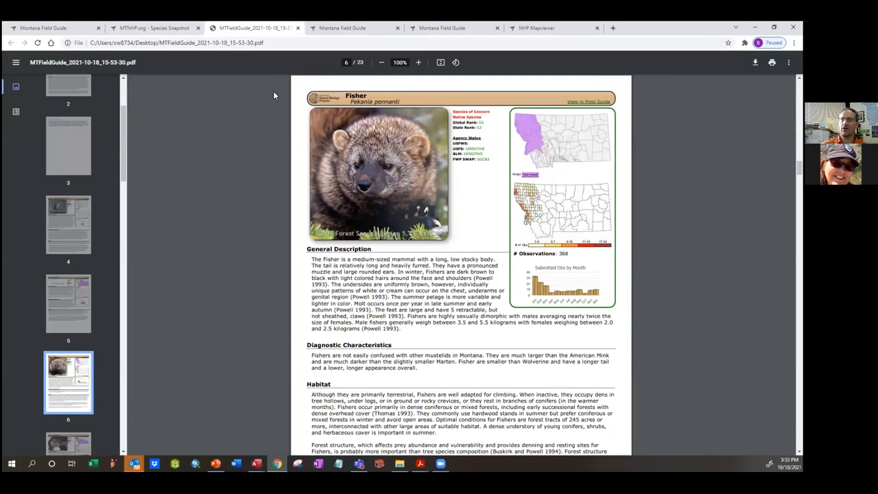
click(154, 28)
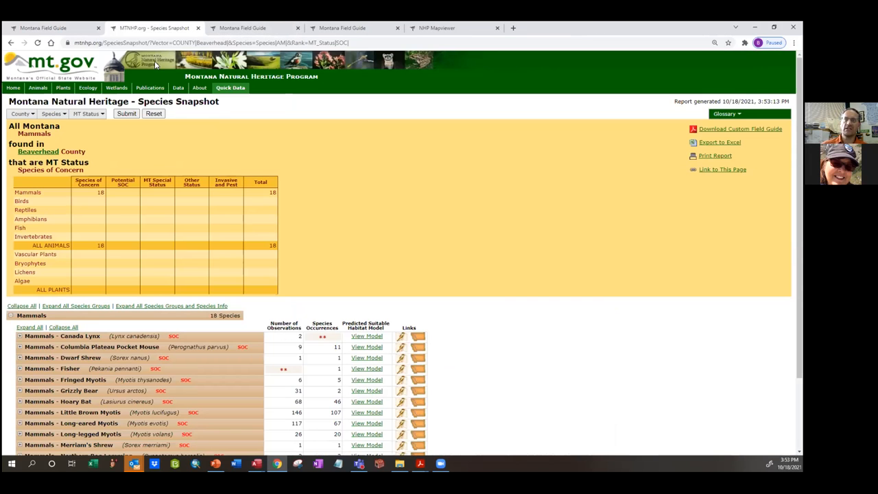
Filter by Big Snowy Mountains range, Animals, Species of Concern and scroll the results
click(22, 114)
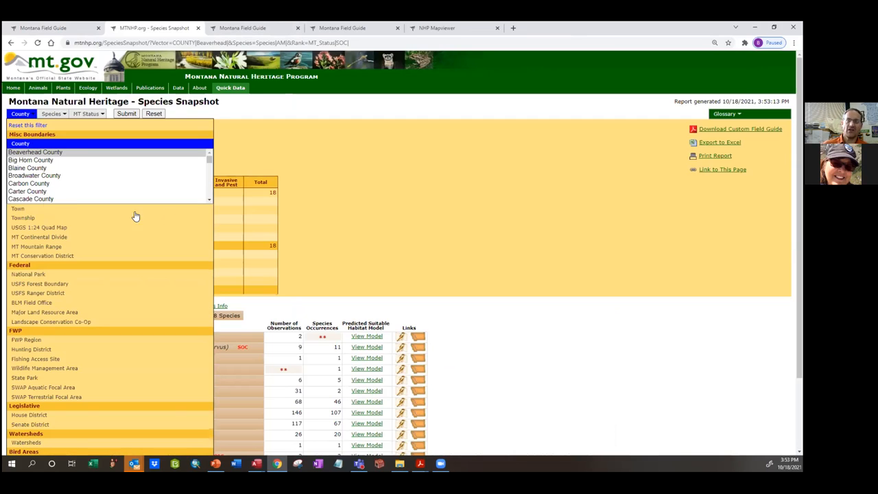
mouse_move(30, 216)
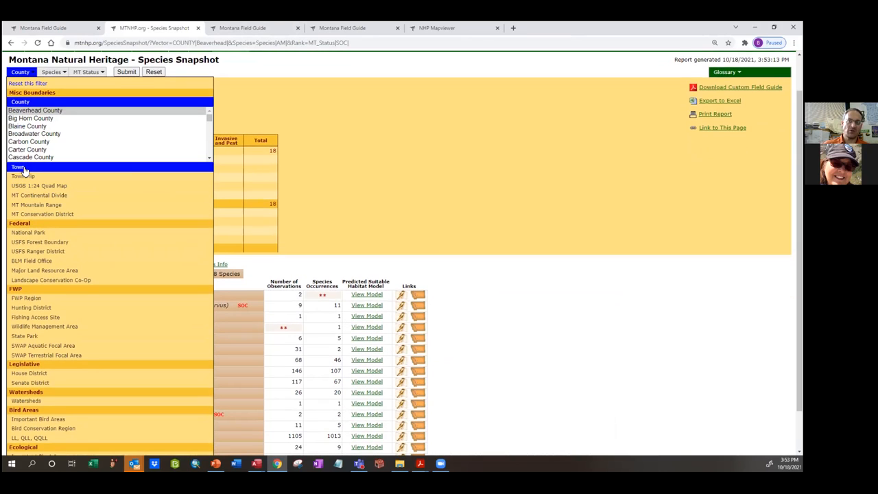
mouse_move(18, 166)
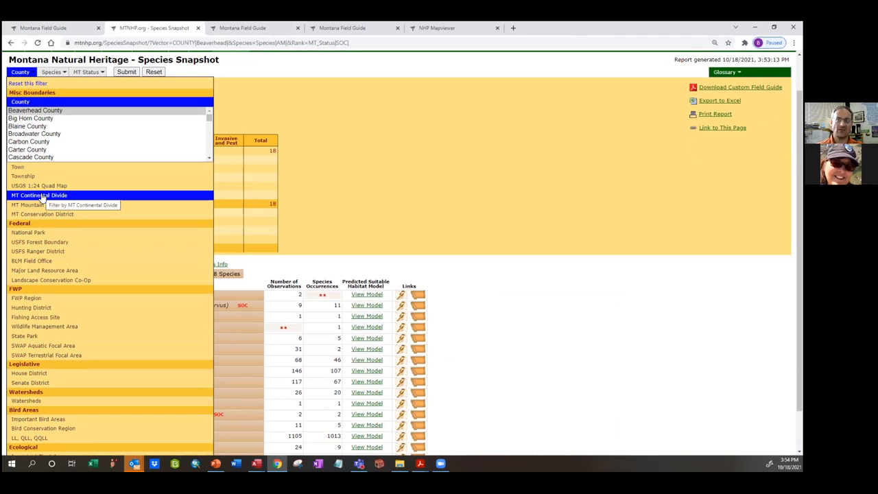
mouse_move(35, 204)
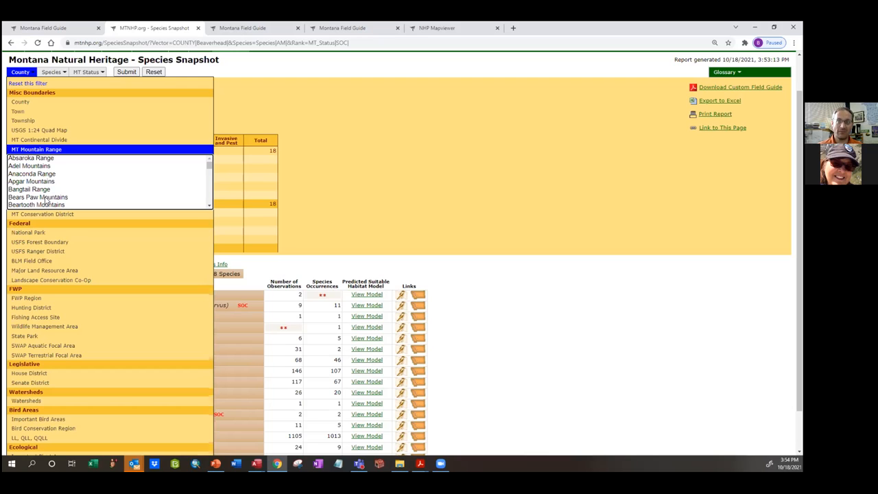
scroll(down, 3)
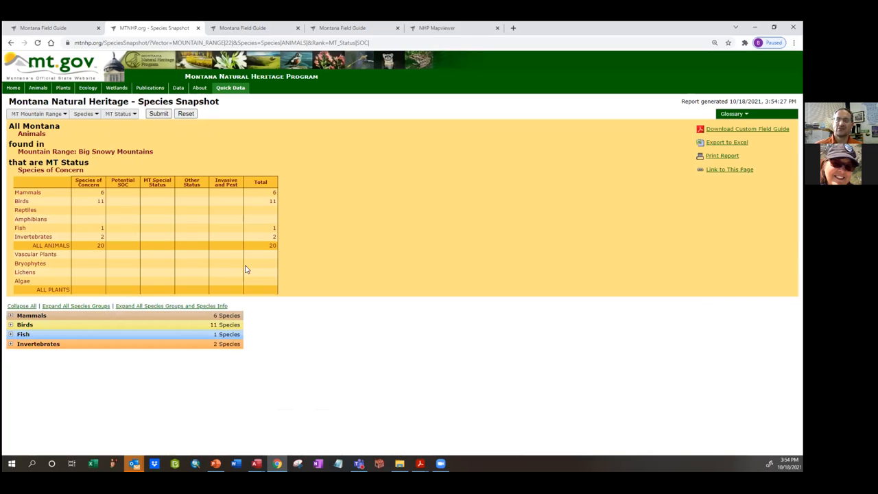
mouse_move(69, 192)
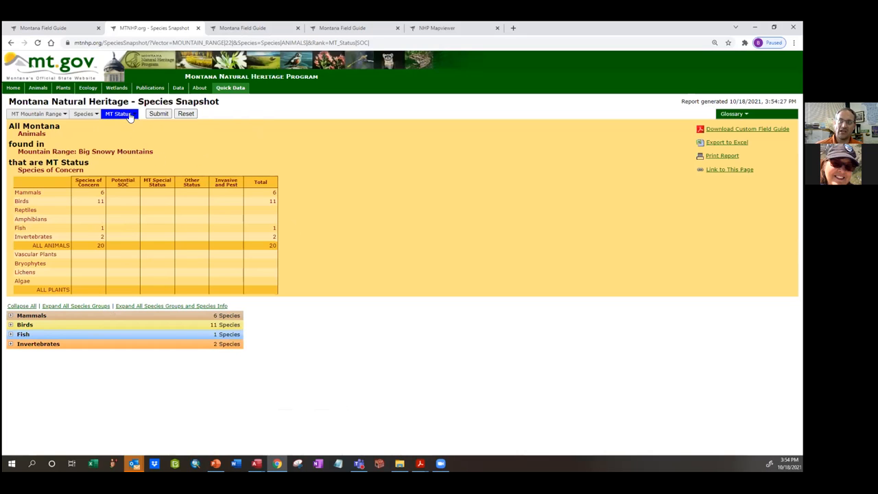
Choose 'Reset this filter' under MT Status to list all 146 animals
click(118, 113)
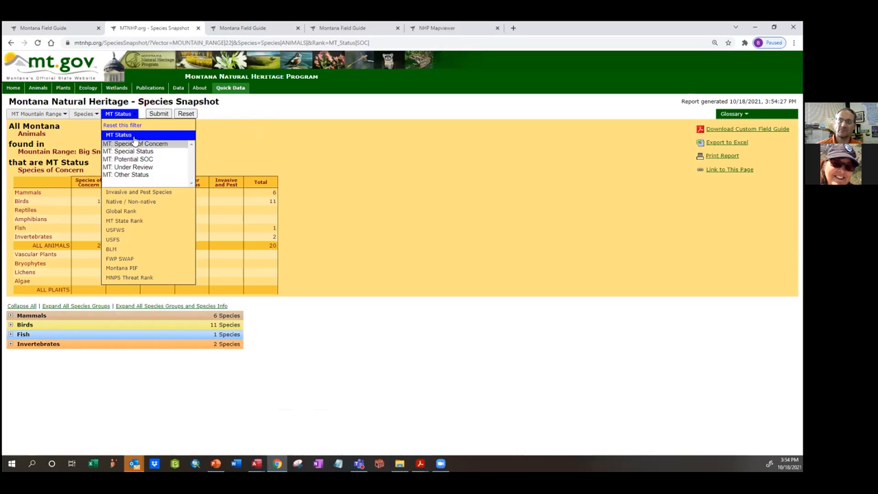
click(122, 125)
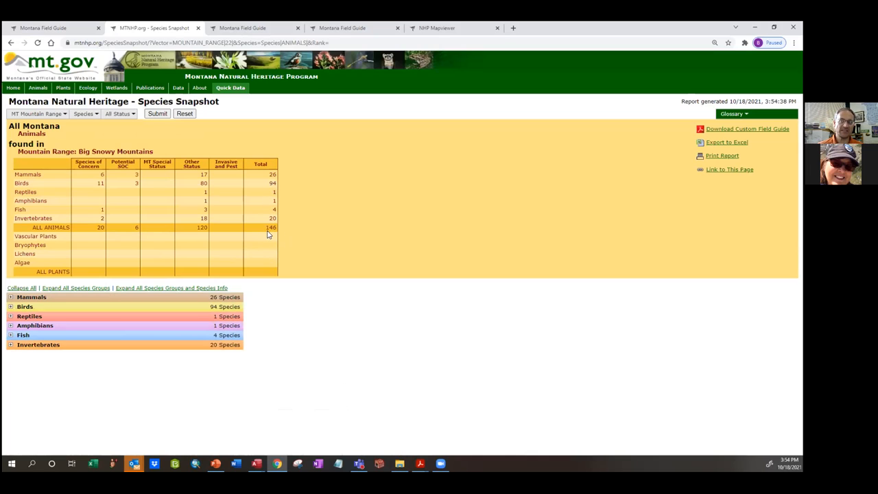
mouse_move(278, 233)
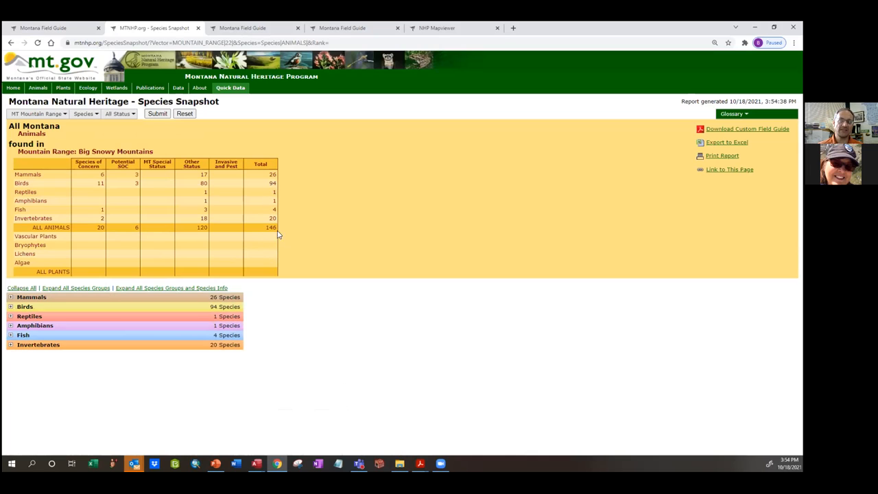
mouse_move(209, 364)
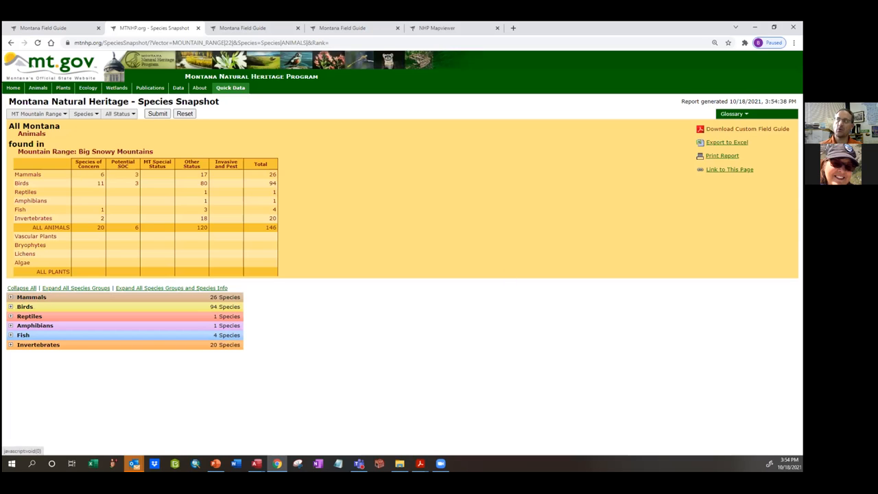
mouse_move(170, 307)
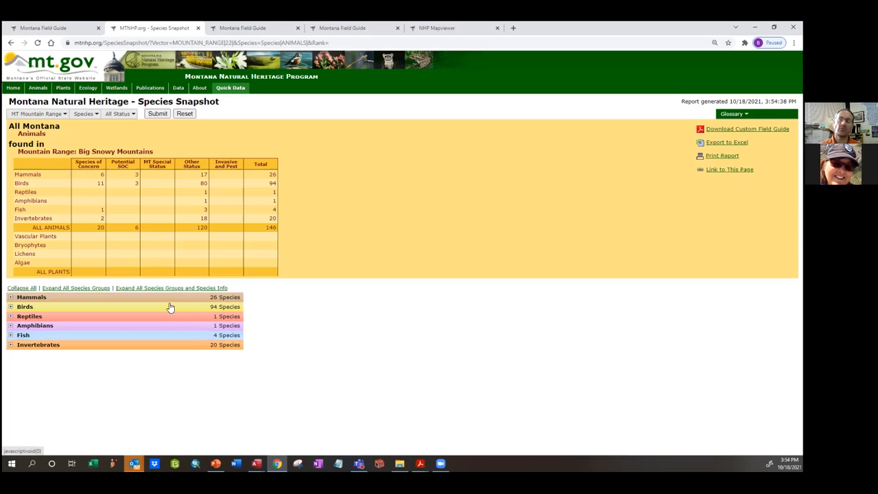
mouse_move(161, 71)
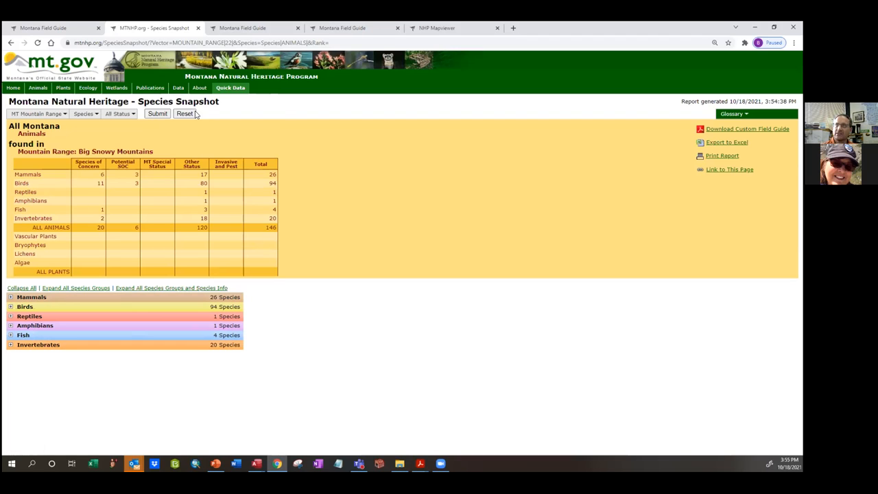
mouse_move(343, 27)
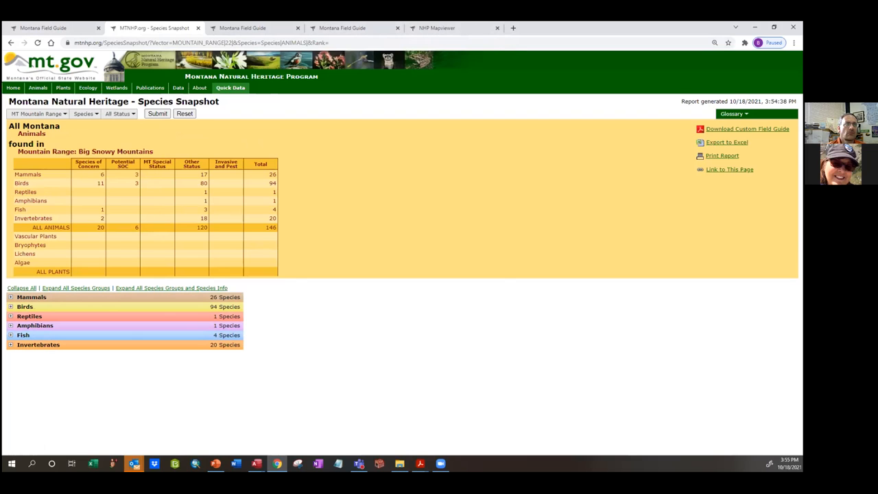
click(435, 28)
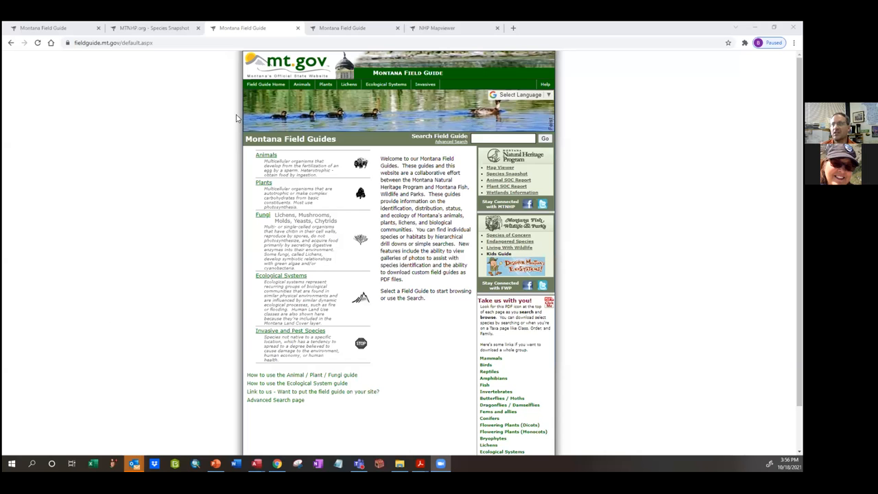
mouse_move(486, 153)
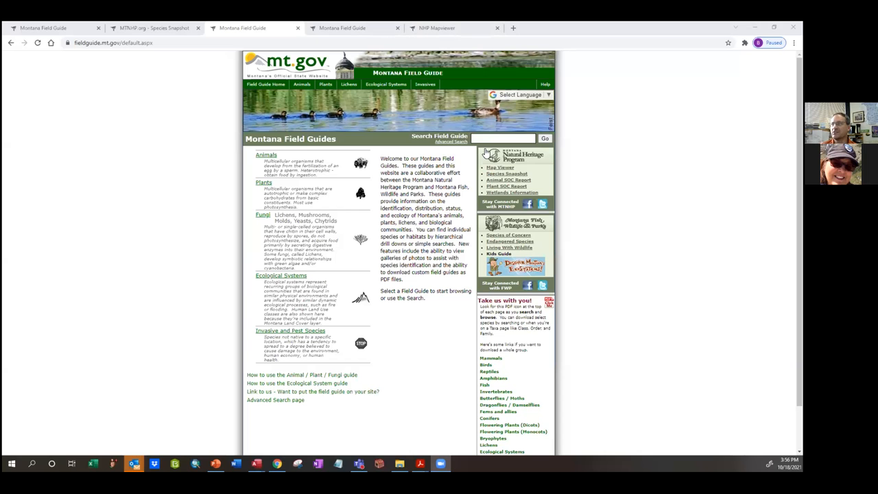
Search the field guide for 'bad' to reach the American Badger page
click(503, 138)
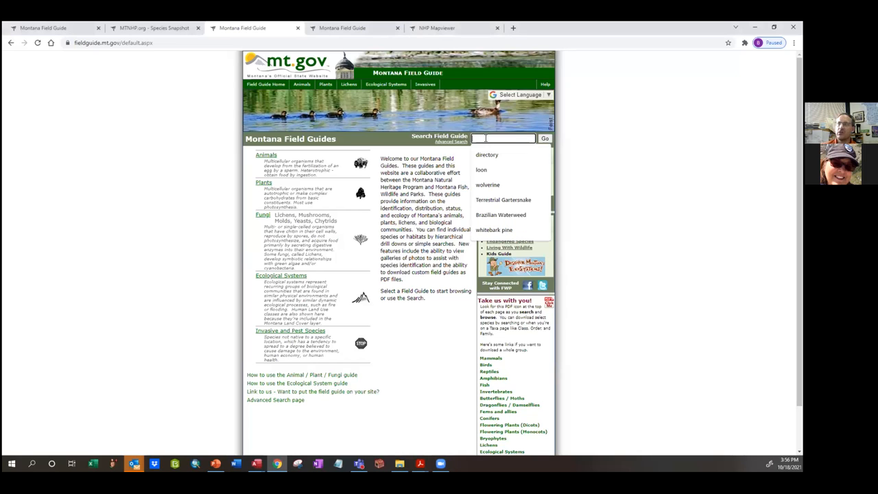
text(bad)
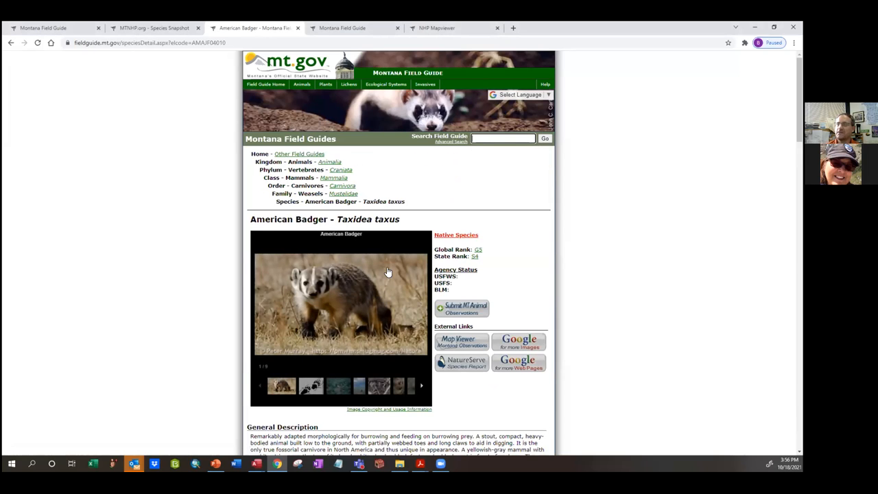
mouse_move(352, 325)
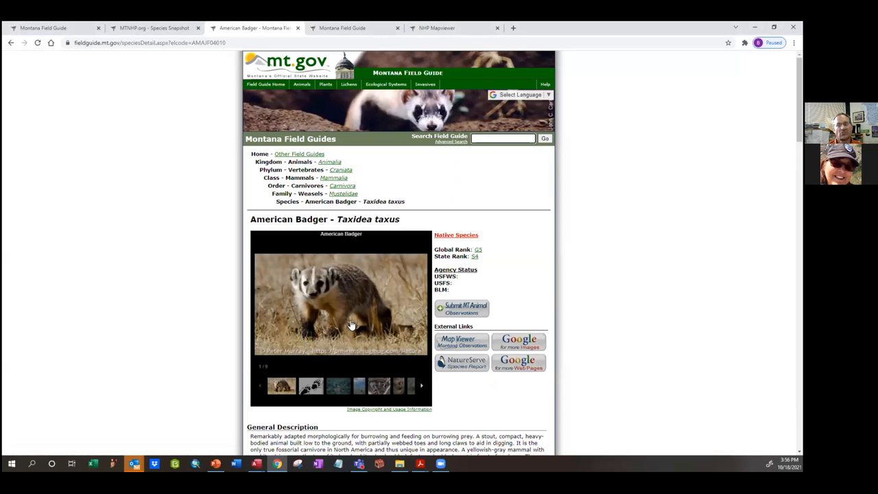
mouse_move(504, 322)
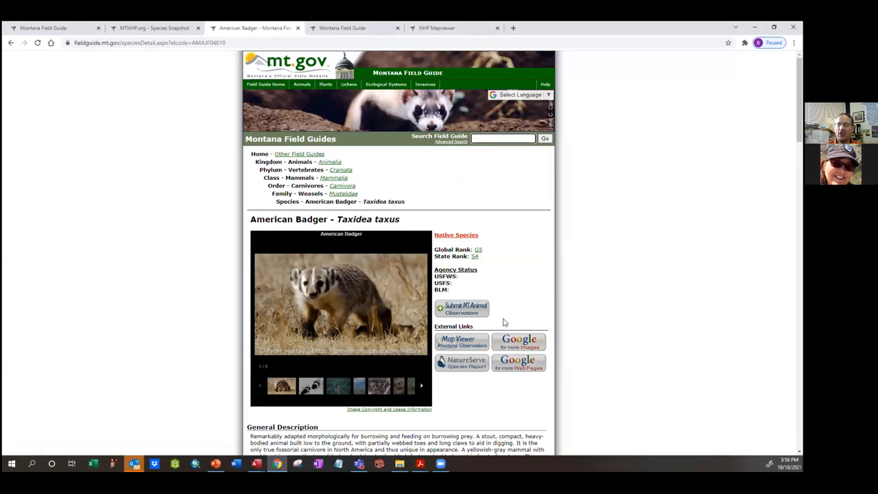
mouse_move(462, 308)
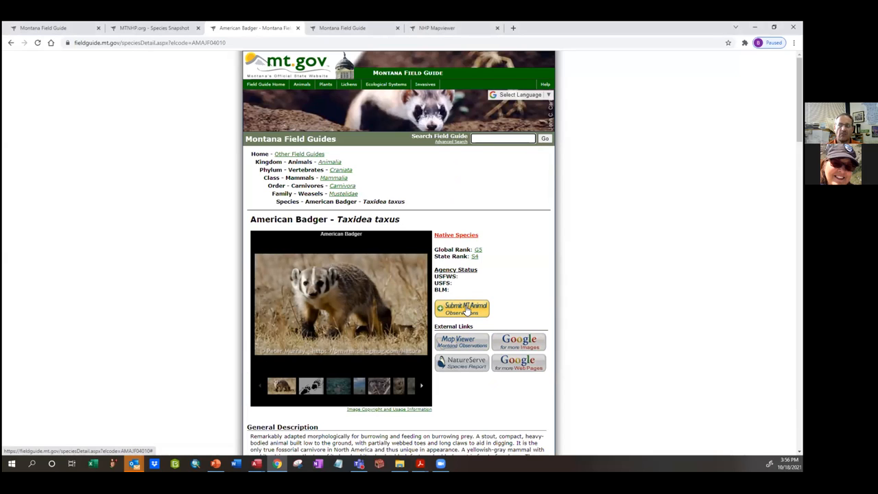
Start a badger observation, autofill name, phone and email, and pass reCAPTCHA
click(461, 308)
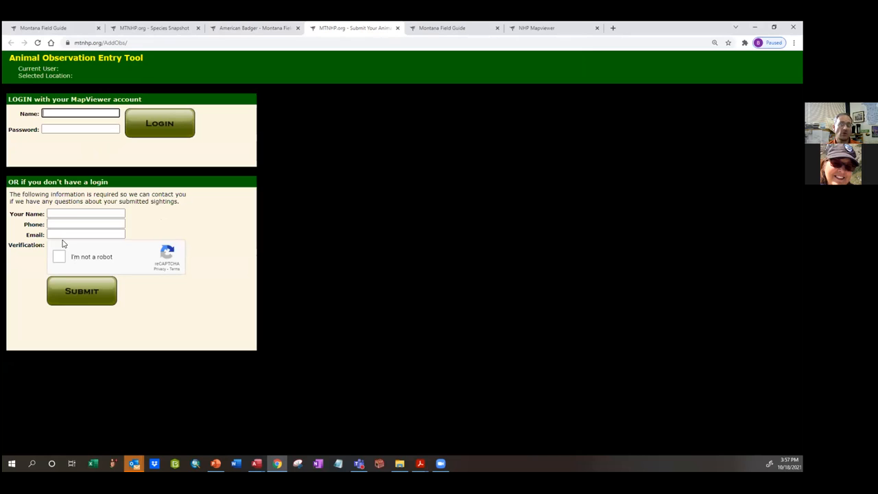
click(85, 213)
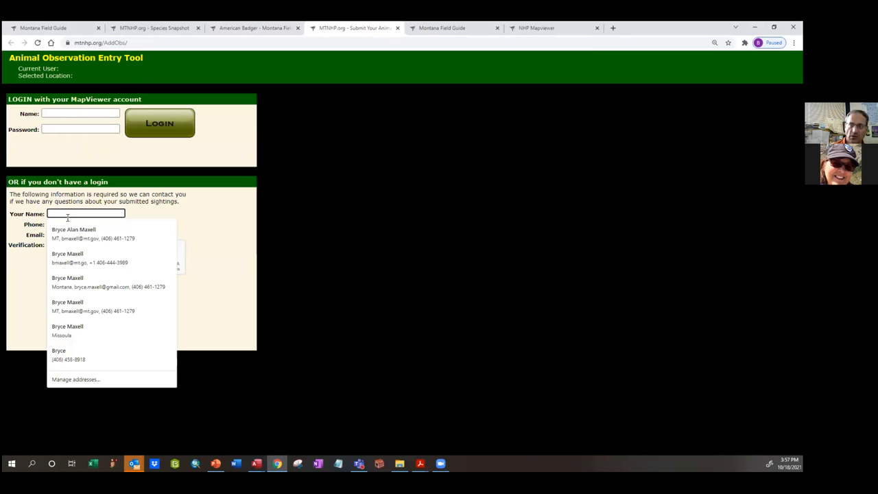
click(74, 233)
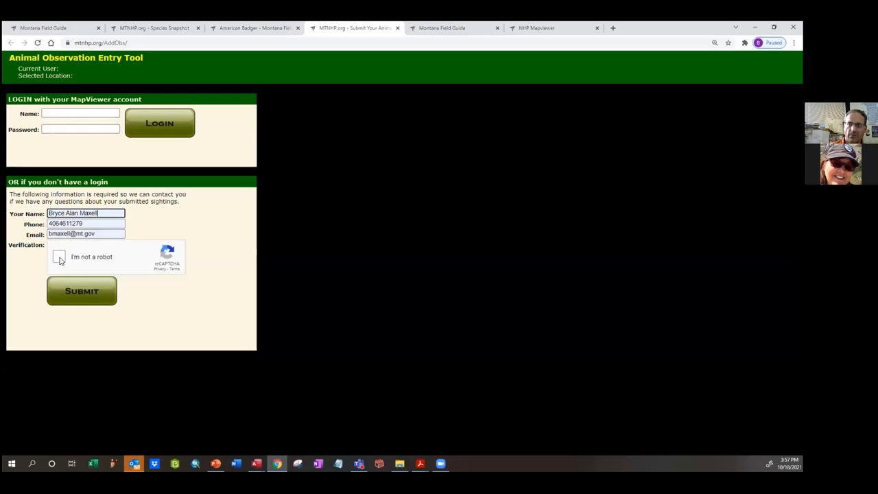
click(81, 290)
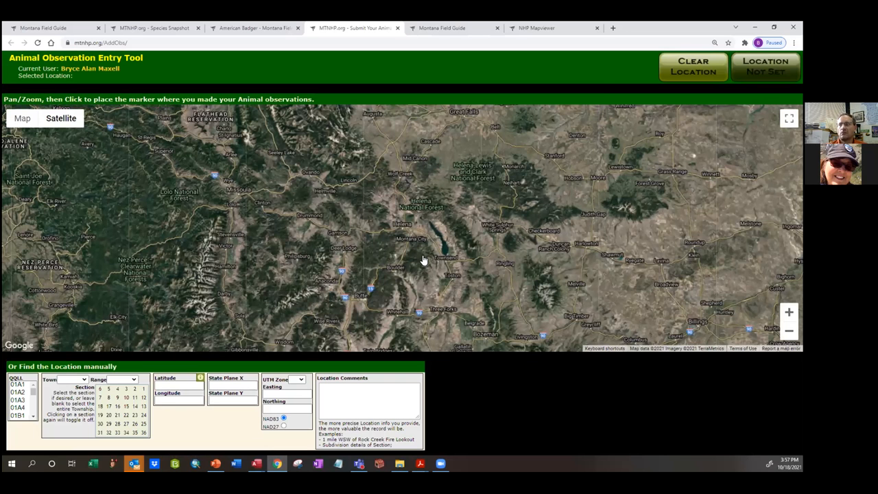
mouse_move(466, 240)
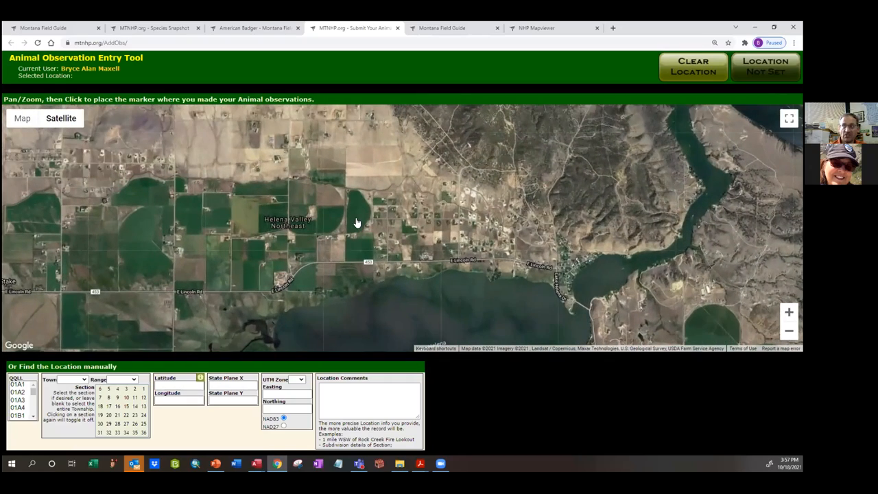
mouse_move(330, 202)
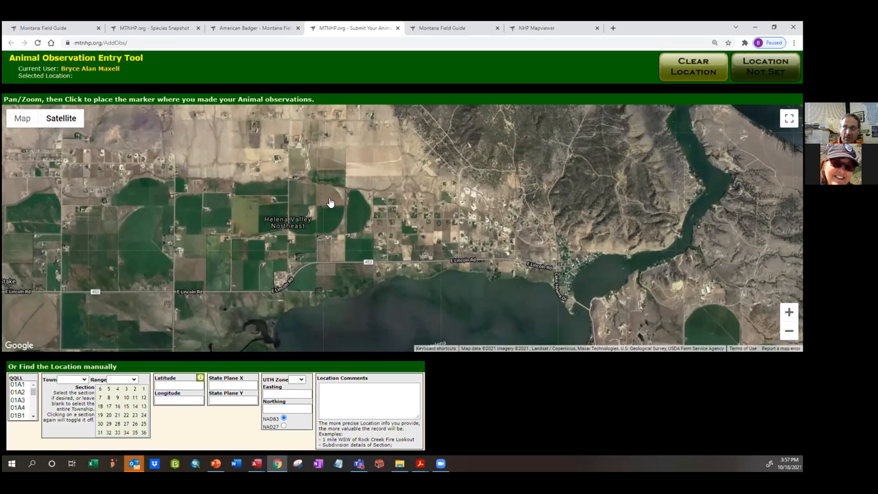
Drop the sighting marker in Helena Valley Northeast and continue to adding species
click(328, 187)
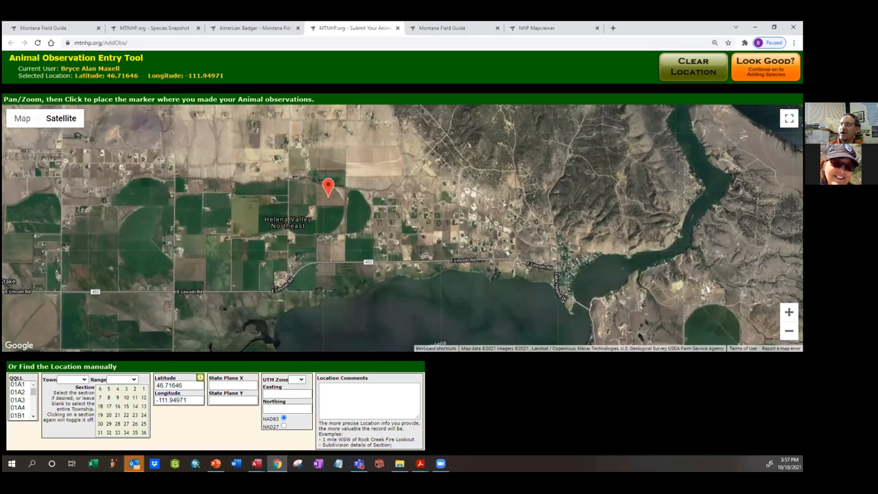
click(765, 67)
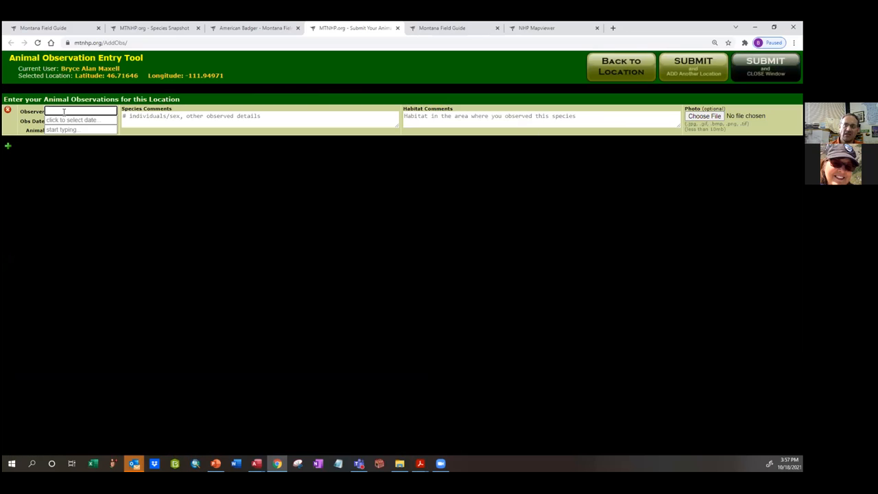
Type 'Bryc' as the observer, then switch back to the American Badger tab
text(Bryce Maxell)
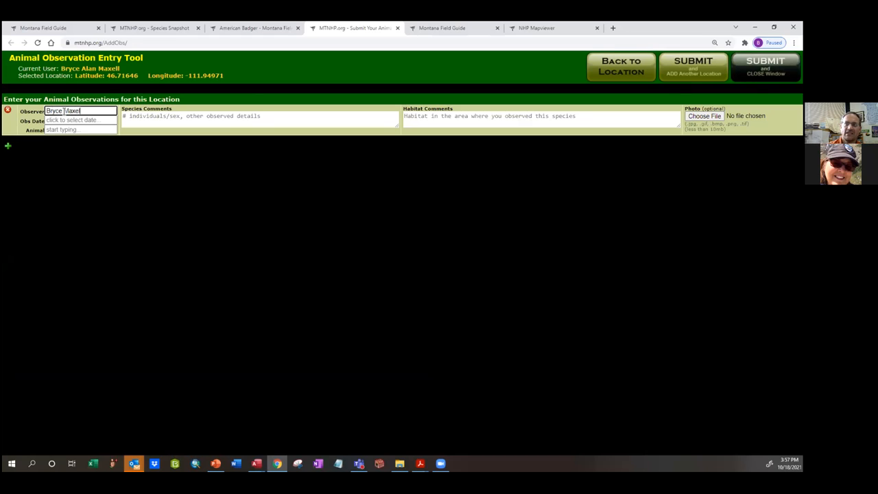
click(81, 120)
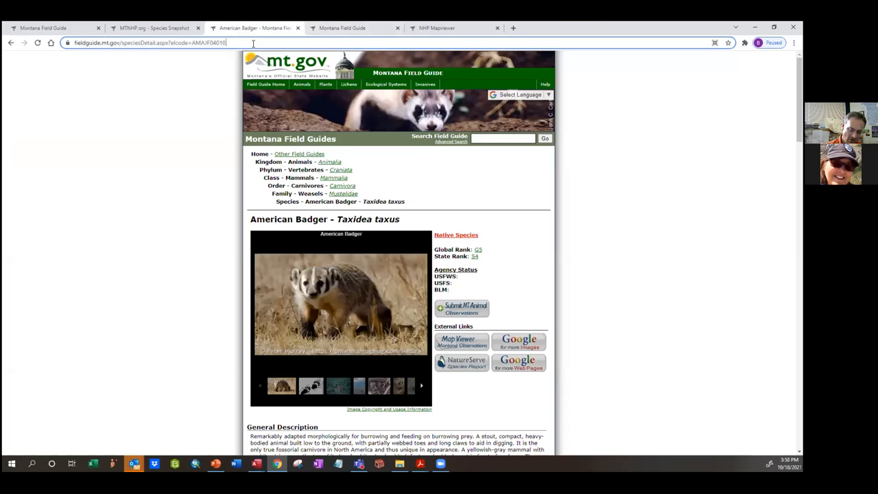
Go to inaturalist.org/projects/montana-natural-heritage-observations in the address bar
text(inaturalist.org/projects/montana-natural-heritage-observations)
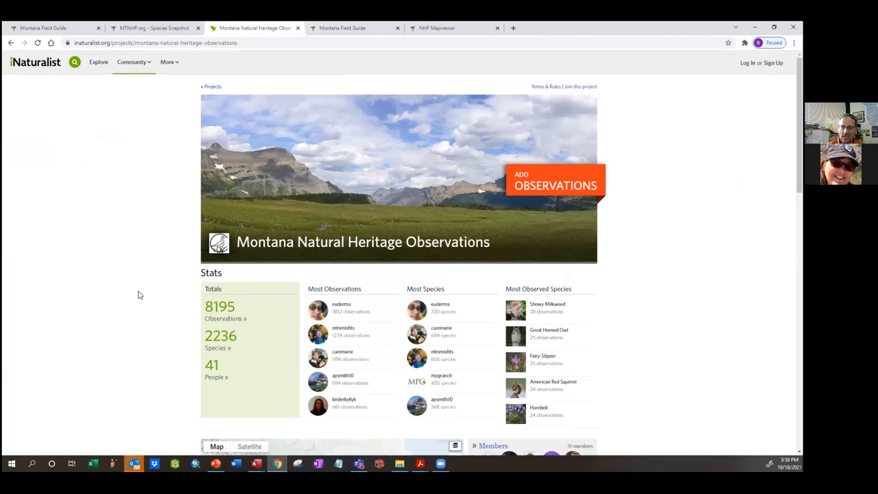
mouse_move(138, 294)
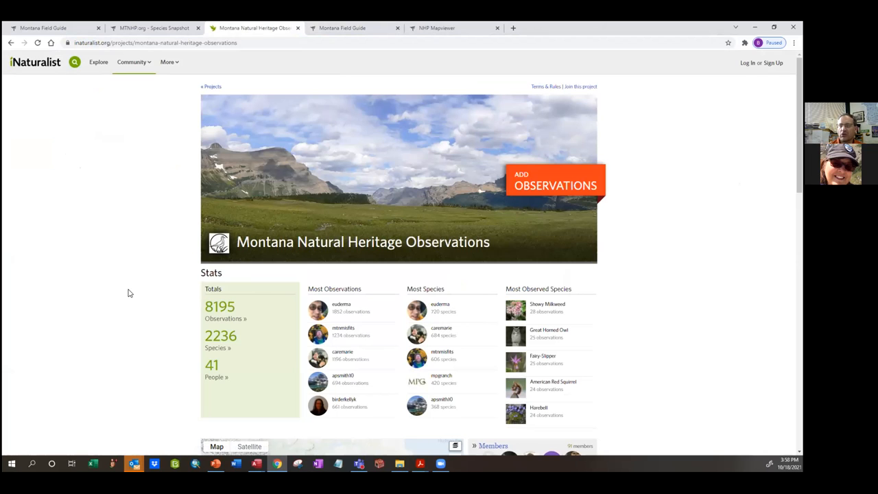
mouse_move(57, 303)
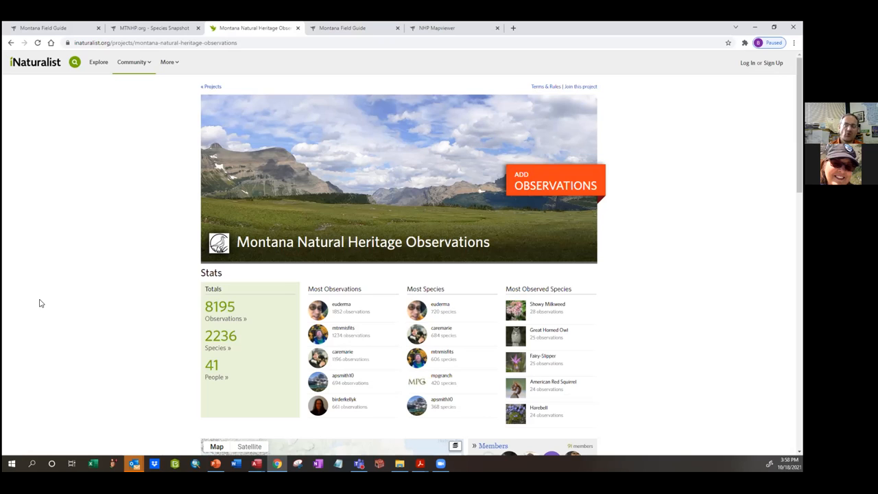
mouse_move(286, 232)
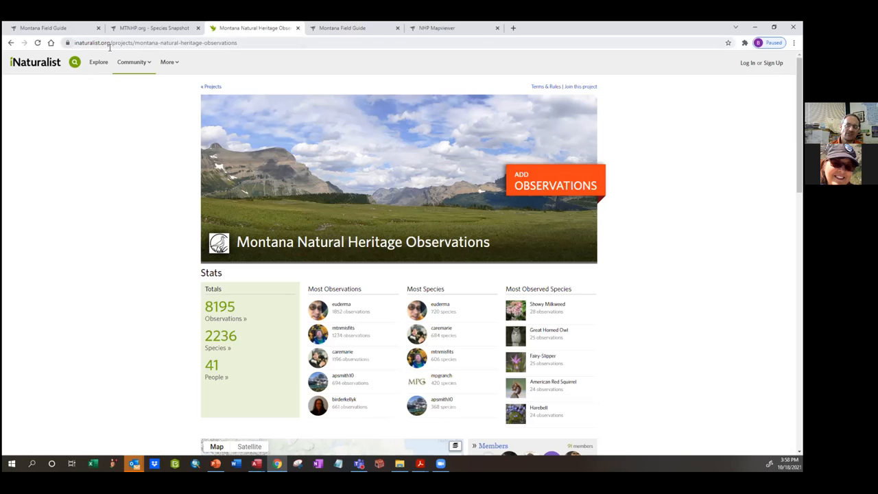
mouse_move(376, 262)
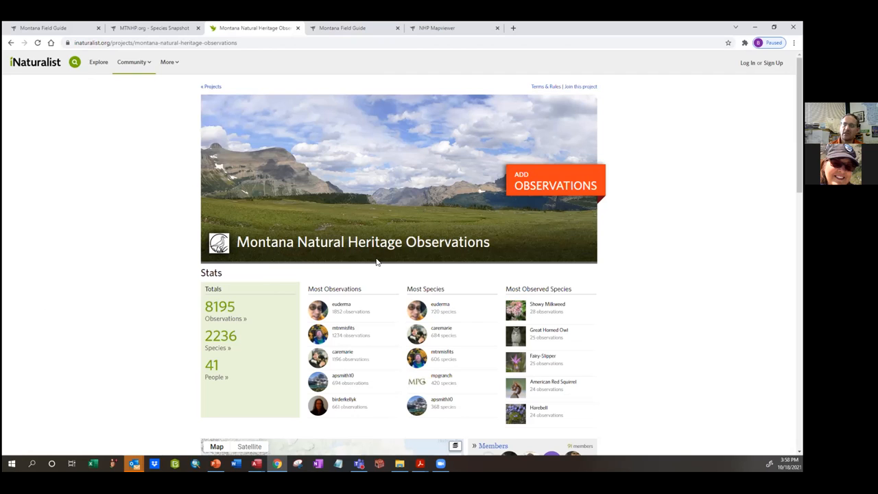
mouse_move(230, 259)
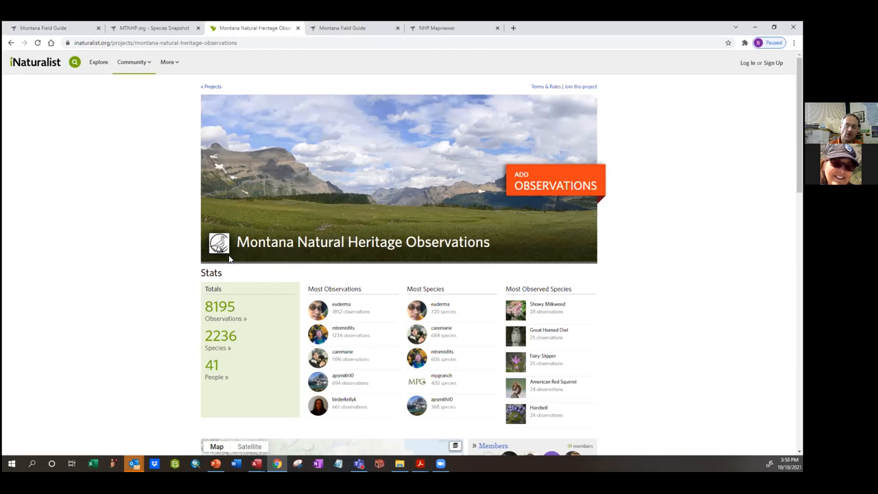